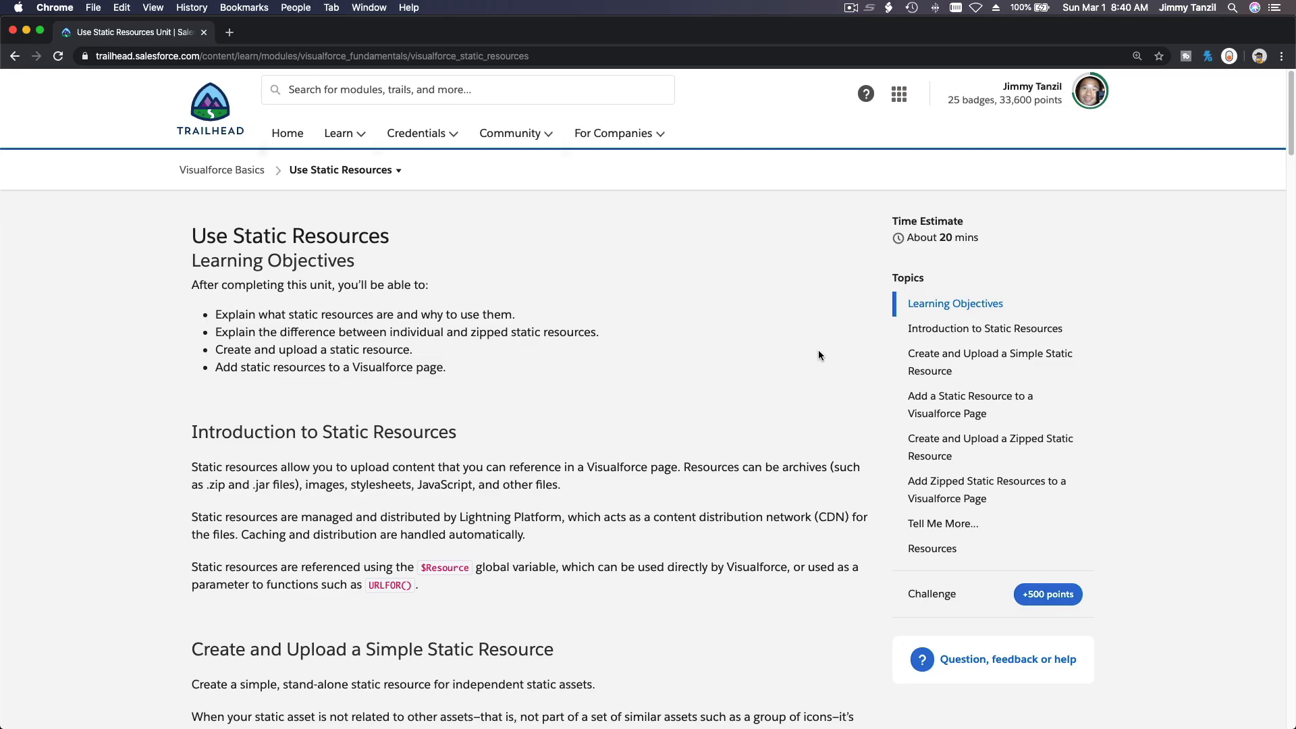
{"action": "mouse_move", "coordinate": [670, 332]}
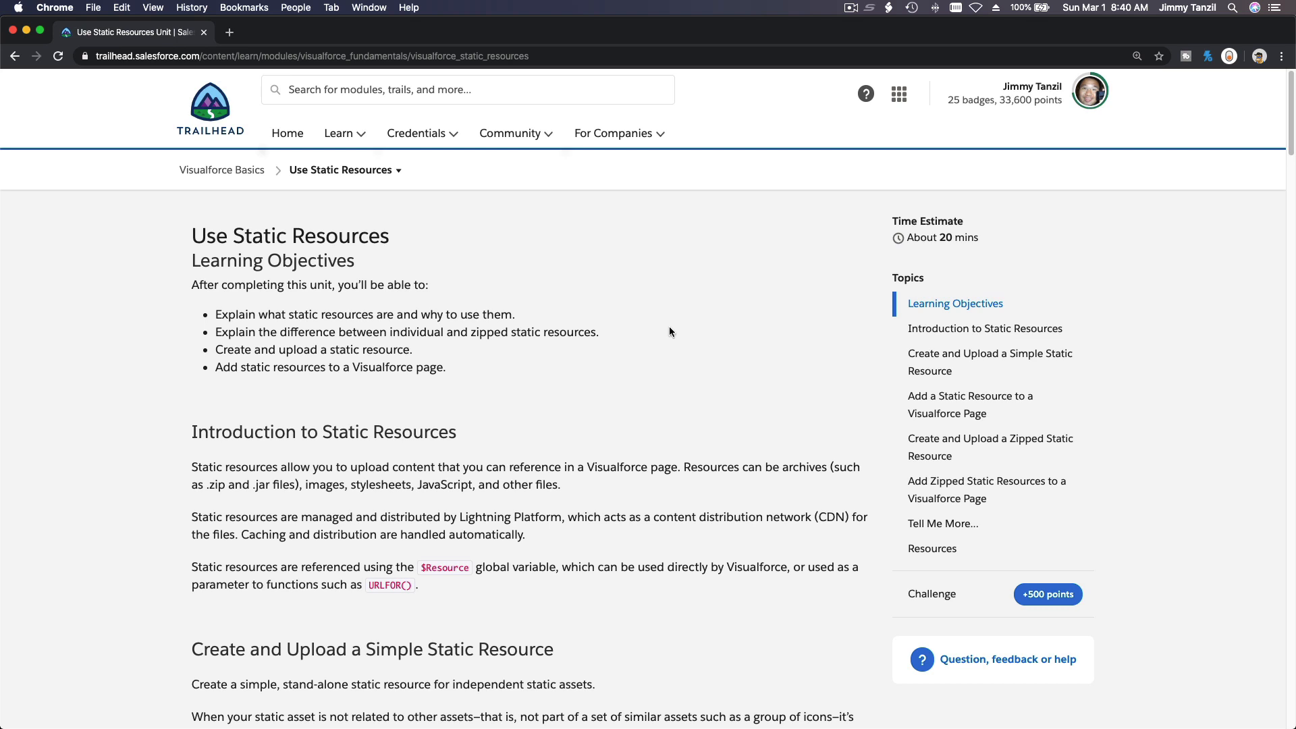
{"action": "mouse_move", "coordinate": [235, 235]}
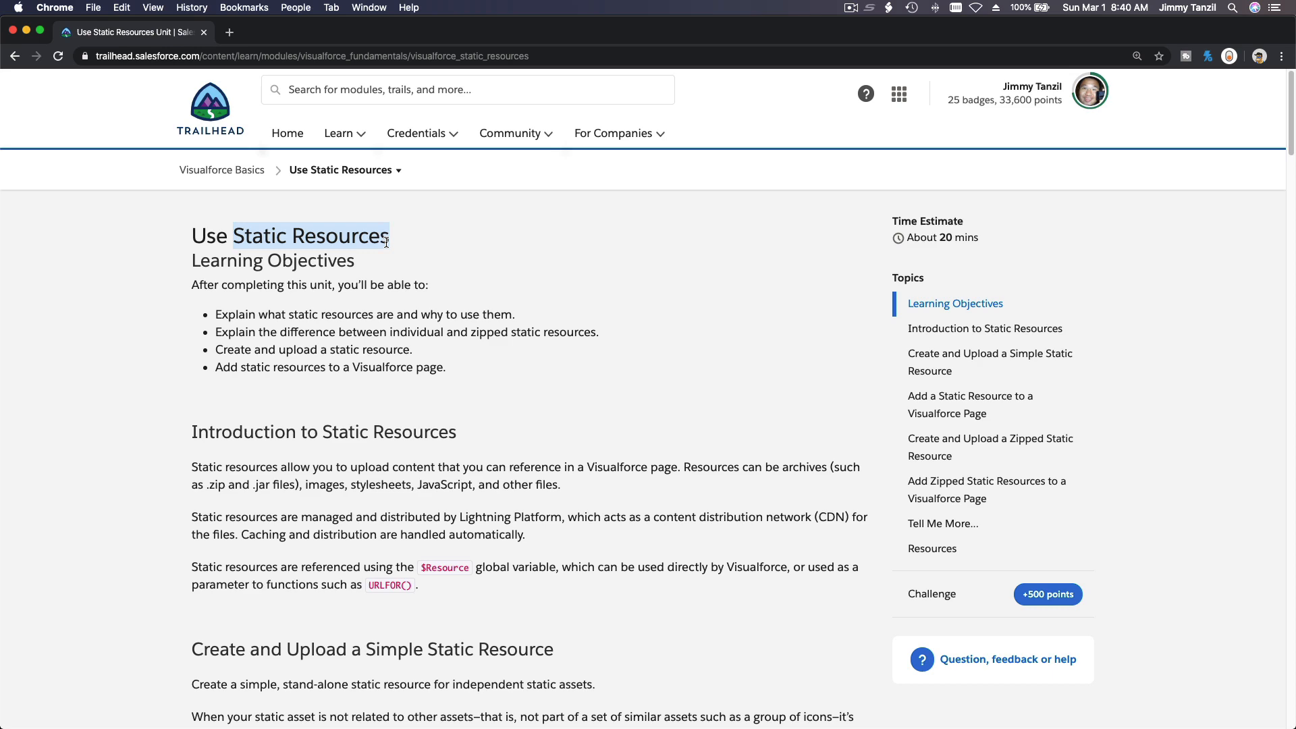
Scroll through the Use Static Resources unit content.
{"action": "scroll", "scroll_direction": "down", "scroll_amount": 3}
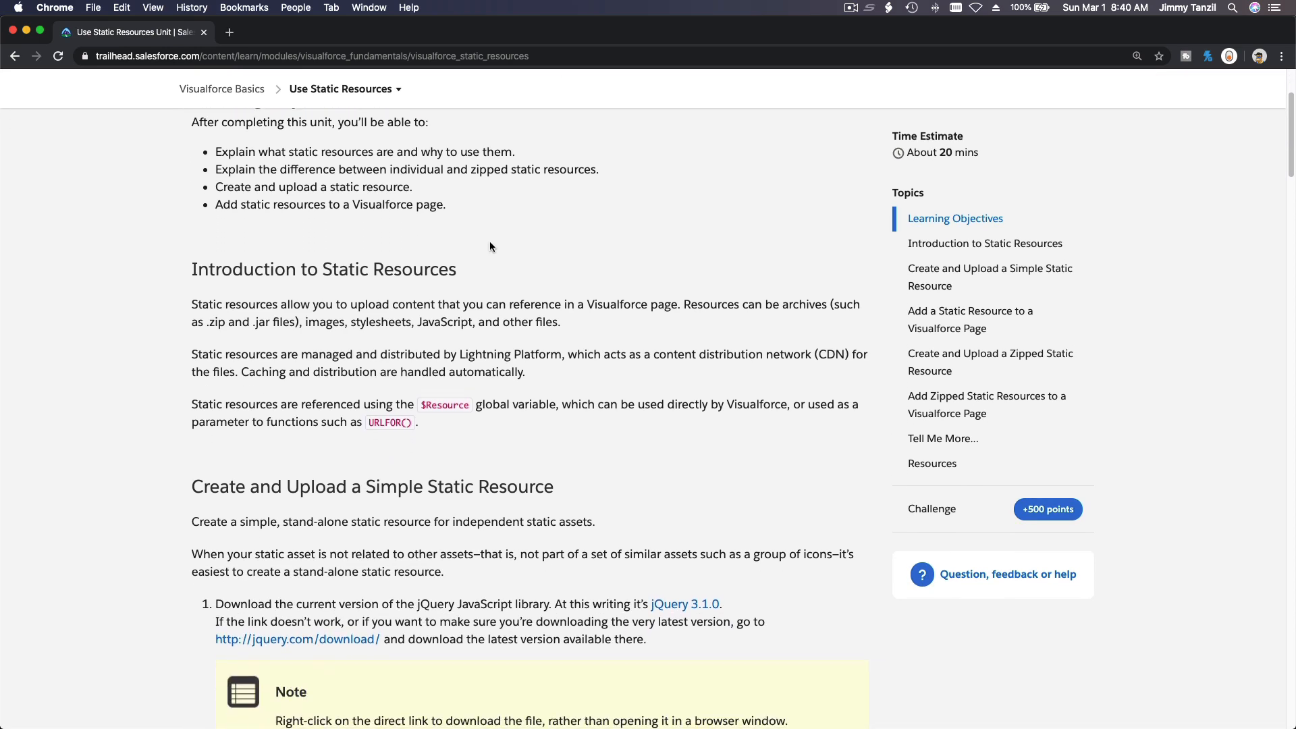
{"action": "scroll", "scroll_direction": "down", "scroll_amount": 3}
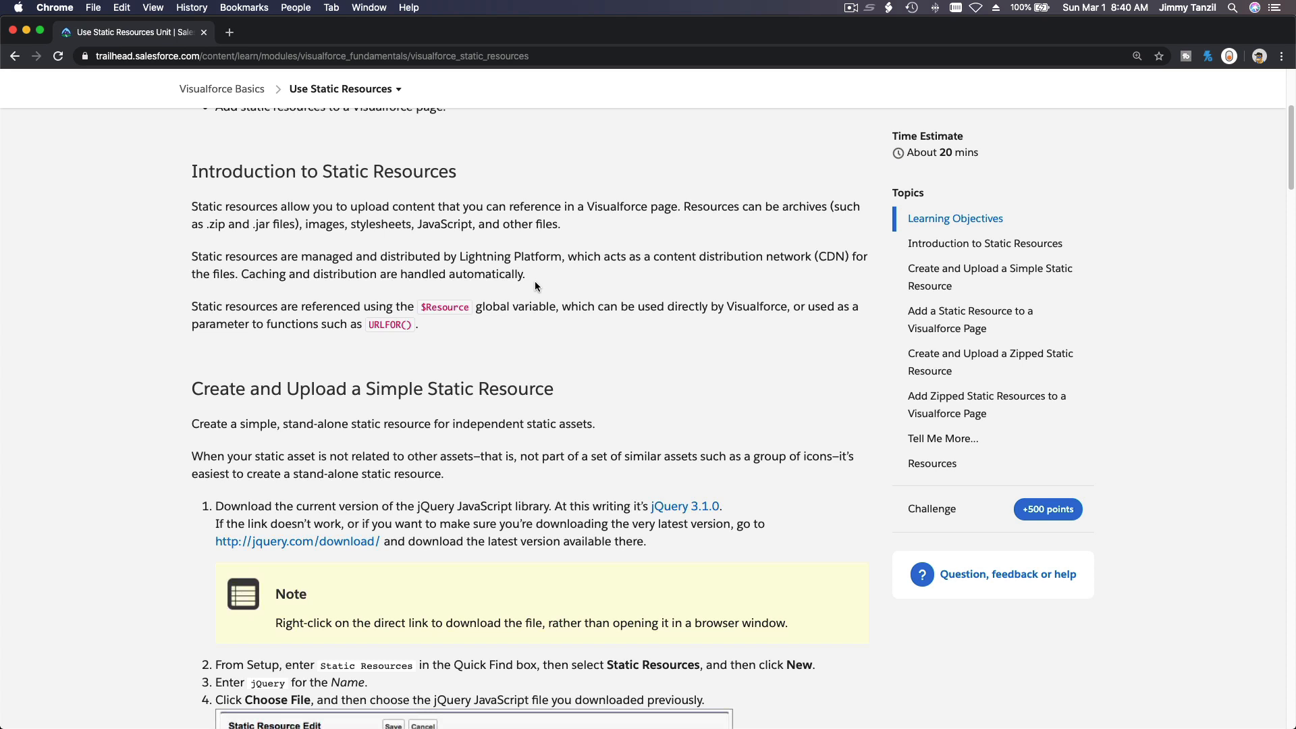
{"action": "mouse_move", "coordinate": [591, 290]}
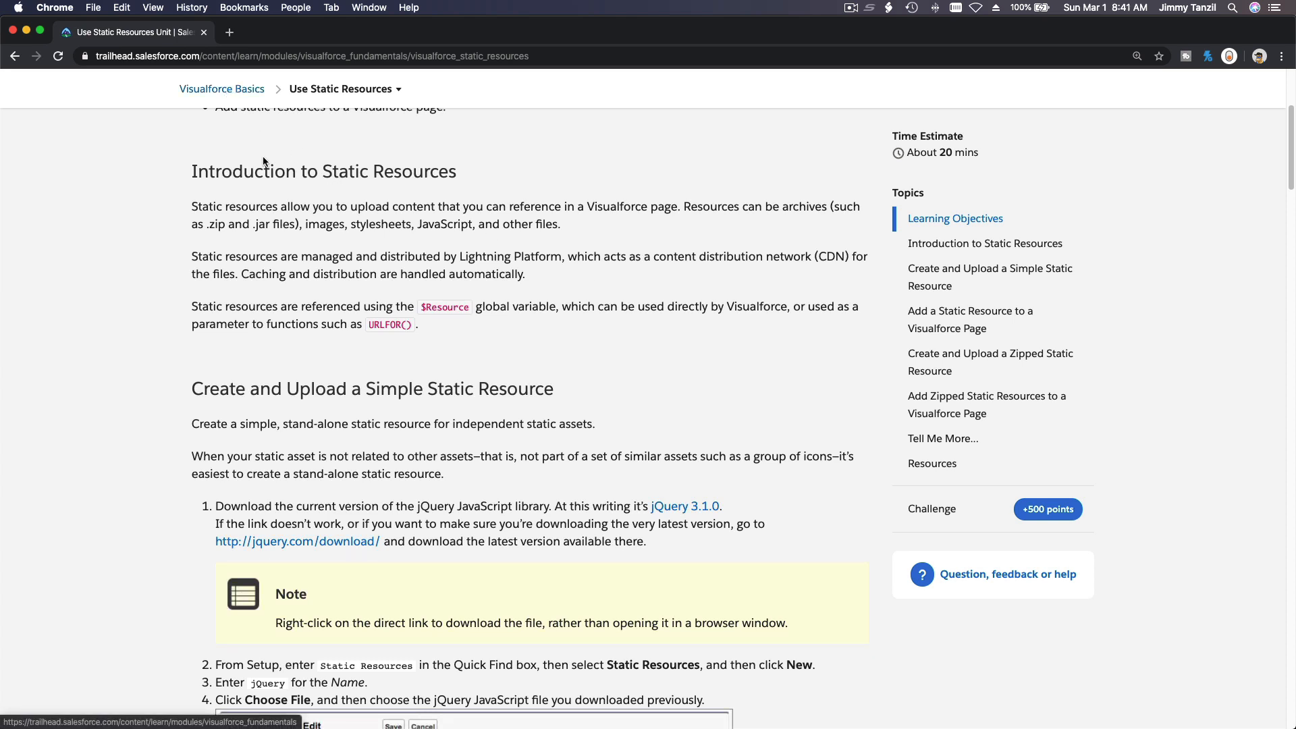
{"action": "mouse_move", "coordinate": [460, 342]}
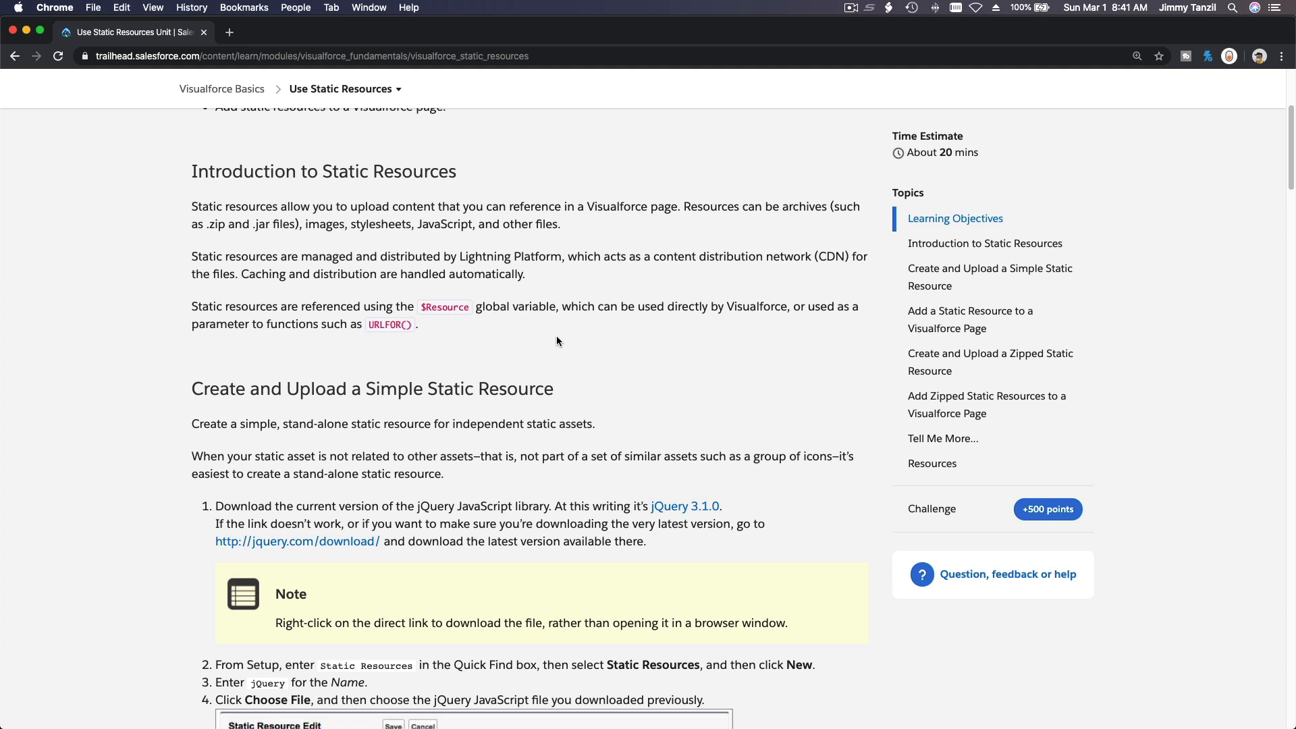
{"action": "mouse_move", "coordinate": [568, 347]}
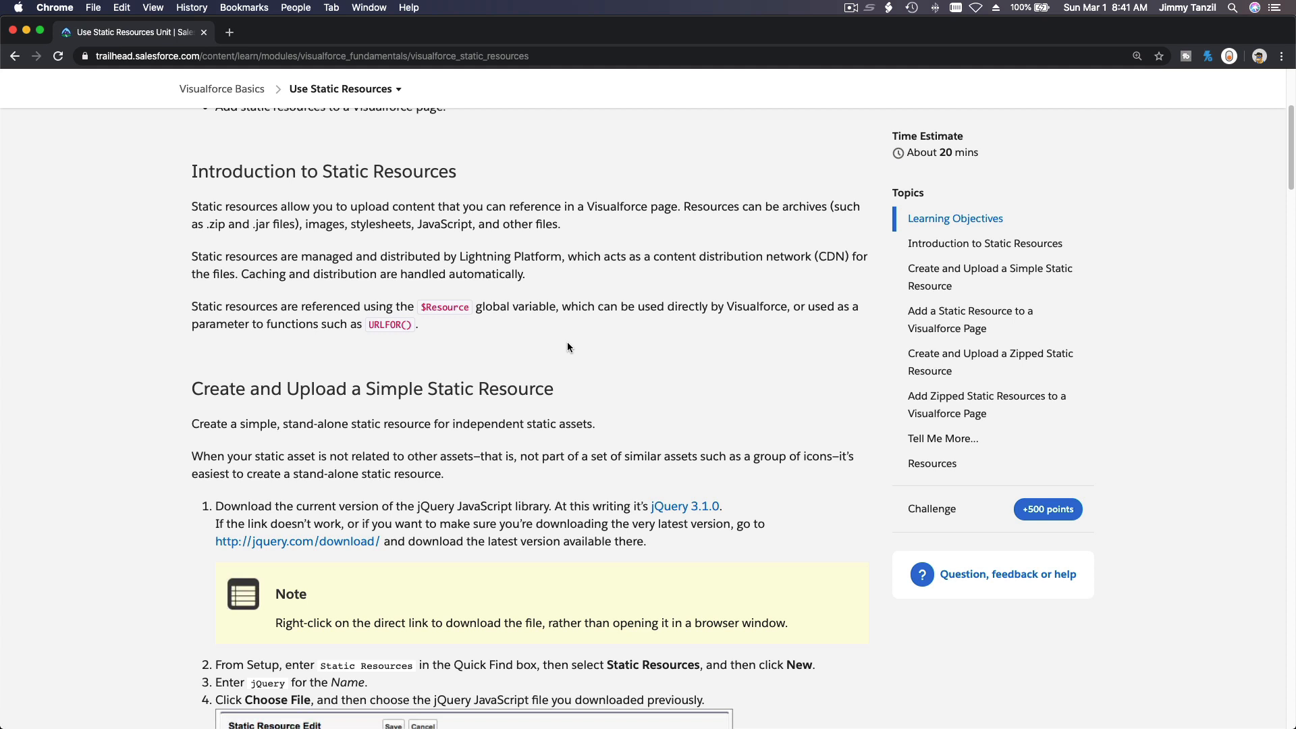
{"action": "mouse_move", "coordinate": [592, 353]}
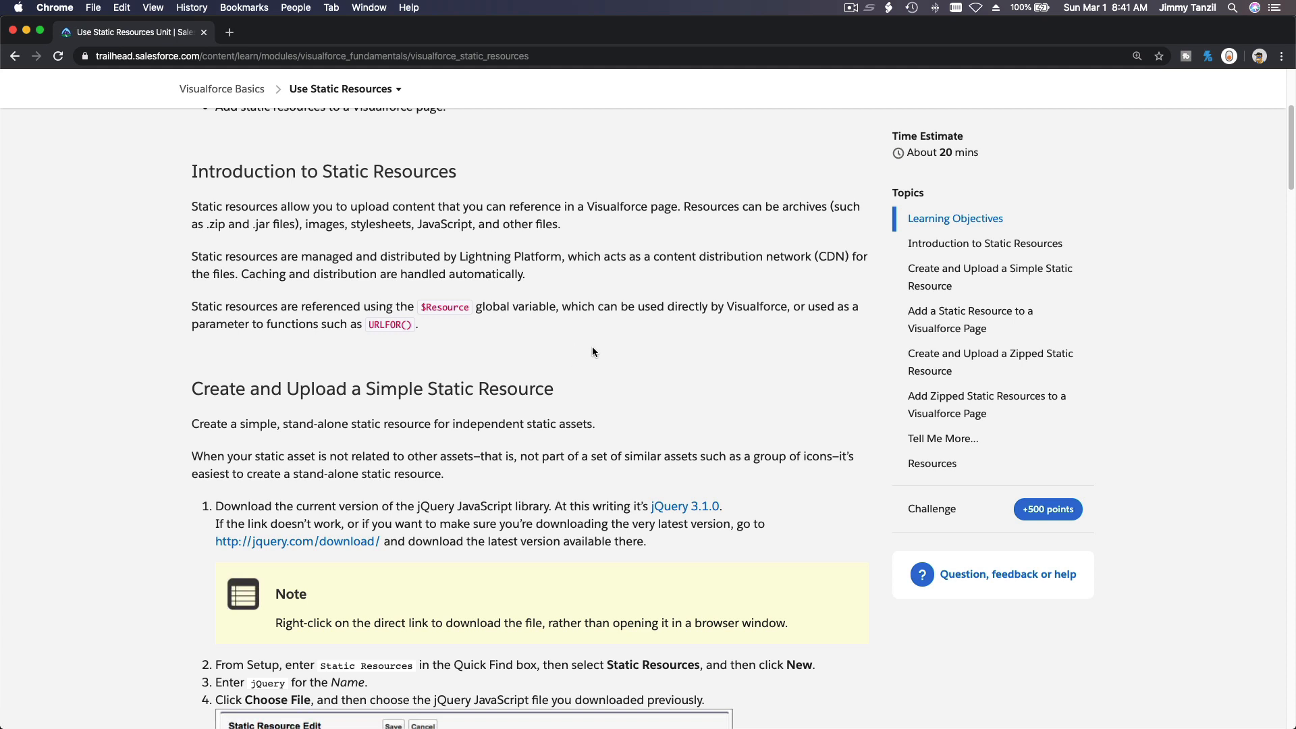
{"action": "mouse_move", "coordinate": [443, 329]}
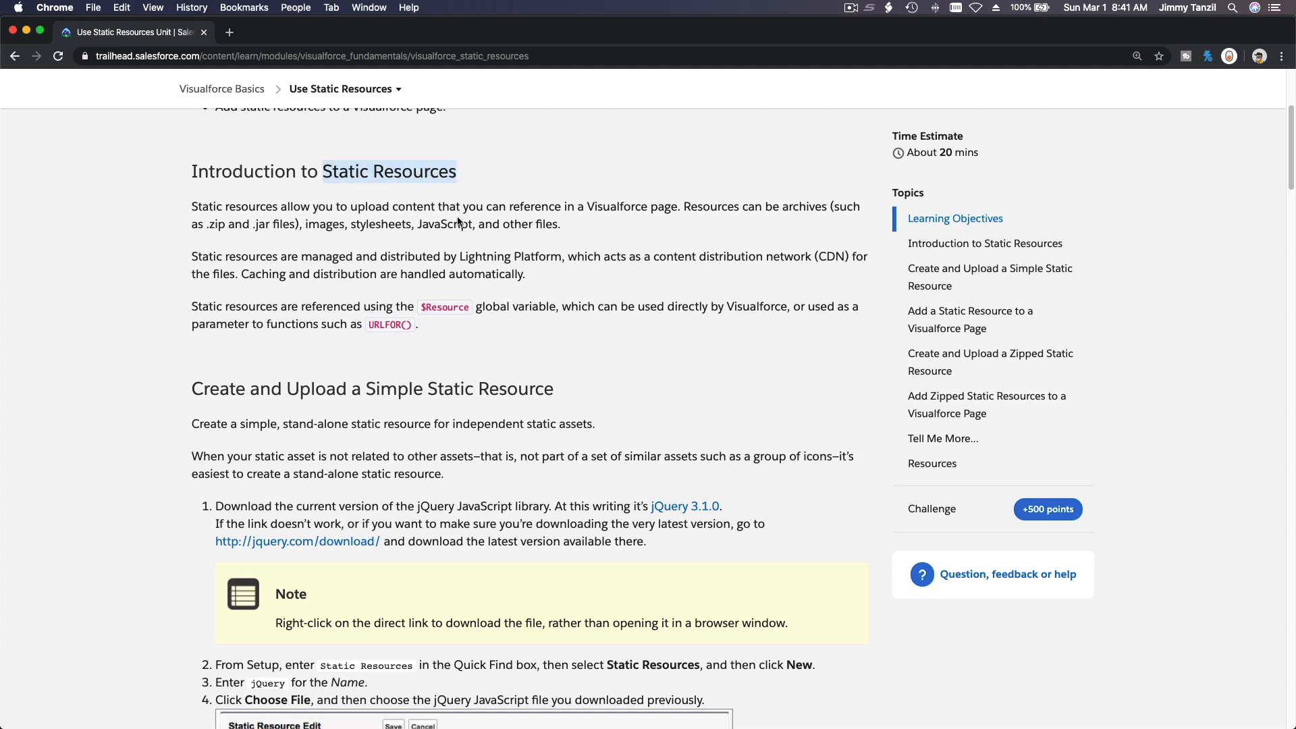
{"action": "mouse_move", "coordinate": [476, 299]}
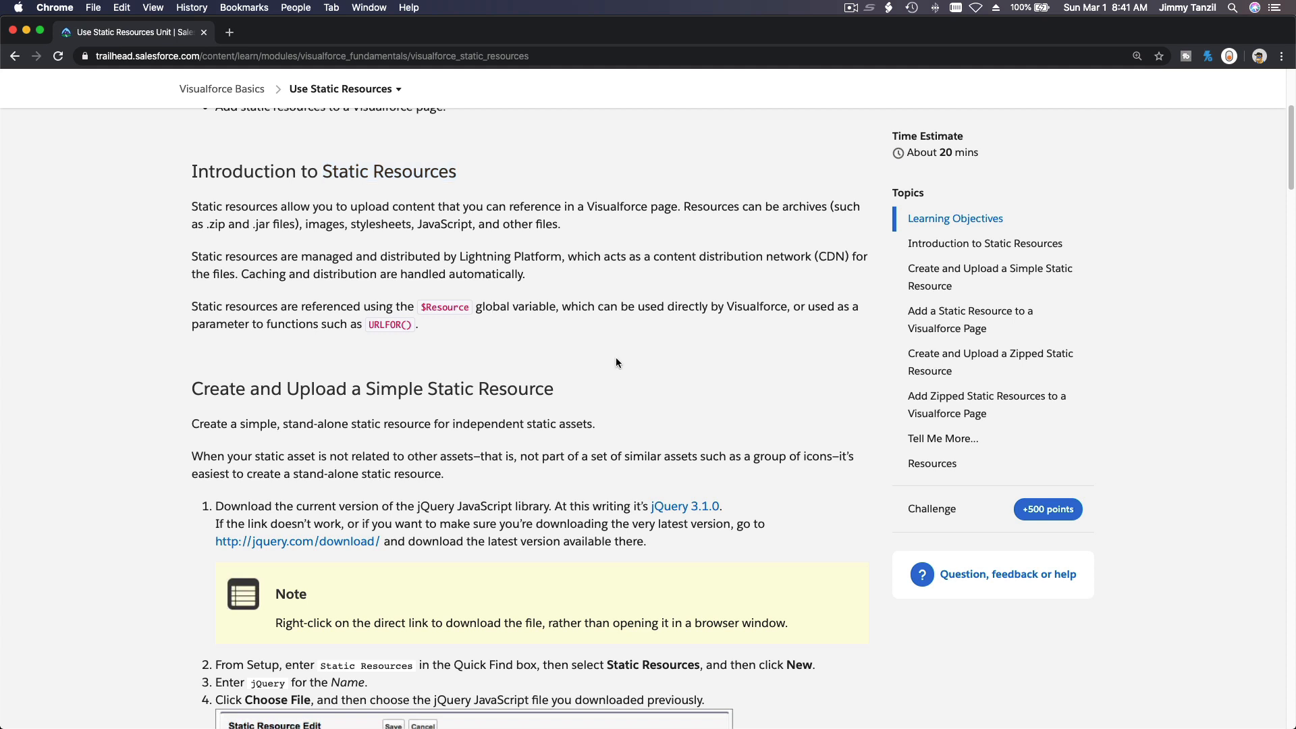
{"action": "scroll", "scroll_direction": "down", "scroll_amount": 3}
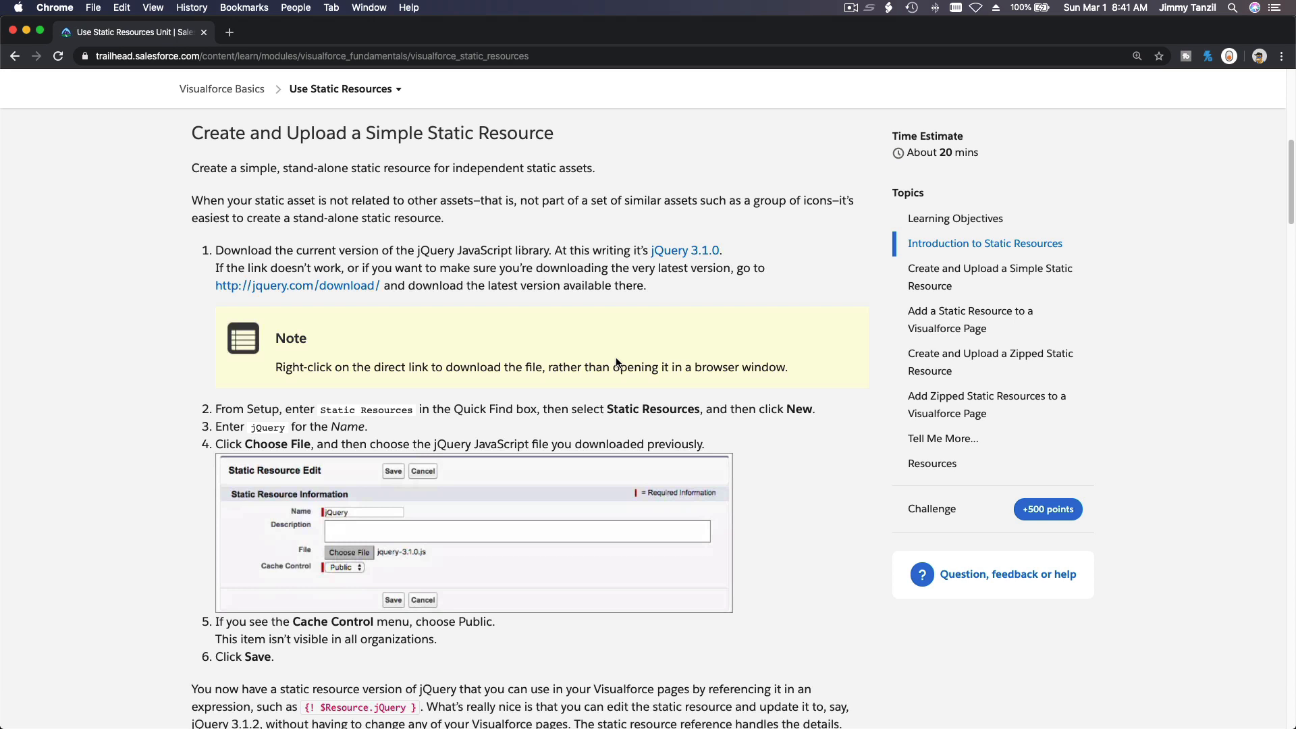
{"action": "mouse_move", "coordinate": [506, 131]}
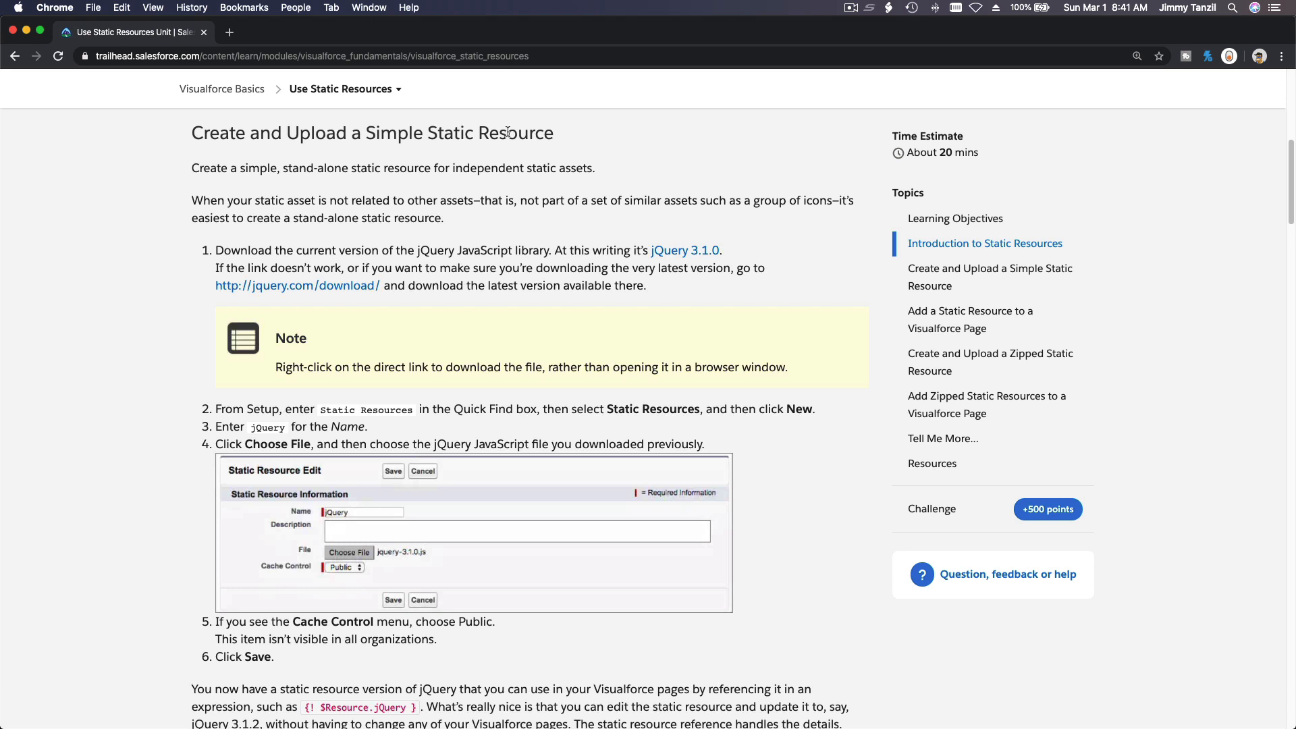
{"action": "scroll", "scroll_direction": "down", "scroll_amount": 3}
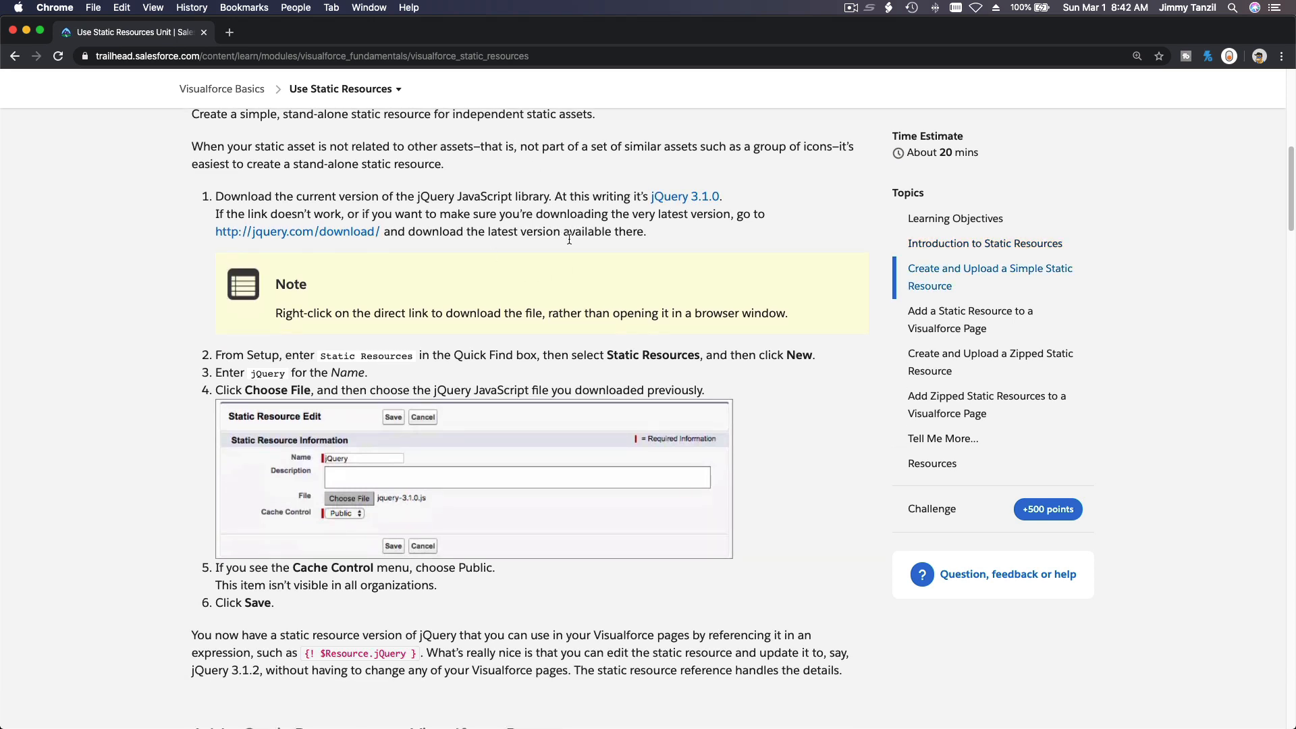
{"action": "mouse_move", "coordinate": [387, 247]}
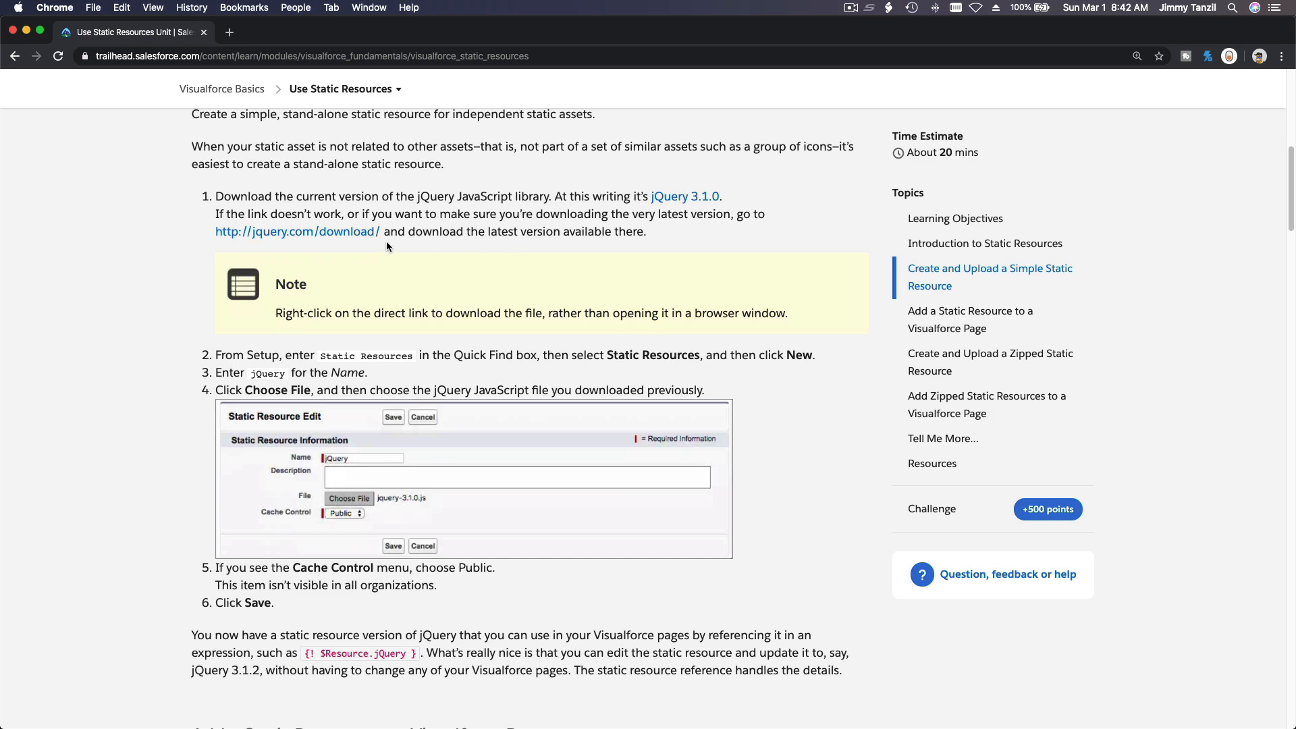
{"action": "mouse_move", "coordinate": [363, 241]}
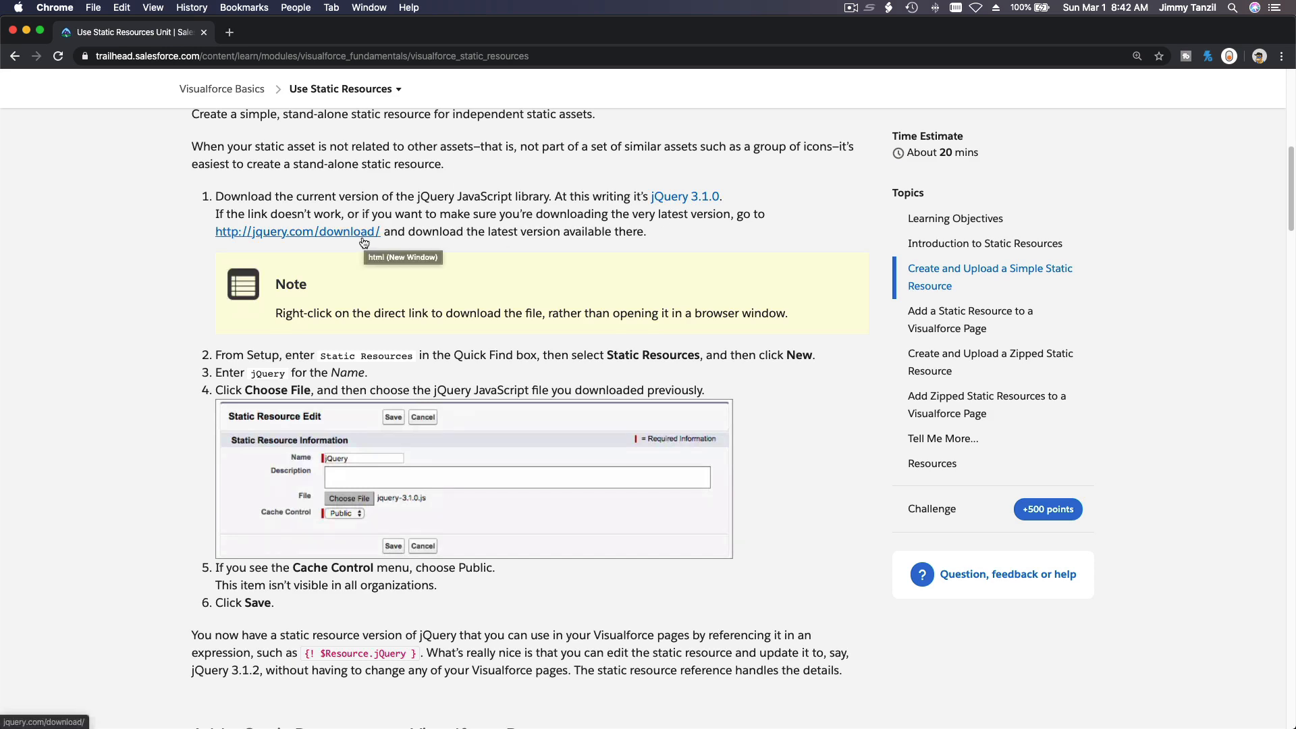
{"action": "mouse_move", "coordinate": [604, 314]}
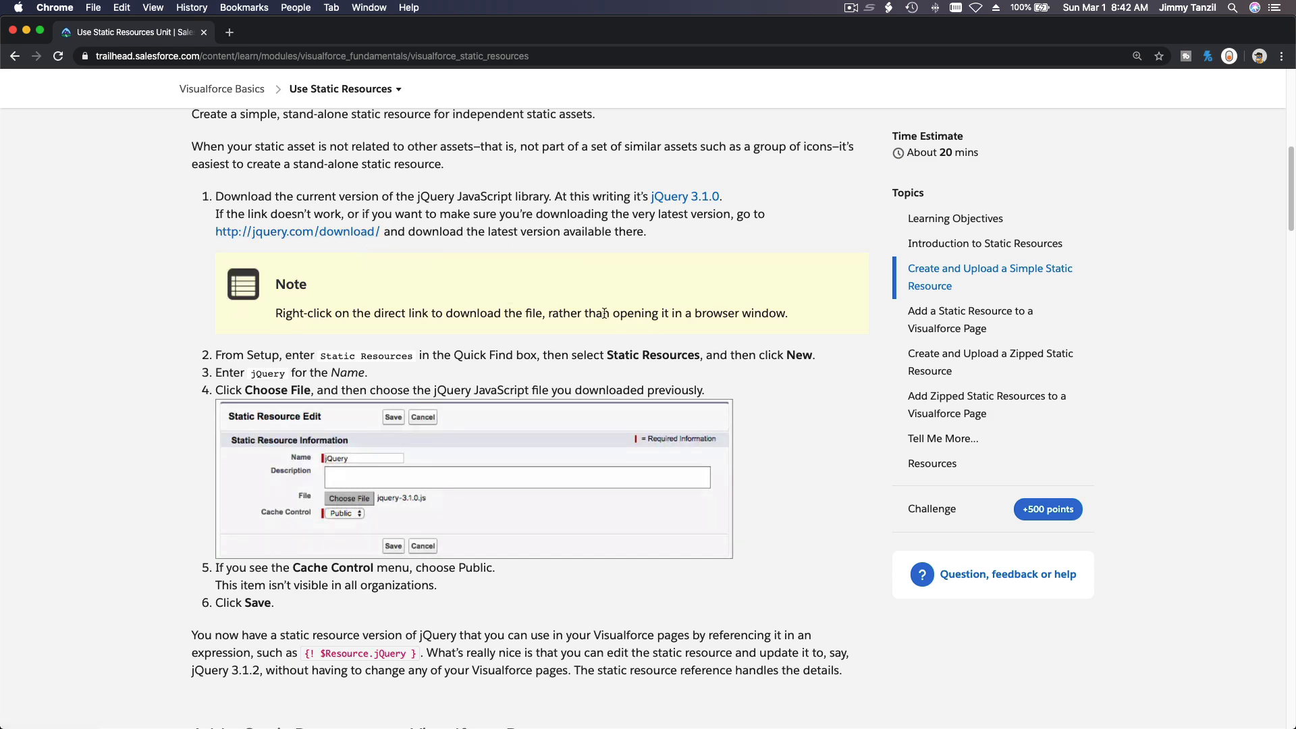
{"action": "scroll", "scroll_direction": "up", "scroll_amount": 3}
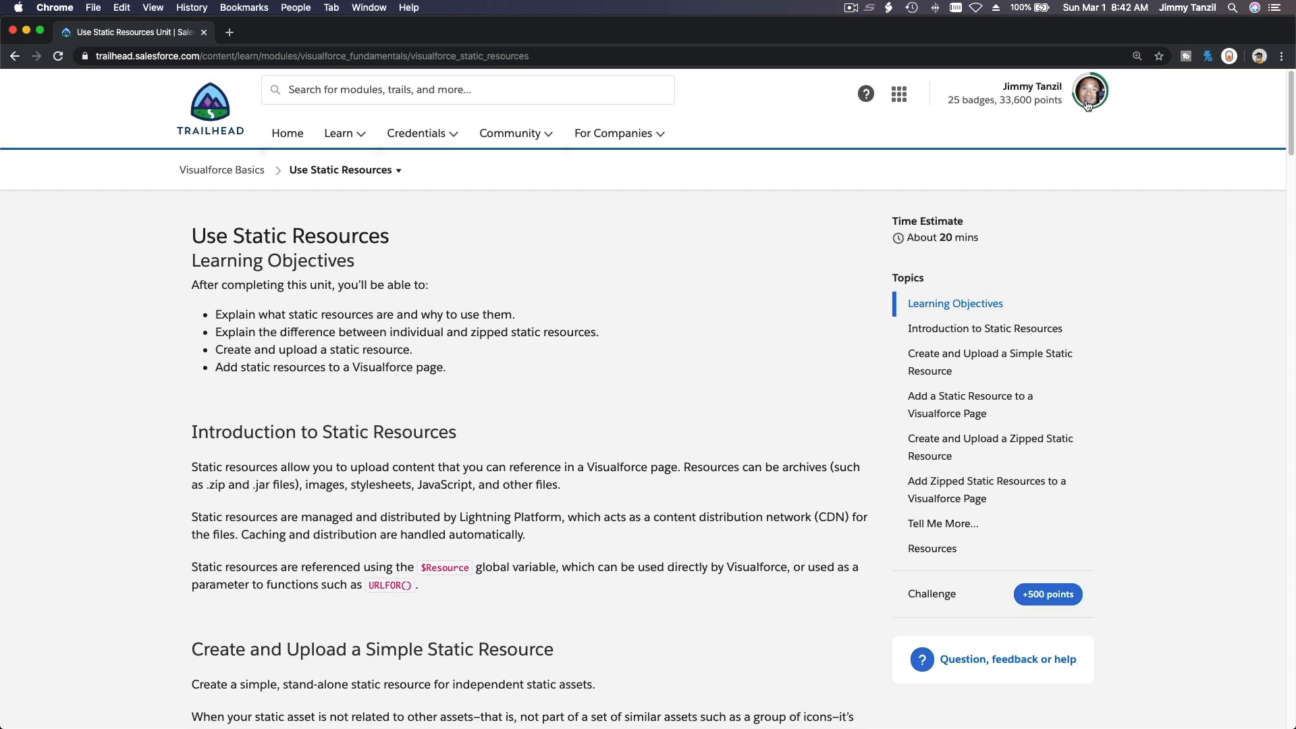
Launch the Developer Beginner playground org from Hands-on Orgs, then return to the unit.
{"action": "left_click", "coordinate": [1090, 92]}
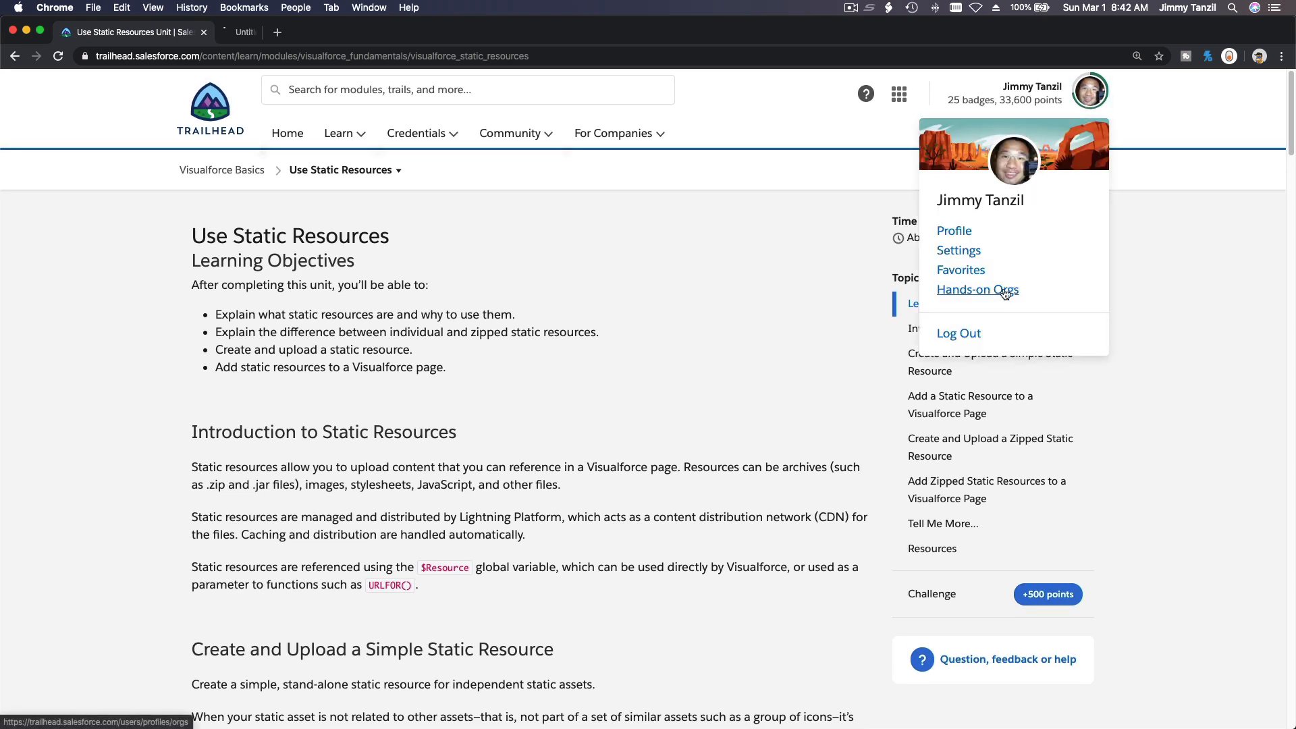
{"action": "left_click", "coordinate": [977, 290]}
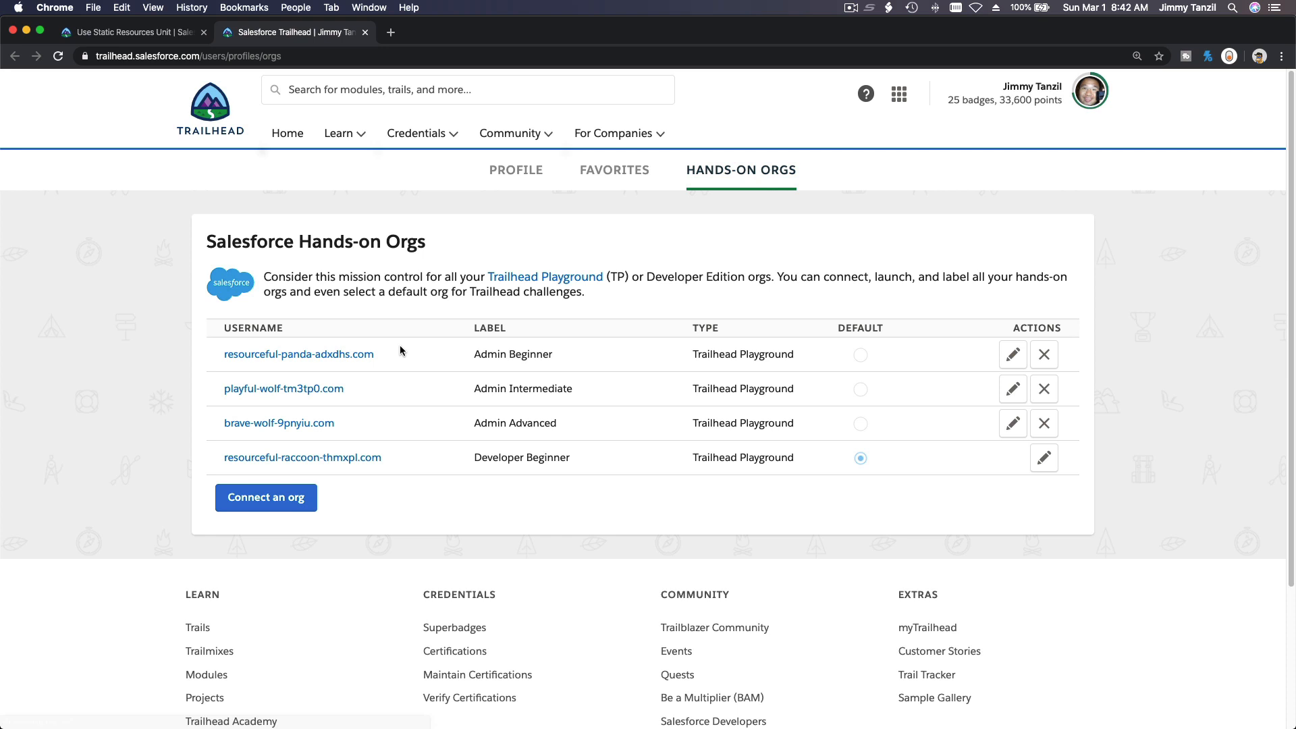
{"action": "left_click", "coordinate": [303, 457]}
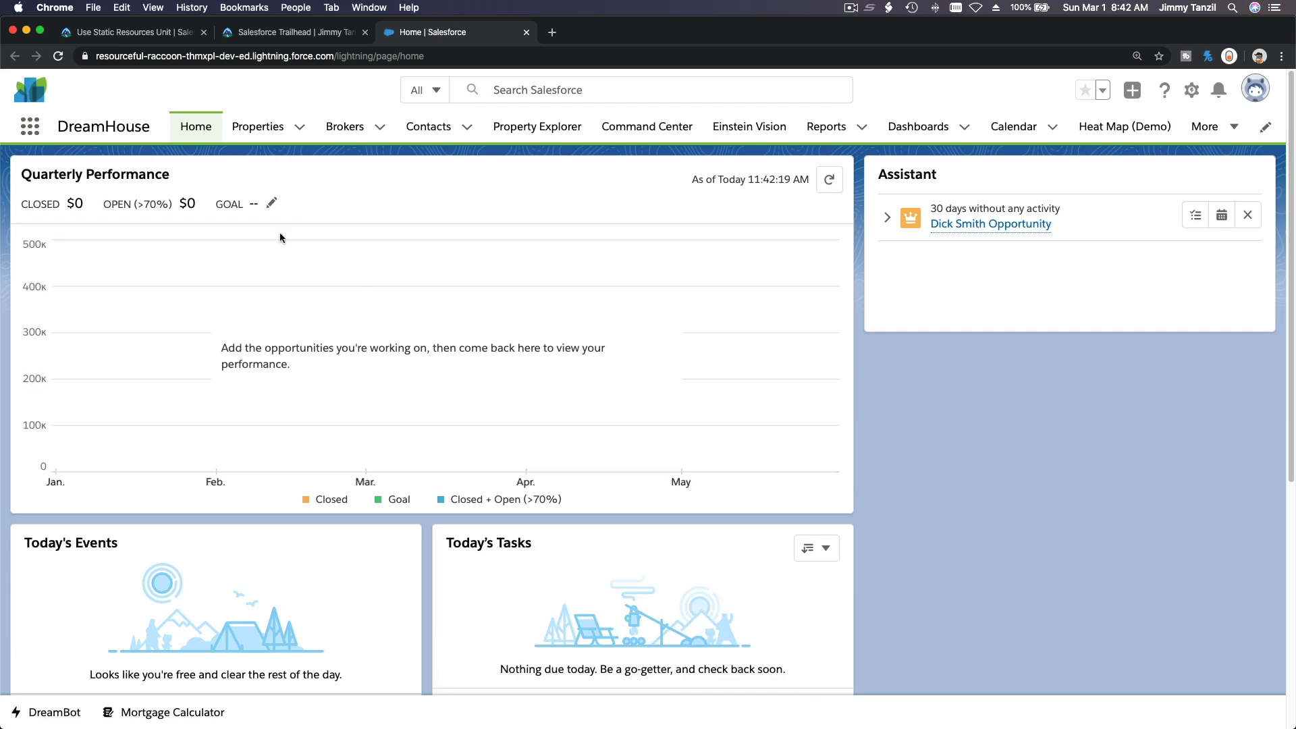
{"action": "left_click", "coordinate": [129, 33]}
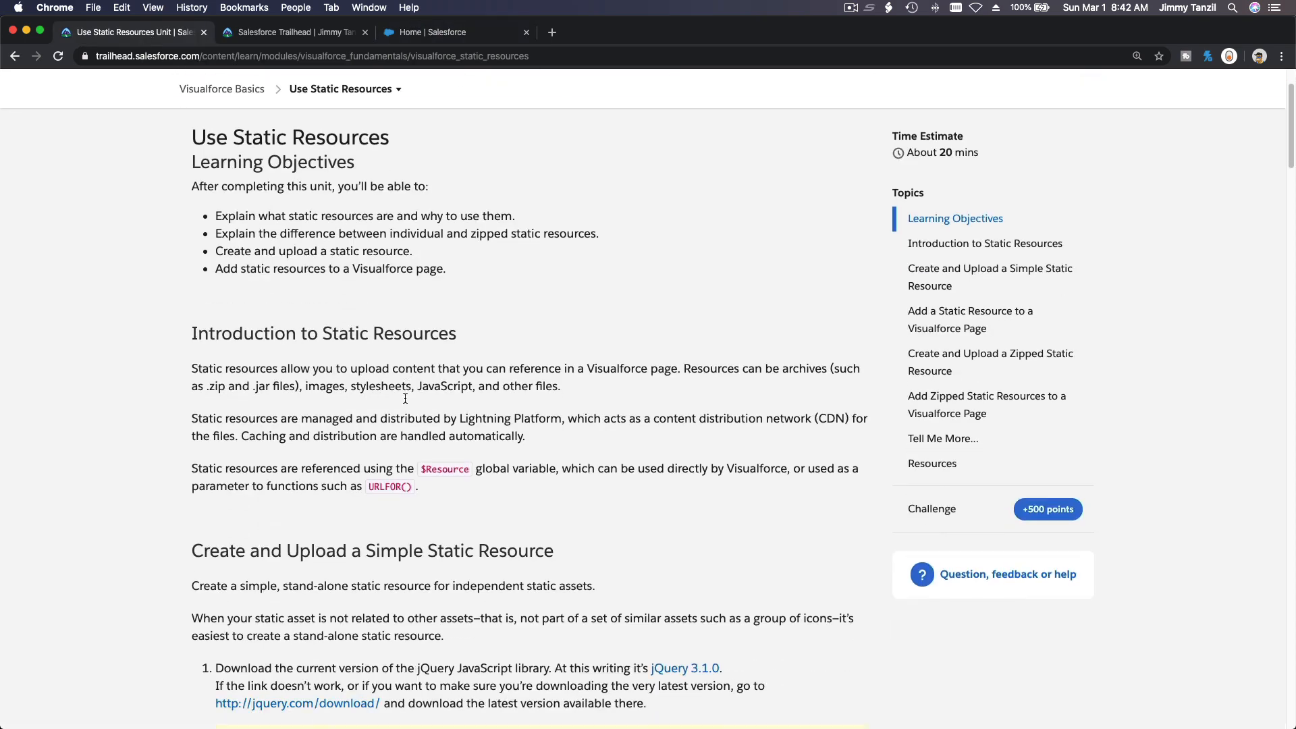
Open the jQuery website's download page from the lesson.
{"action": "scroll", "scroll_direction": "down", "scroll_amount": 3}
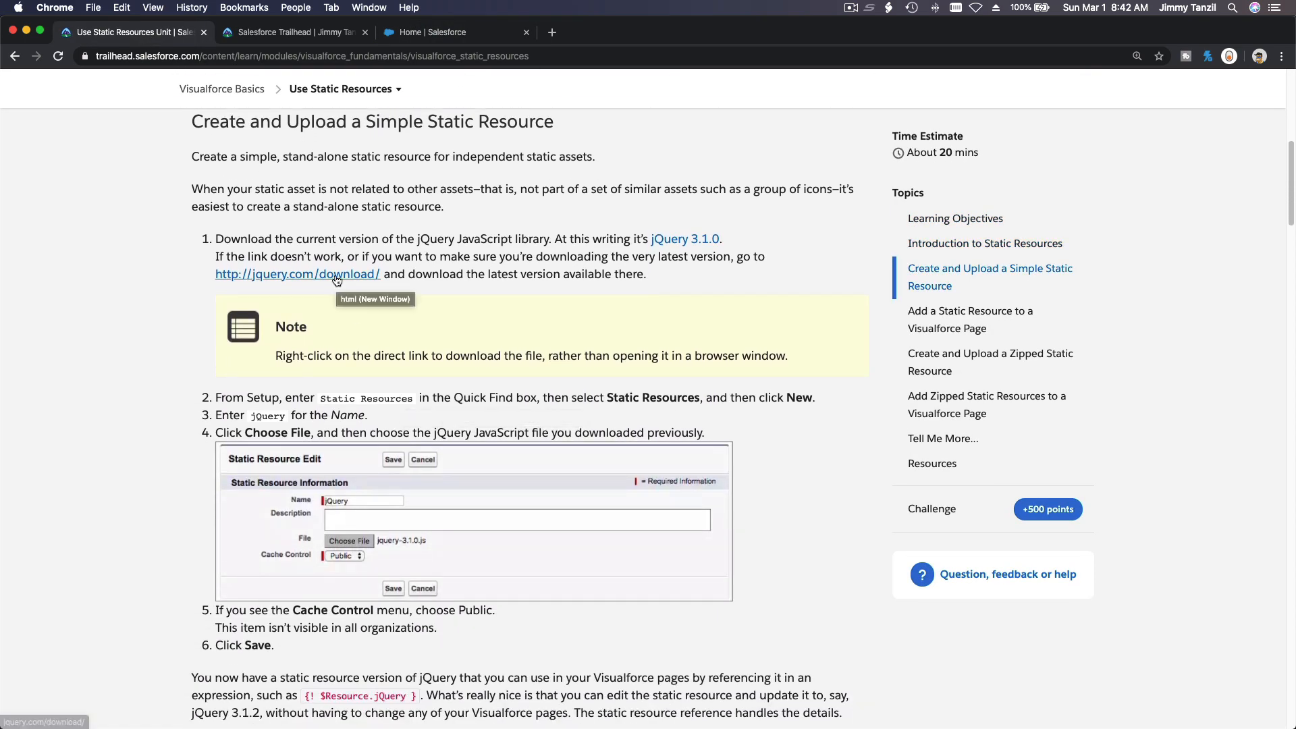
{"action": "left_click", "coordinate": [297, 273]}
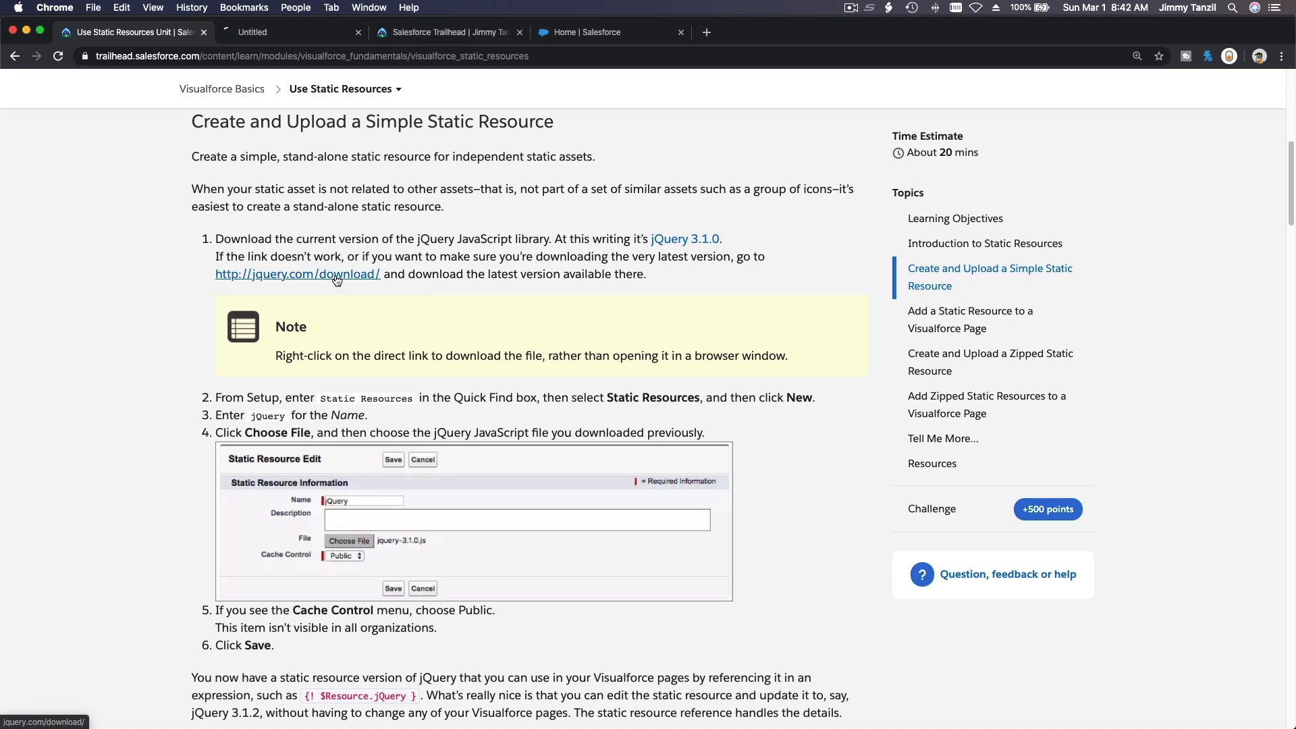
{"action": "left_click", "coordinate": [297, 274]}
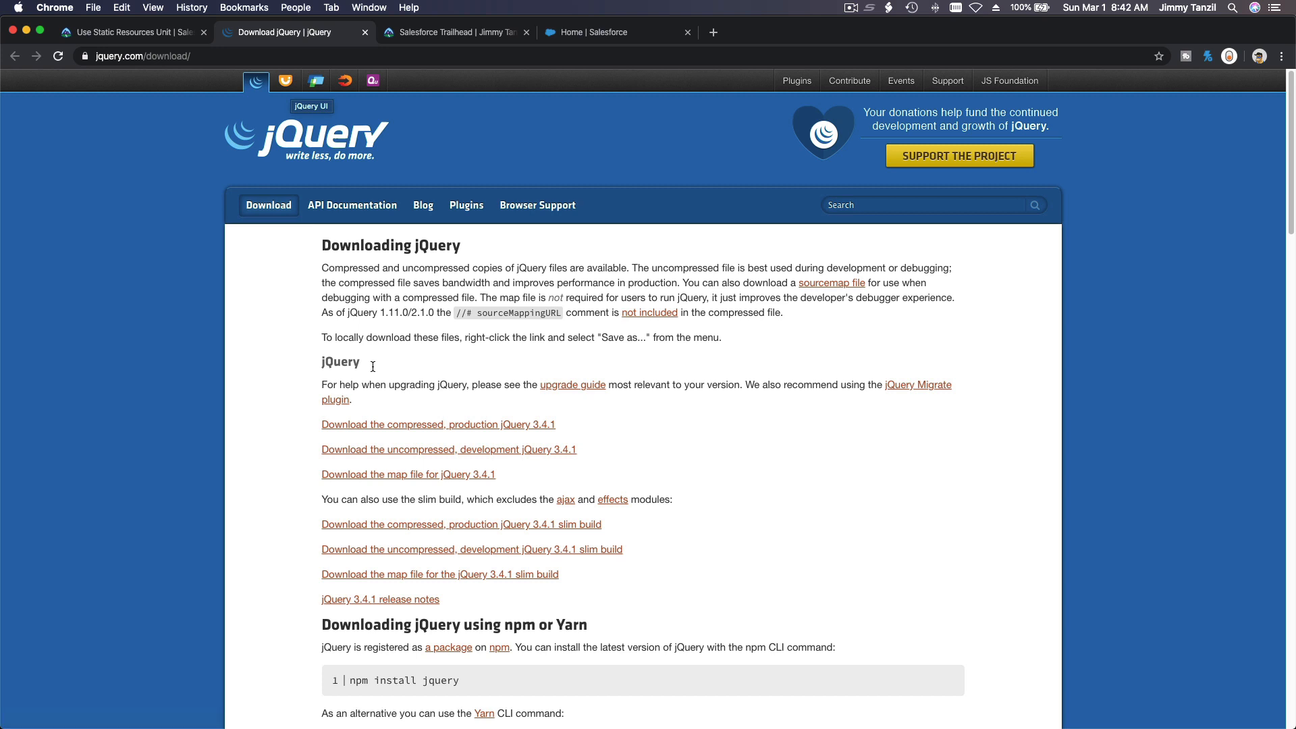
{"action": "mouse_move", "coordinate": [445, 312]}
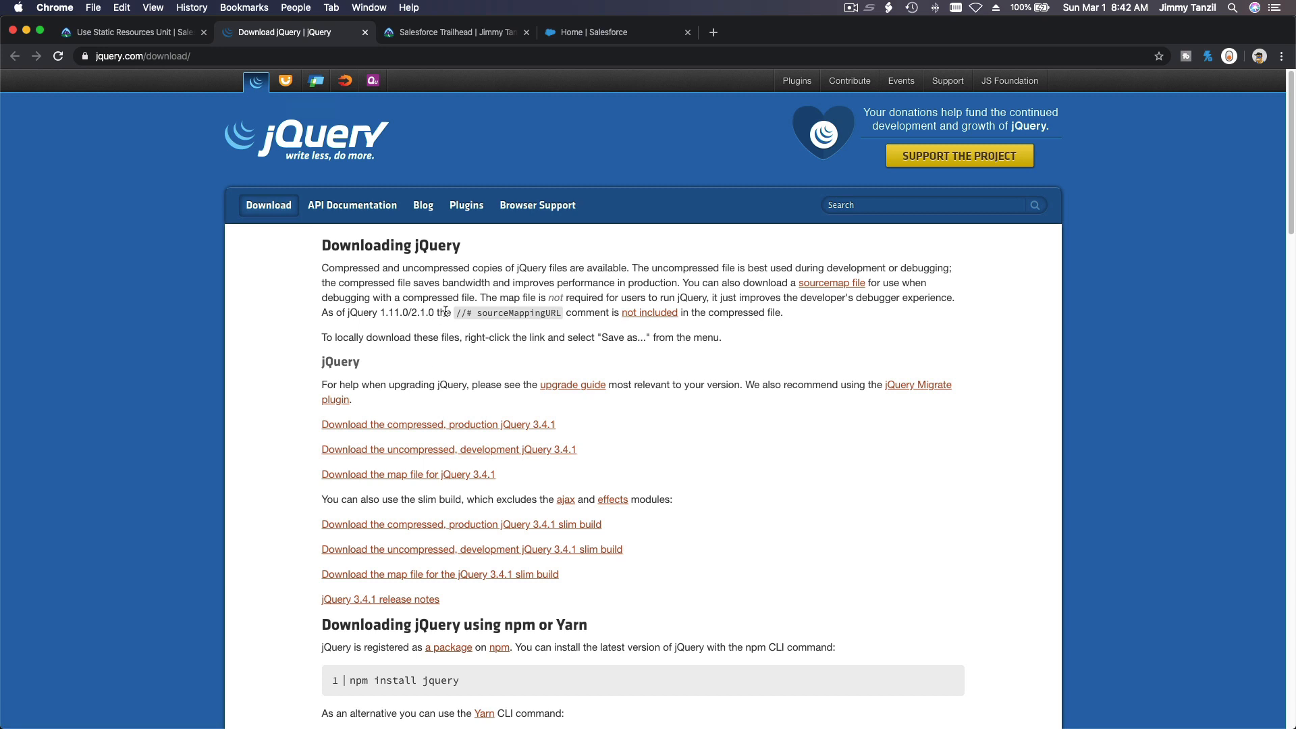
{"action": "scroll", "scroll_direction": "down", "scroll_amount": 3}
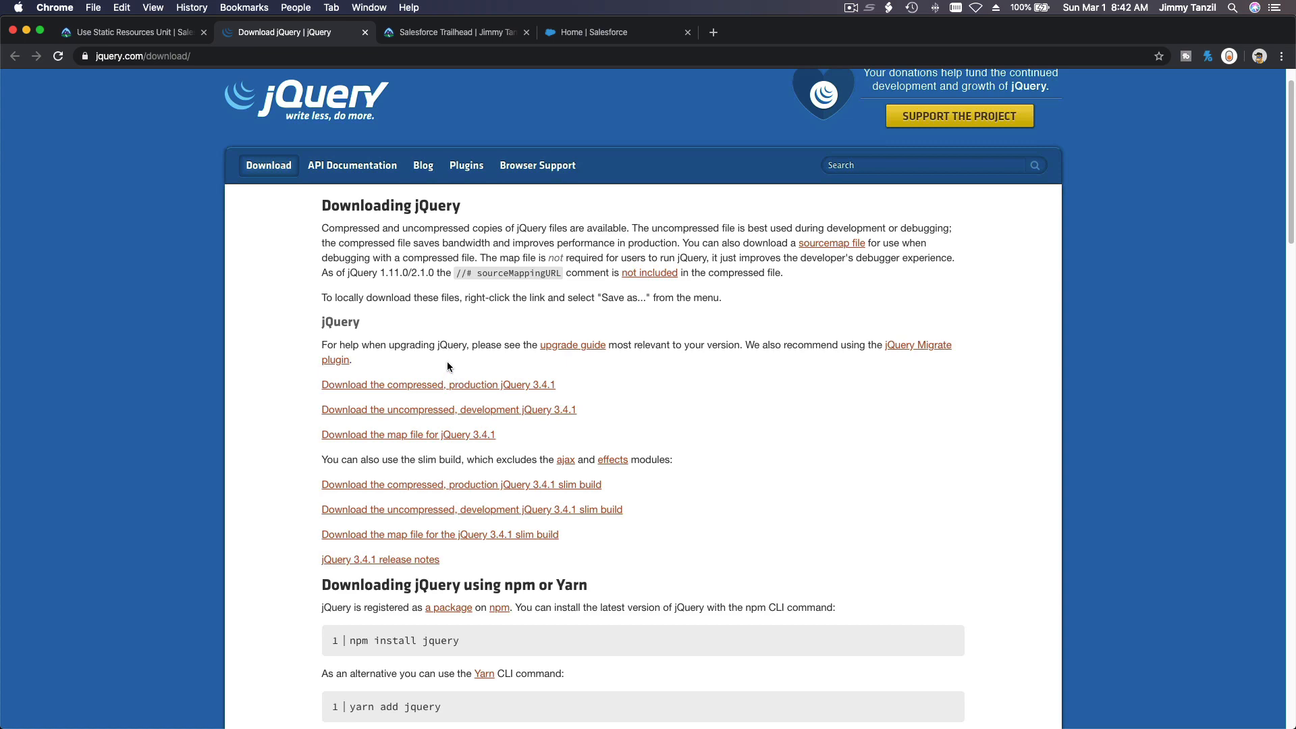
{"action": "mouse_move", "coordinate": [439, 384]}
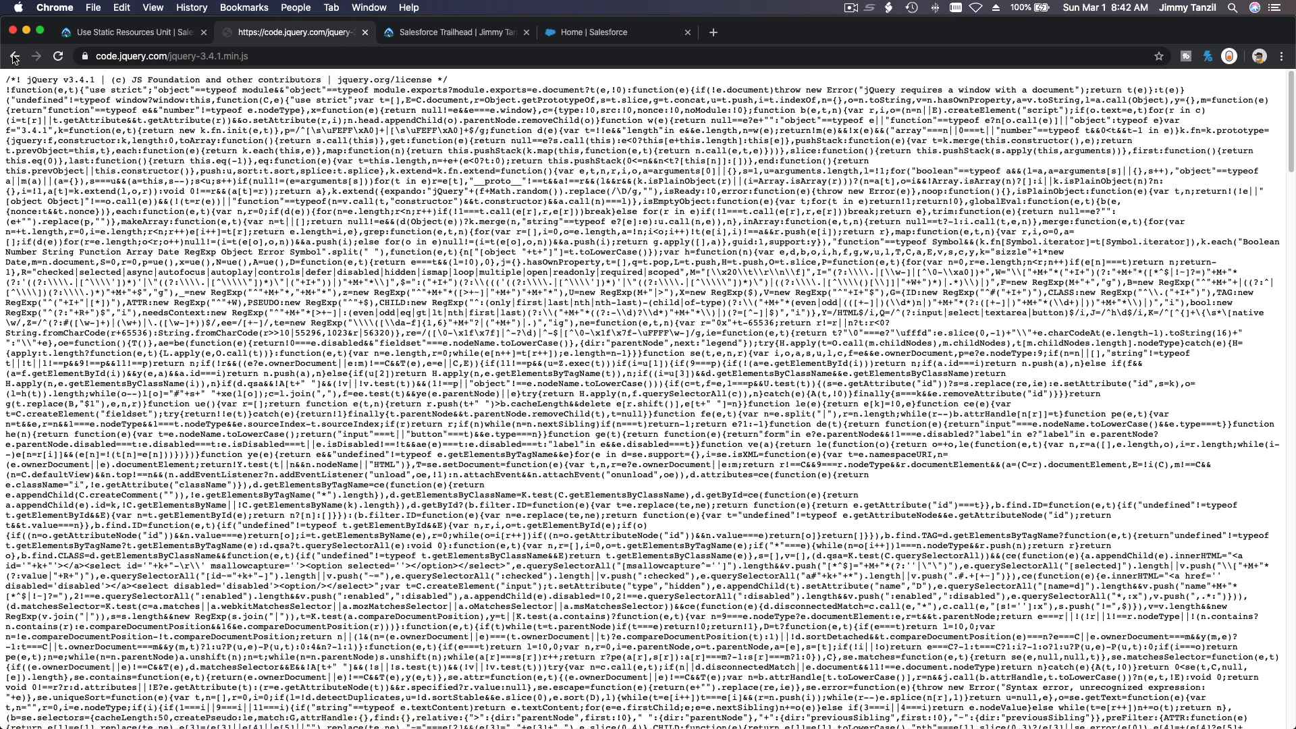
Download the compressed production jQuery 3.4.1 file and return to the lesson.
{"action": "left_click", "coordinate": [13, 56]}
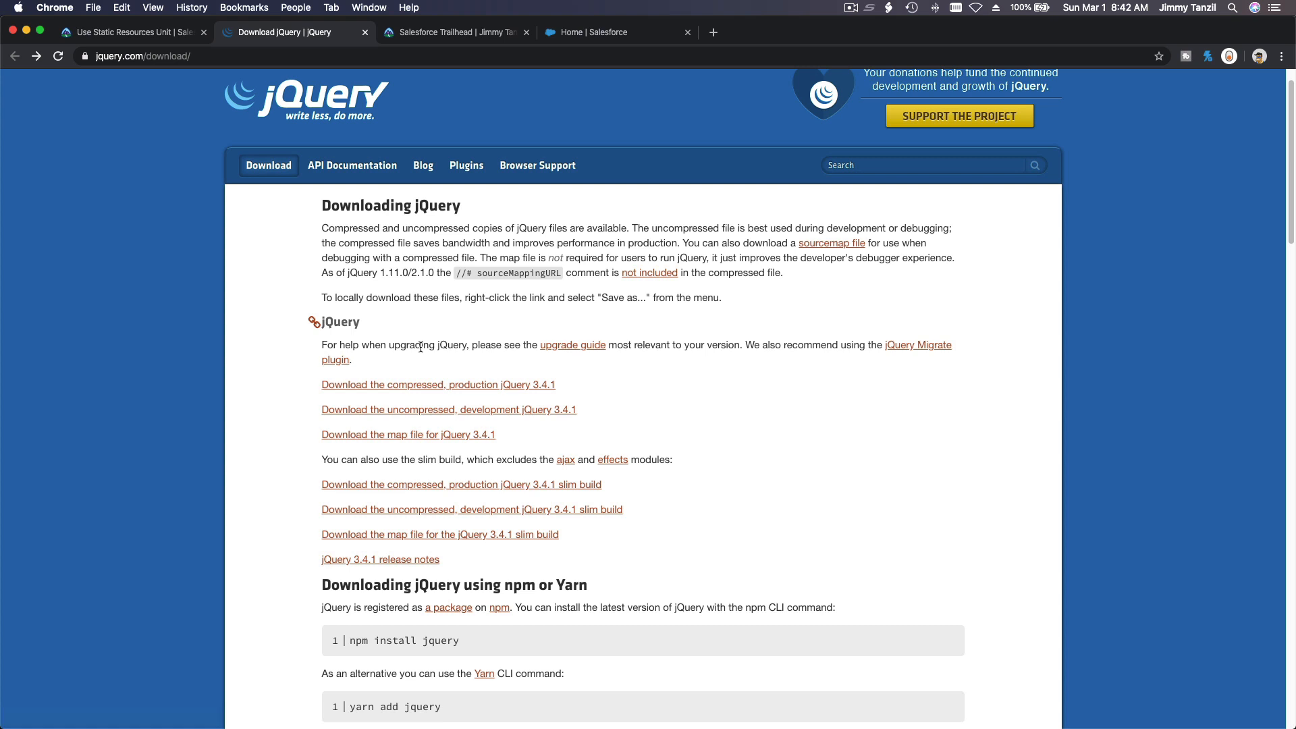
{"action": "right_click", "coordinate": [422, 384]}
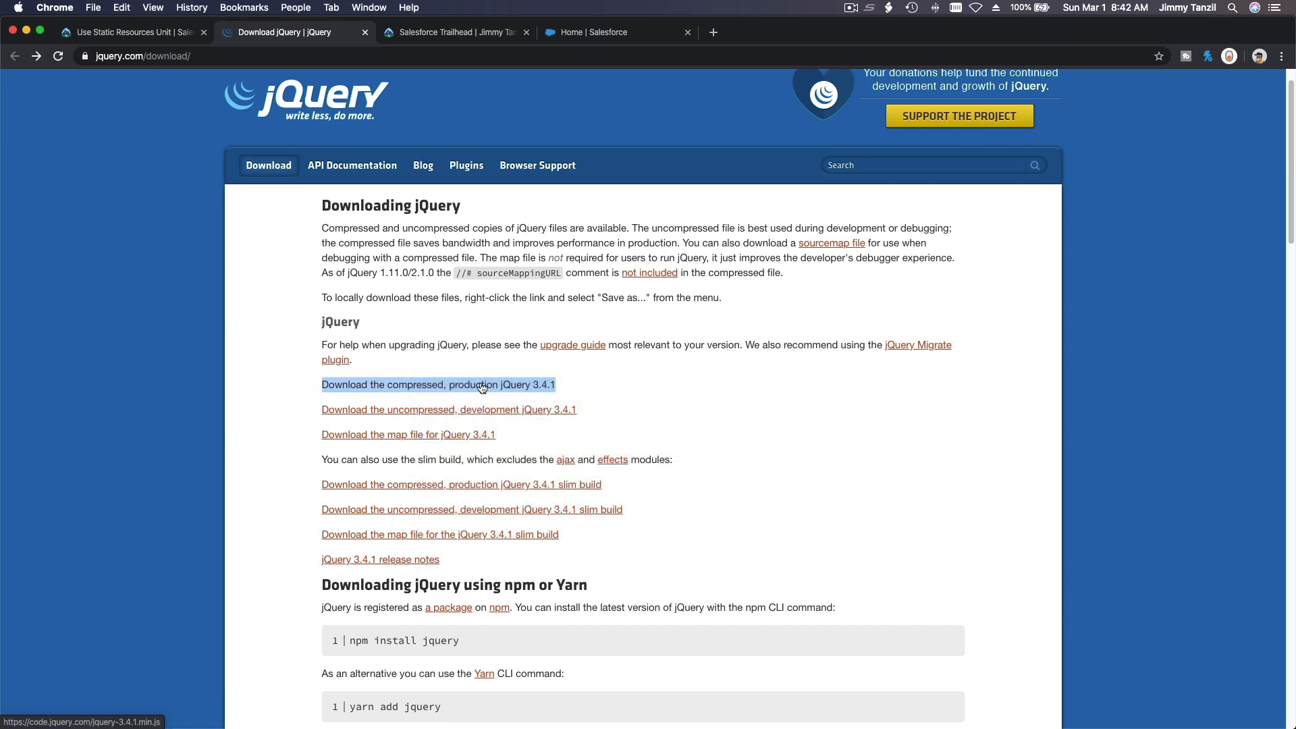
{"action": "left_click", "coordinate": [438, 384]}
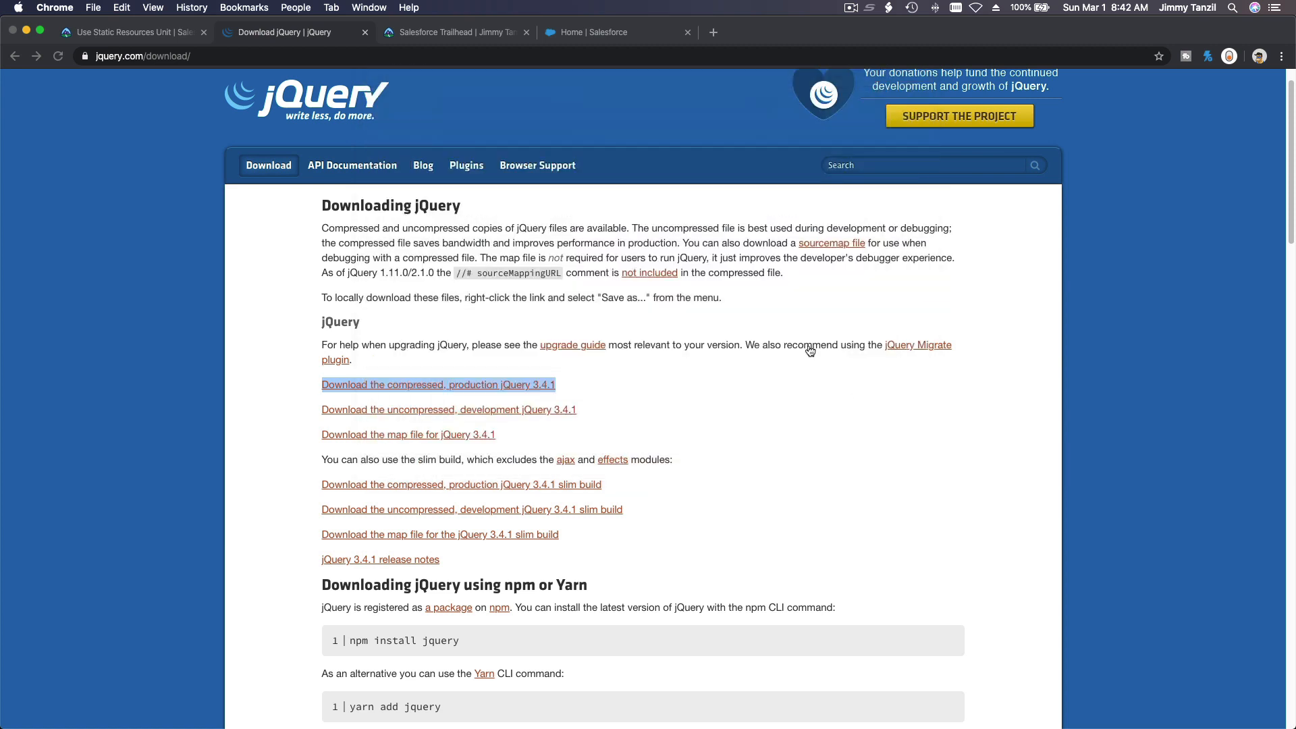
{"action": "left_click", "coordinate": [438, 384]}
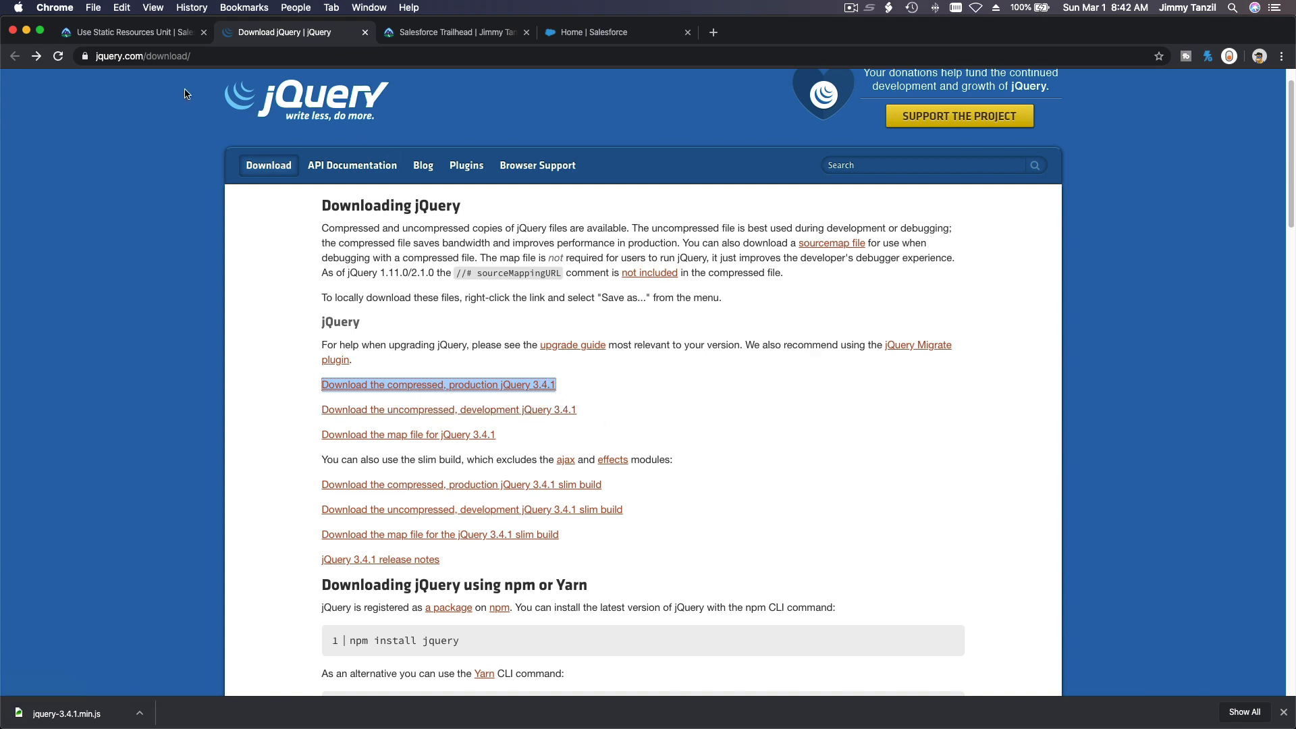
{"action": "left_click", "coordinate": [128, 32]}
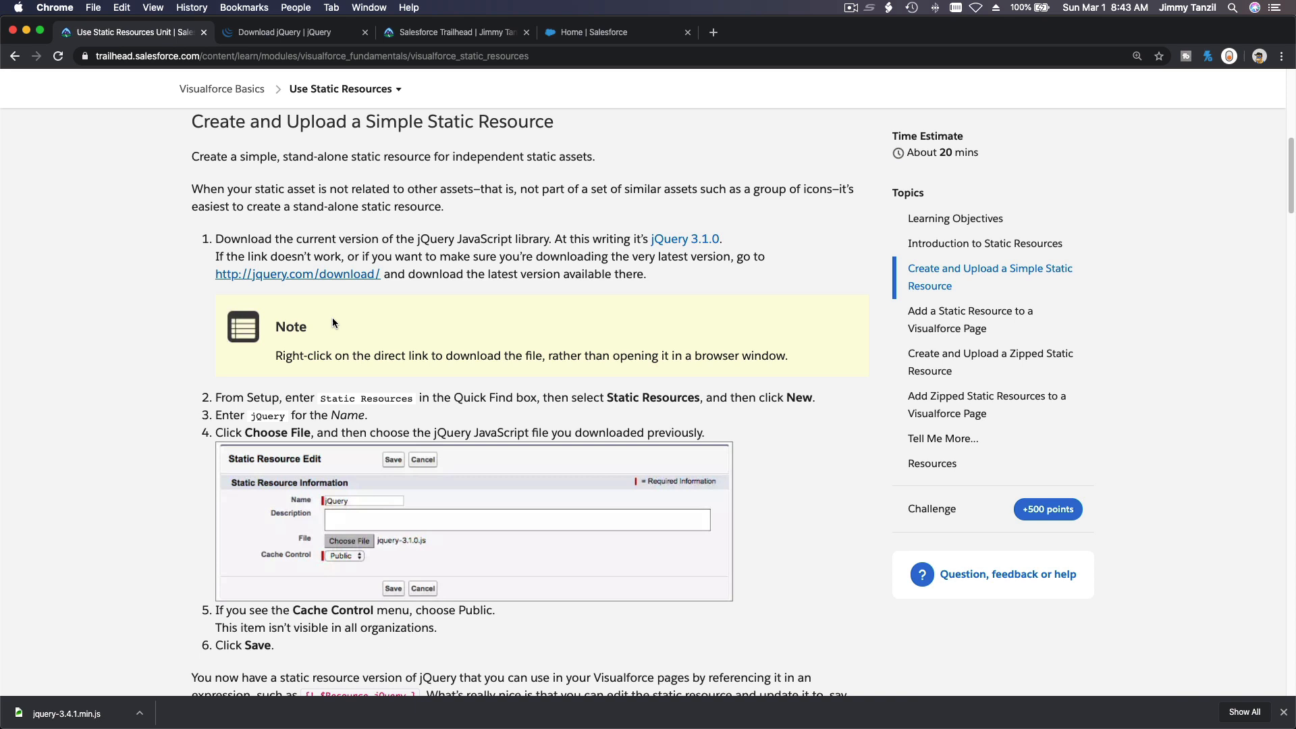
Scroll through the Create and Upload steps for the jQuery static resource.
{"action": "scroll", "scroll_direction": "down", "scroll_amount": 3}
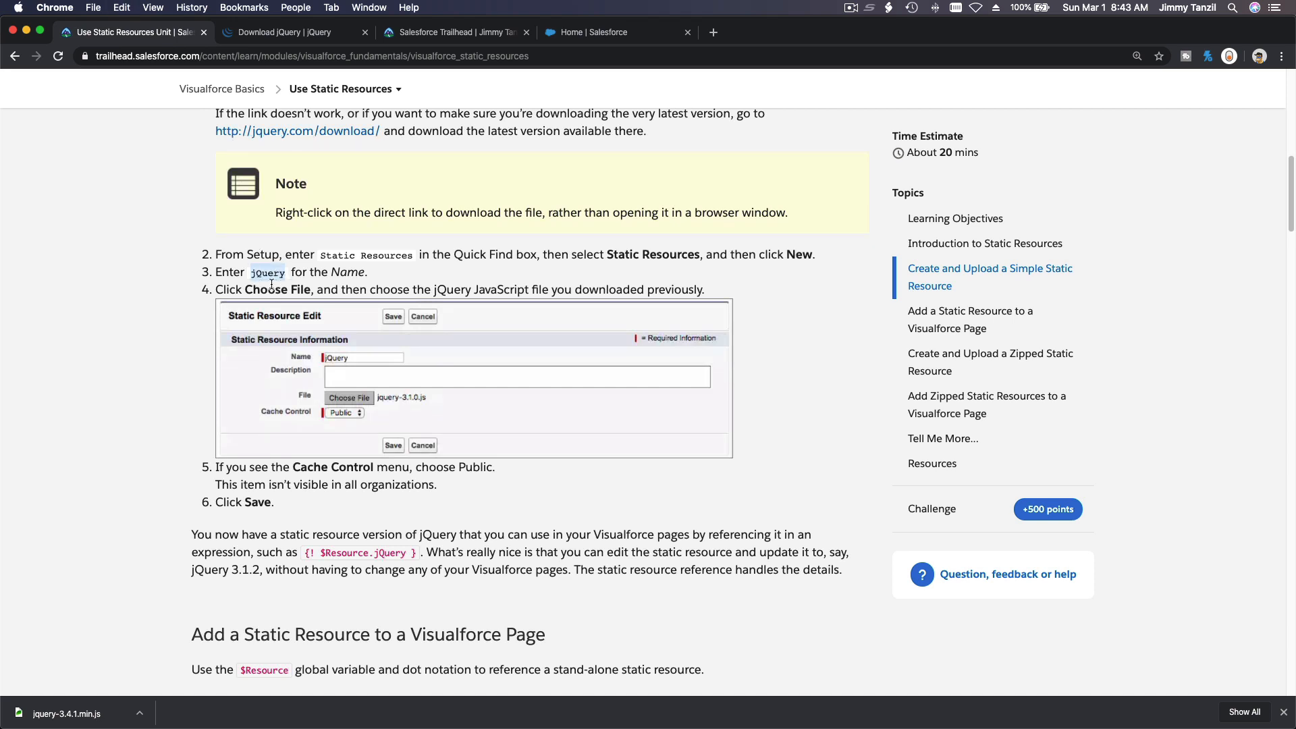
{"action": "mouse_move", "coordinate": [360, 553]}
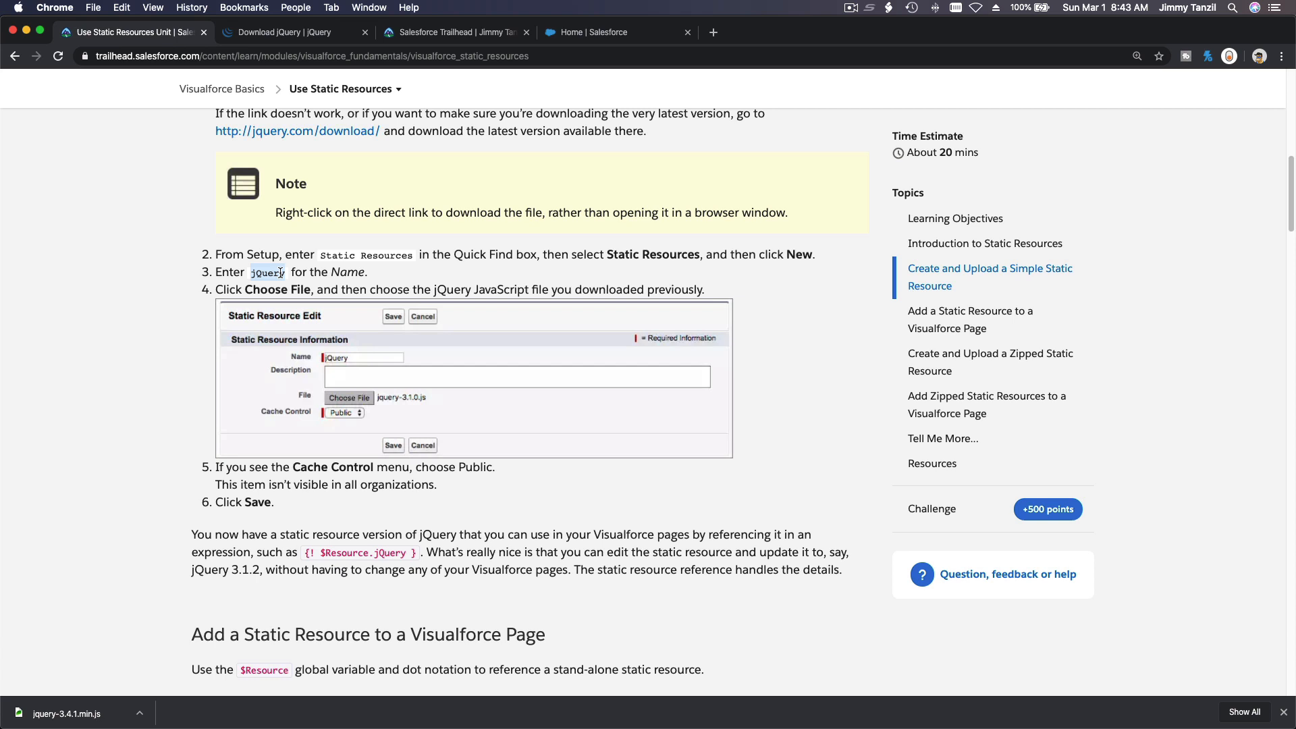
{"action": "mouse_move", "coordinate": [351, 422]}
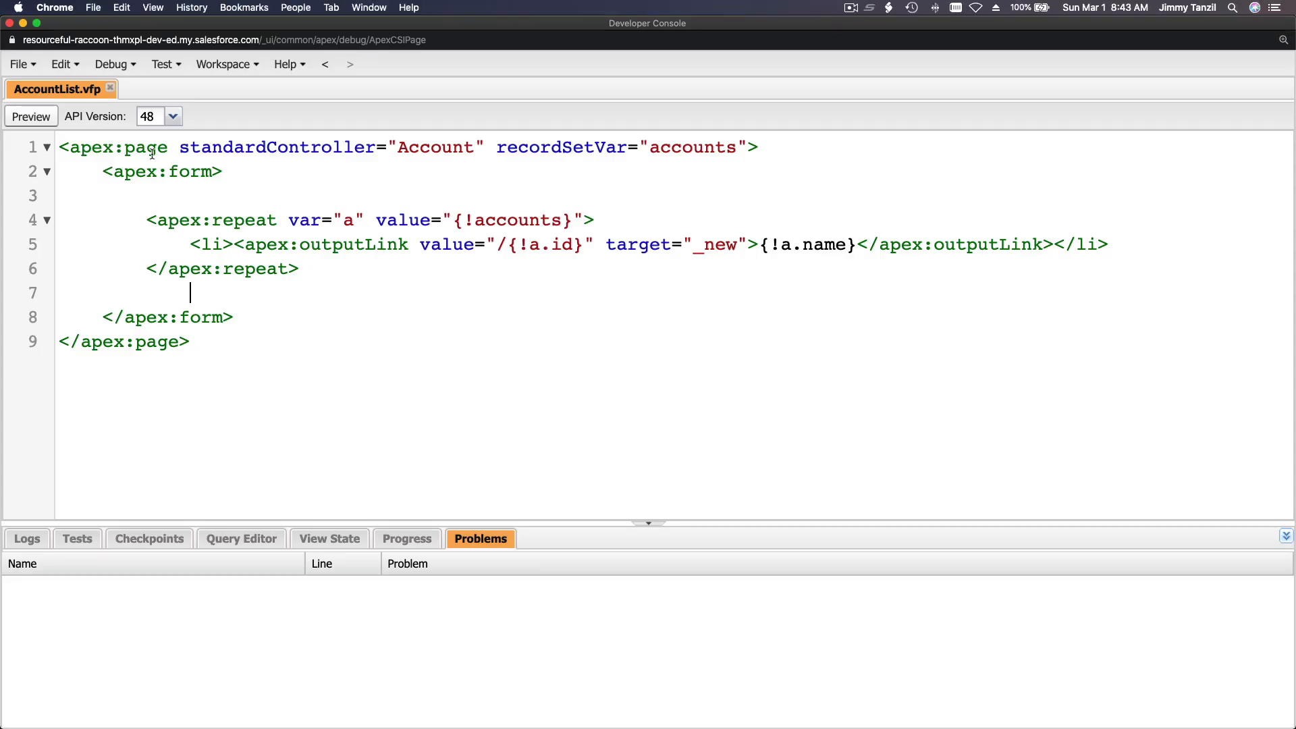
Open Setup from the org's Salesforce home page, ready to search Quick Find.
{"action": "left_click", "coordinate": [110, 89]}
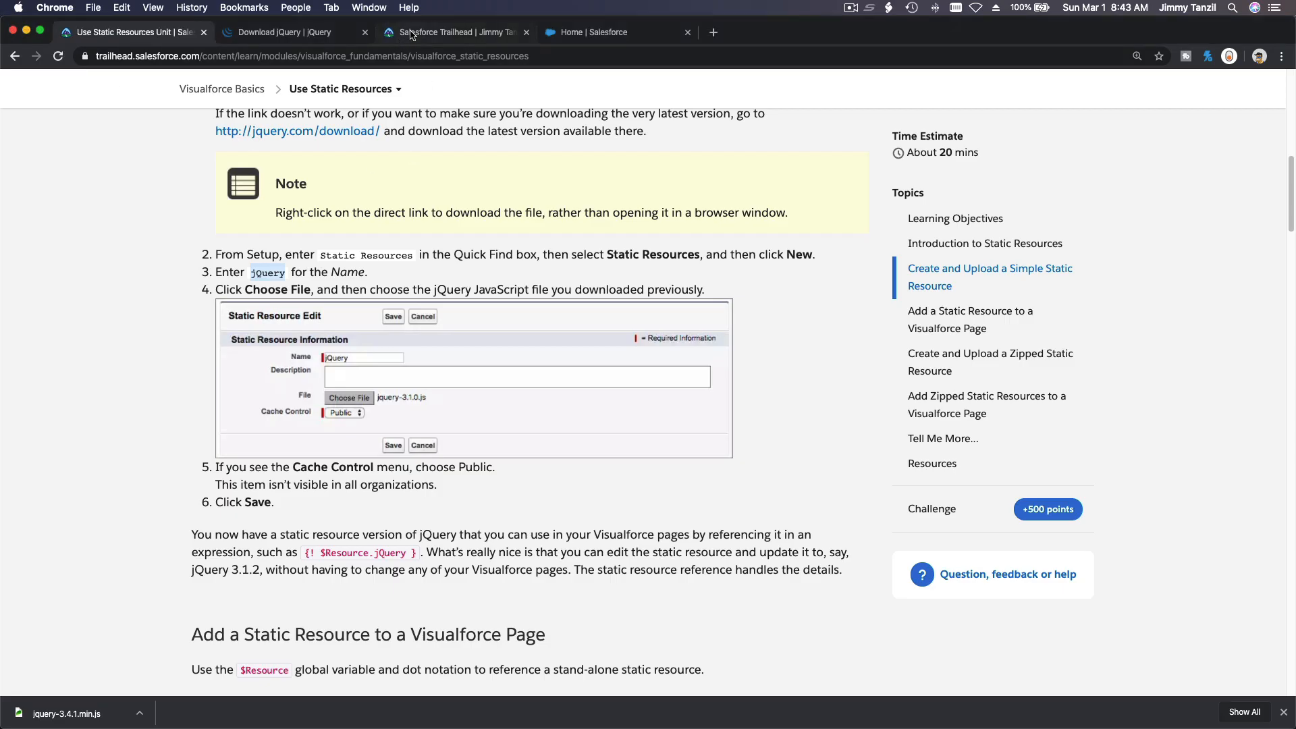
{"action": "left_click", "coordinate": [604, 32]}
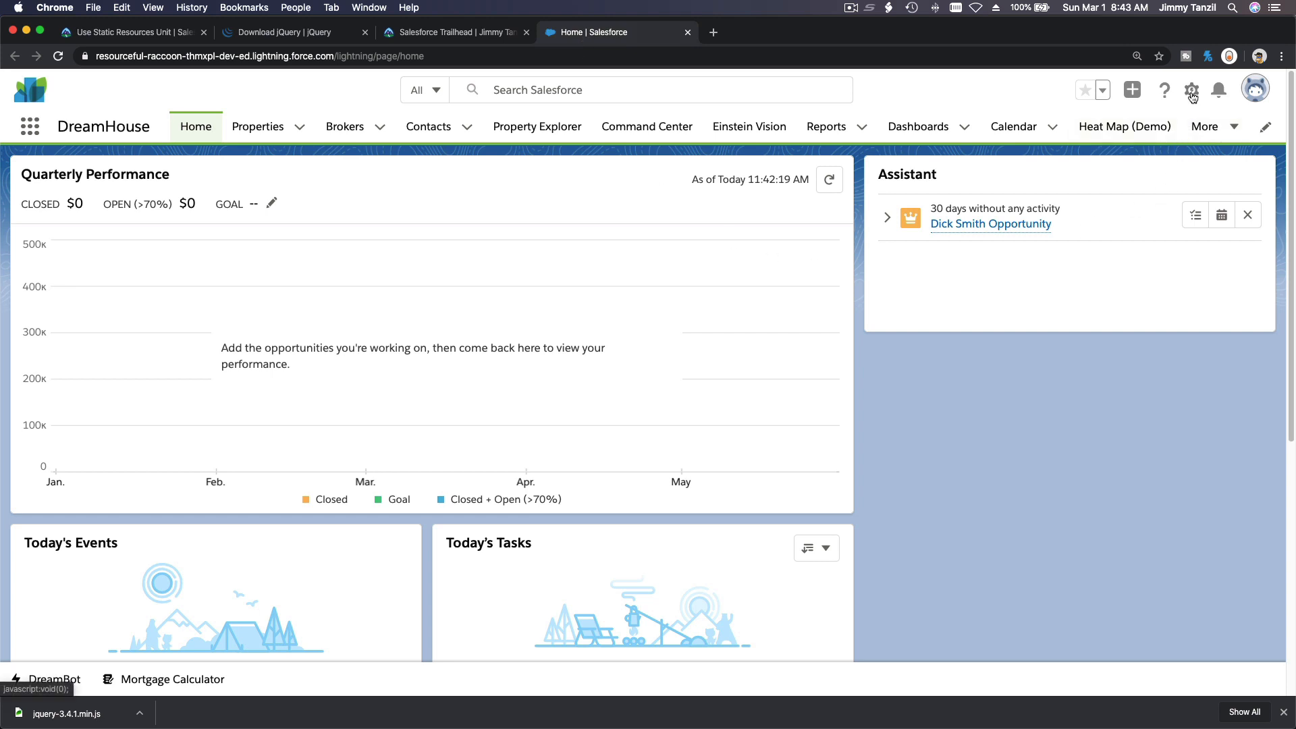
{"action": "left_click", "coordinate": [1191, 89]}
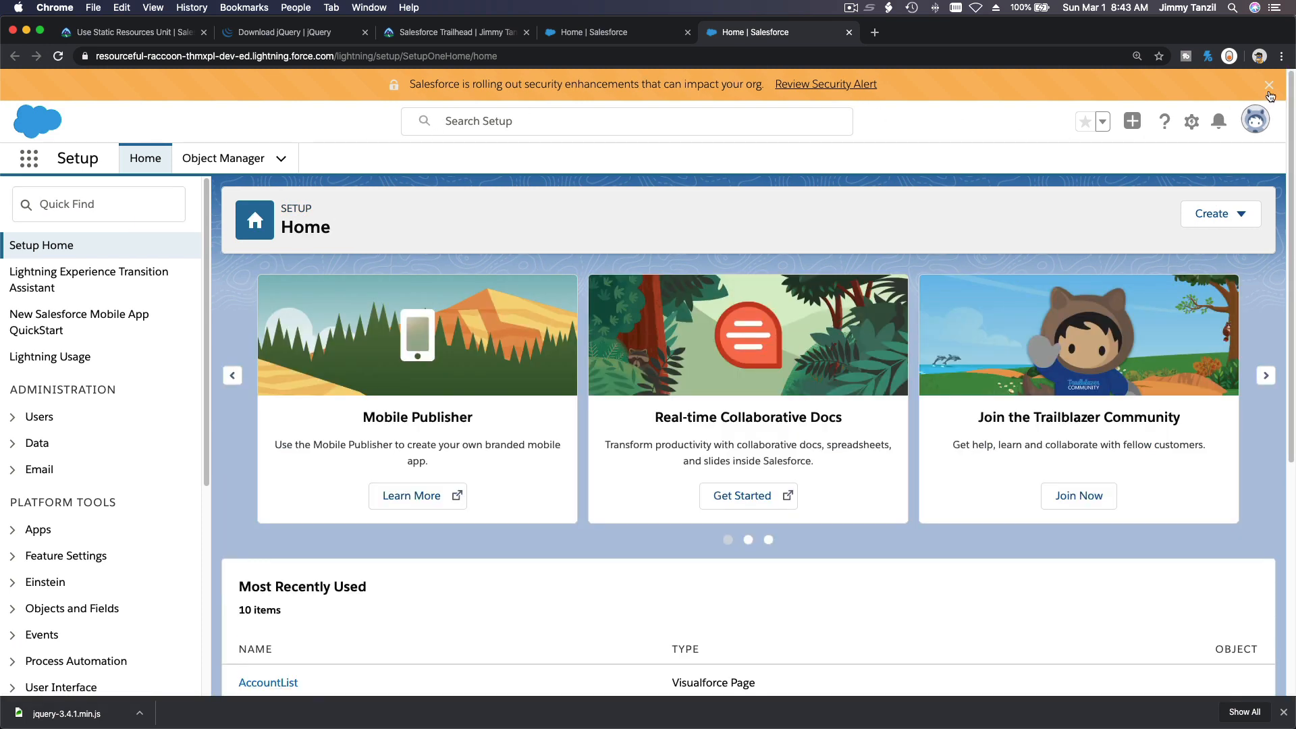
{"action": "left_click", "coordinate": [97, 203]}
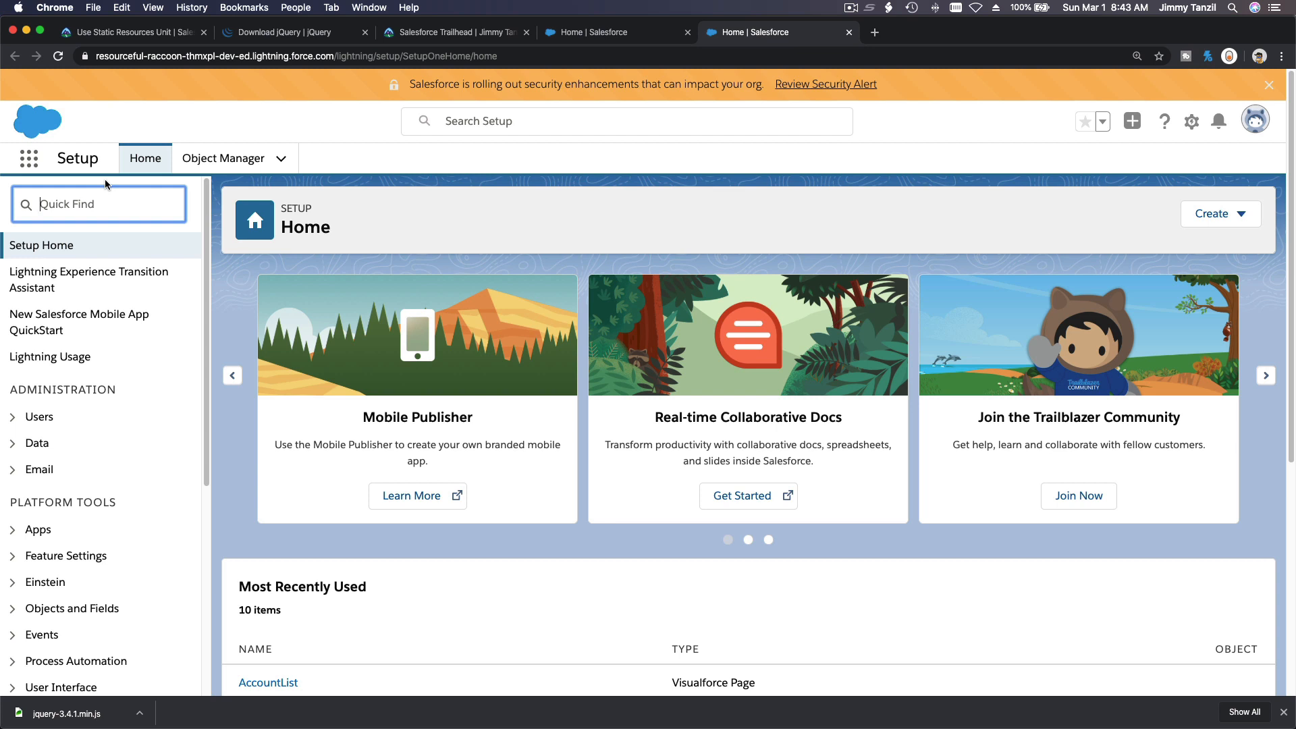
Search Quick Find for 'Static' and open the Static Resources page.
{"action": "type", "text": "S"}
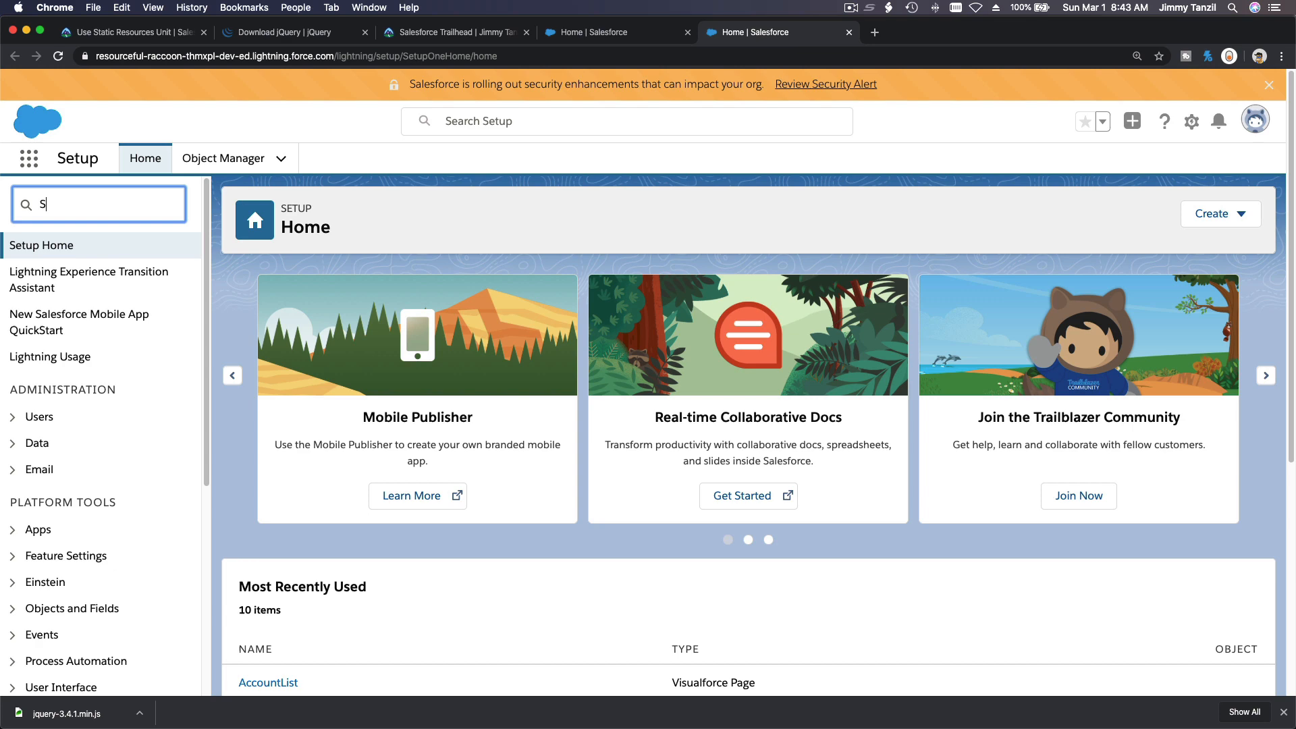
{"action": "type", "text": "tatic"}
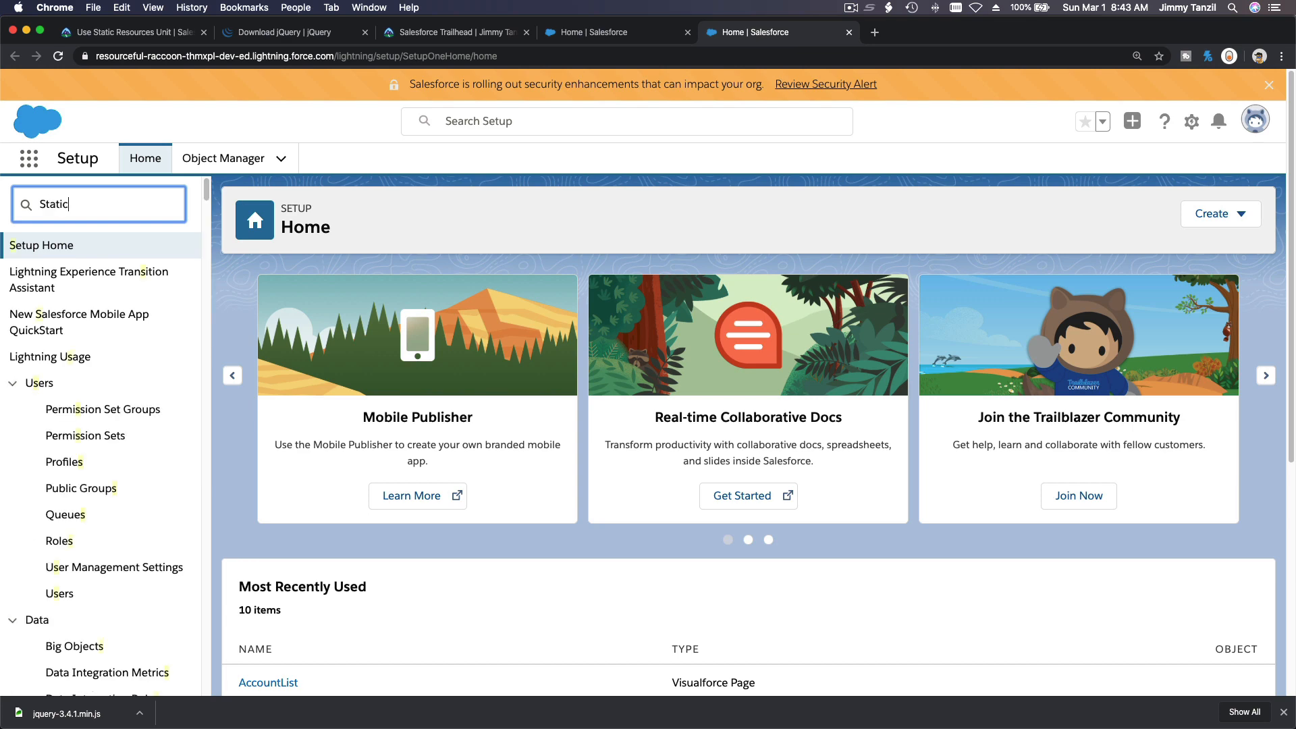
{"action": "type", "text": "Static"}
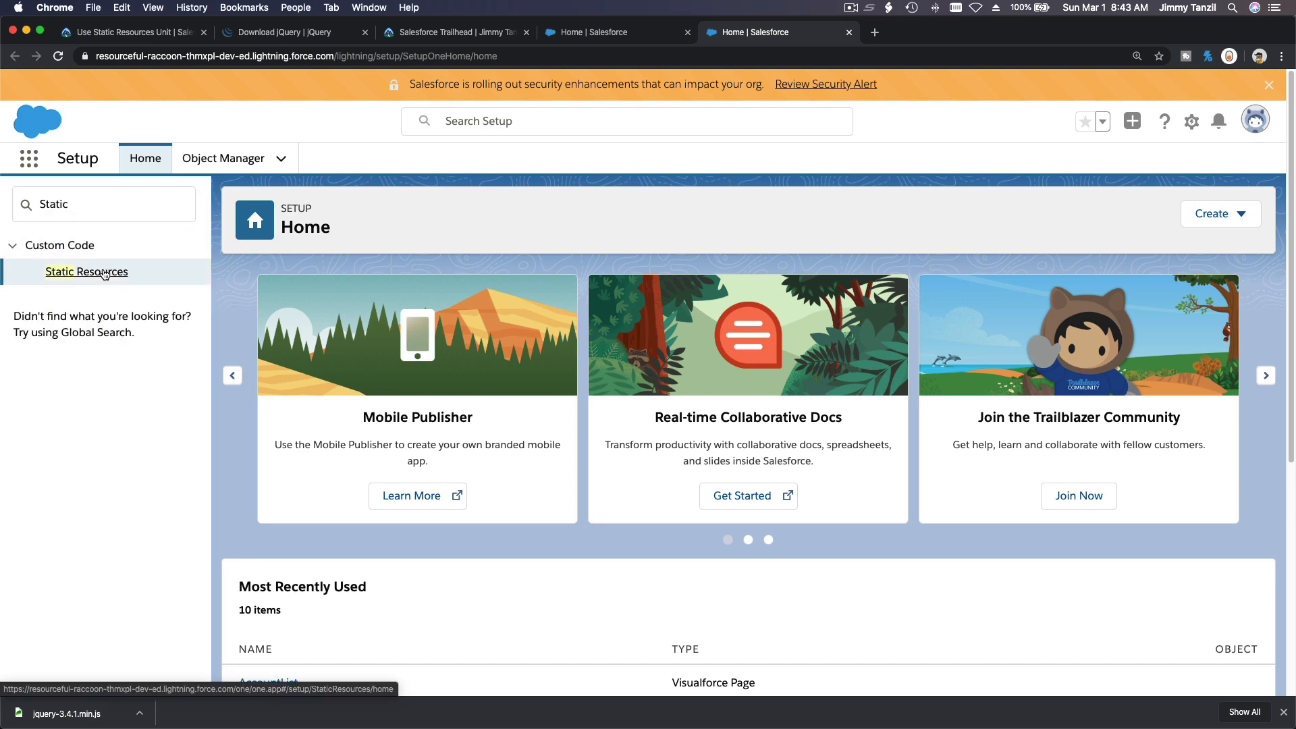
{"action": "left_click", "coordinate": [86, 271]}
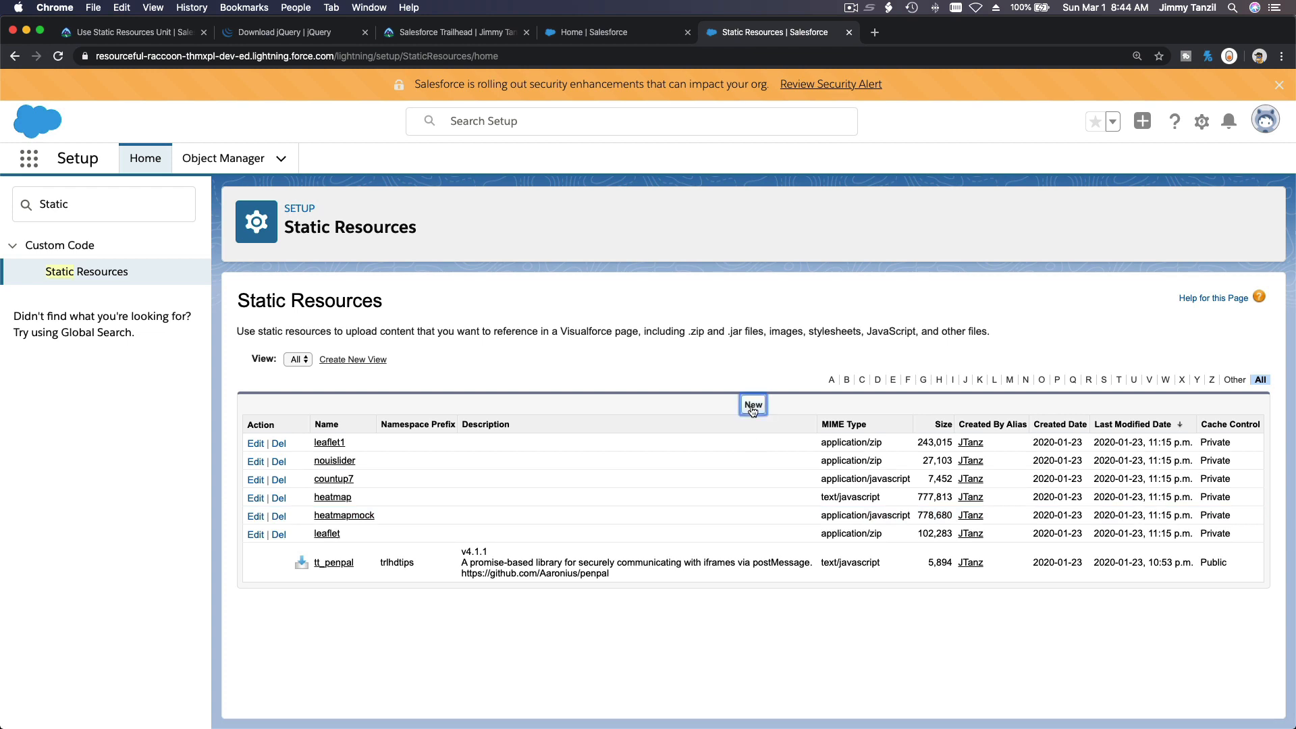
Create a static resource named jQuery from jquery-3.4.1.min.js with Public cache control.
{"action": "left_click", "coordinate": [752, 405]}
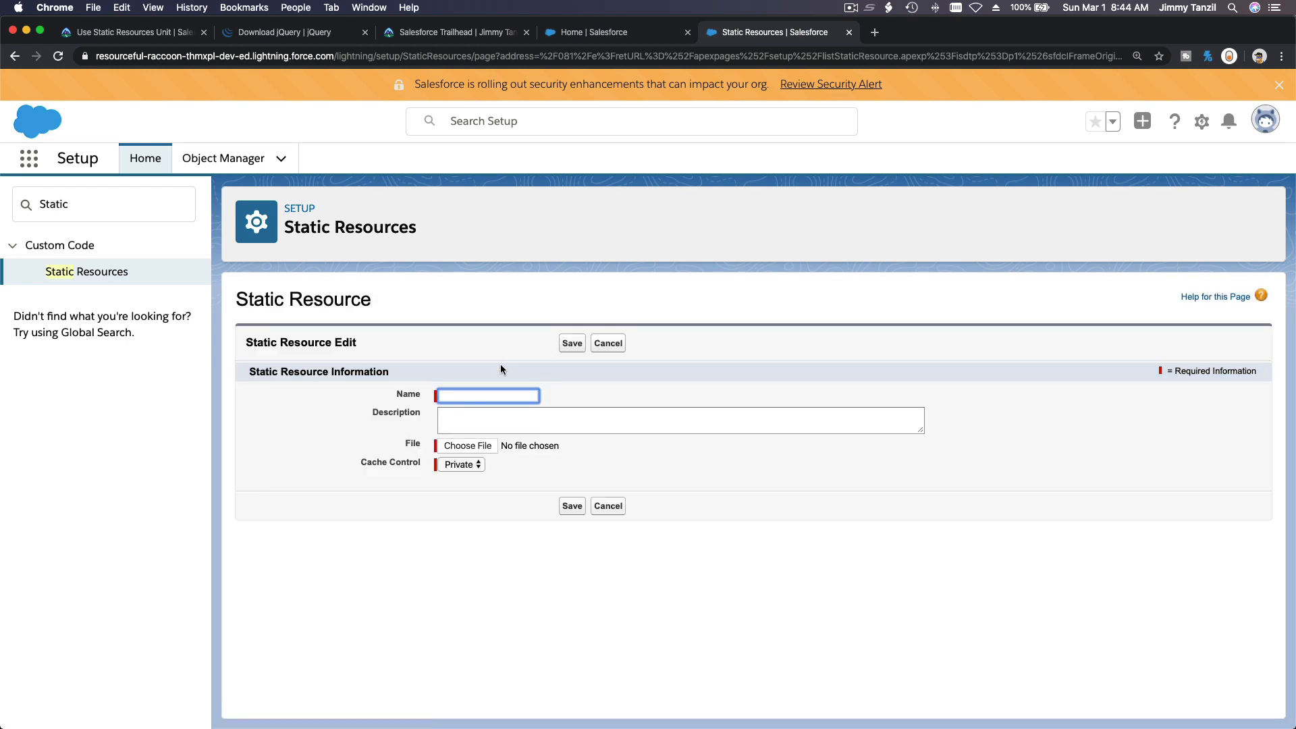
{"action": "type", "text": "jQuery"}
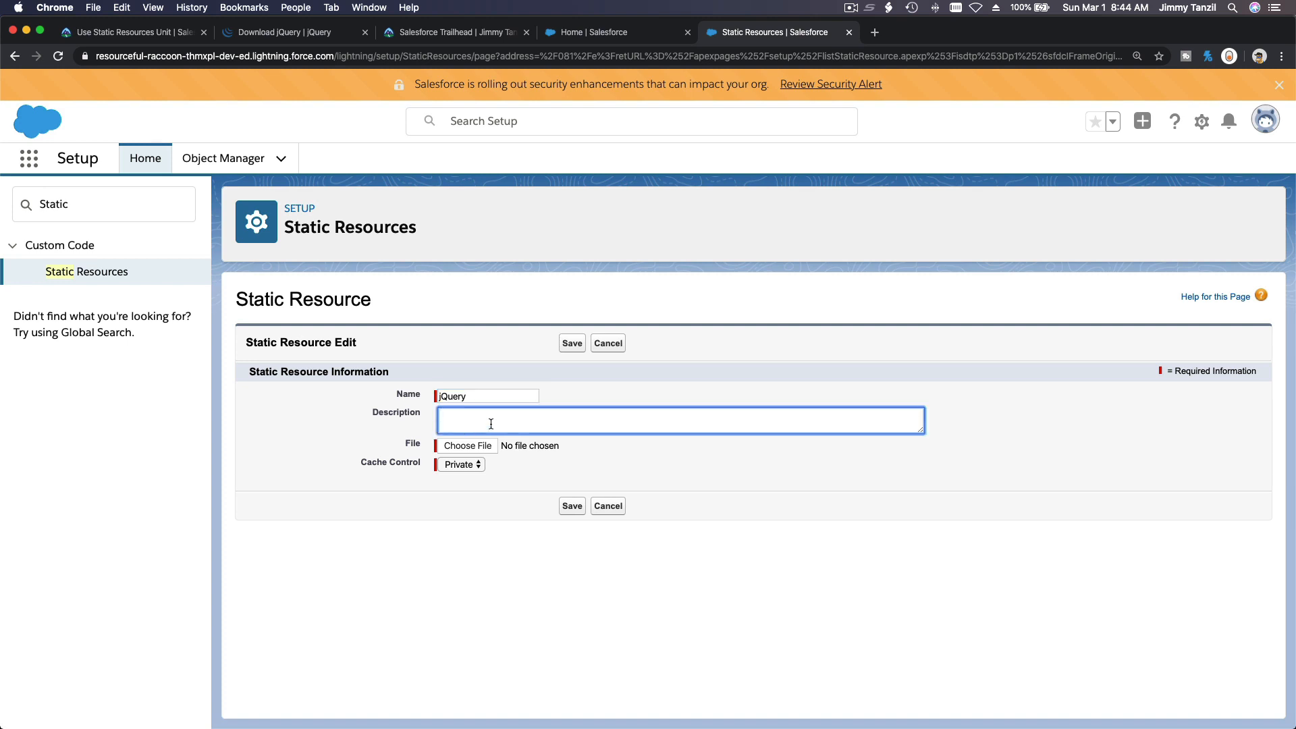
{"action": "left_click", "coordinate": [468, 446]}
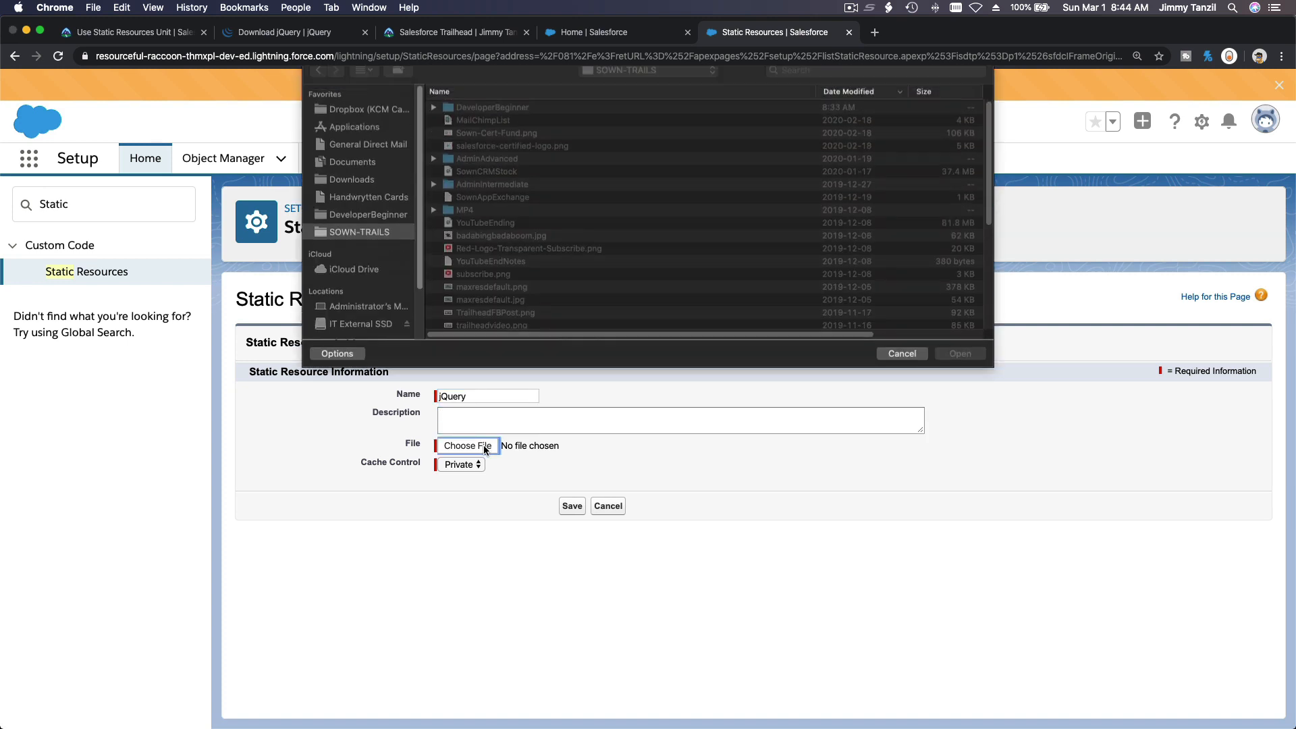
{"action": "left_click", "coordinate": [350, 191]}
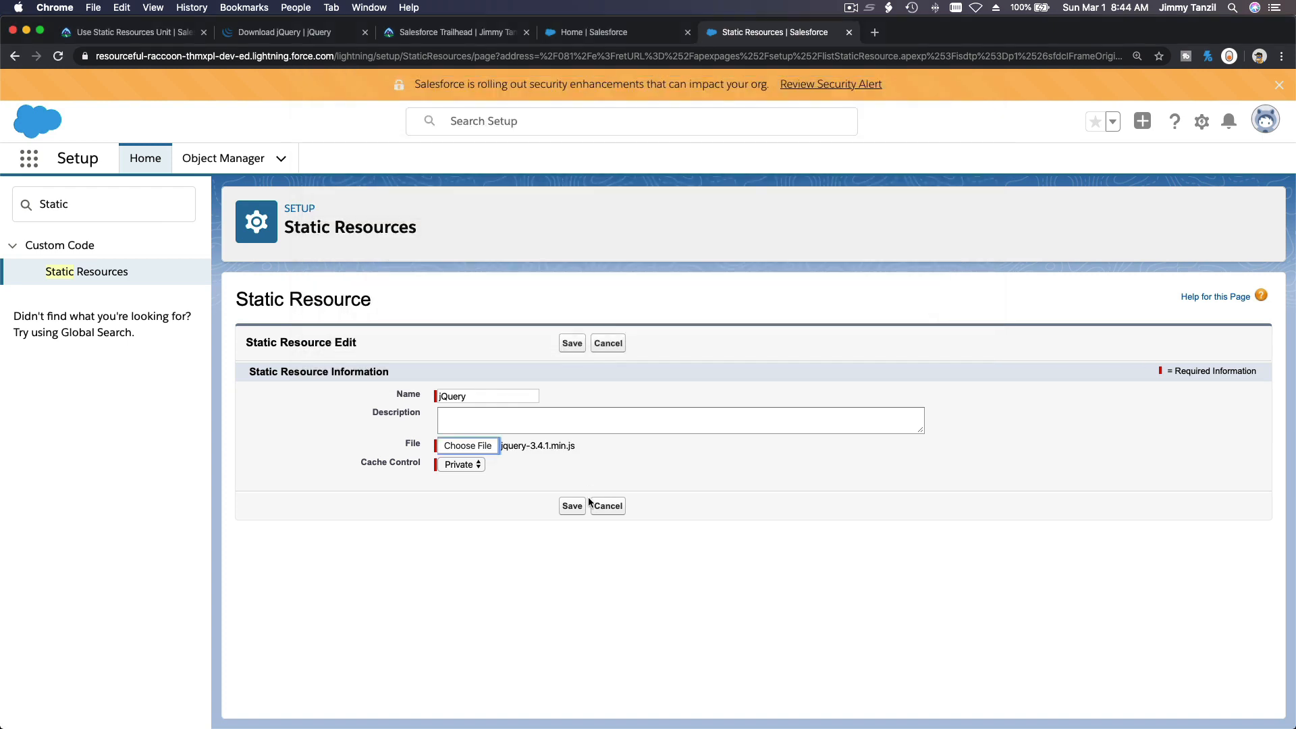
{"action": "left_click", "coordinate": [459, 463]}
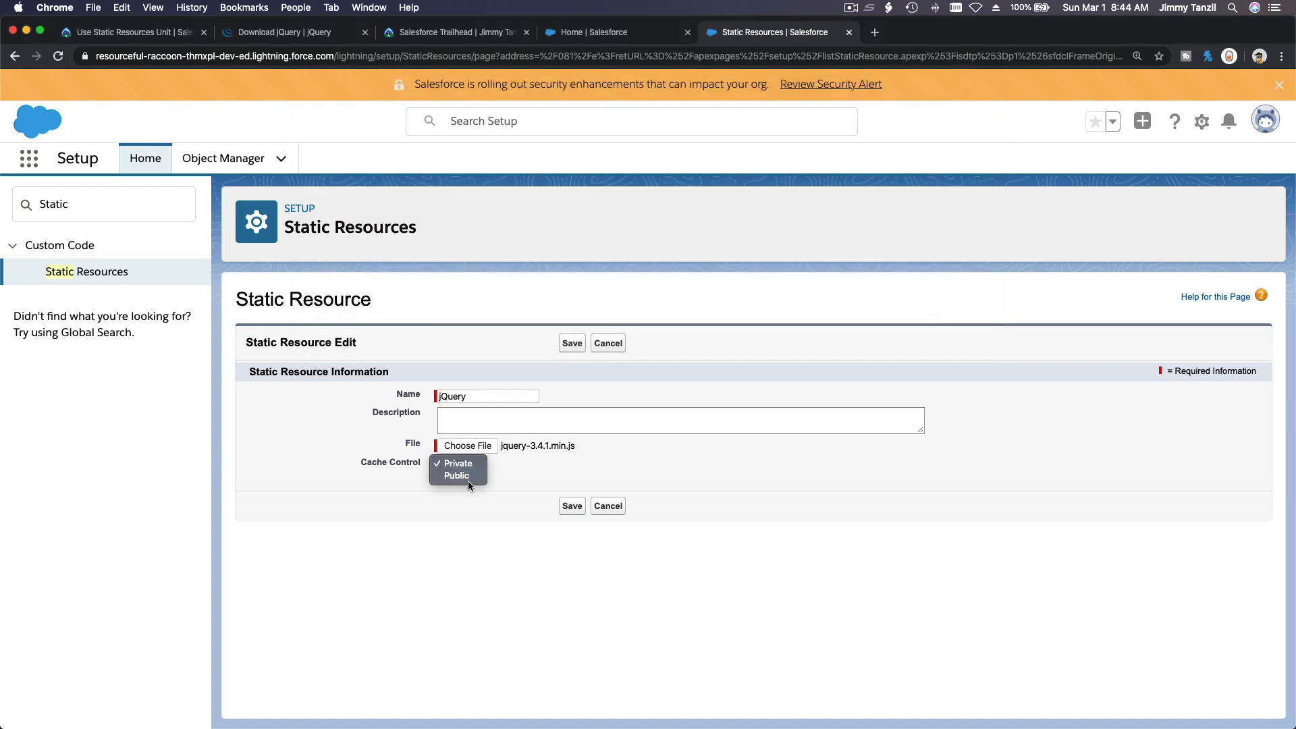
{"action": "left_click", "coordinate": [456, 475]}
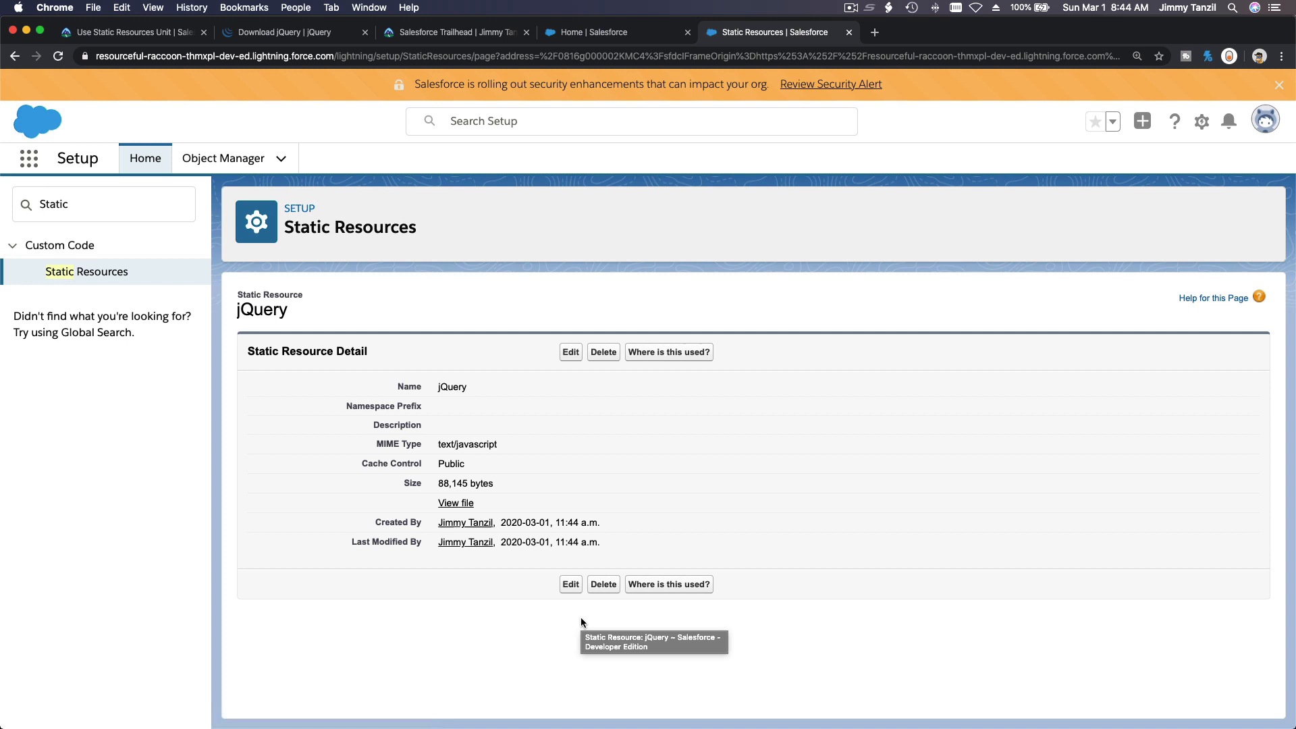
{"action": "mouse_move", "coordinate": [295, 241]}
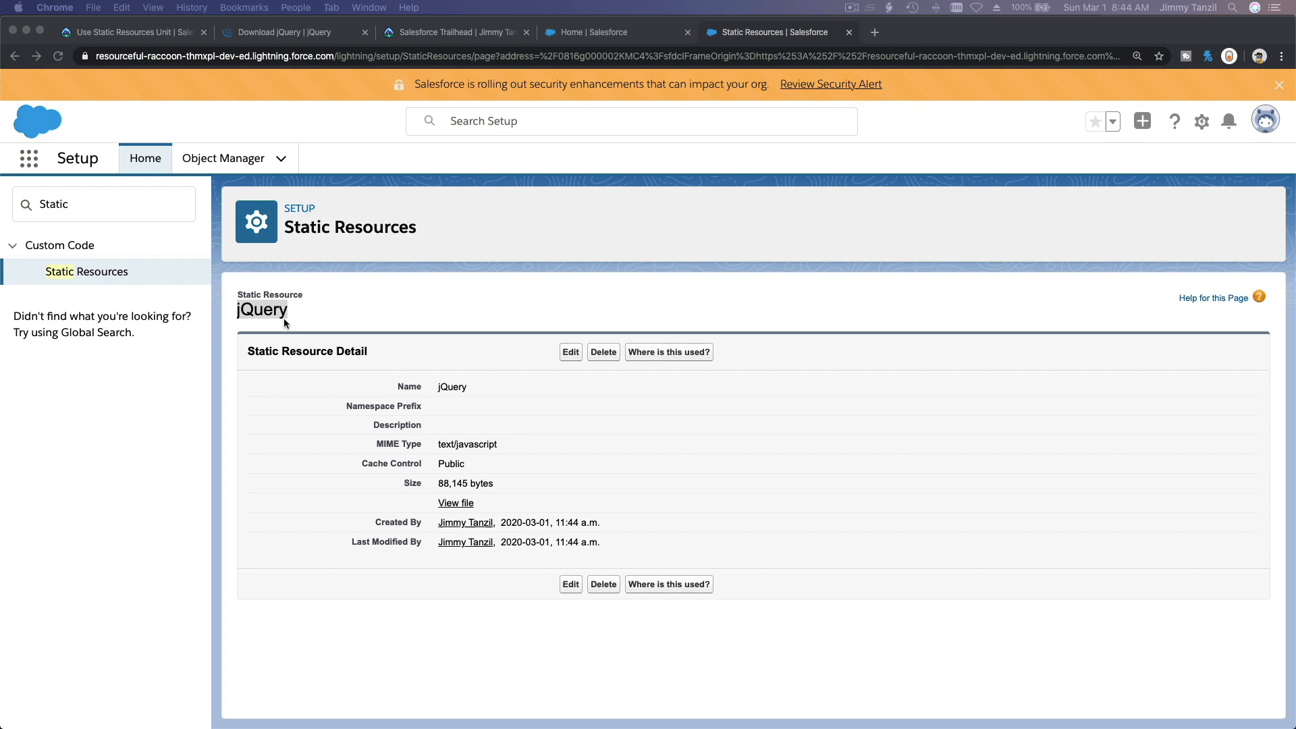
Scroll the Trailhead lesson down to Add a Static Resource to a Visualforce Page.
{"action": "left_click", "coordinate": [128, 32]}
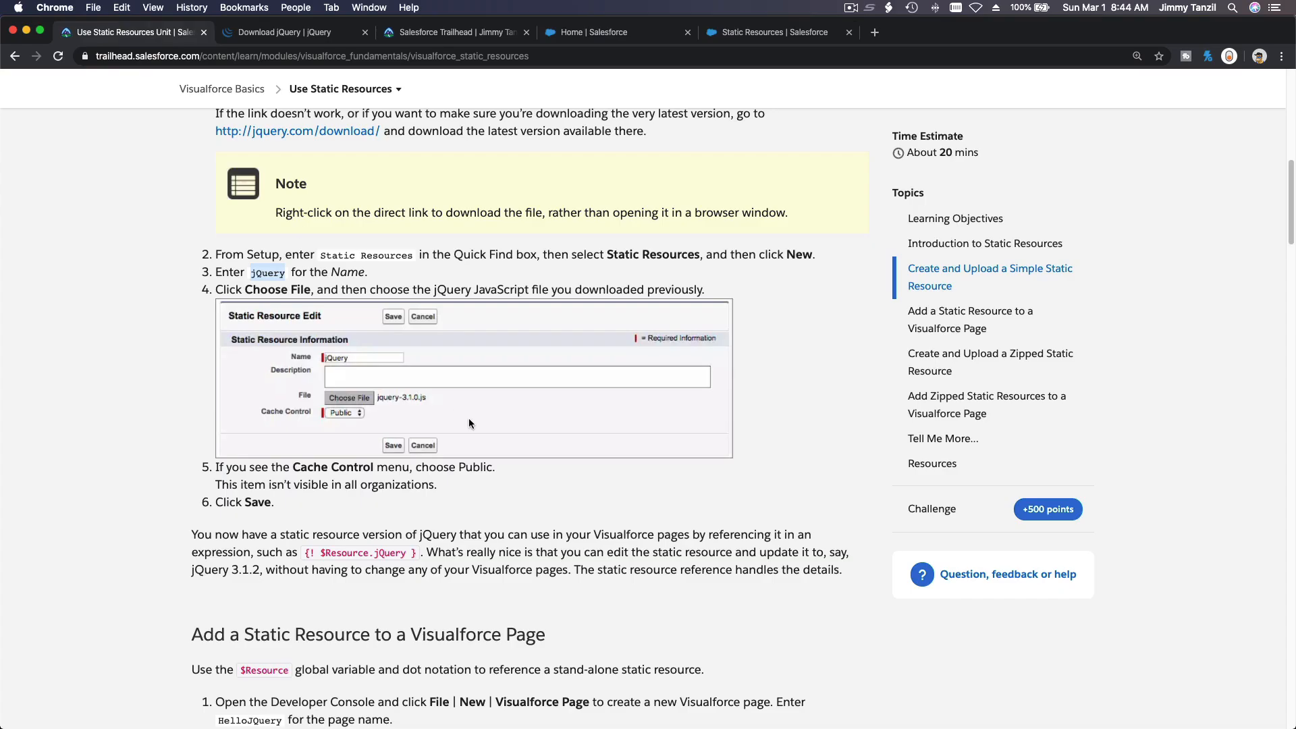
{"action": "scroll", "scroll_direction": "down", "scroll_amount": 3}
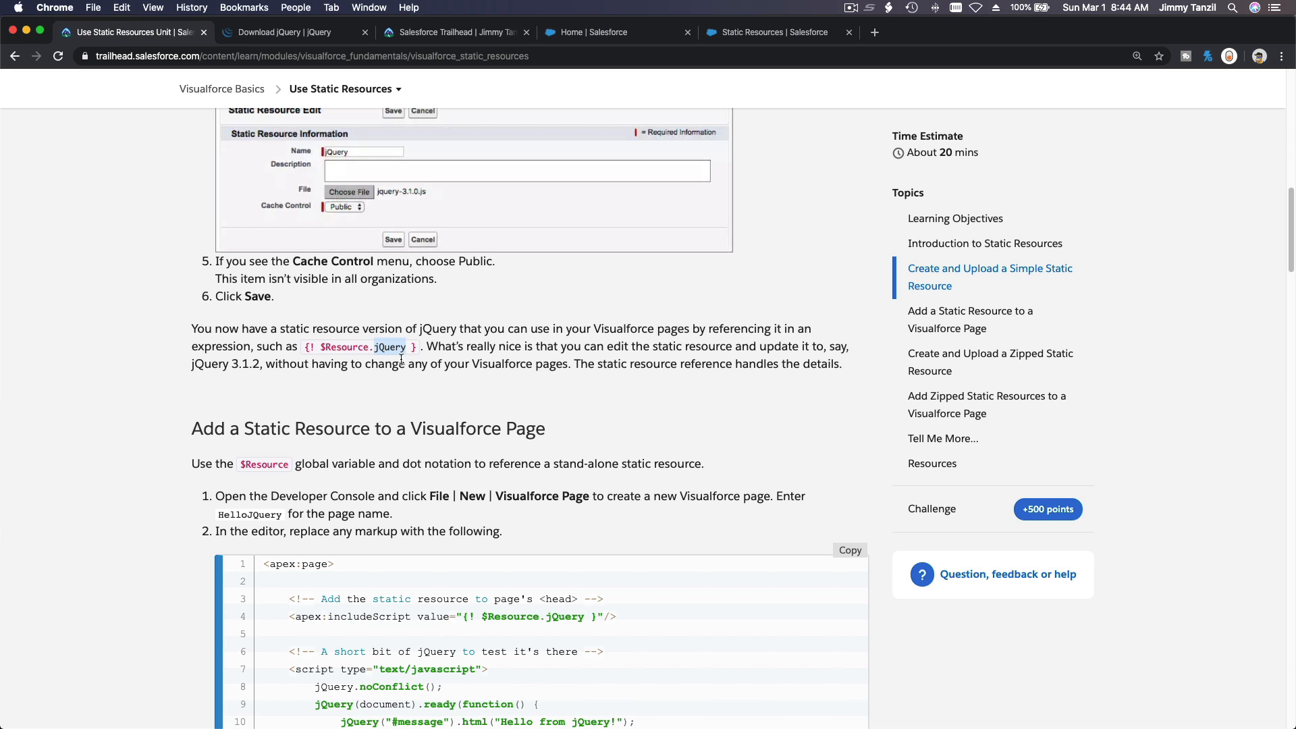
{"action": "scroll", "scroll_direction": "down", "scroll_amount": 3}
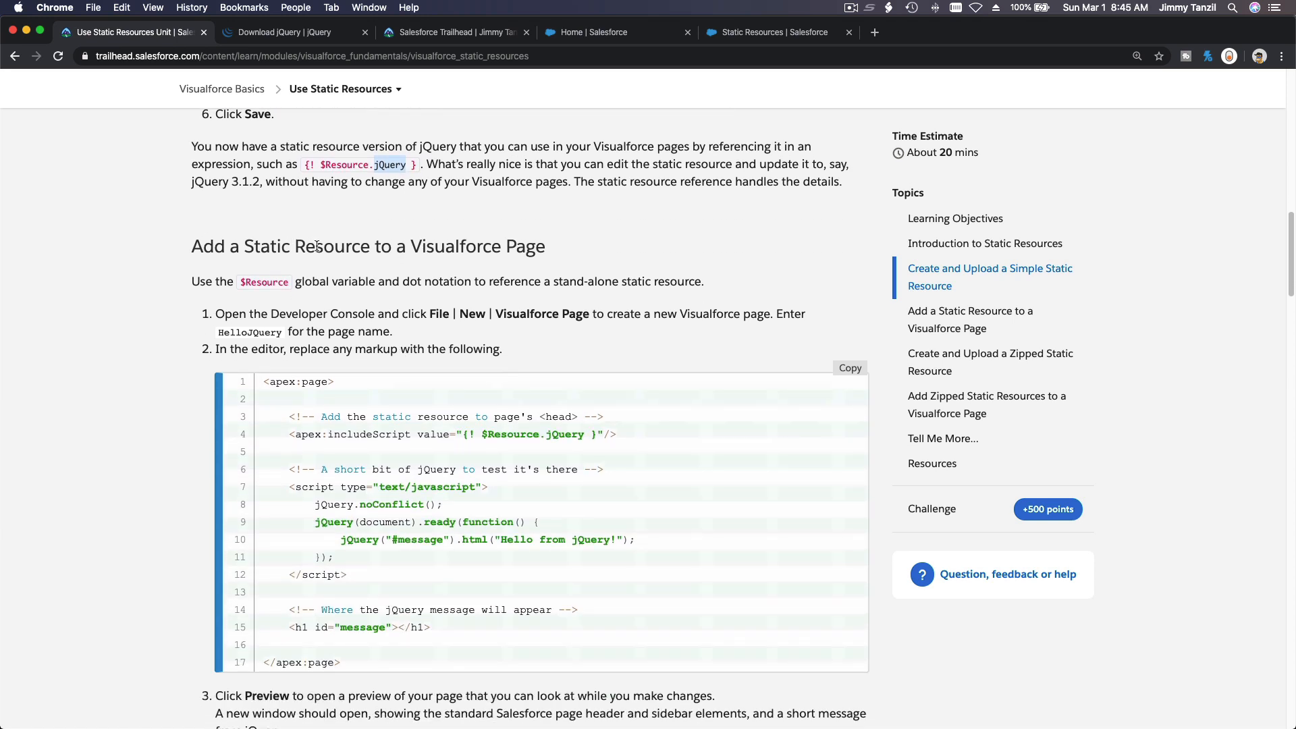
{"action": "scroll", "scroll_direction": "down", "scroll_amount": 3}
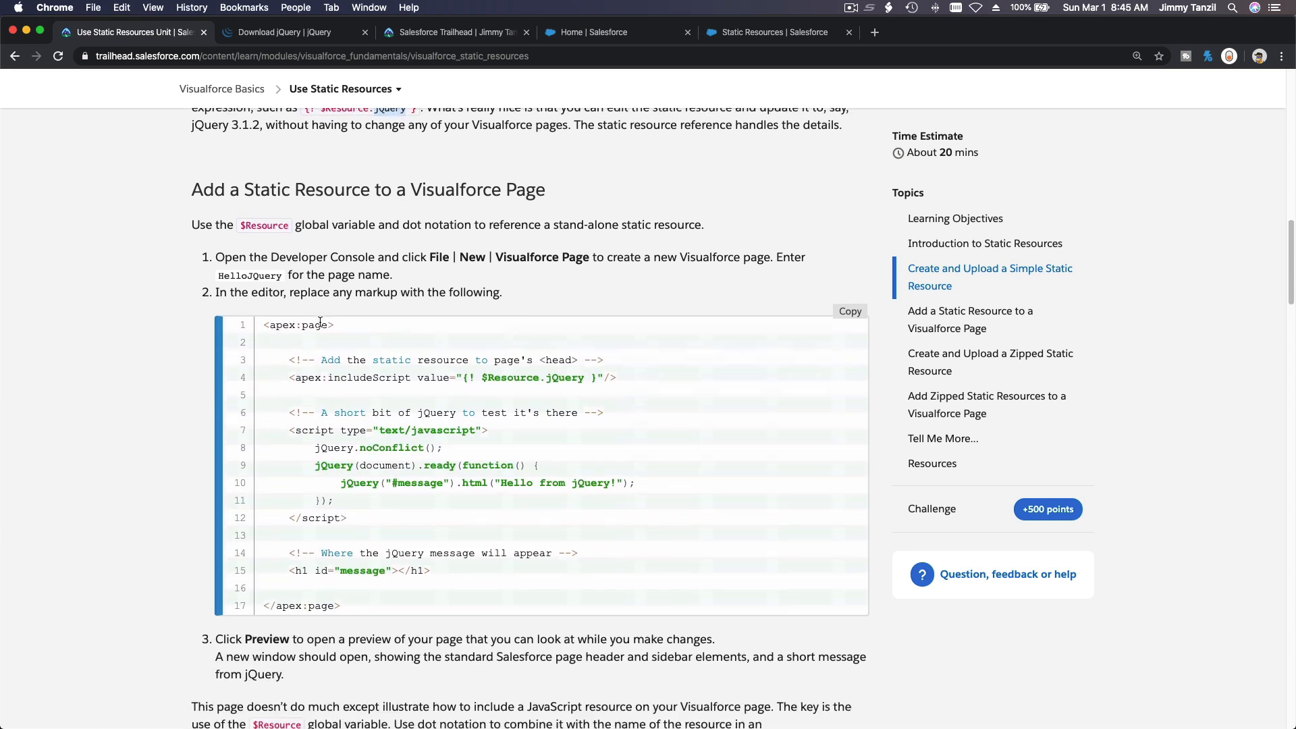
{"action": "scroll", "scroll_direction": "down", "scroll_amount": 3}
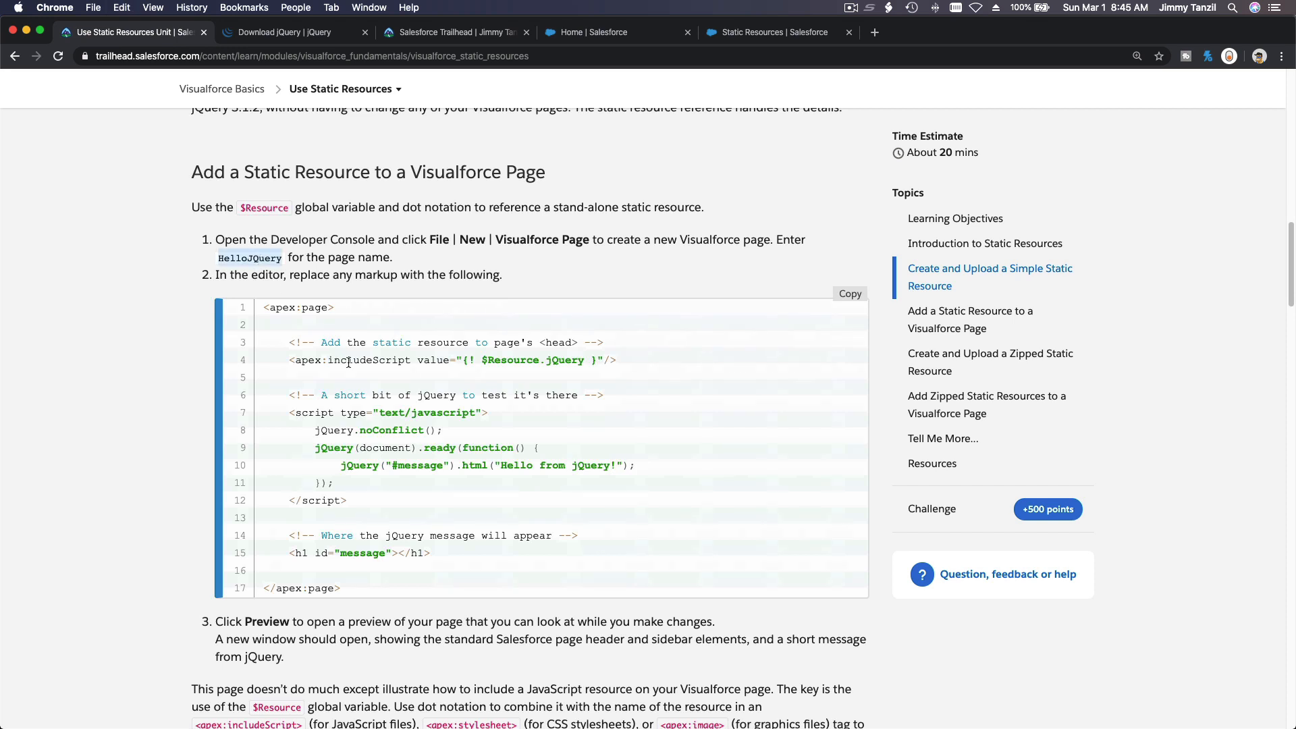
{"action": "mouse_move", "coordinate": [397, 319]}
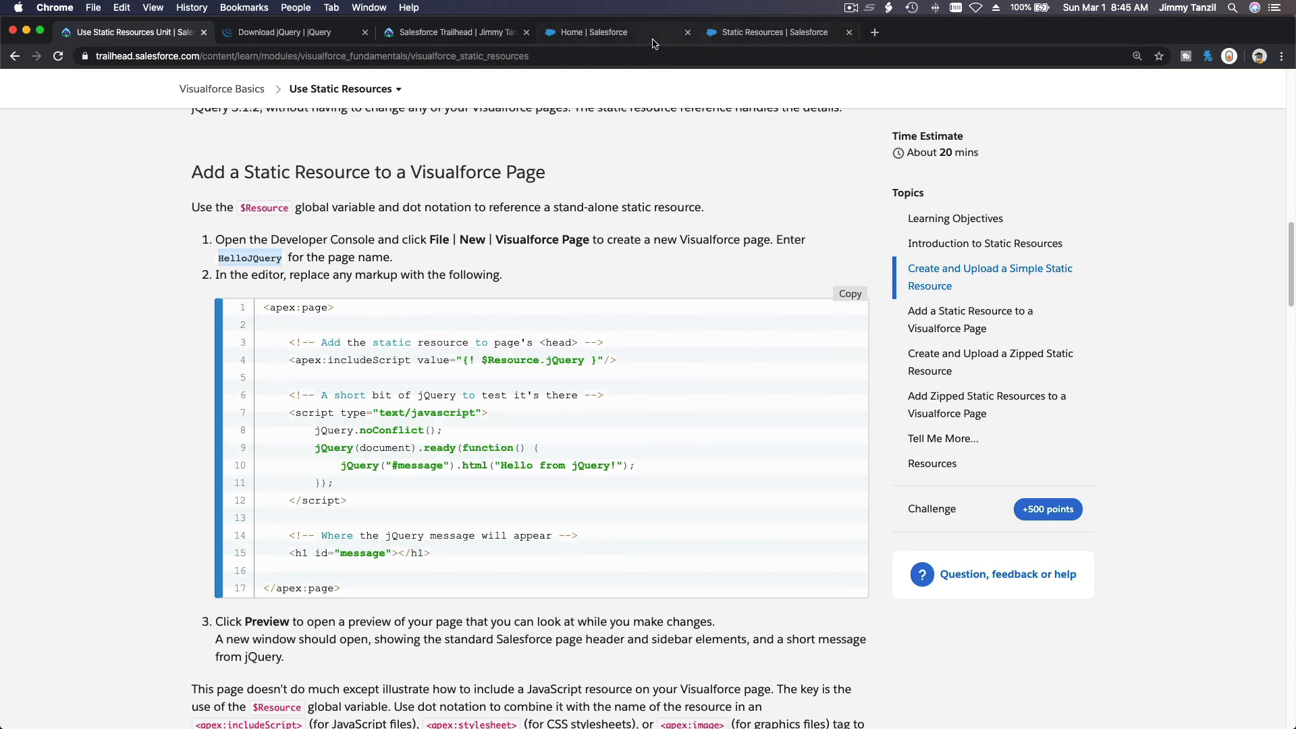
Open the Developer Console from the org and close its previously open files.
{"action": "left_click", "coordinate": [586, 33]}
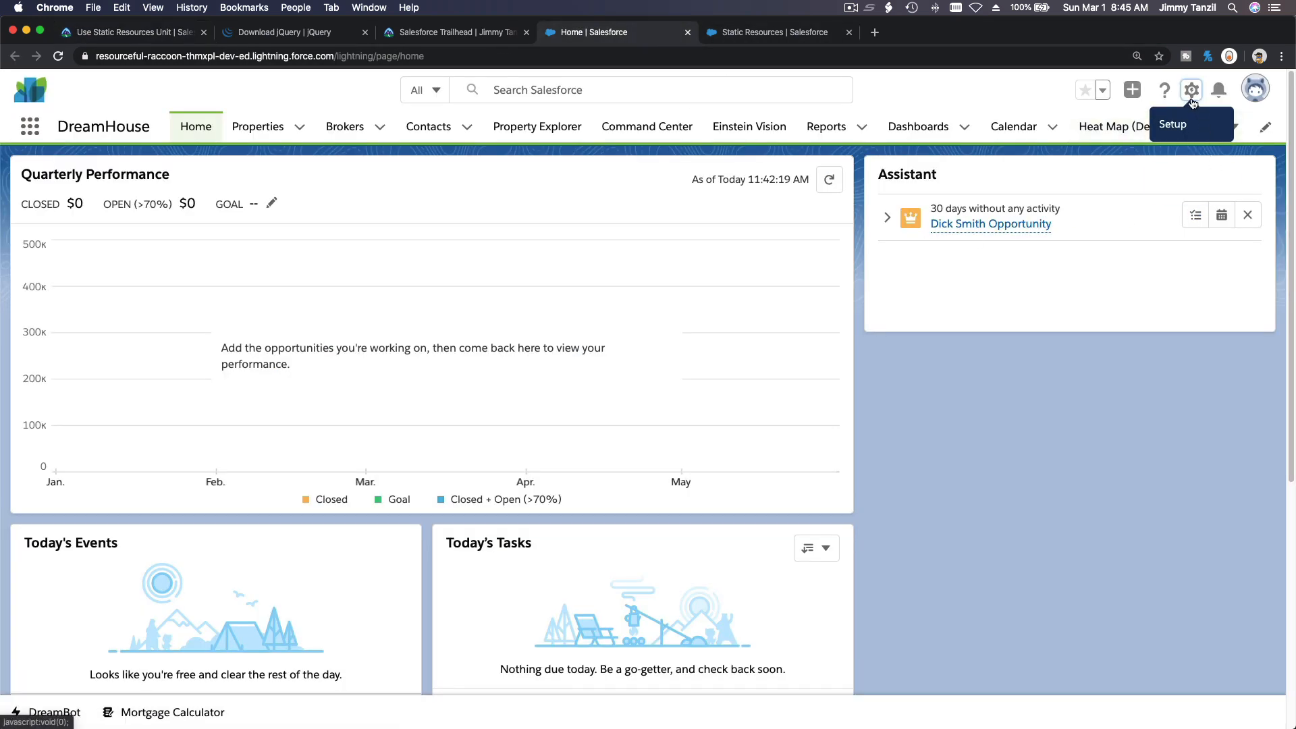
{"action": "left_click", "coordinate": [1191, 89]}
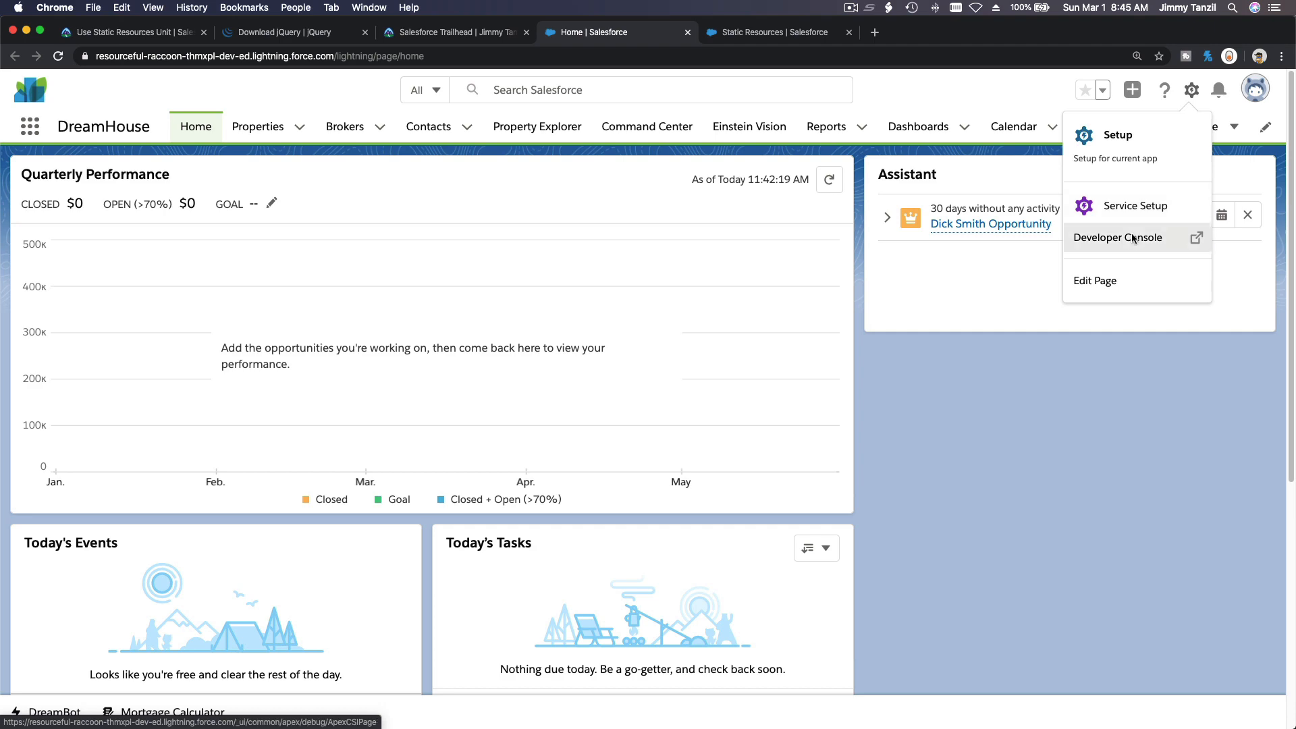
{"action": "left_click", "coordinate": [1117, 237]}
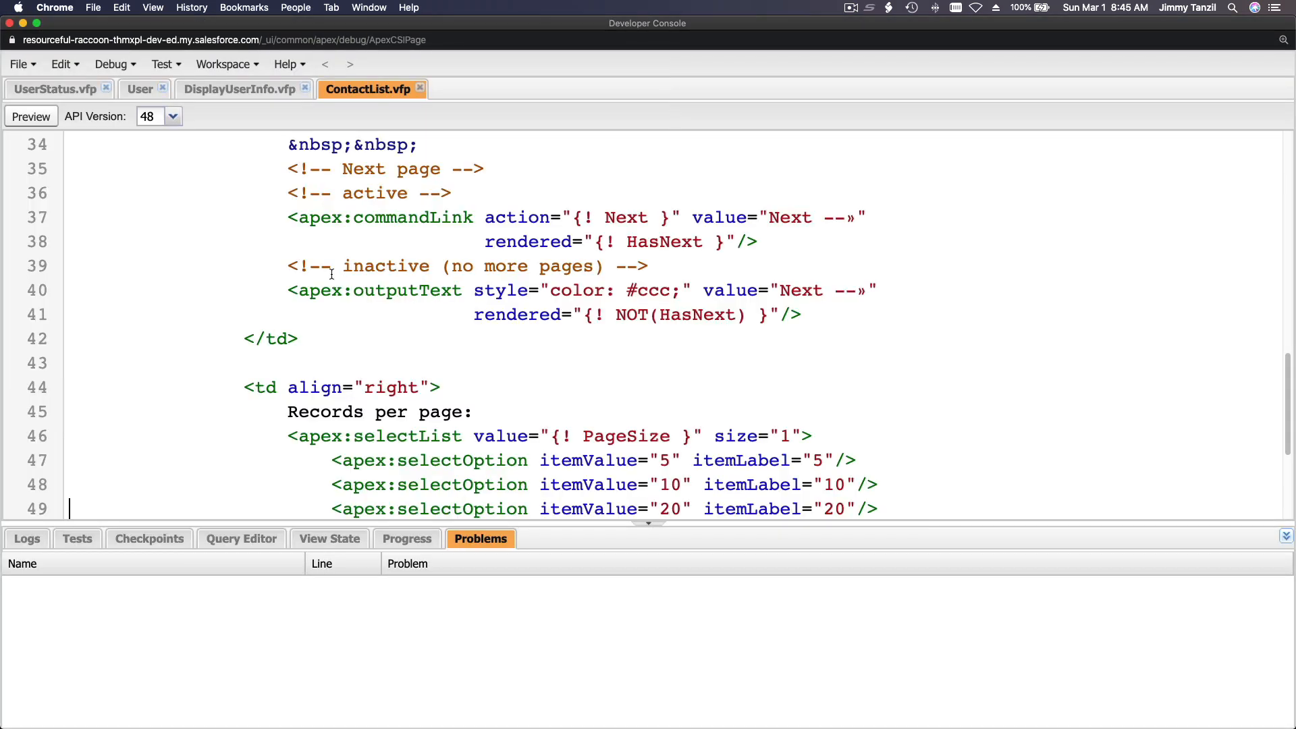
{"action": "left_click", "coordinate": [106, 88]}
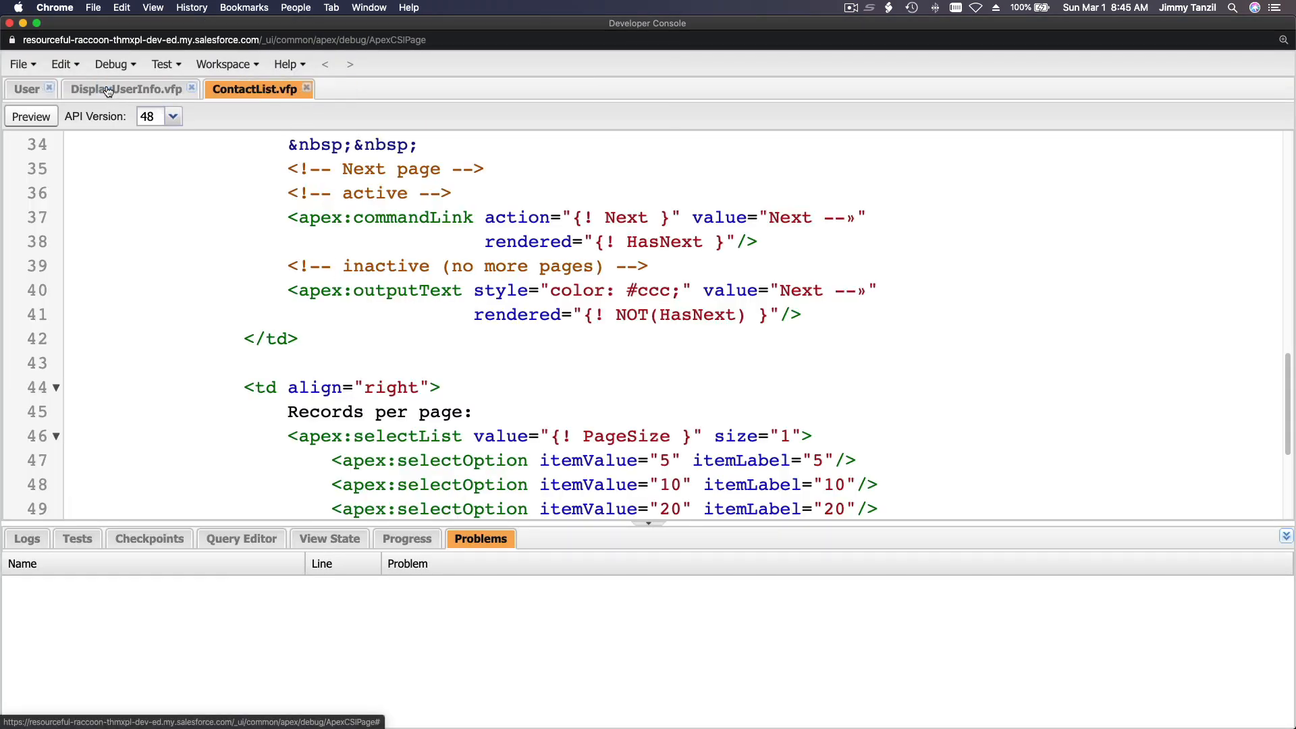
{"action": "left_click", "coordinate": [49, 89]}
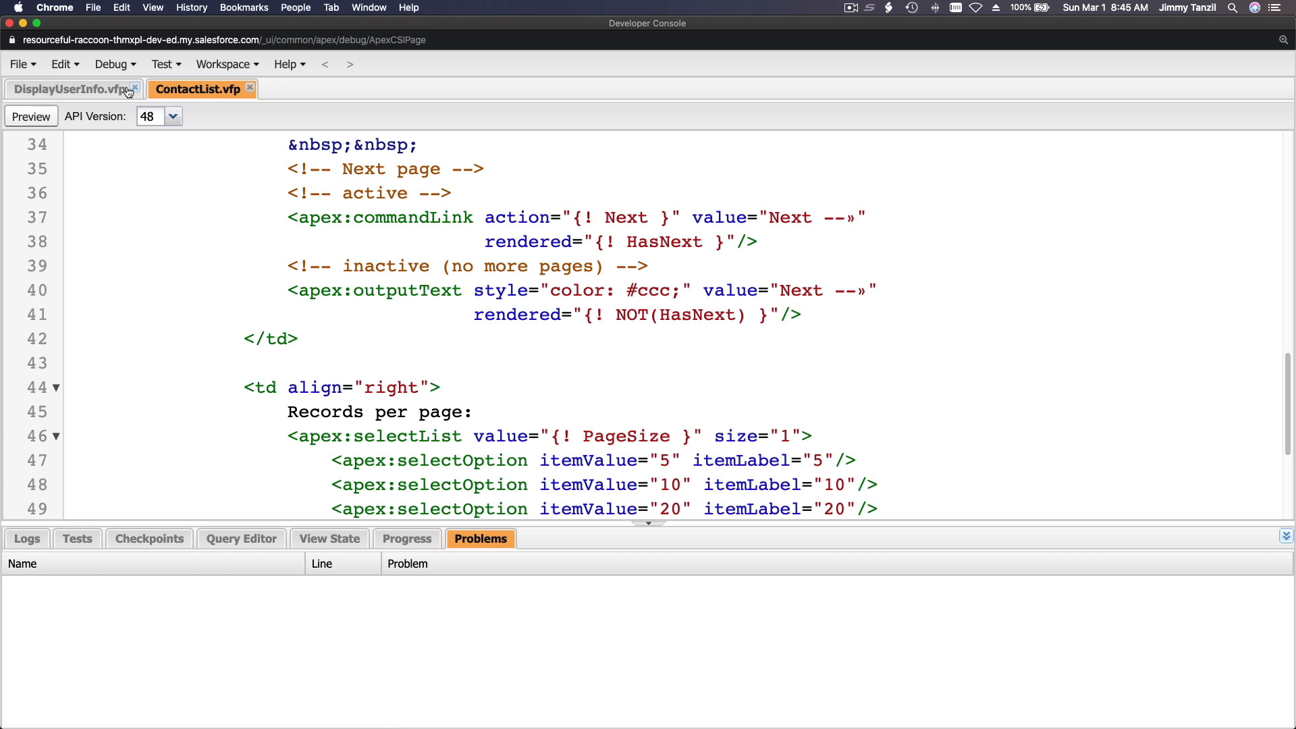
{"action": "left_click", "coordinate": [136, 88]}
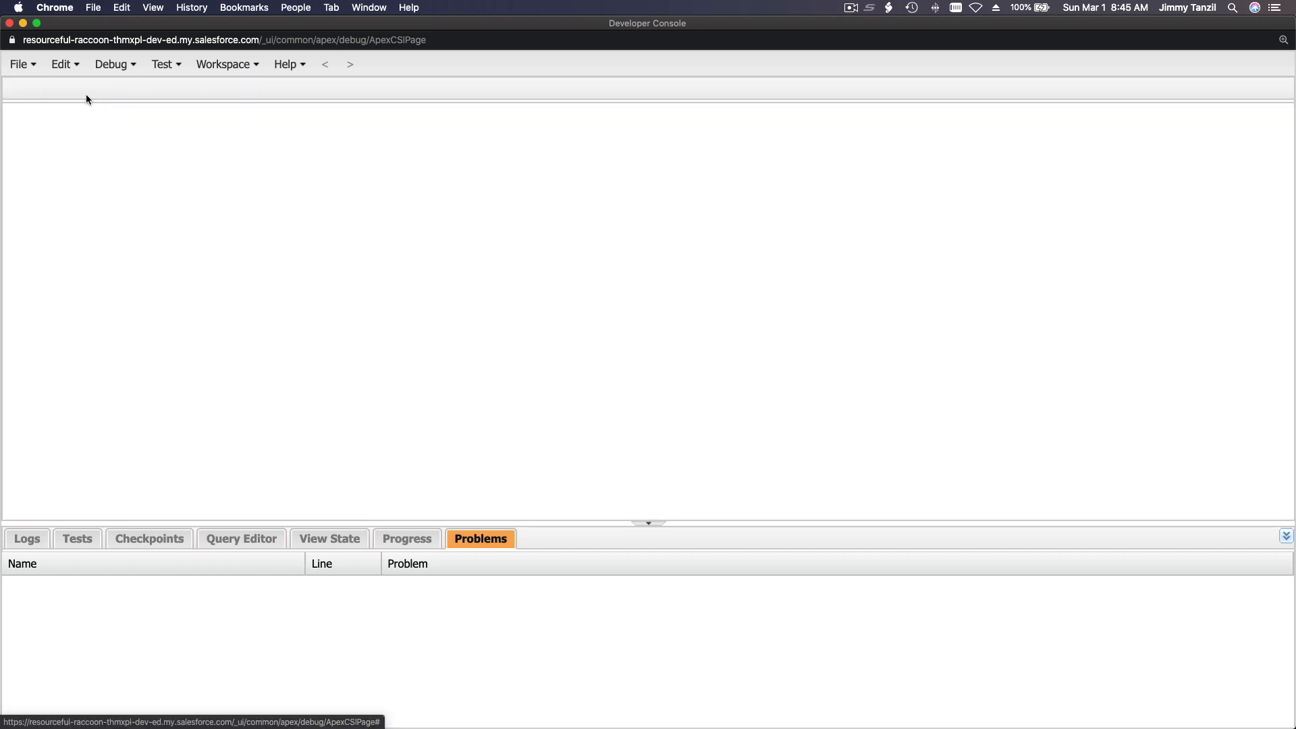
Start a new Visualforce page and focus its name box.
{"action": "left_click", "coordinate": [20, 63]}
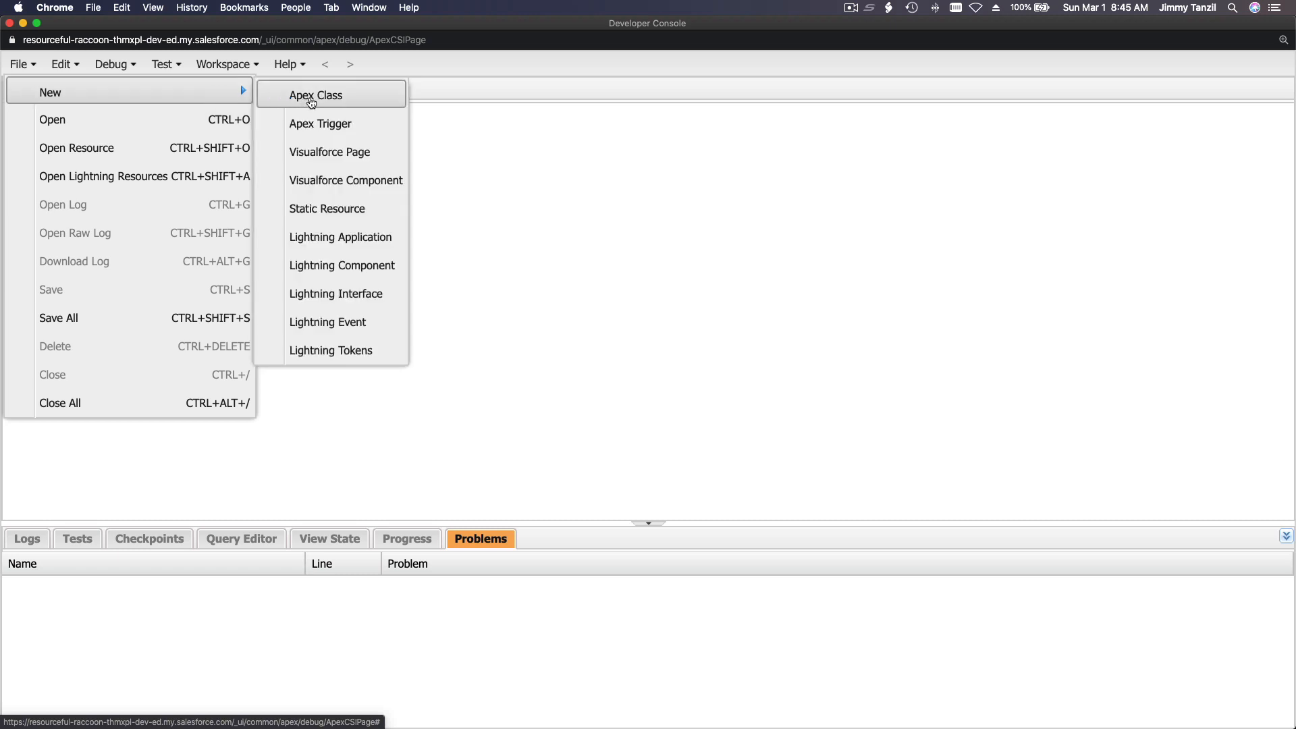
{"action": "left_click", "coordinate": [329, 152]}
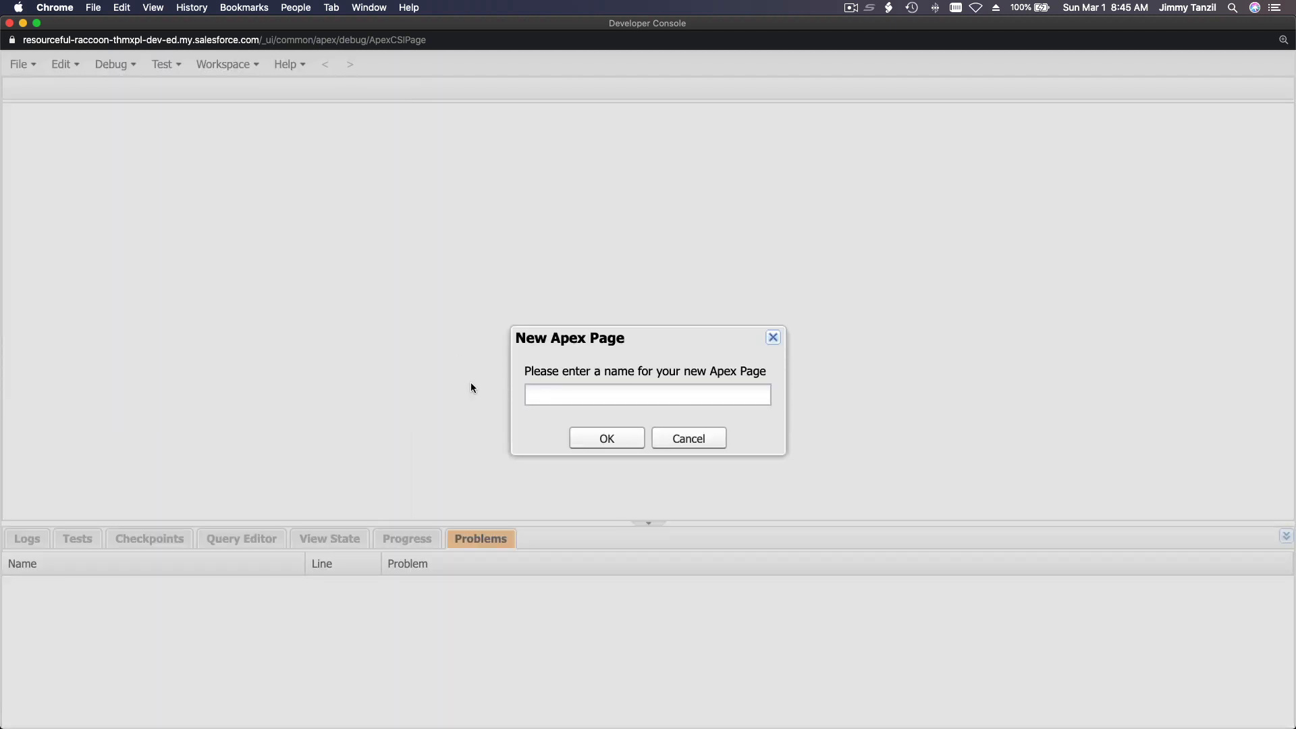
{"action": "left_click", "coordinate": [606, 438]}
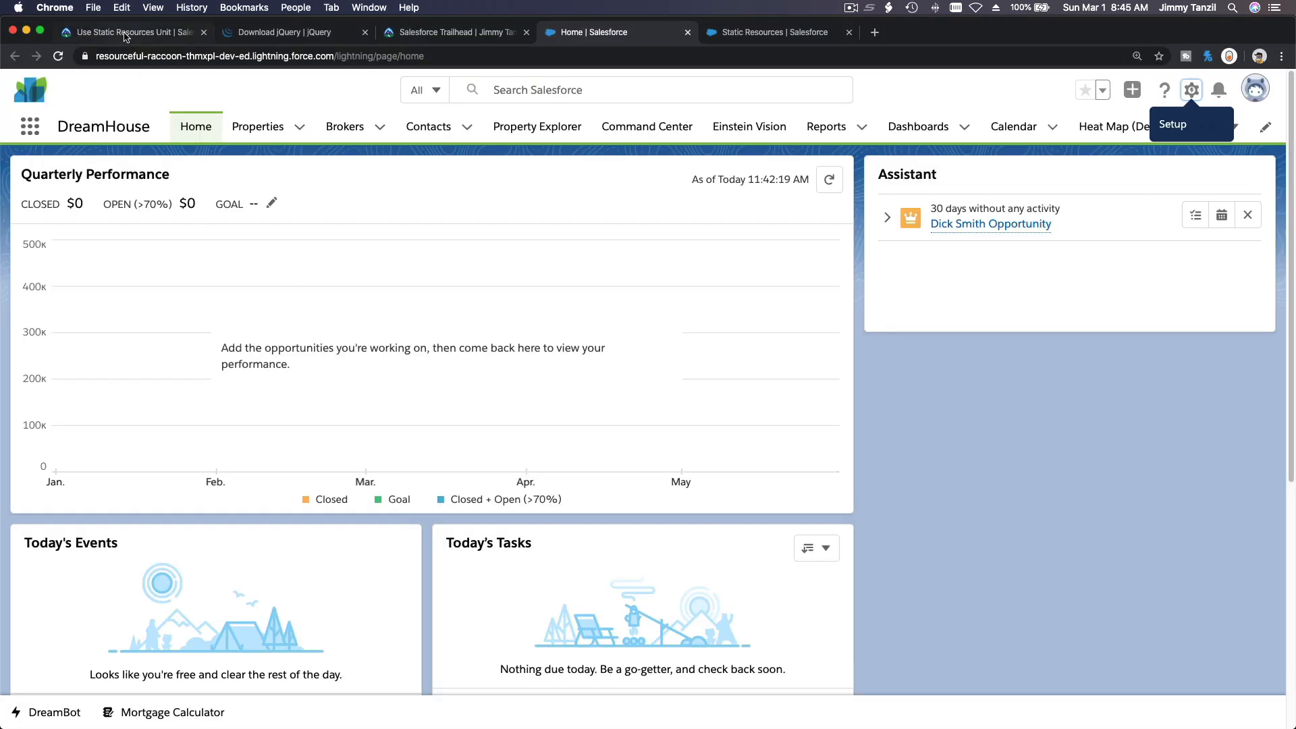
Copy the unit's sample markup that loads jQuery and shows a greeting.
{"action": "left_click", "coordinate": [133, 32]}
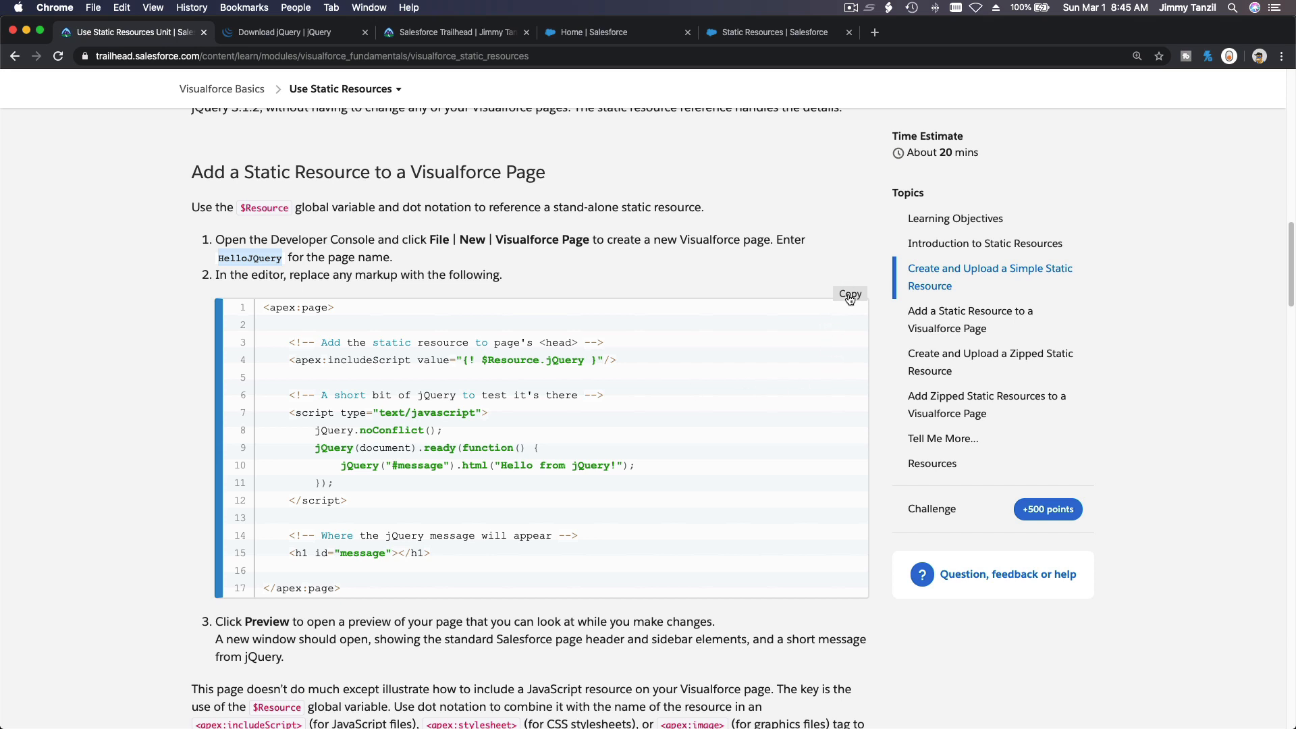
{"action": "left_click", "coordinate": [850, 295]}
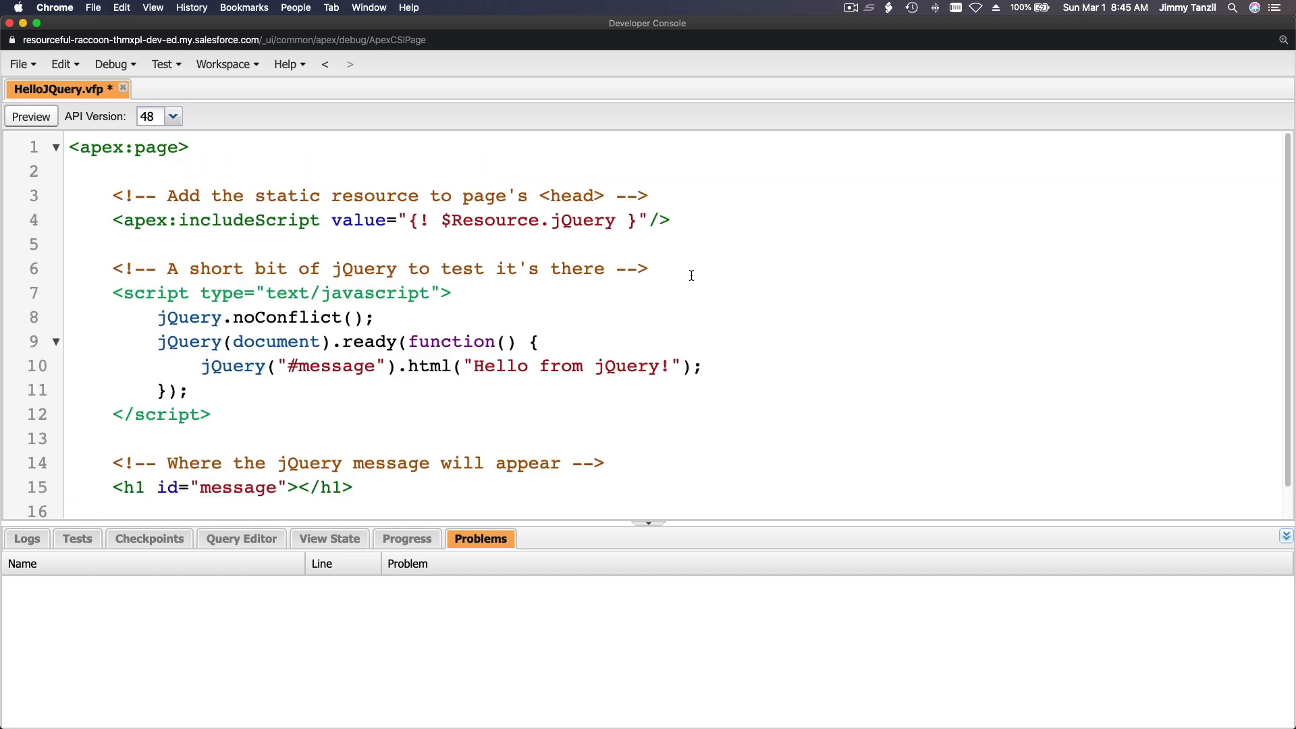
Highlight HelloJQuery.vfp's apex:includeScript jQuery line and its script block.
{"action": "scroll", "scroll_direction": "down", "scroll_amount": 3}
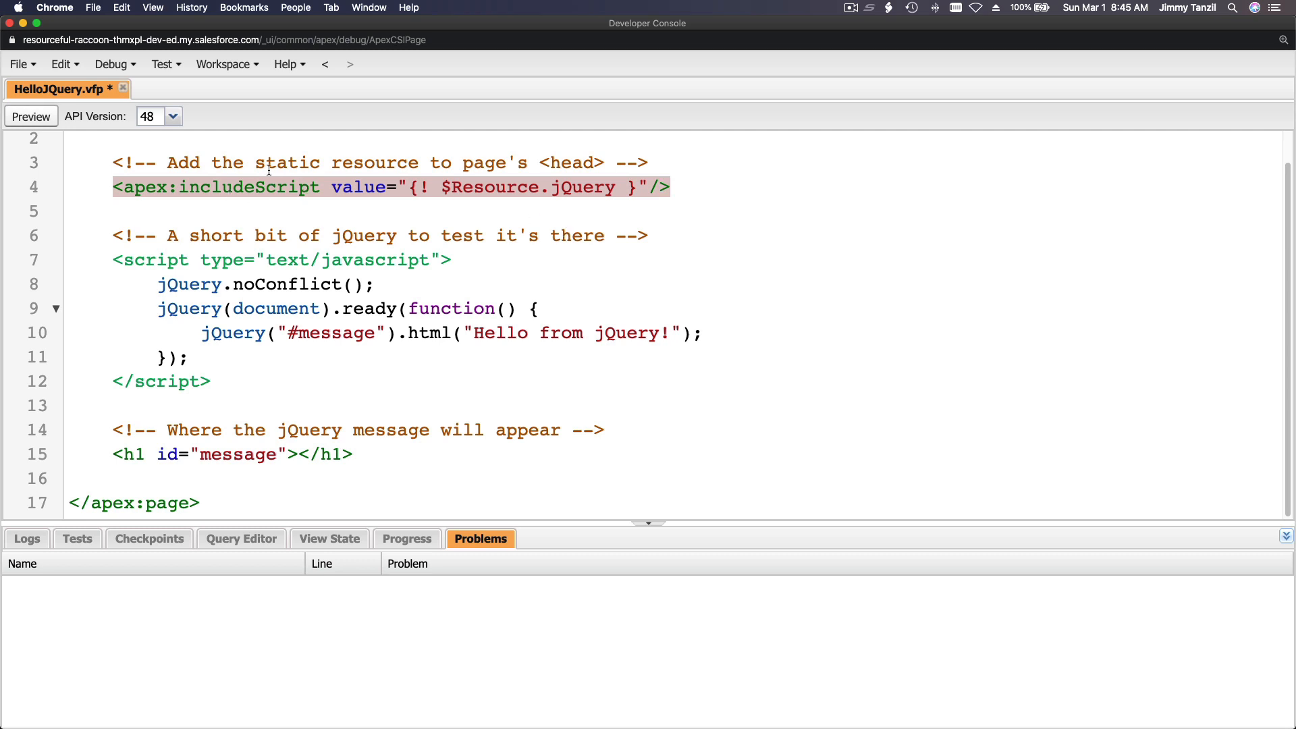
{"action": "left_click", "coordinate": [645, 187]}
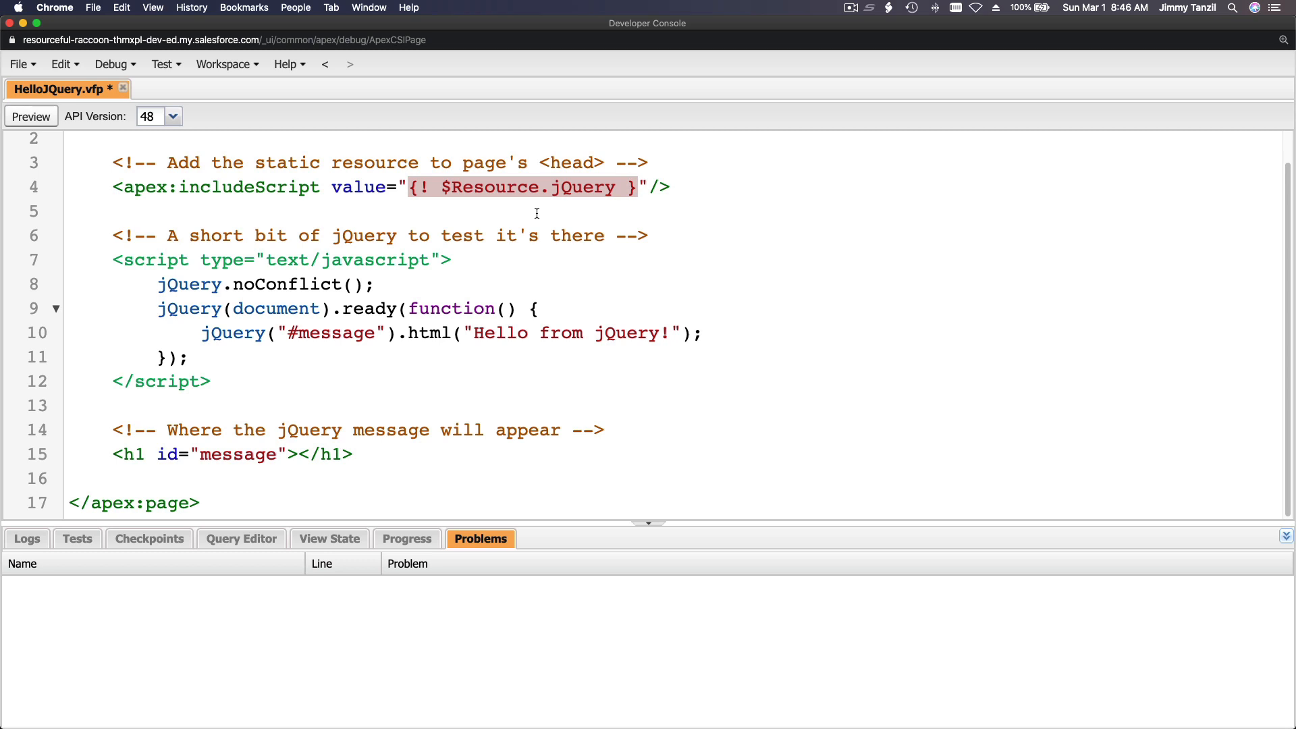
{"action": "mouse_move", "coordinate": [582, 313]}
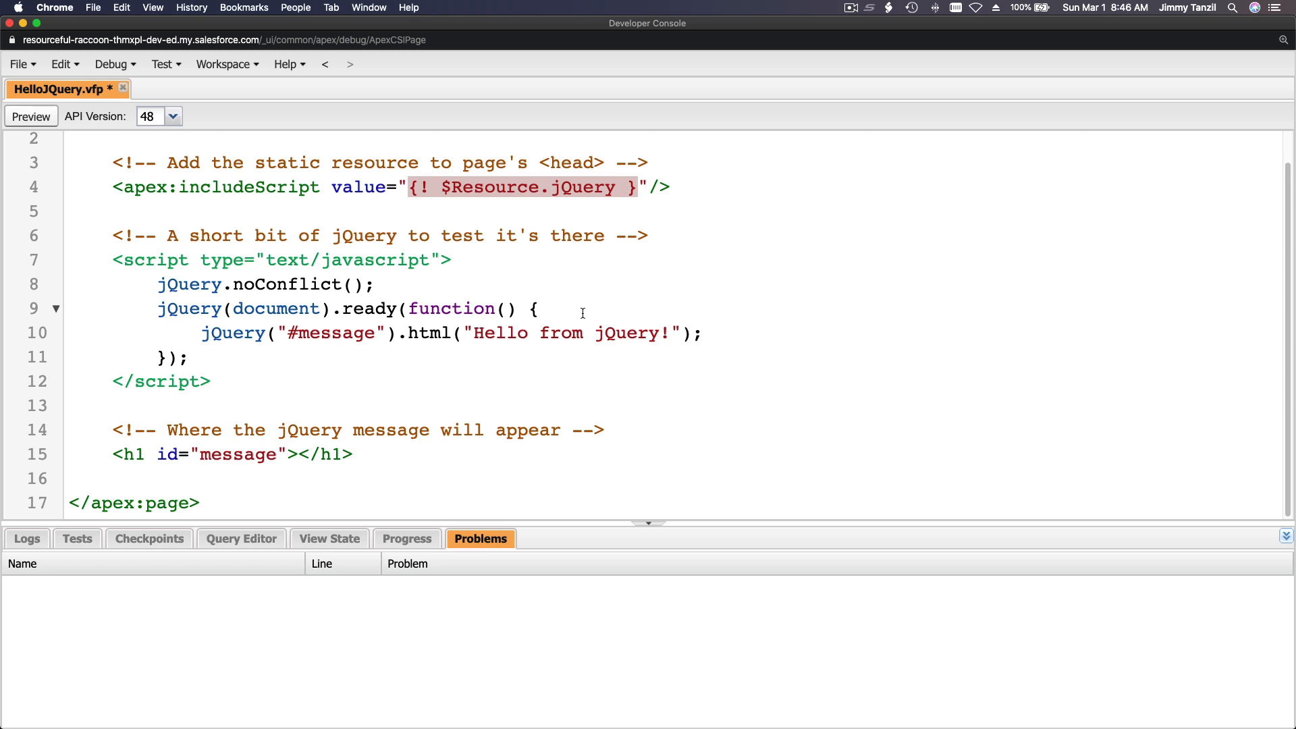
{"action": "mouse_move", "coordinate": [515, 209]}
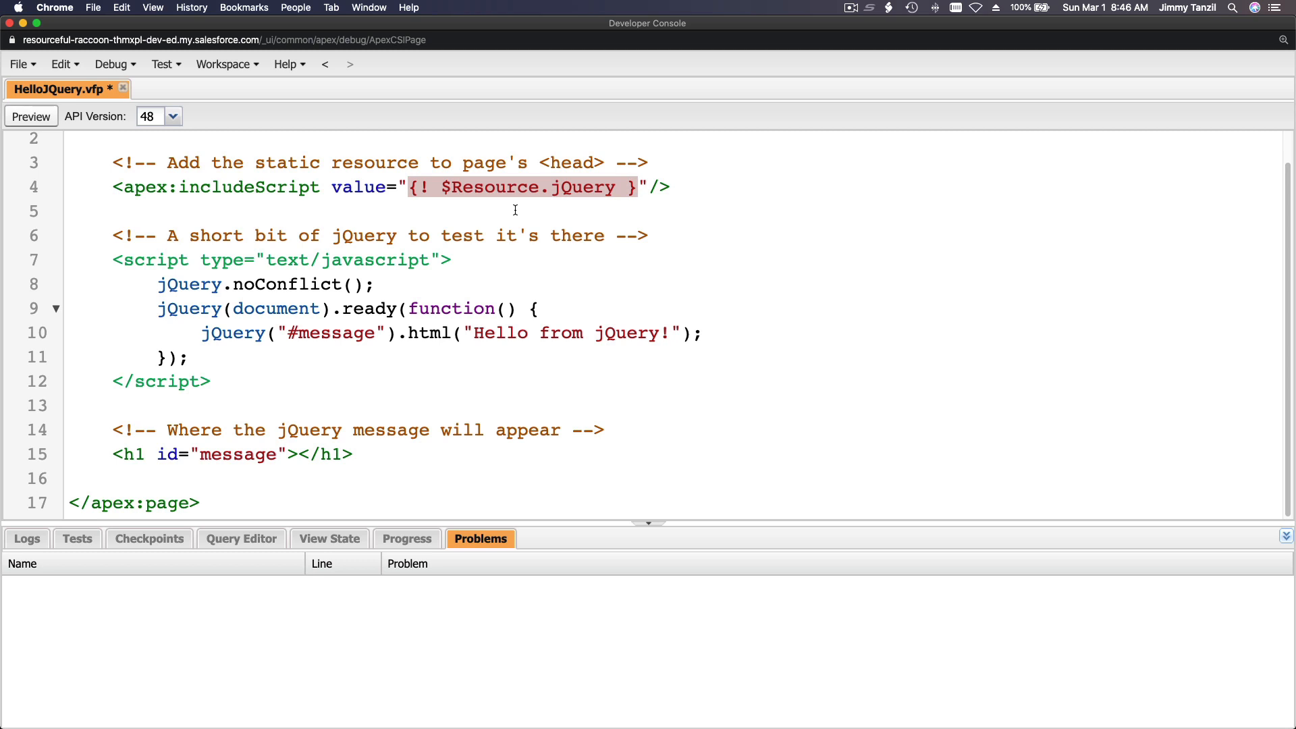
{"action": "mouse_move", "coordinate": [495, 264]}
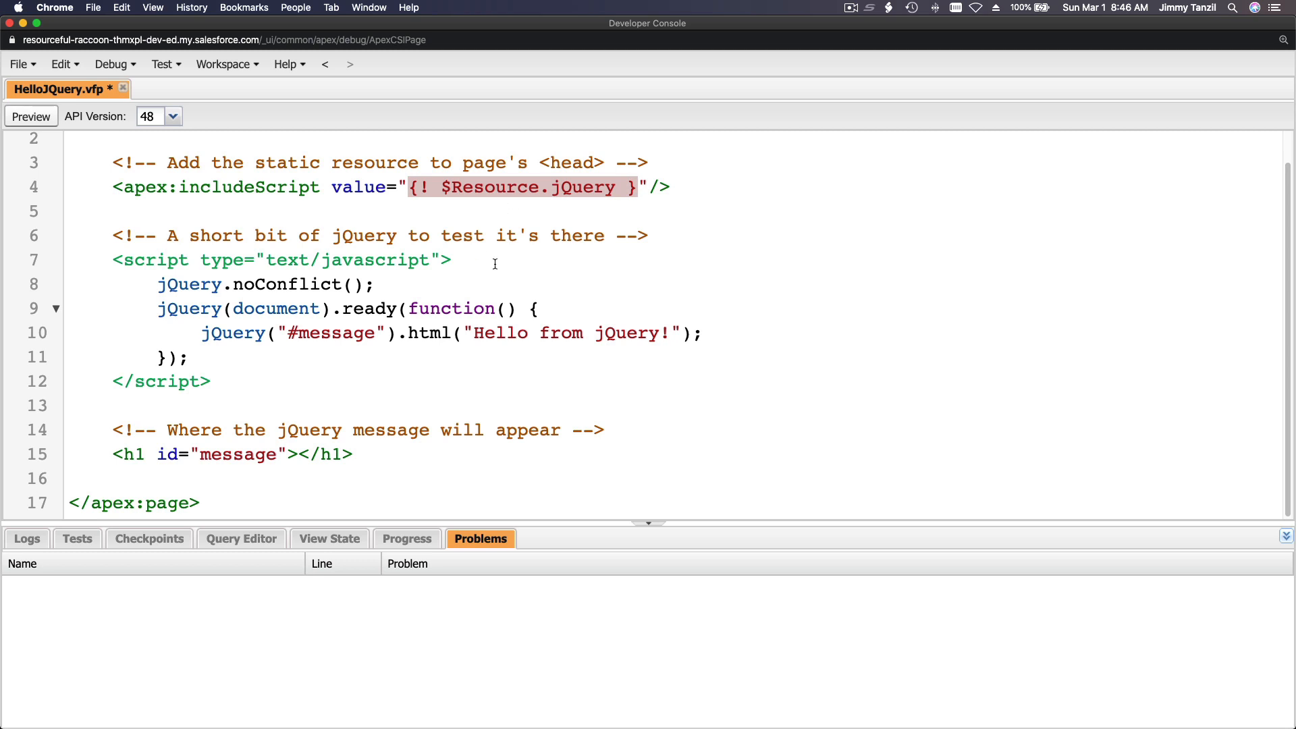
{"action": "mouse_move", "coordinate": [583, 242]}
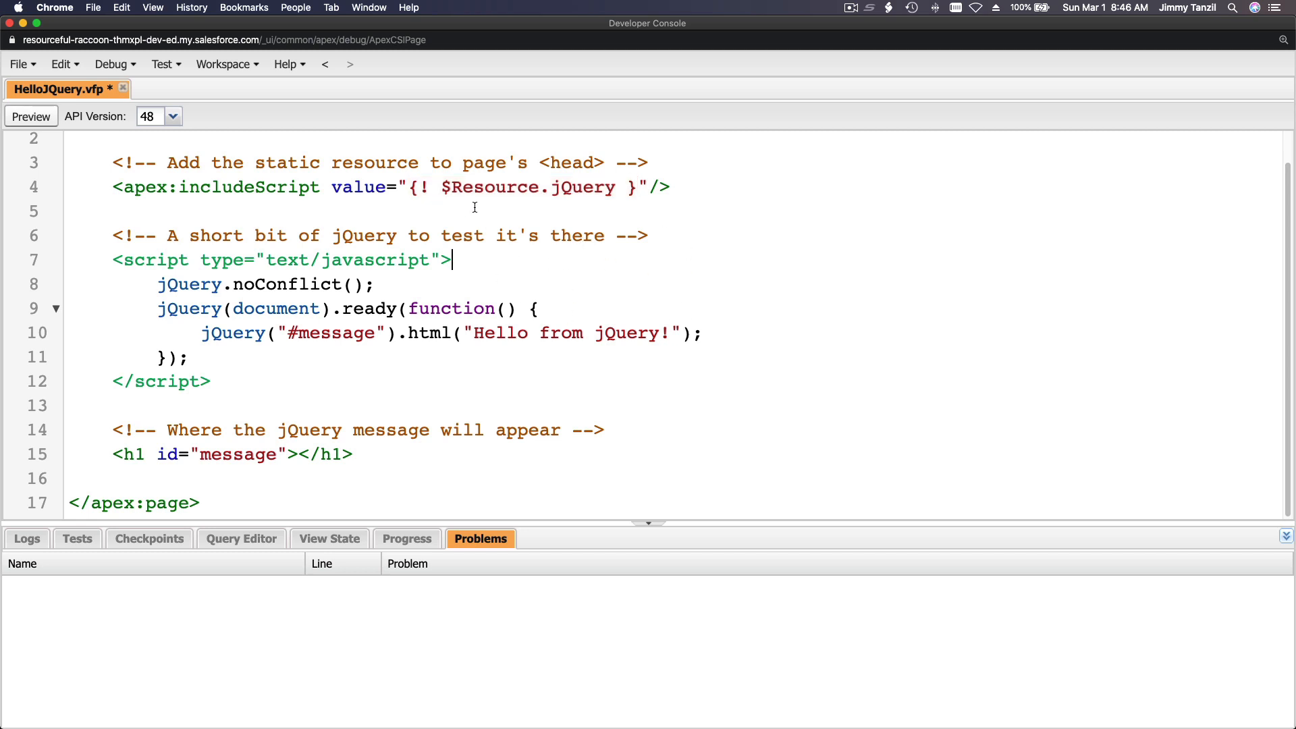
{"action": "left_click", "coordinate": [411, 187]}
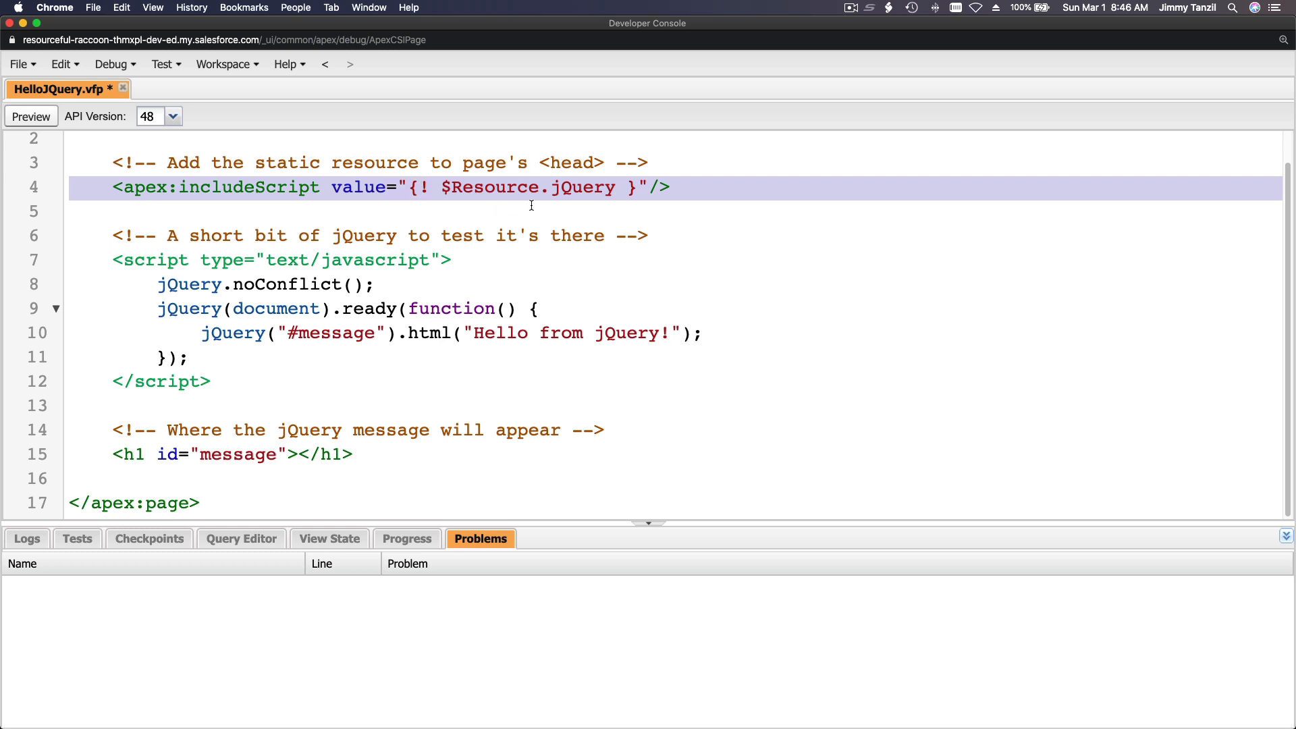
{"action": "mouse_move", "coordinate": [280, 392]}
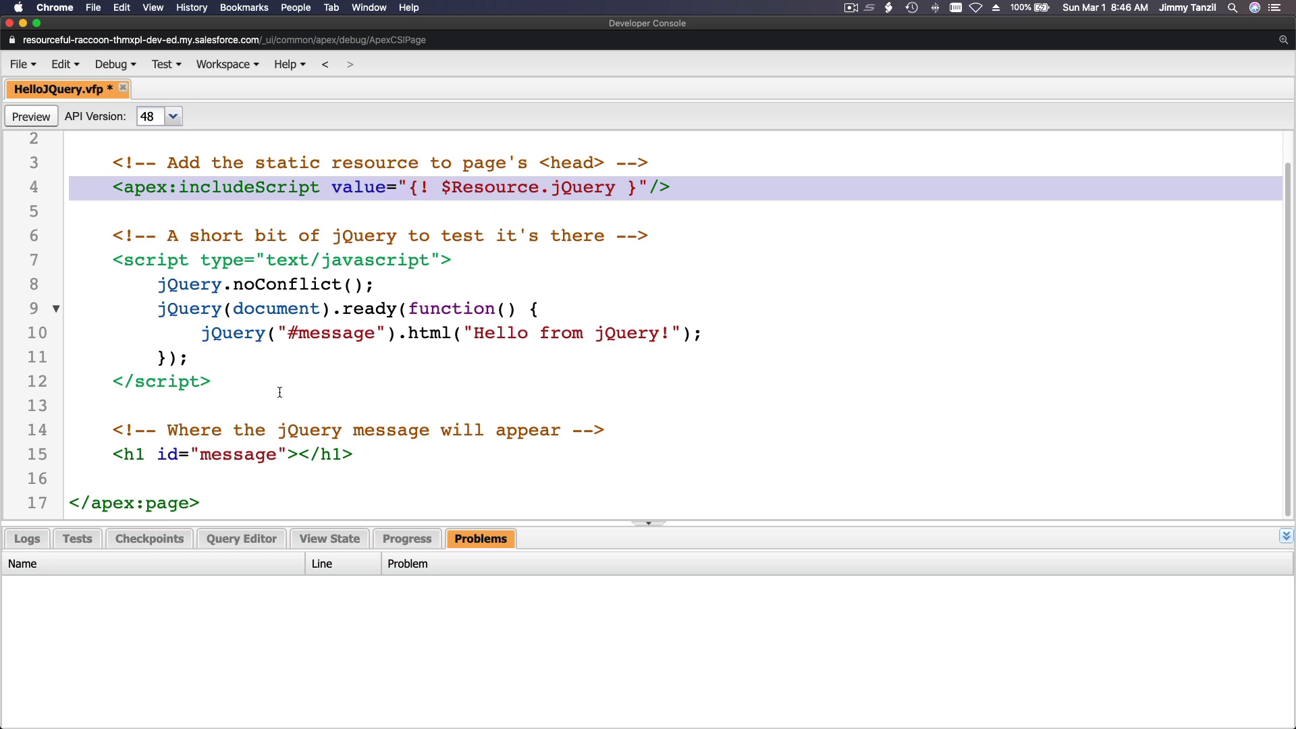
{"action": "left_click", "coordinate": [161, 357]}
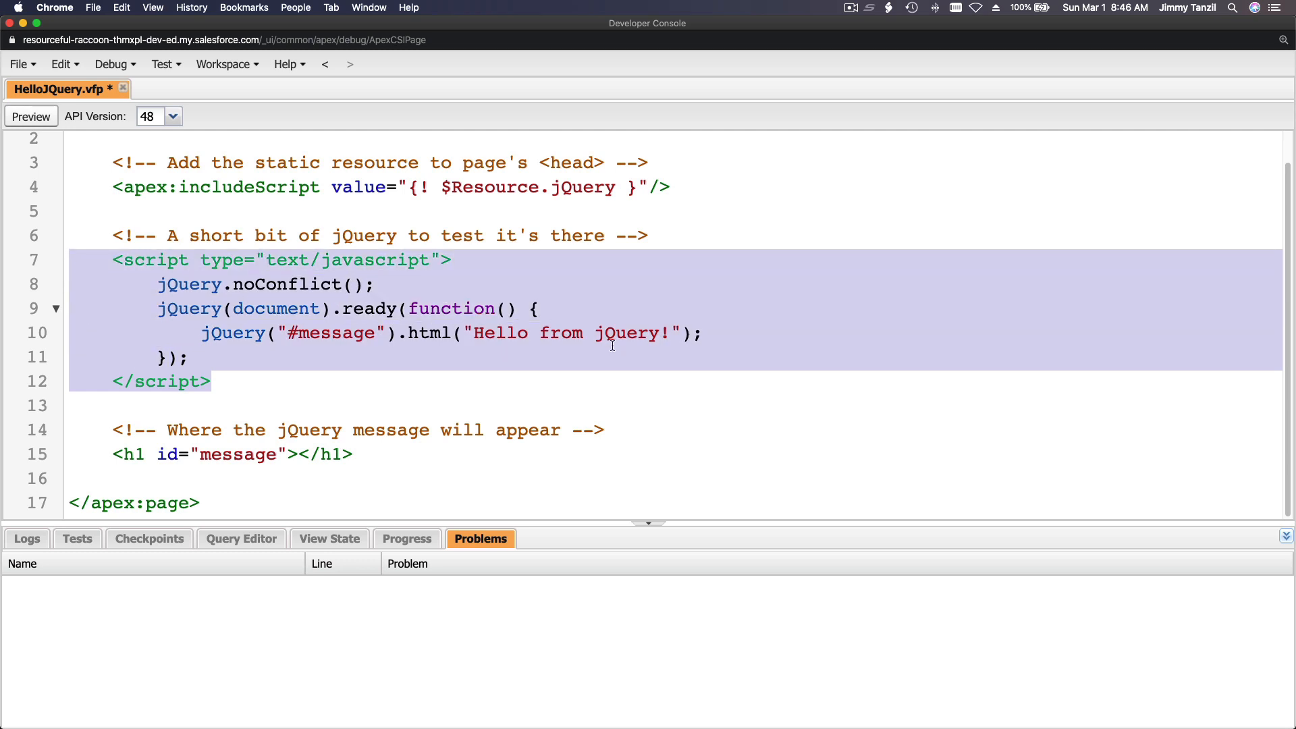
{"action": "left_click", "coordinate": [556, 390]}
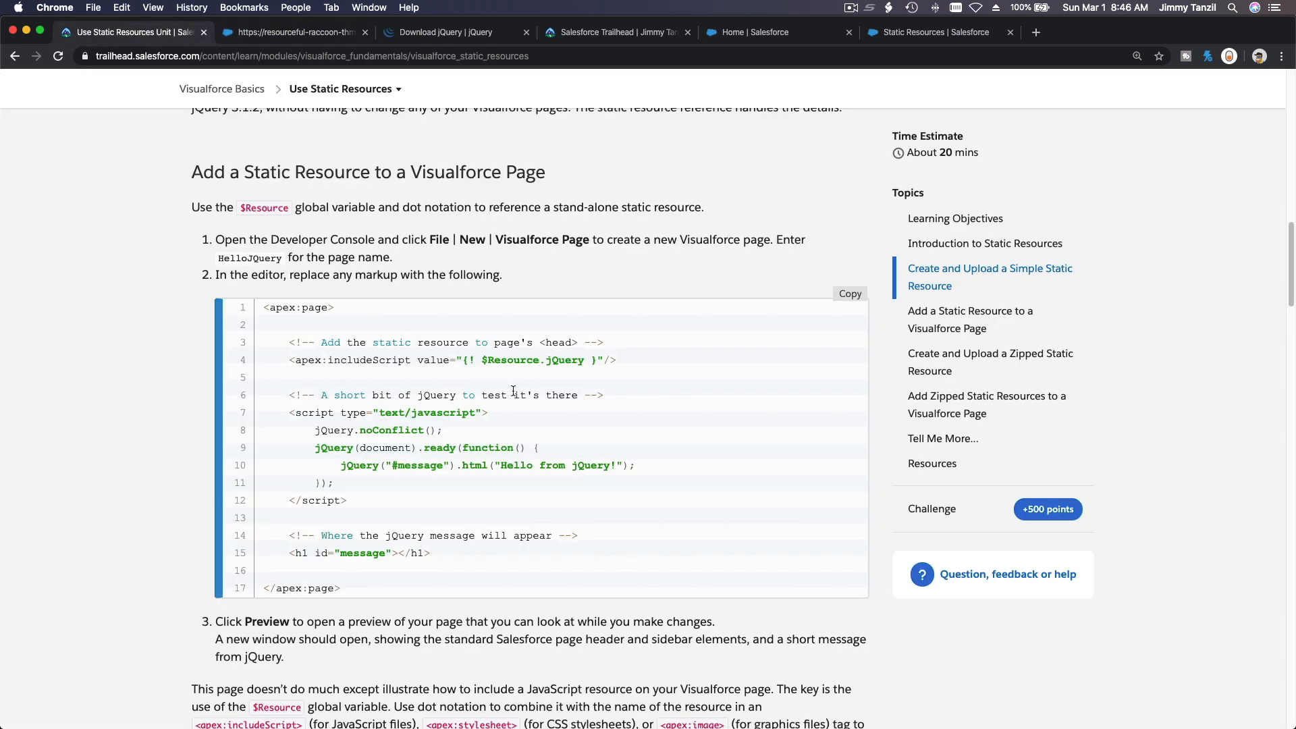
Read the Create and Upload a Zipped Static Resource steps, then open jquerymobile.com/download.
{"action": "scroll", "scroll_direction": "down", "scroll_amount": 3}
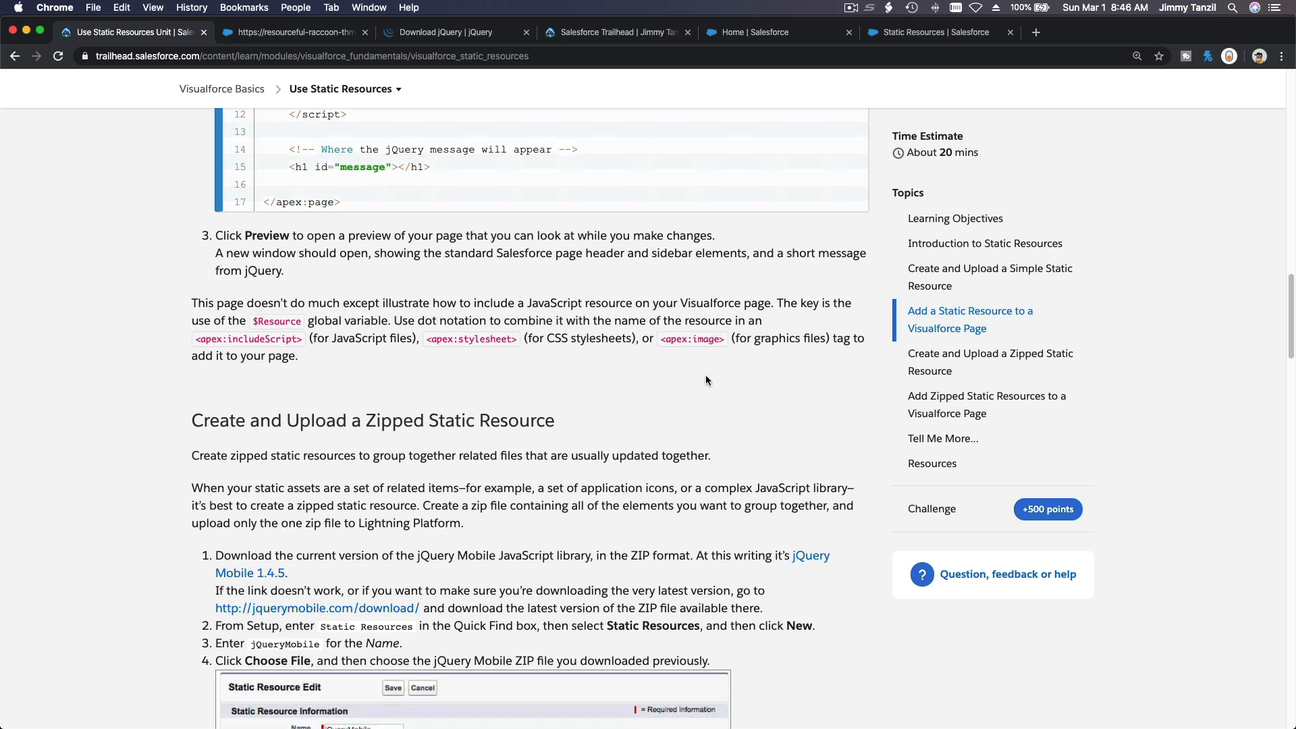
{"action": "scroll", "scroll_direction": "down", "scroll_amount": 3}
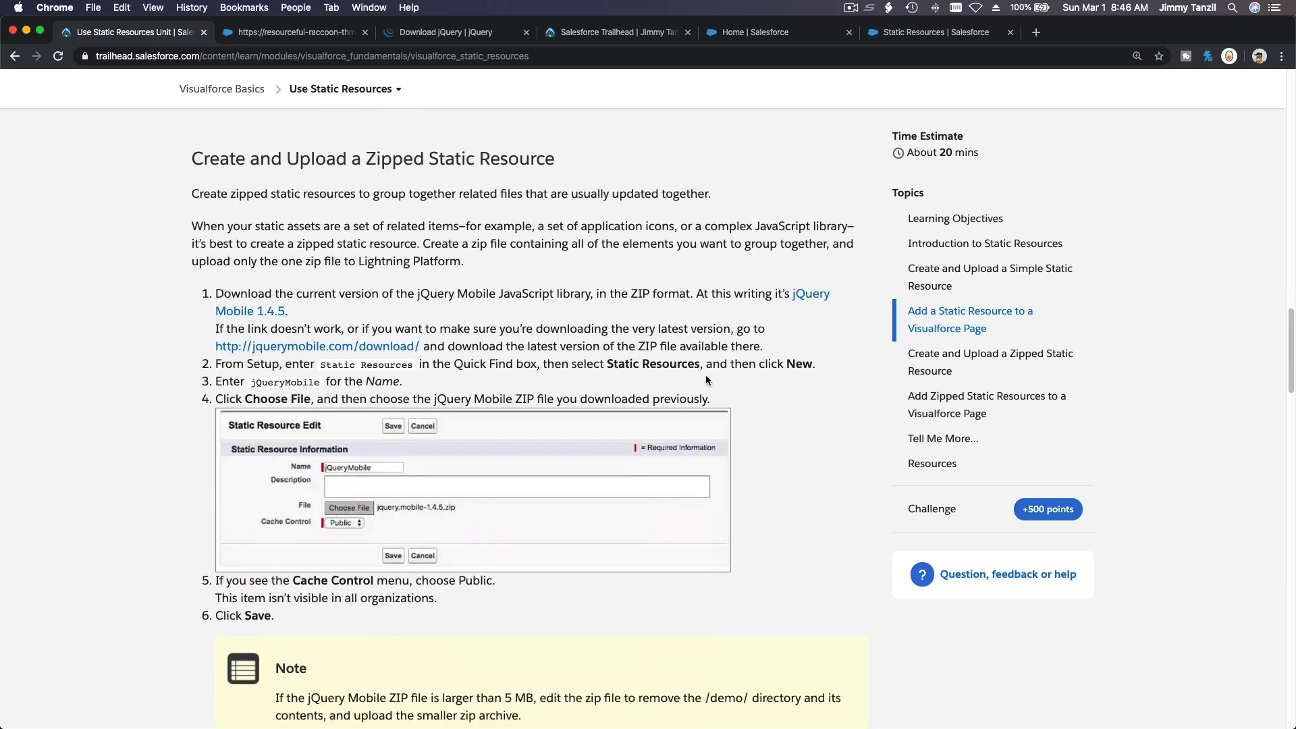
{"action": "scroll", "scroll_direction": "up", "scroll_amount": 3}
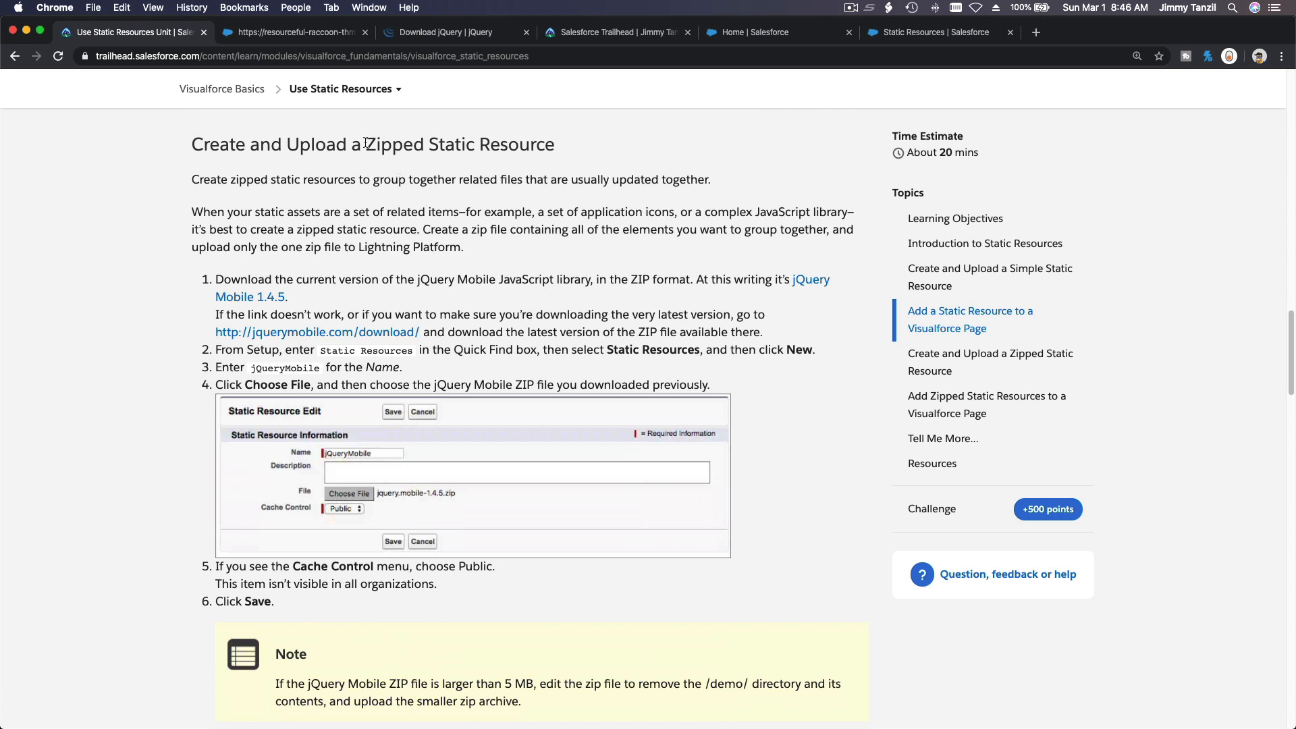
{"action": "double_click", "coordinate": [394, 144]}
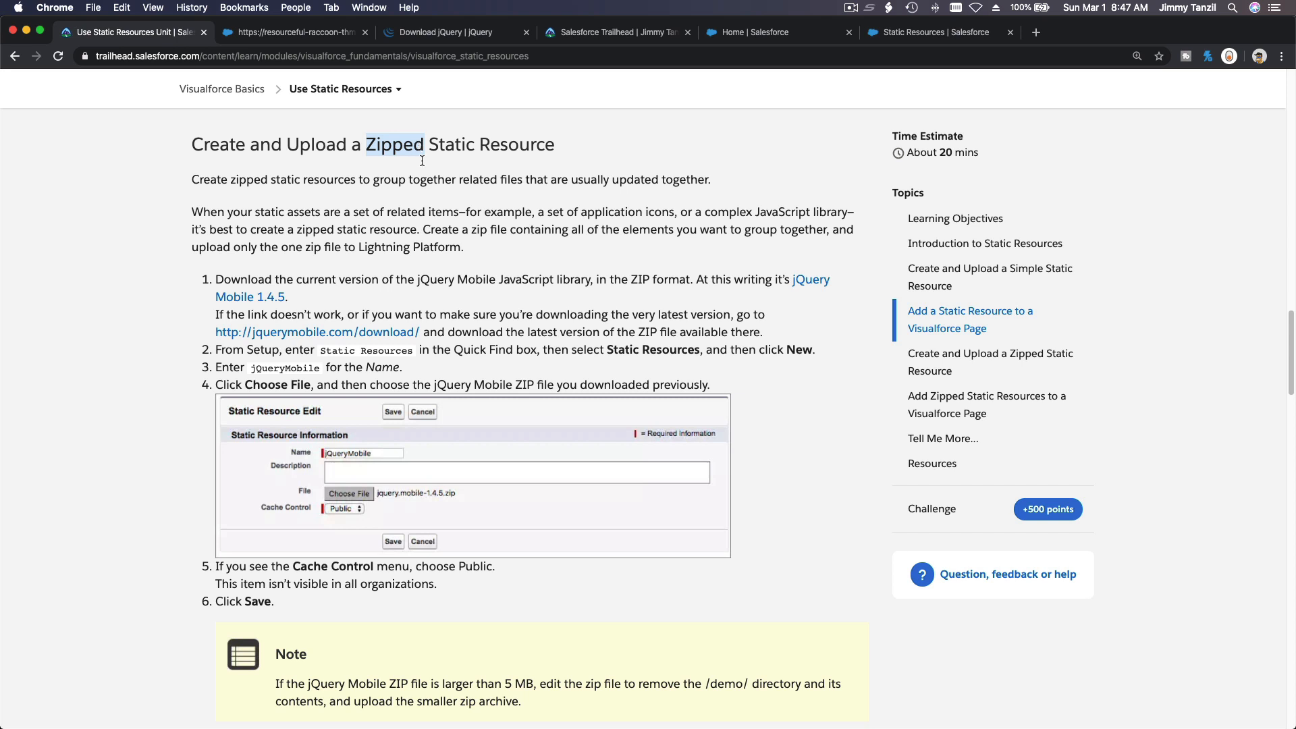
{"action": "mouse_move", "coordinate": [464, 280]}
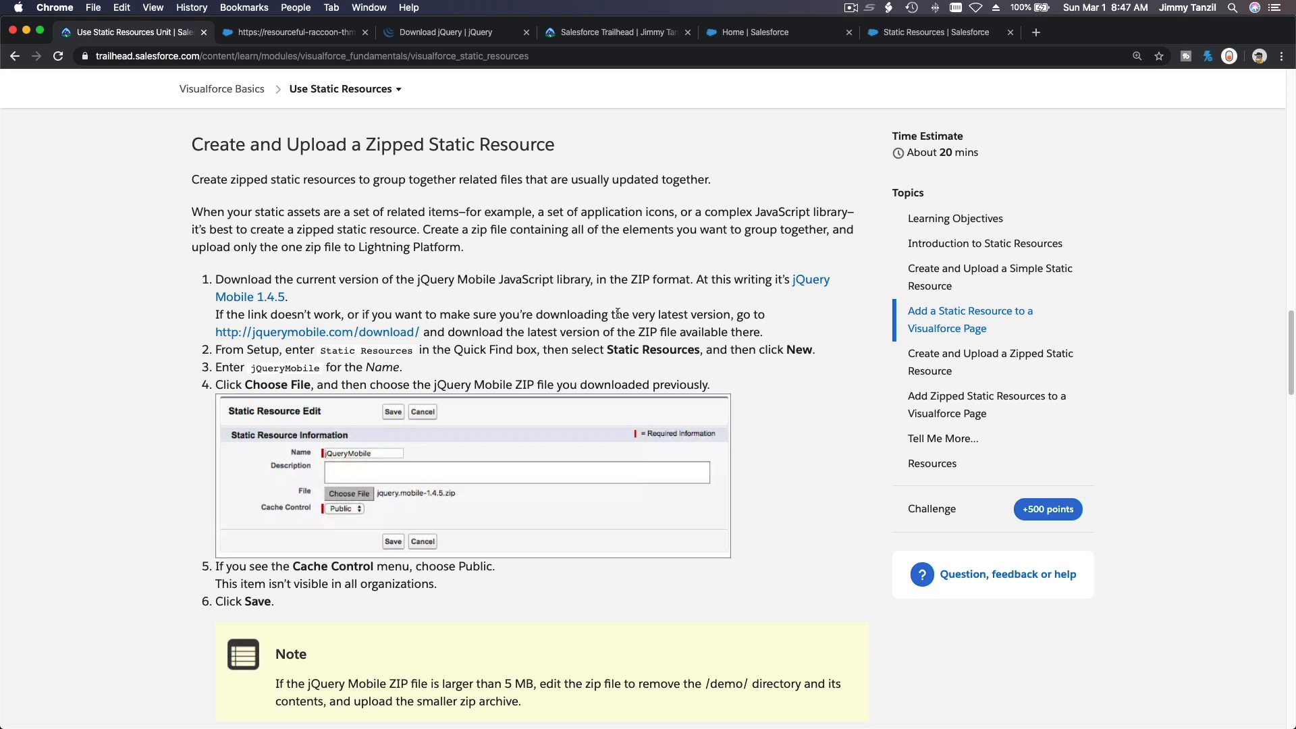
{"action": "mouse_move", "coordinate": [364, 132]}
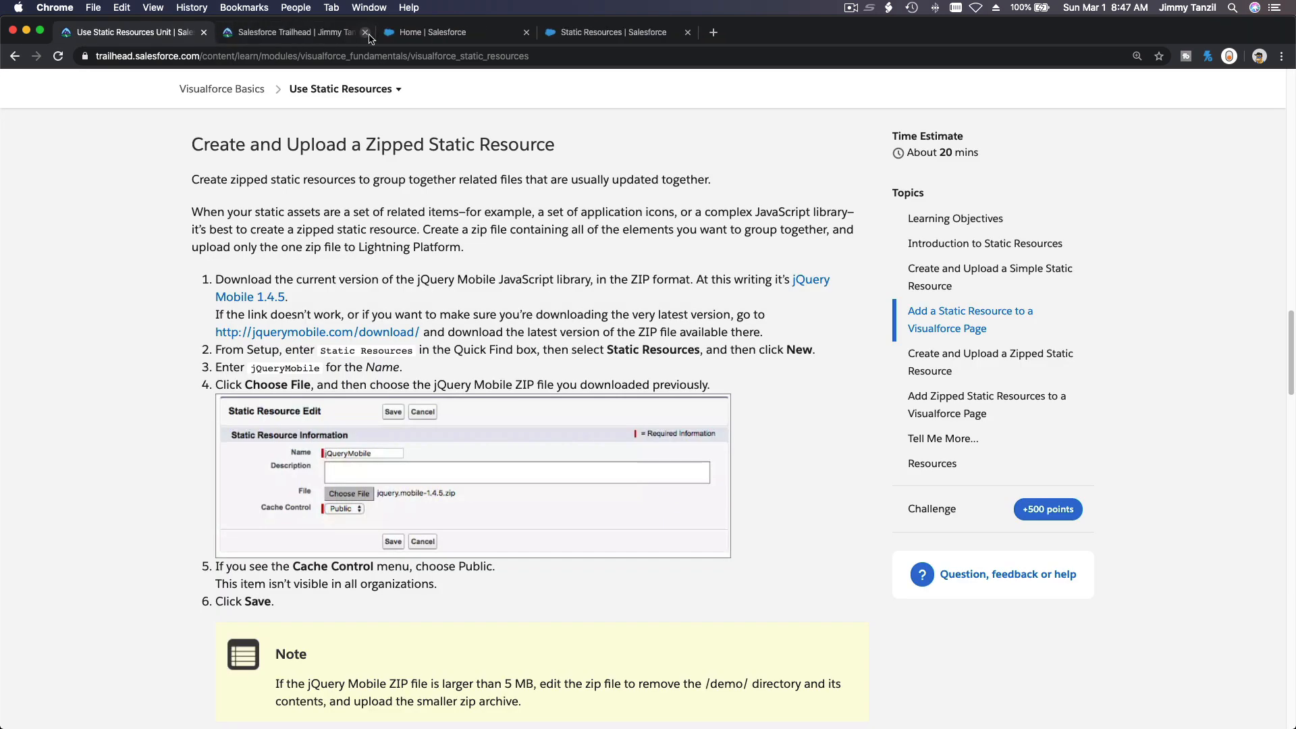
{"action": "mouse_move", "coordinate": [338, 314]}
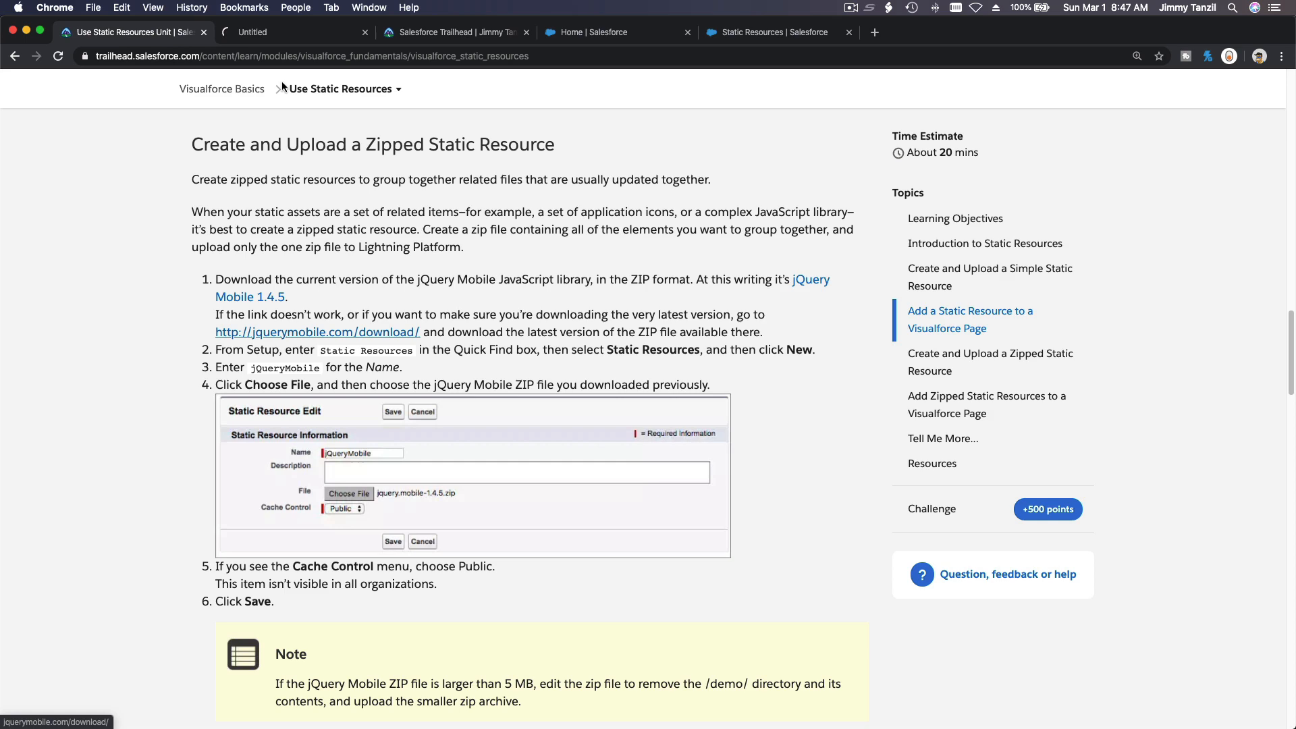
{"action": "left_click", "coordinate": [316, 332]}
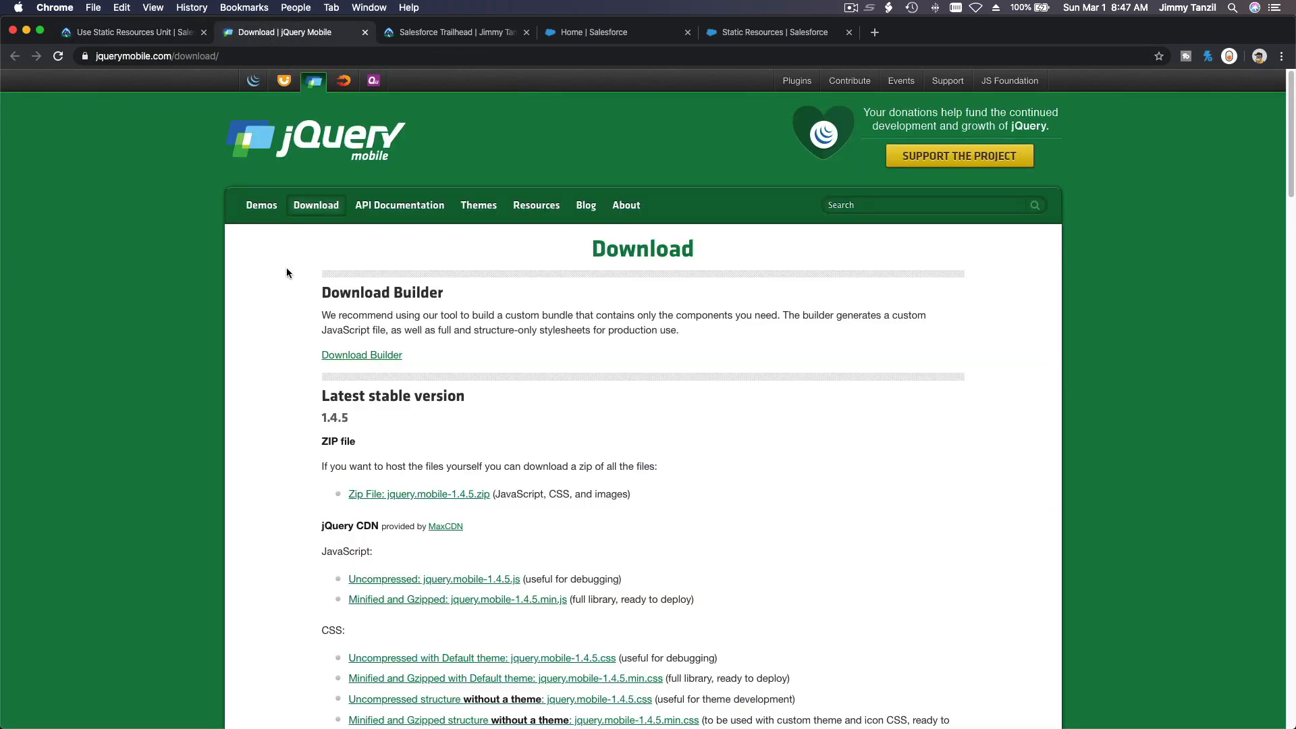
Fetch jquery.mobile-1.4.5.zip under Latest stable version, then return to the Trailhead unit.
{"action": "scroll", "scroll_direction": "down", "scroll_amount": 3}
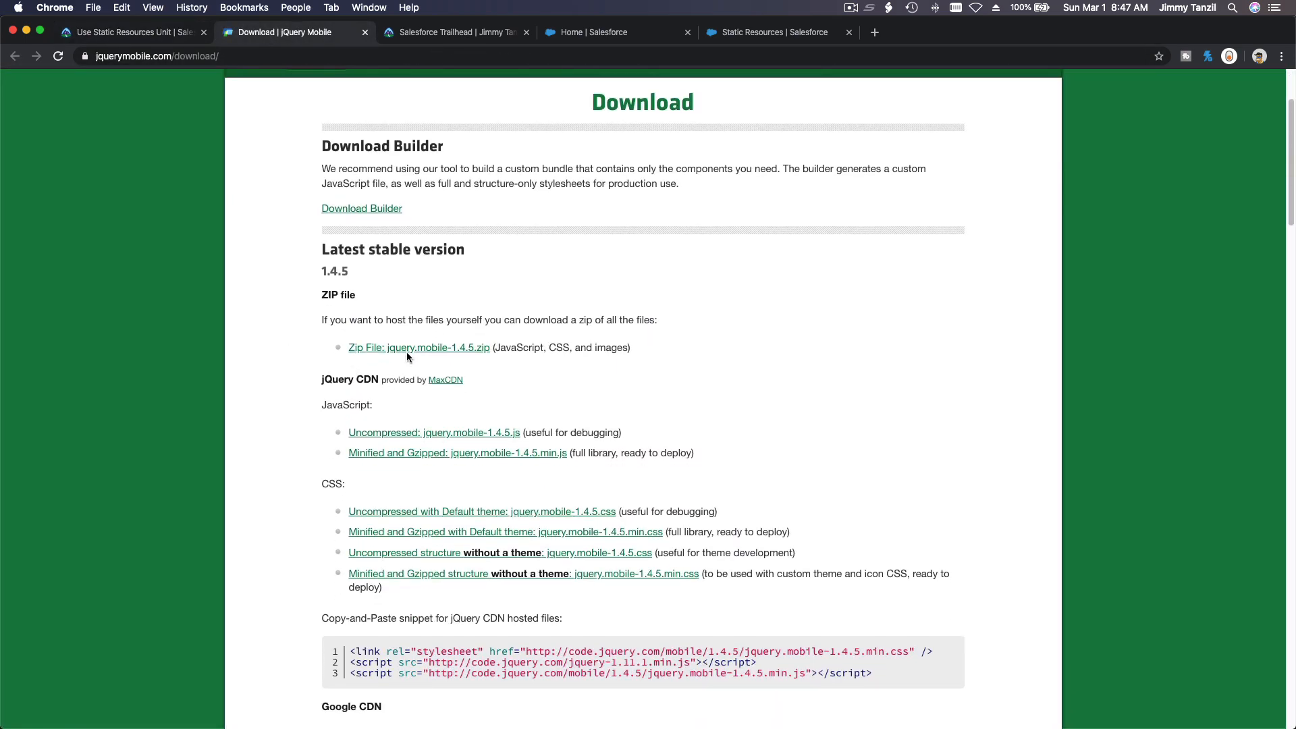
{"action": "mouse_move", "coordinate": [419, 347]}
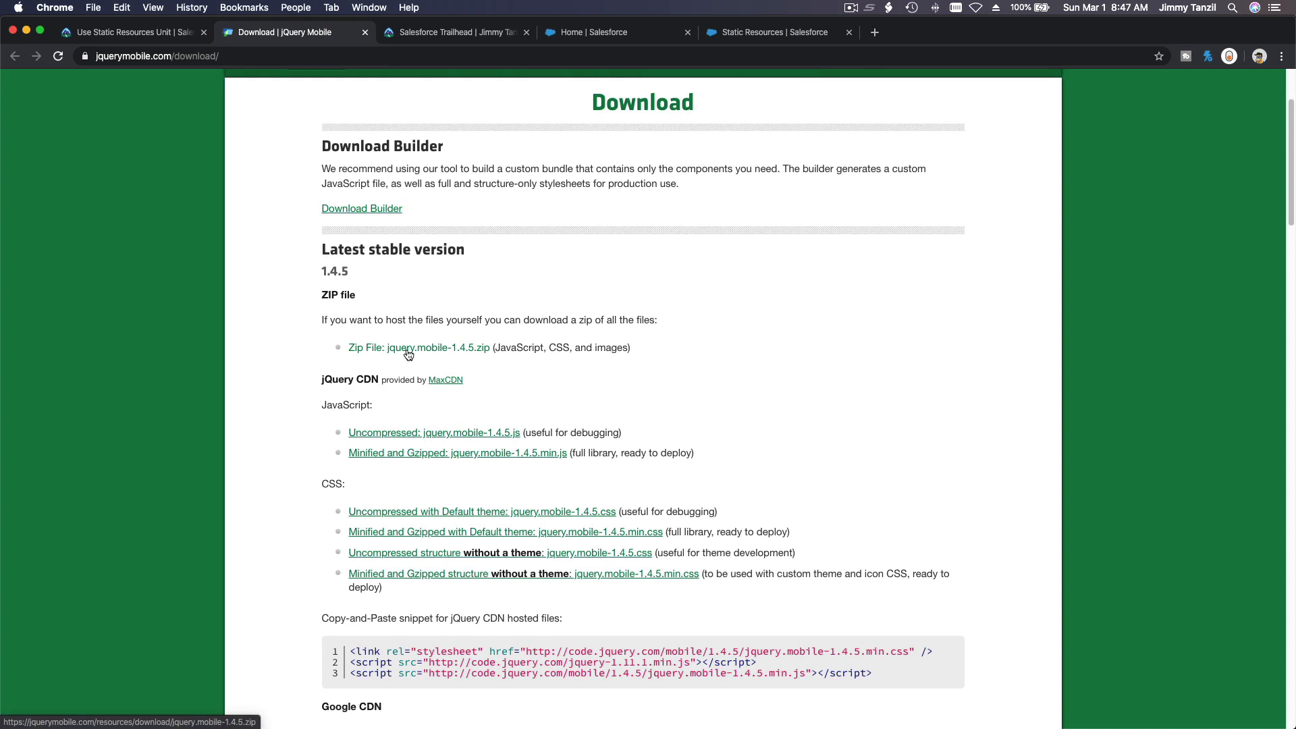
{"action": "left_click", "coordinate": [417, 347]}
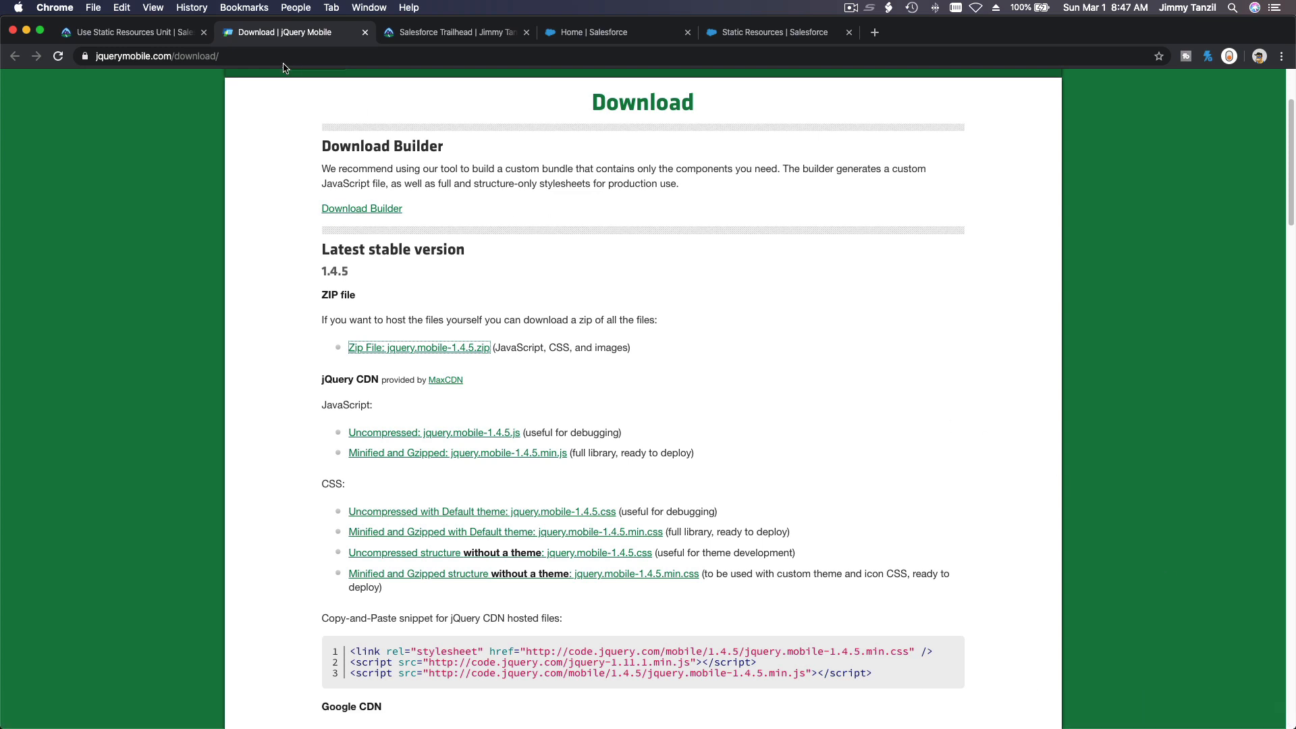
{"action": "left_click", "coordinate": [129, 32]}
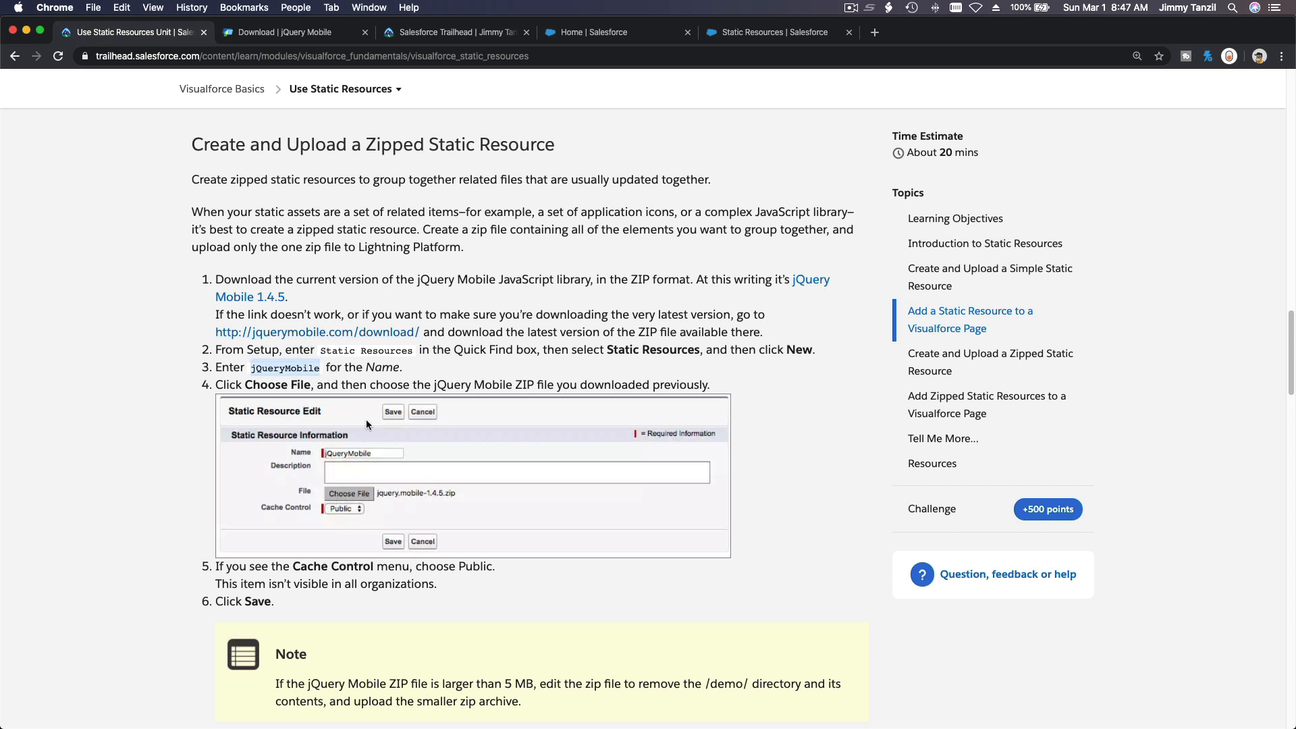
{"action": "mouse_move", "coordinate": [695, 120]}
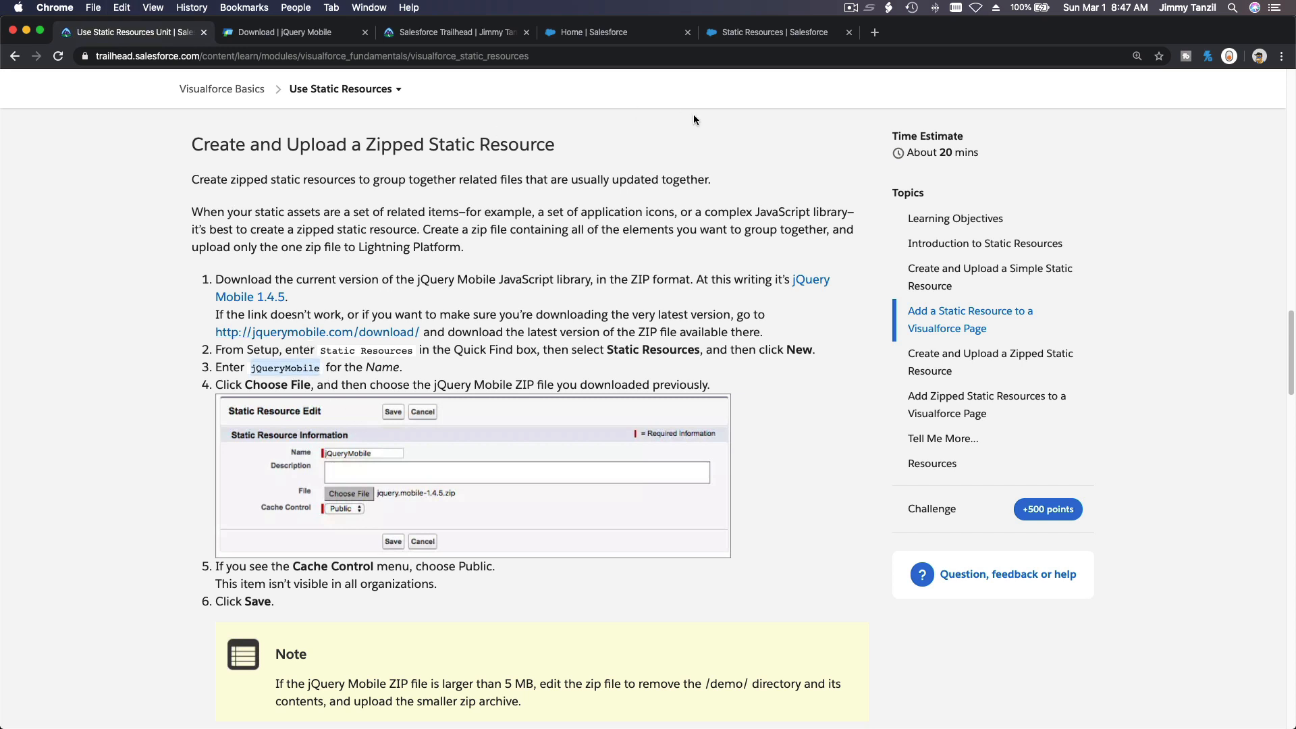
Save a new static resource 'jQueryMobile' from jquery.mobile-1.4.5.zip with Public cache control.
{"action": "left_click", "coordinate": [767, 33]}
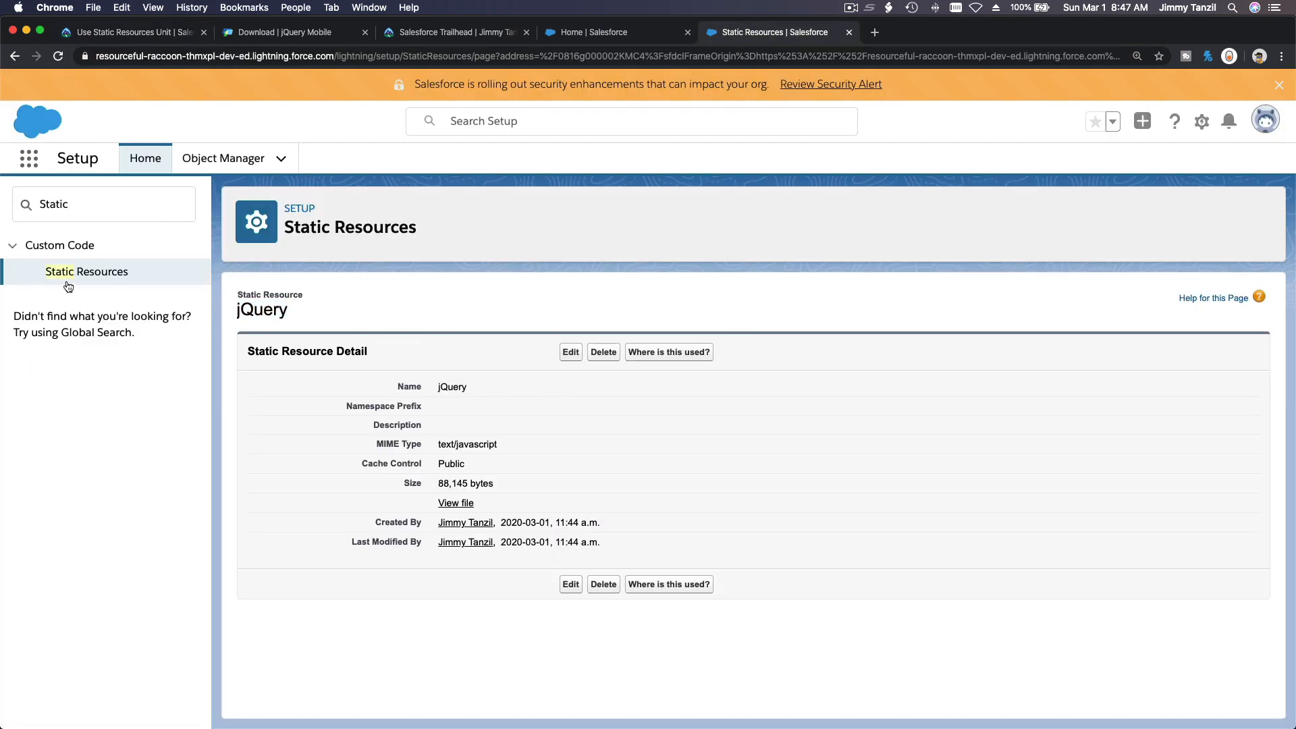
{"action": "left_click", "coordinate": [85, 271]}
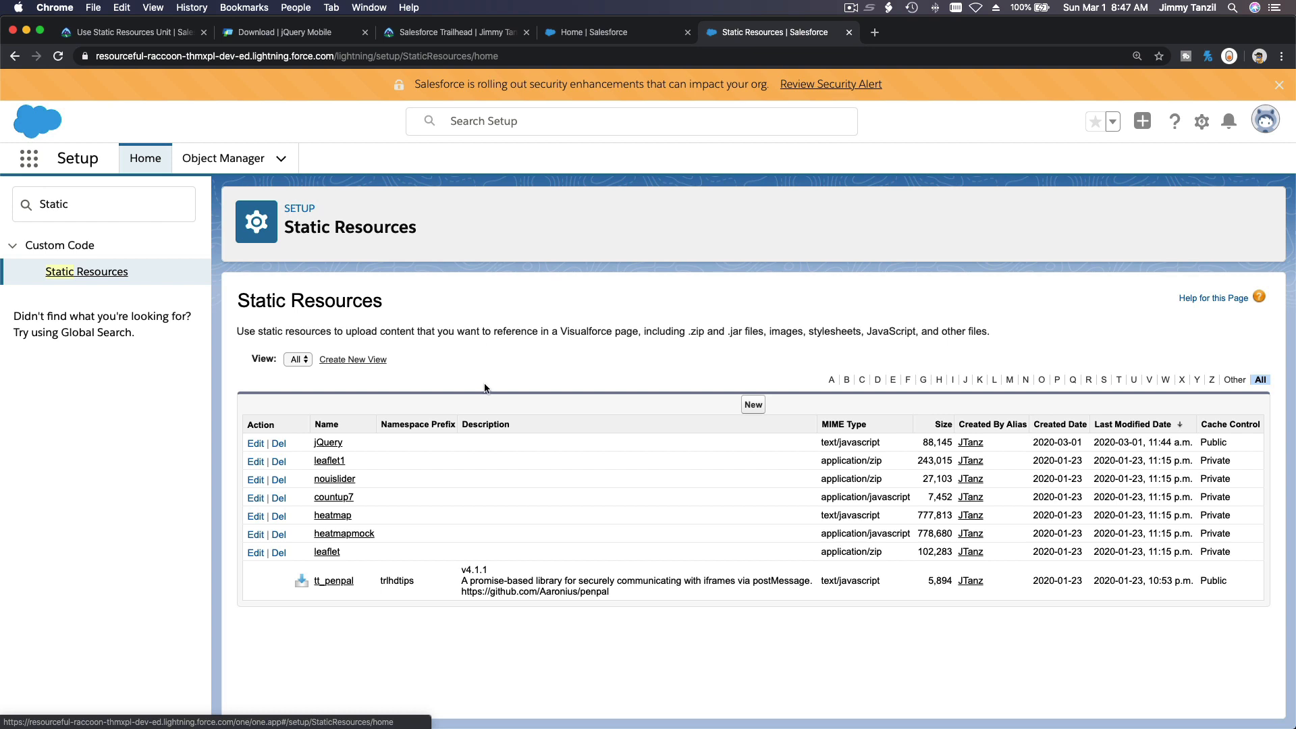
{"action": "left_click", "coordinate": [752, 405]}
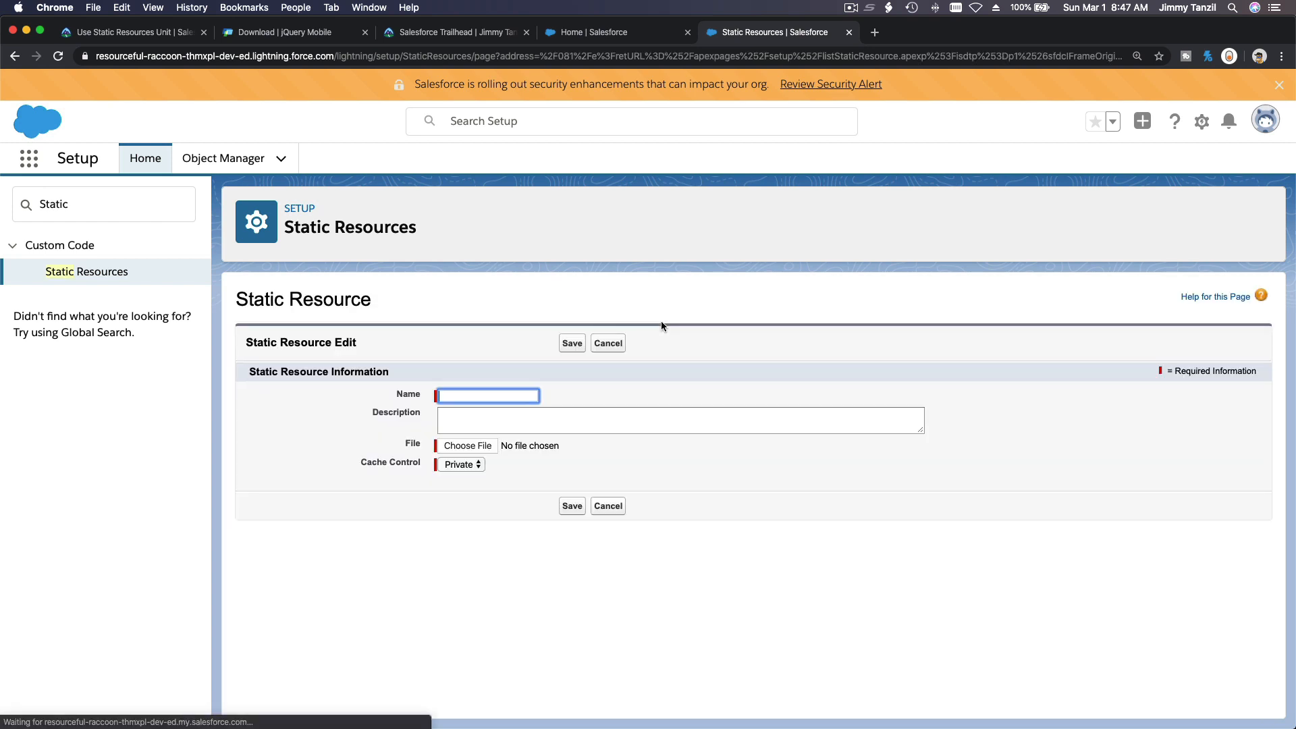
{"action": "type", "text": "jQueryMobile"}
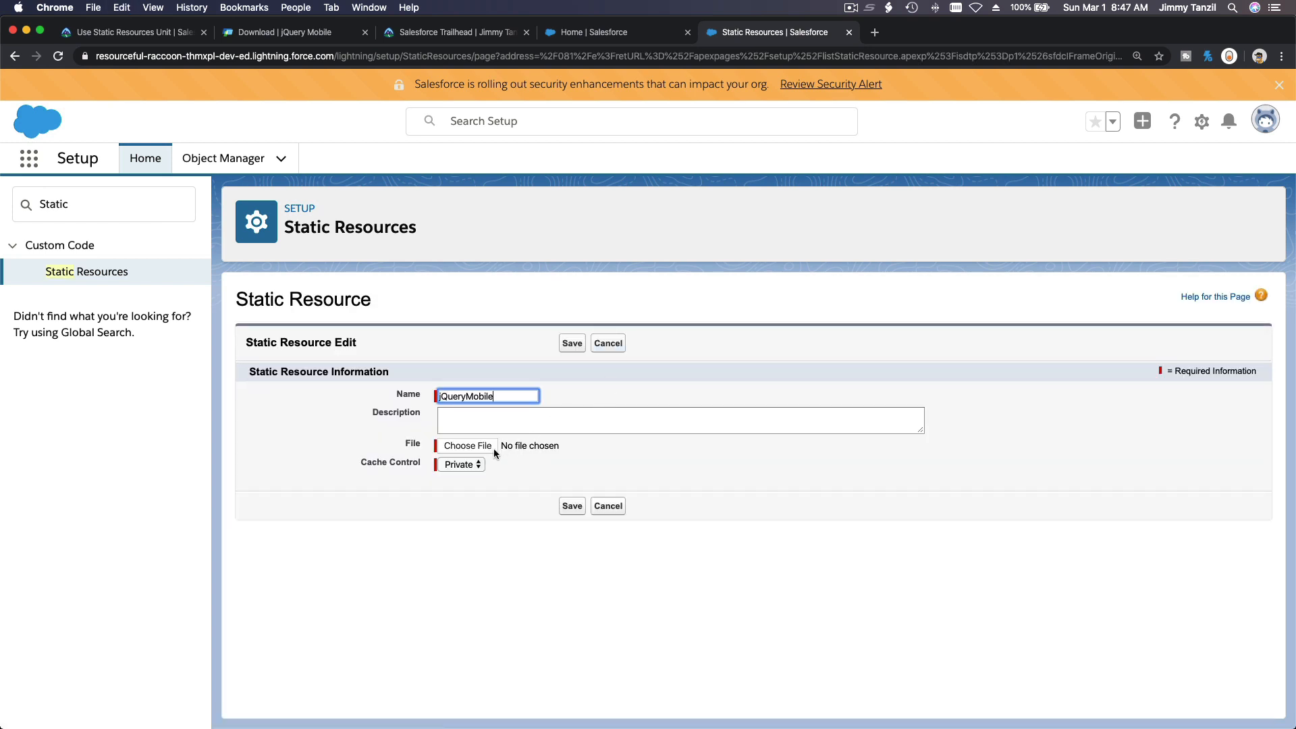
{"action": "left_click", "coordinate": [468, 446]}
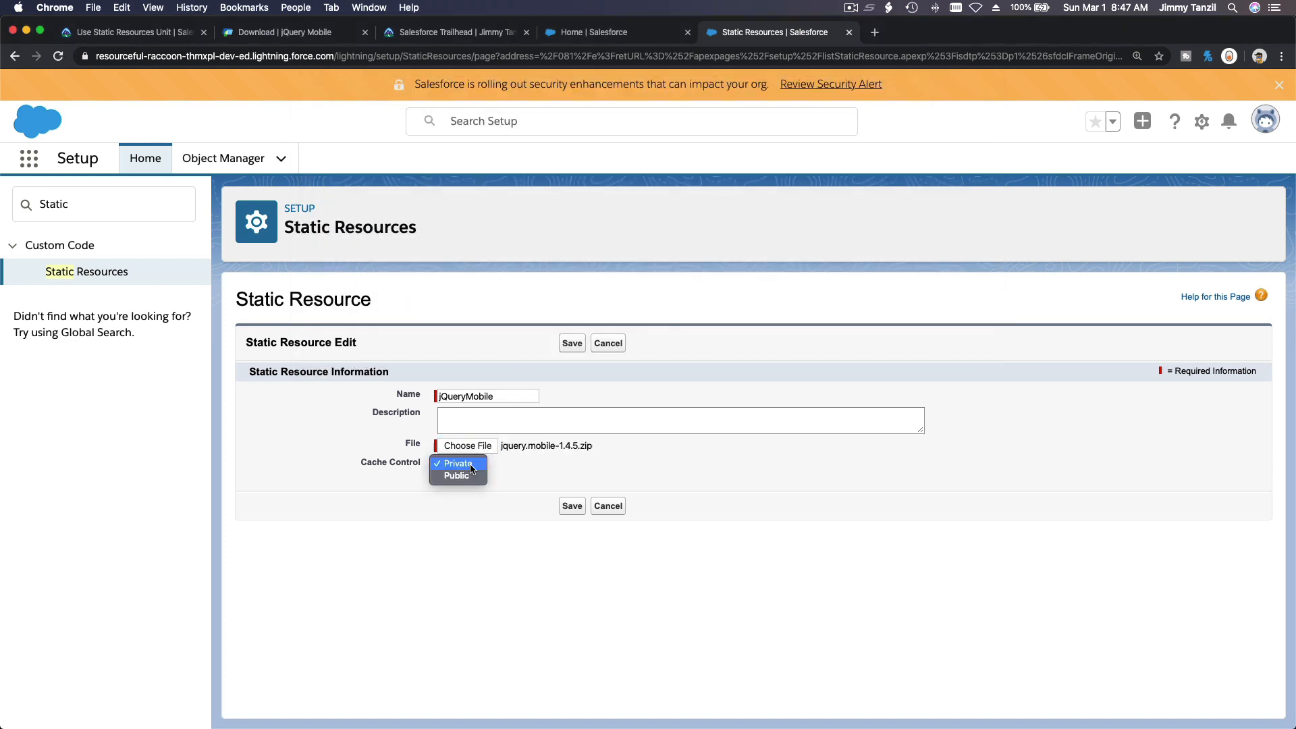
{"action": "left_click", "coordinate": [456, 474]}
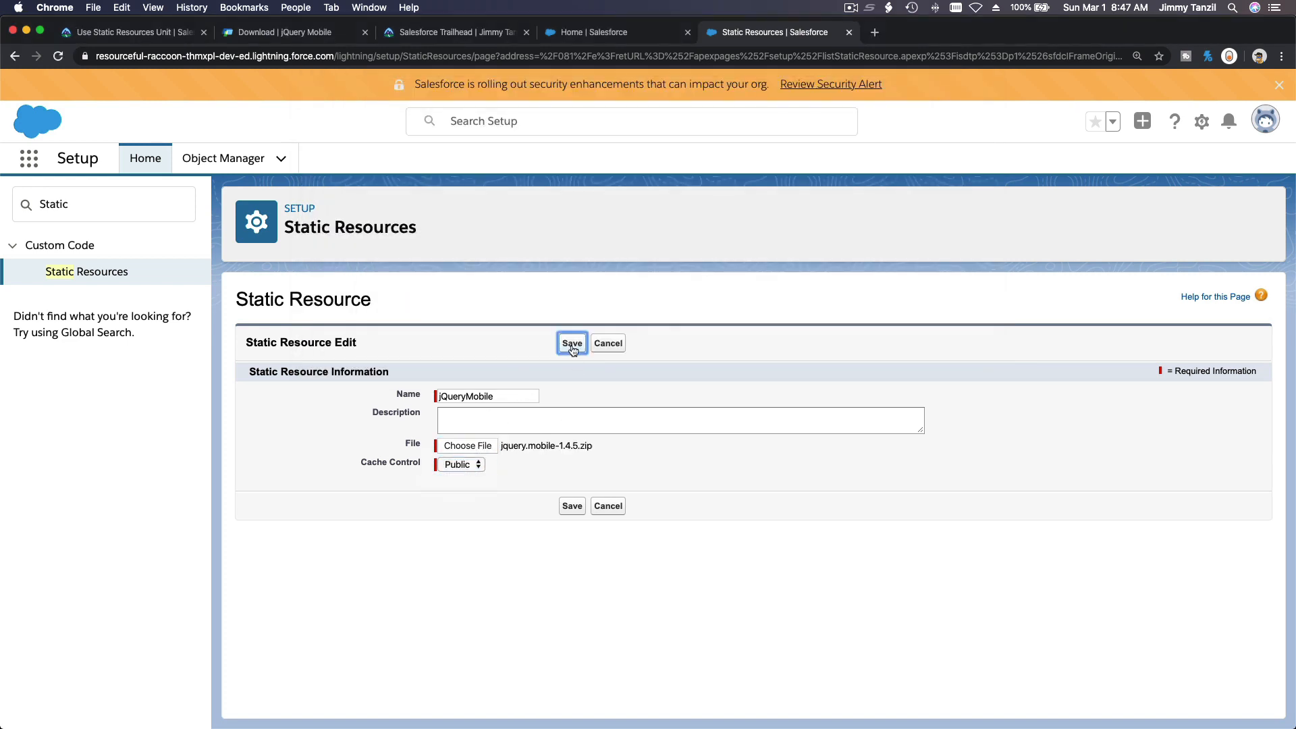
{"action": "left_click", "coordinate": [571, 343]}
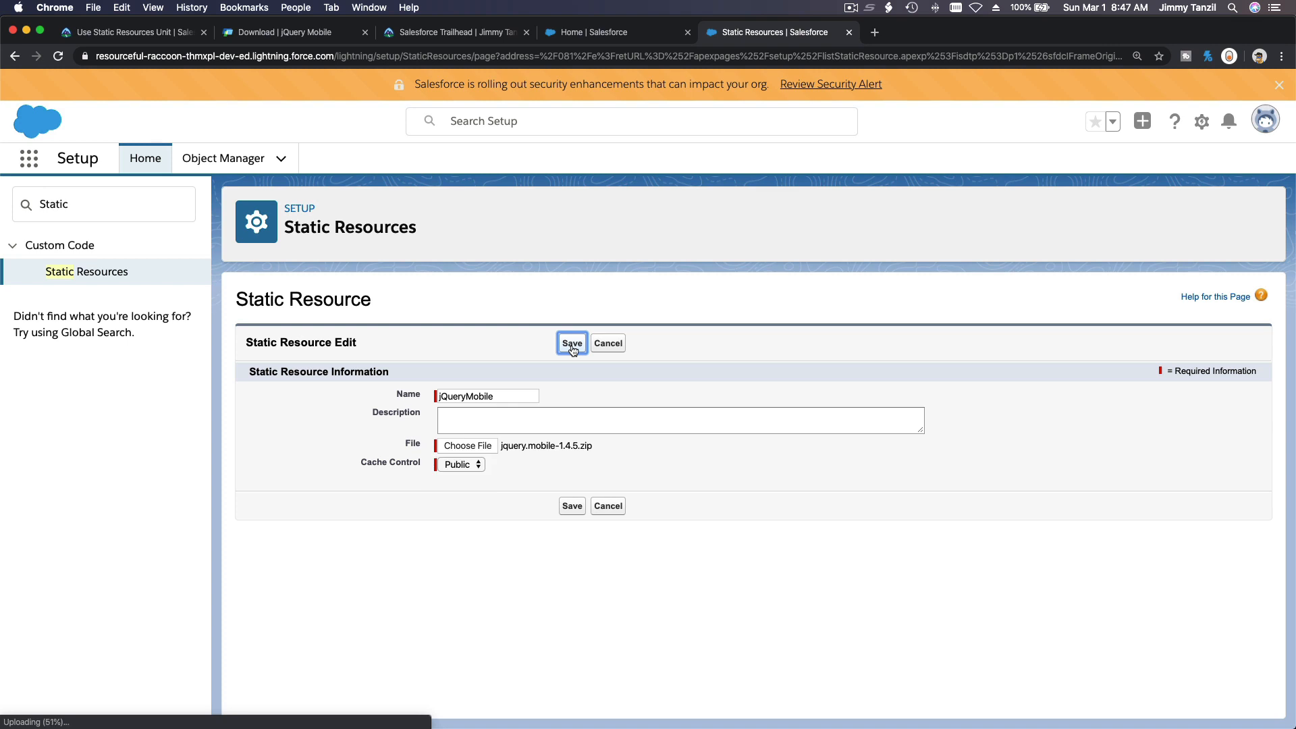
{"action": "left_click", "coordinate": [571, 343]}
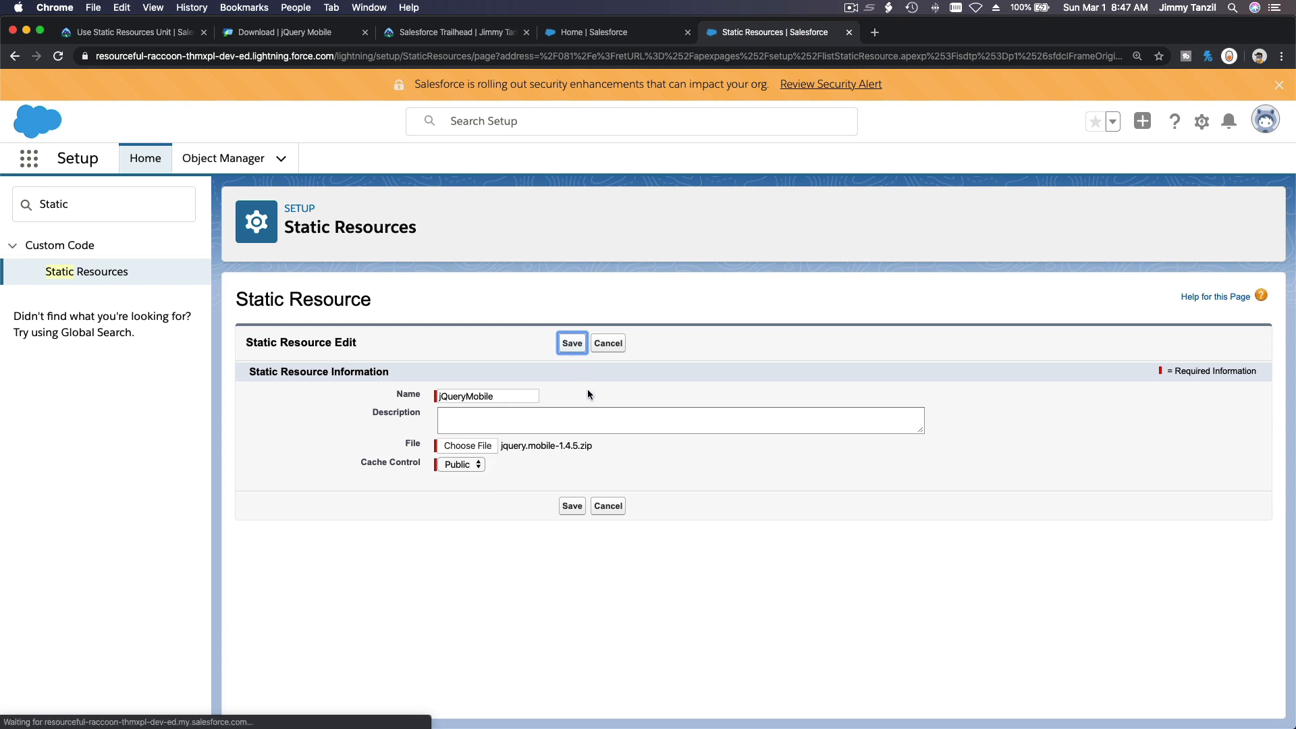
{"action": "left_click", "coordinate": [571, 343]}
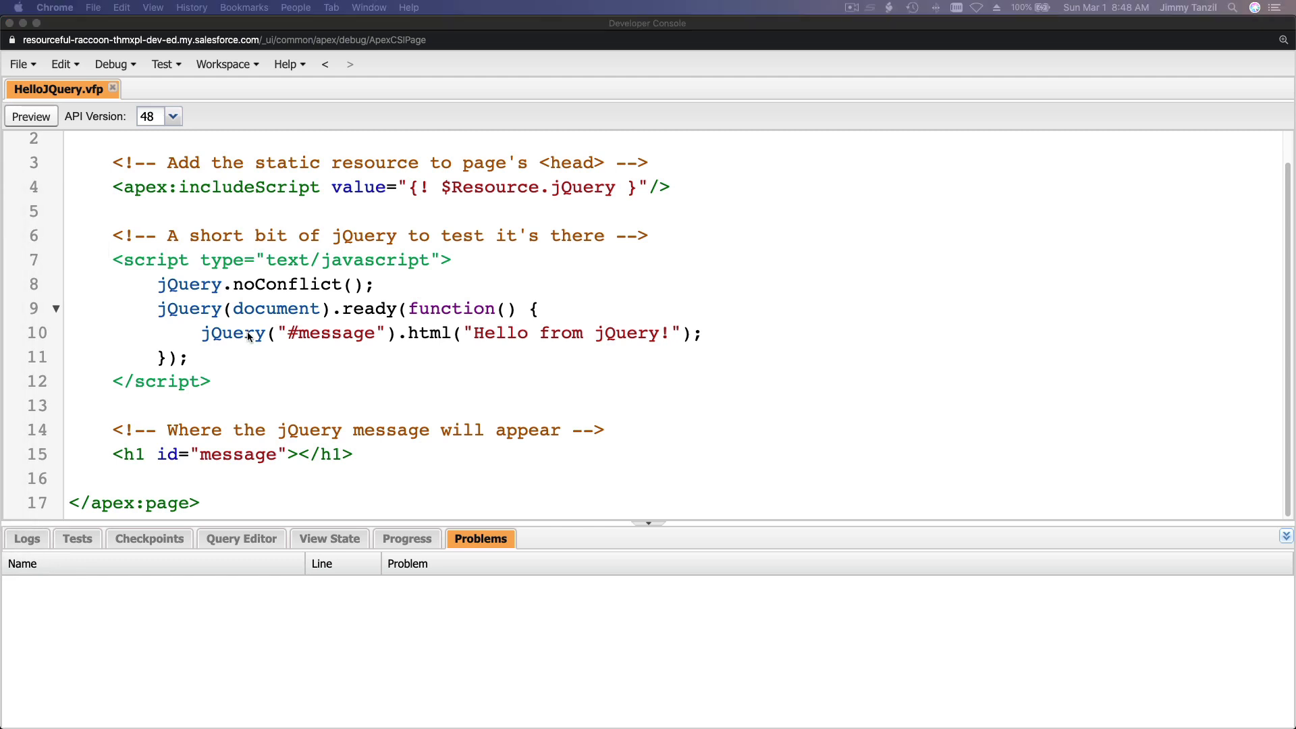
Switch to the Use Static Resources unit tab showing the zipped resource steps.
{"action": "left_click", "coordinate": [128, 31]}
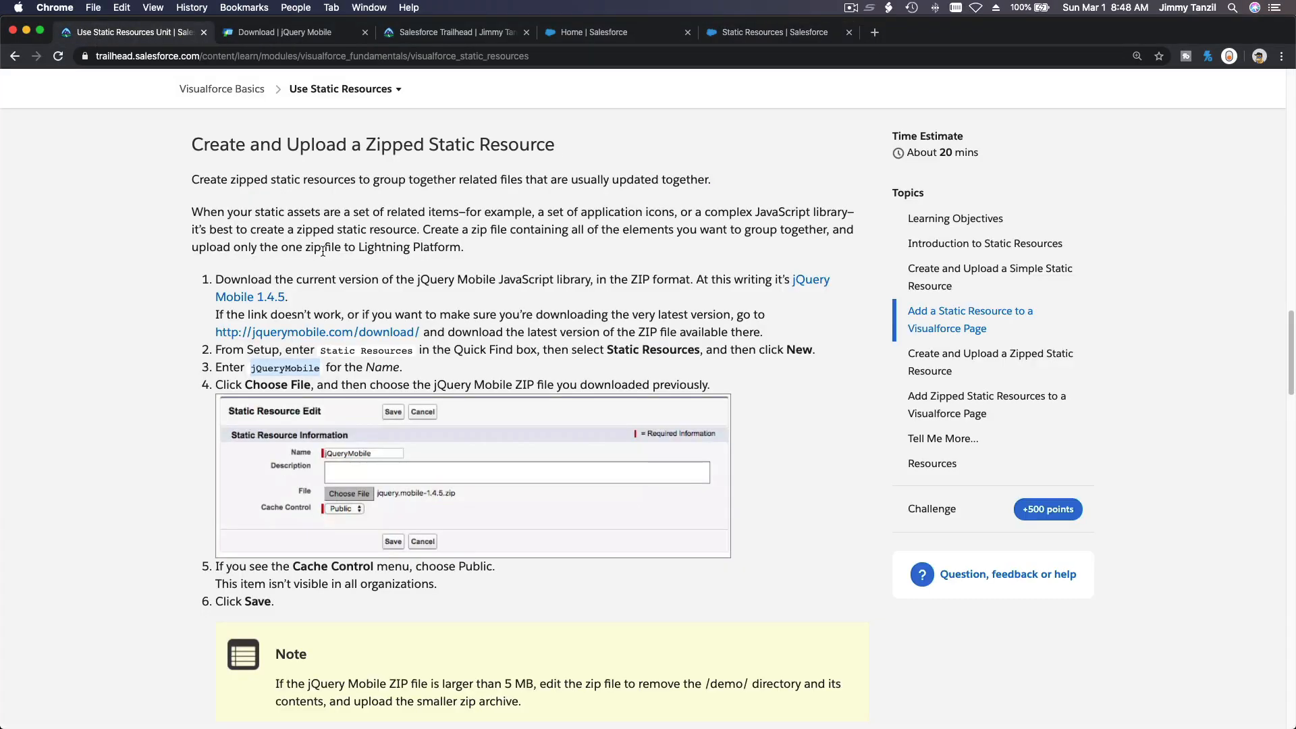
{"action": "mouse_move", "coordinate": [520, 372]}
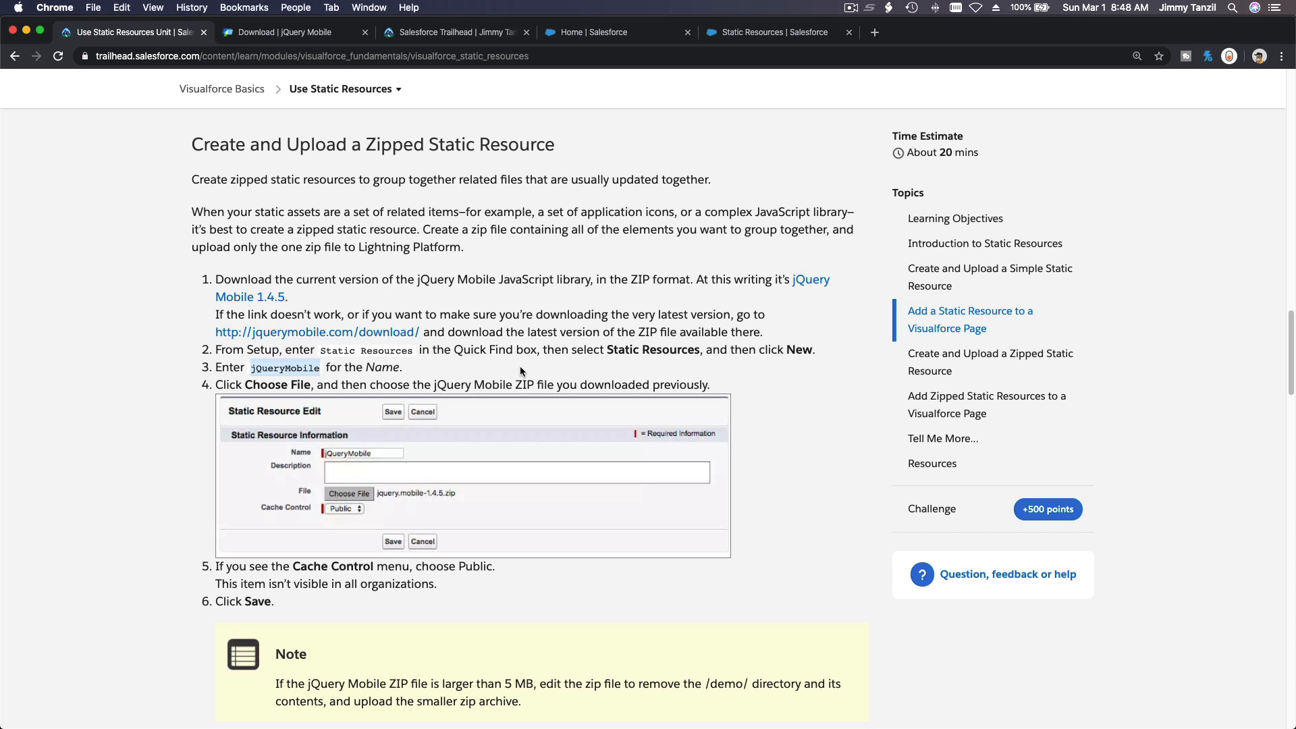
{"action": "mouse_move", "coordinate": [597, 312]}
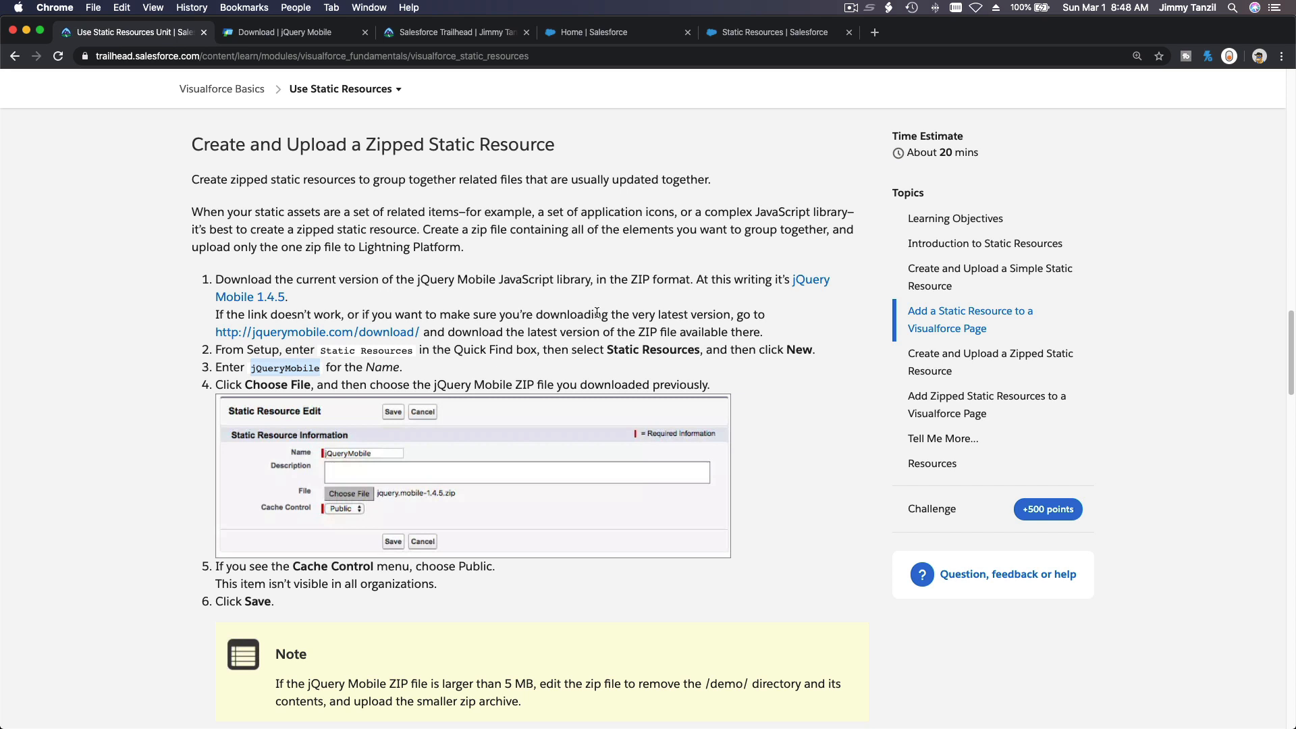
Compare the Setup upload error with the module's 5MB static resource limit note.
{"action": "left_click", "coordinate": [765, 33]}
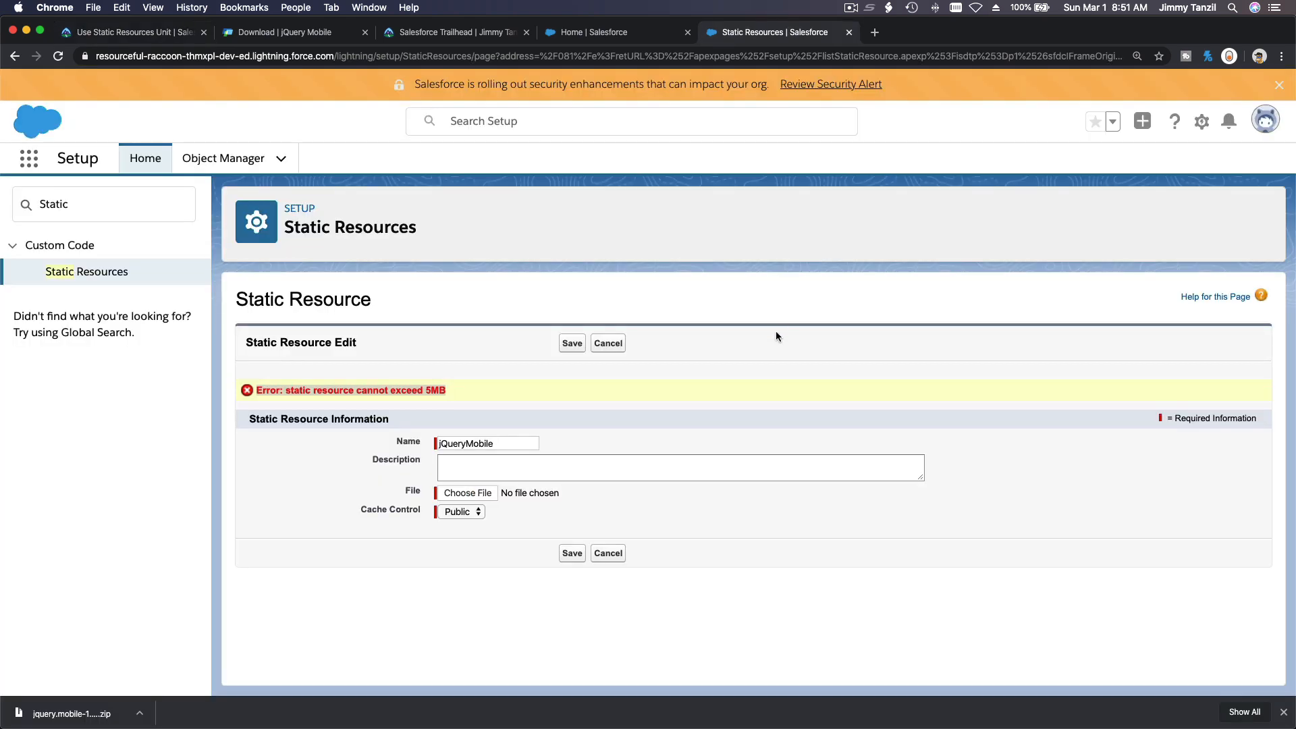
{"action": "mouse_move", "coordinate": [539, 420]}
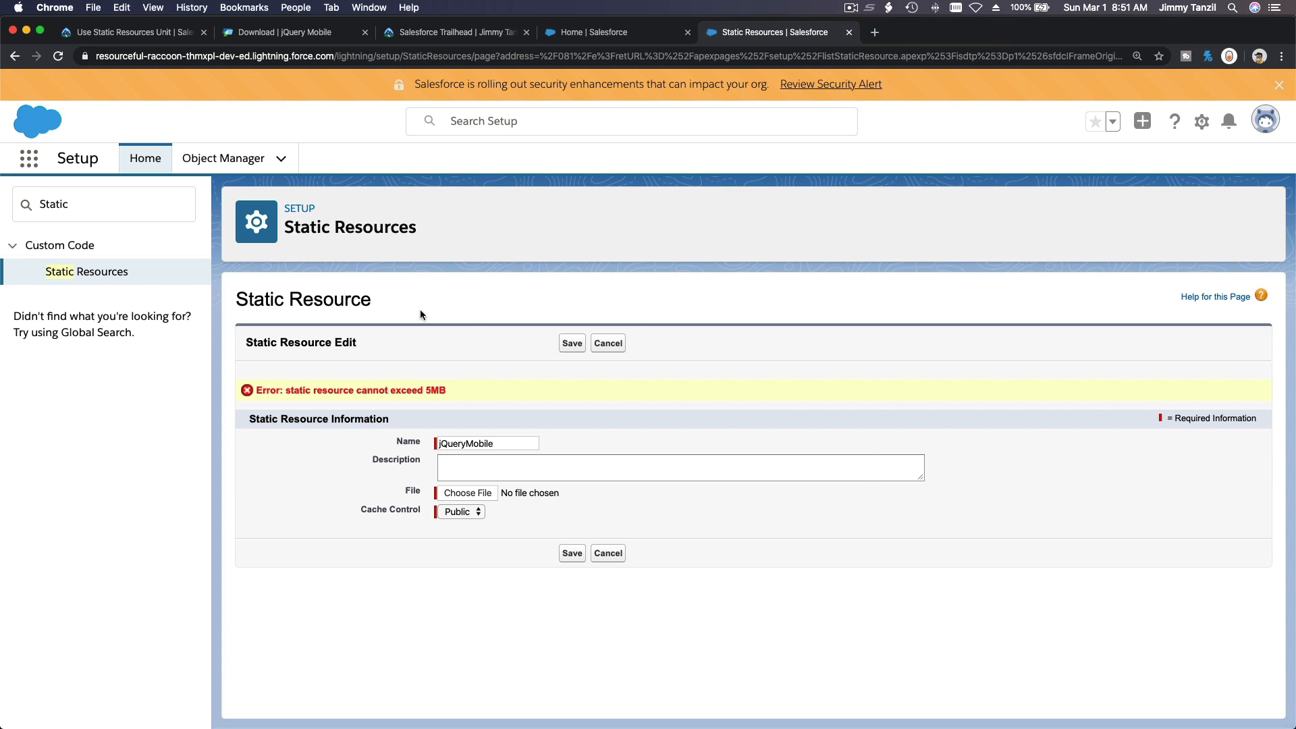
{"action": "mouse_move", "coordinate": [360, 259]}
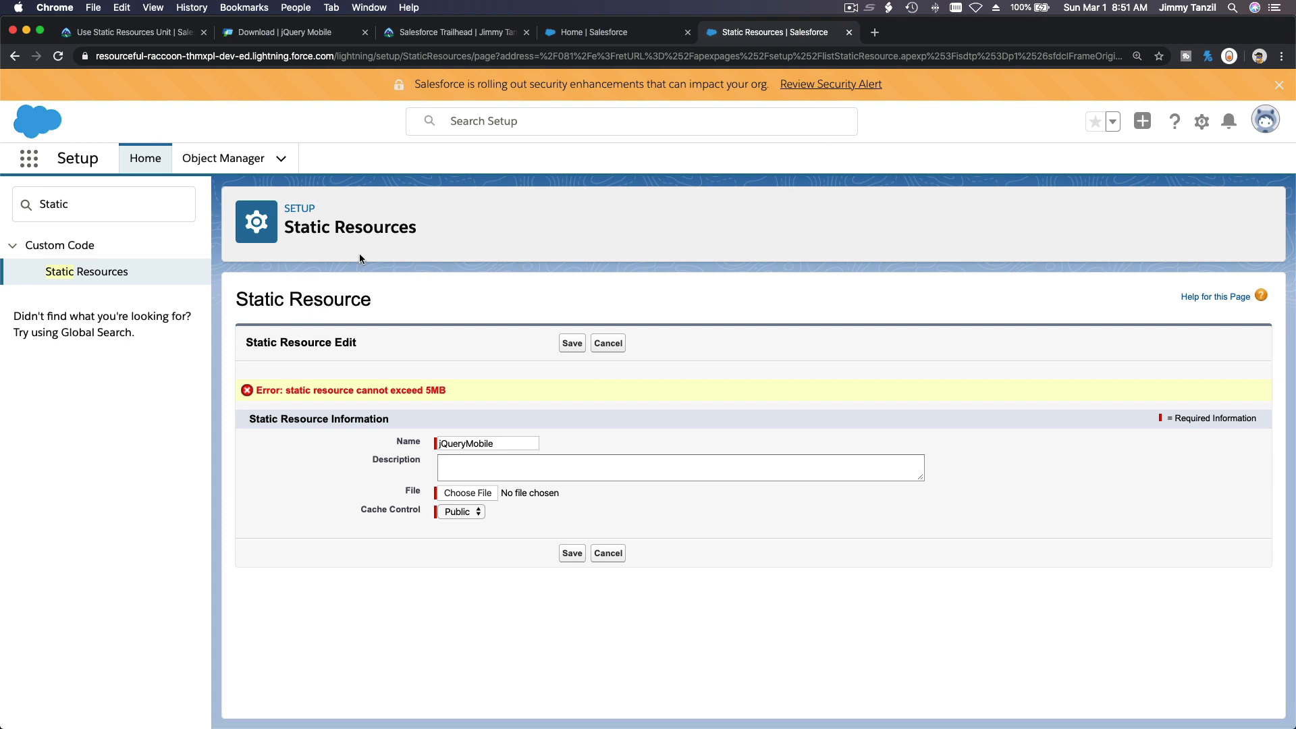
{"action": "left_click", "coordinate": [128, 32]}
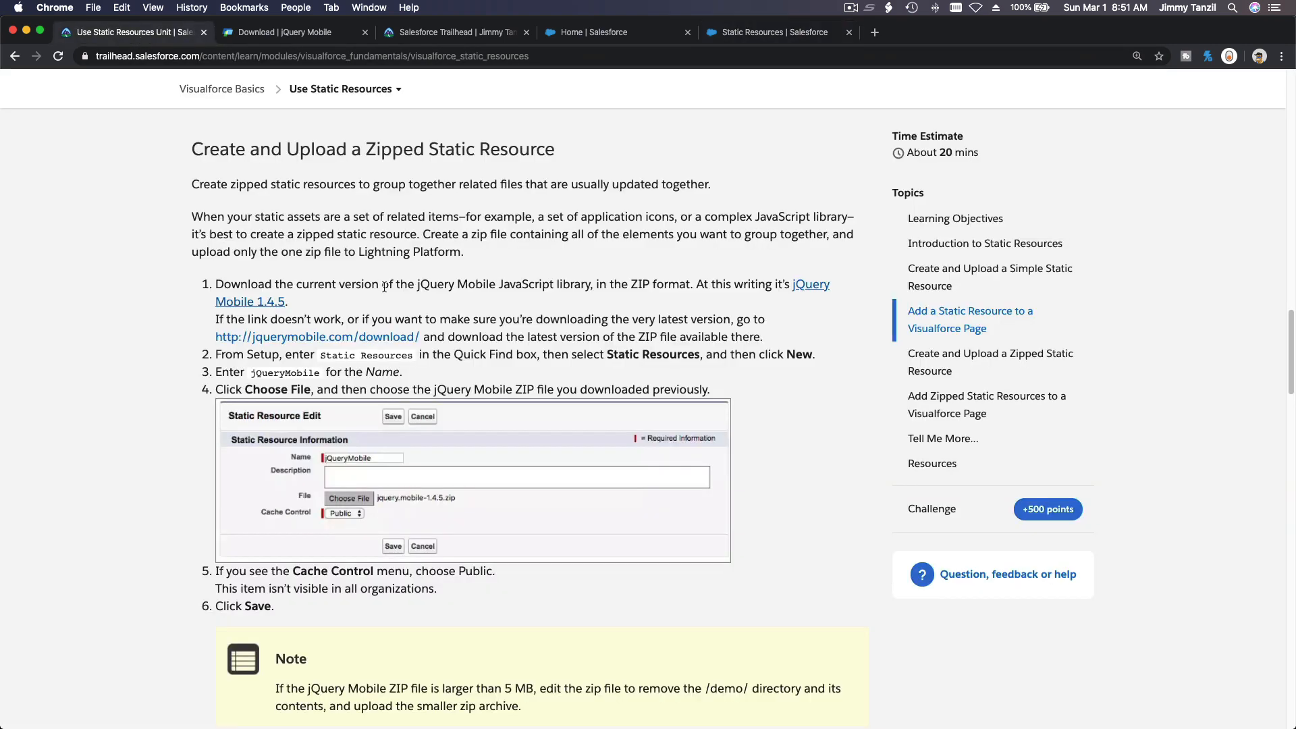
{"action": "mouse_move", "coordinate": [527, 299]}
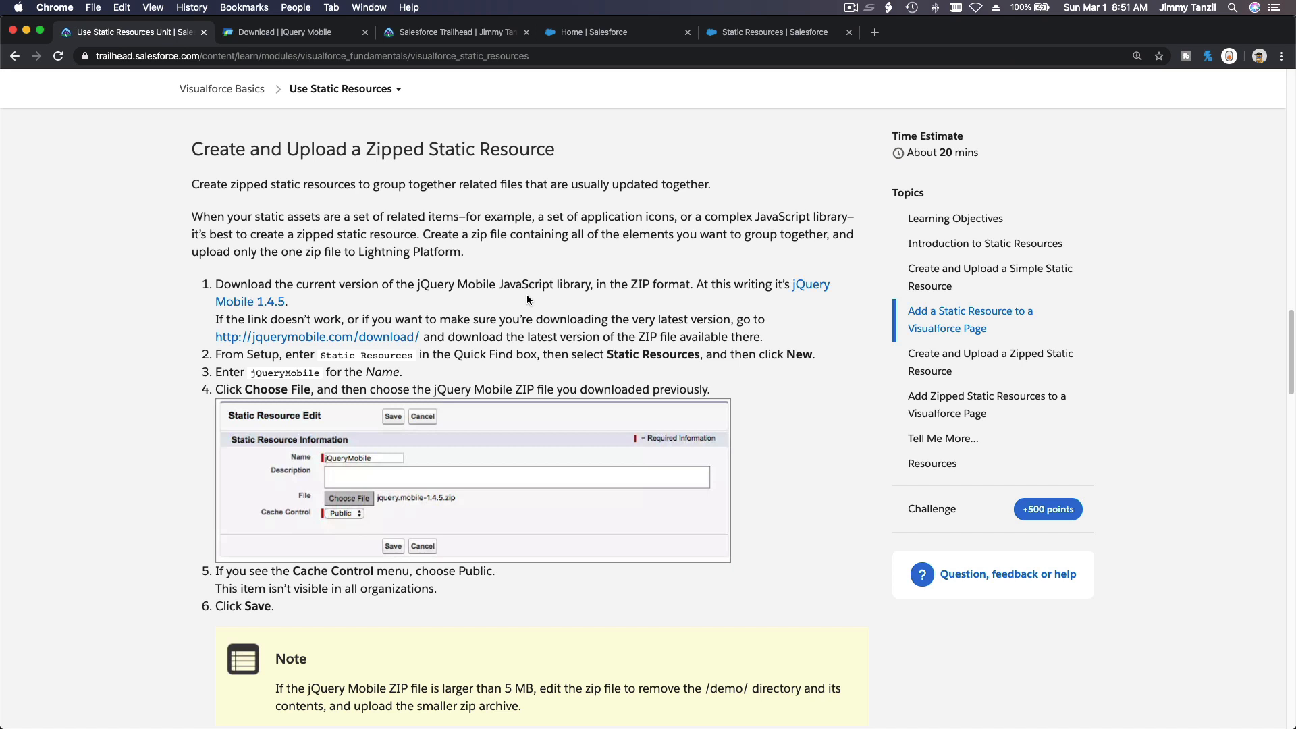
{"action": "left_click", "coordinate": [769, 32]}
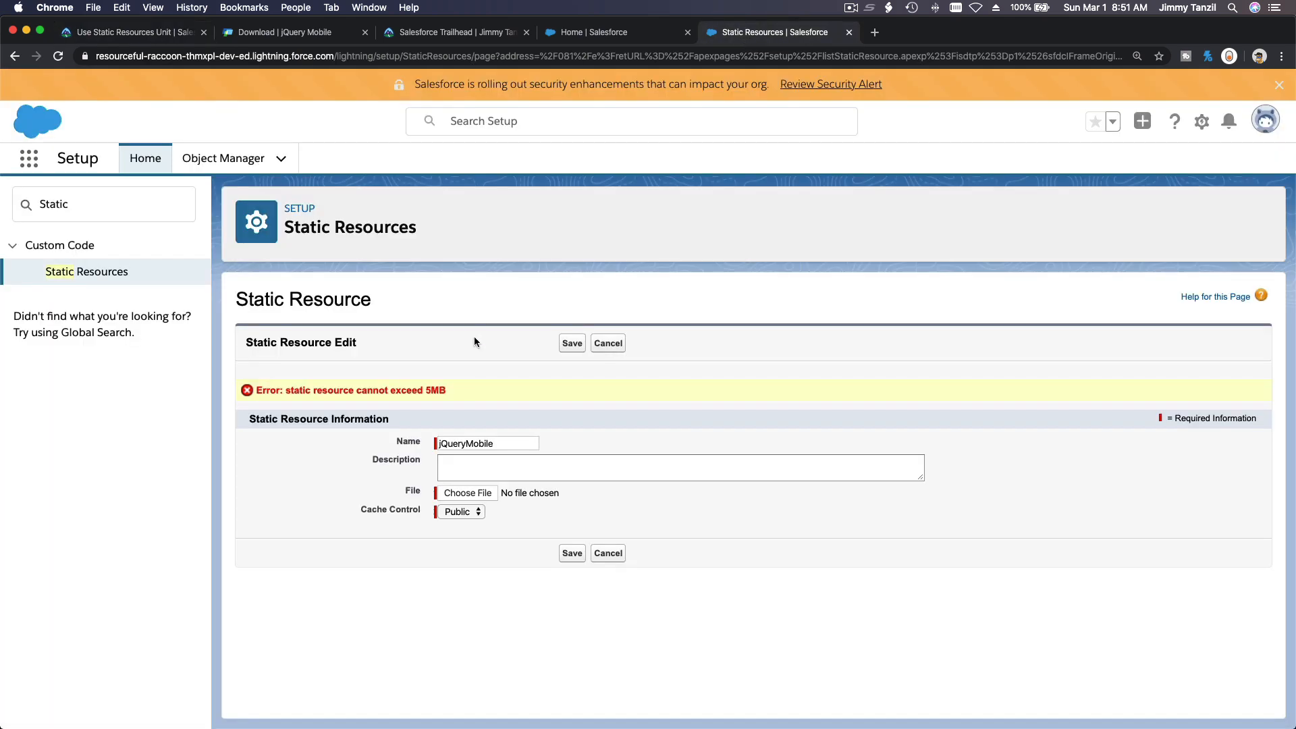
{"action": "mouse_move", "coordinate": [397, 383]}
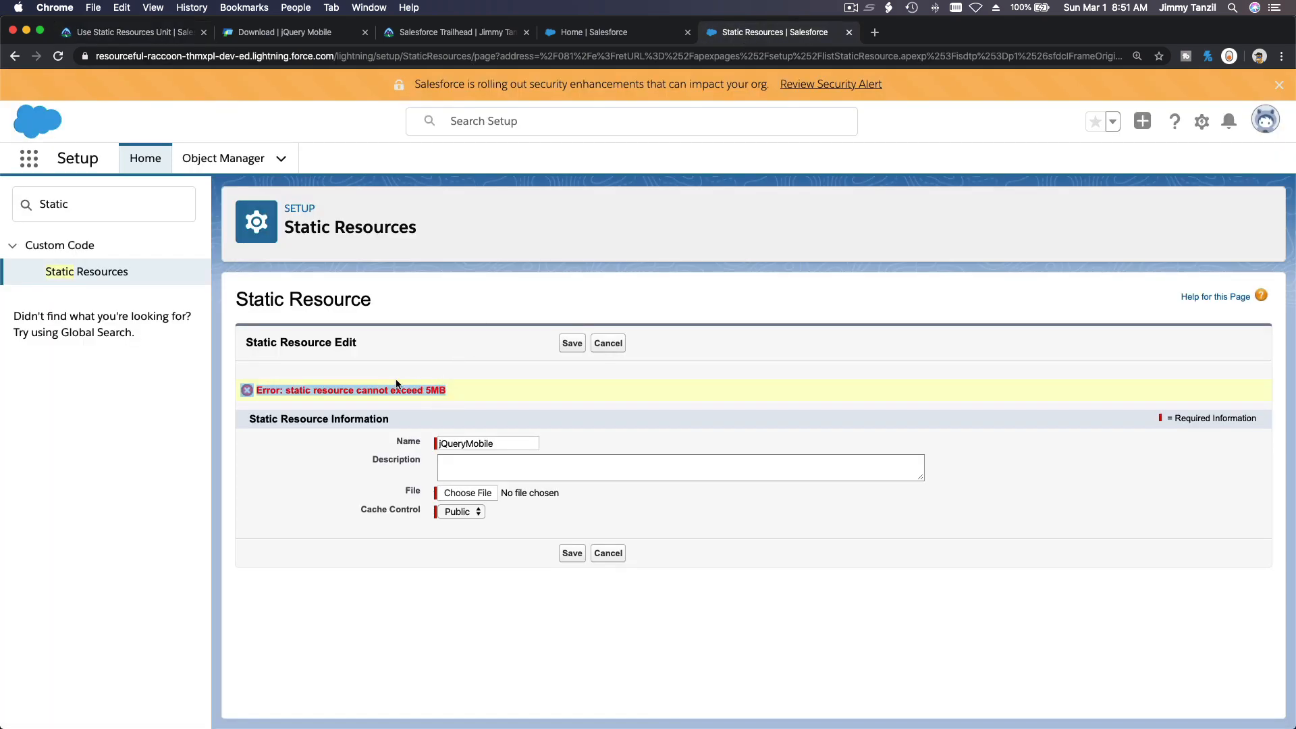
{"action": "mouse_move", "coordinate": [426, 412]}
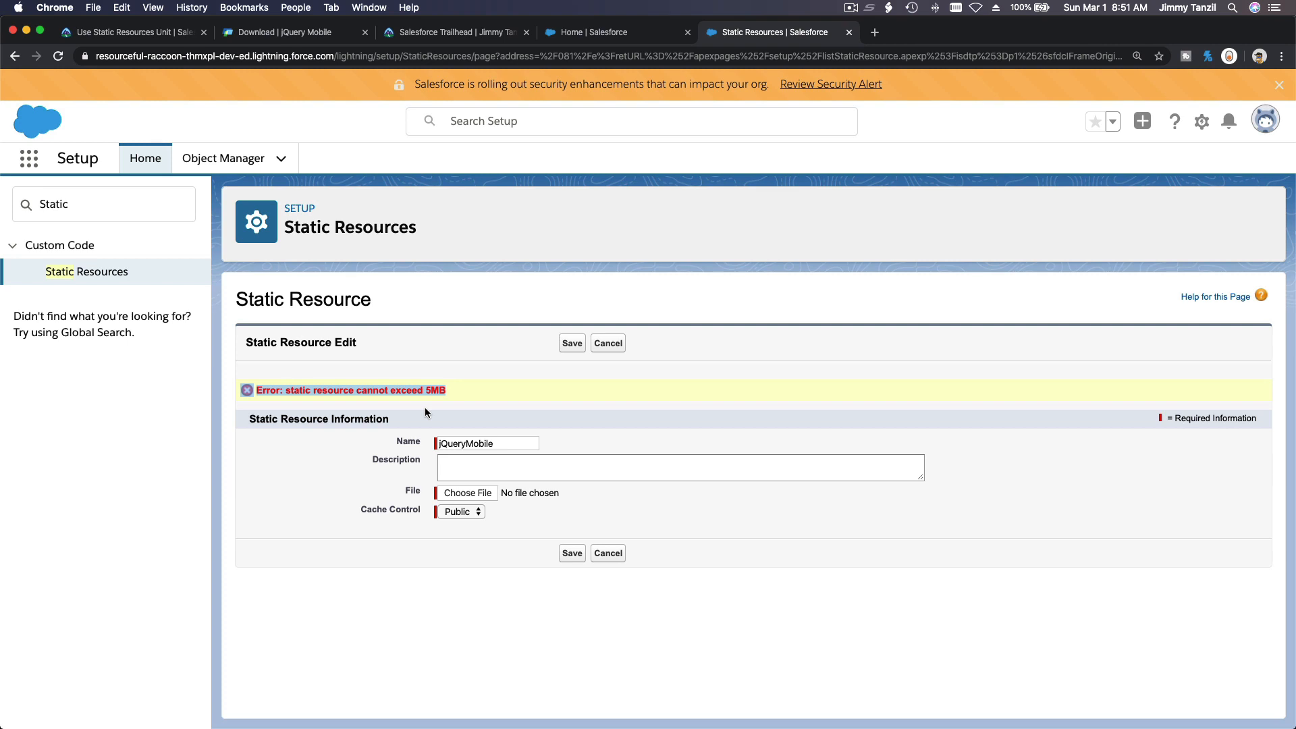
{"action": "mouse_move", "coordinate": [425, 389]}
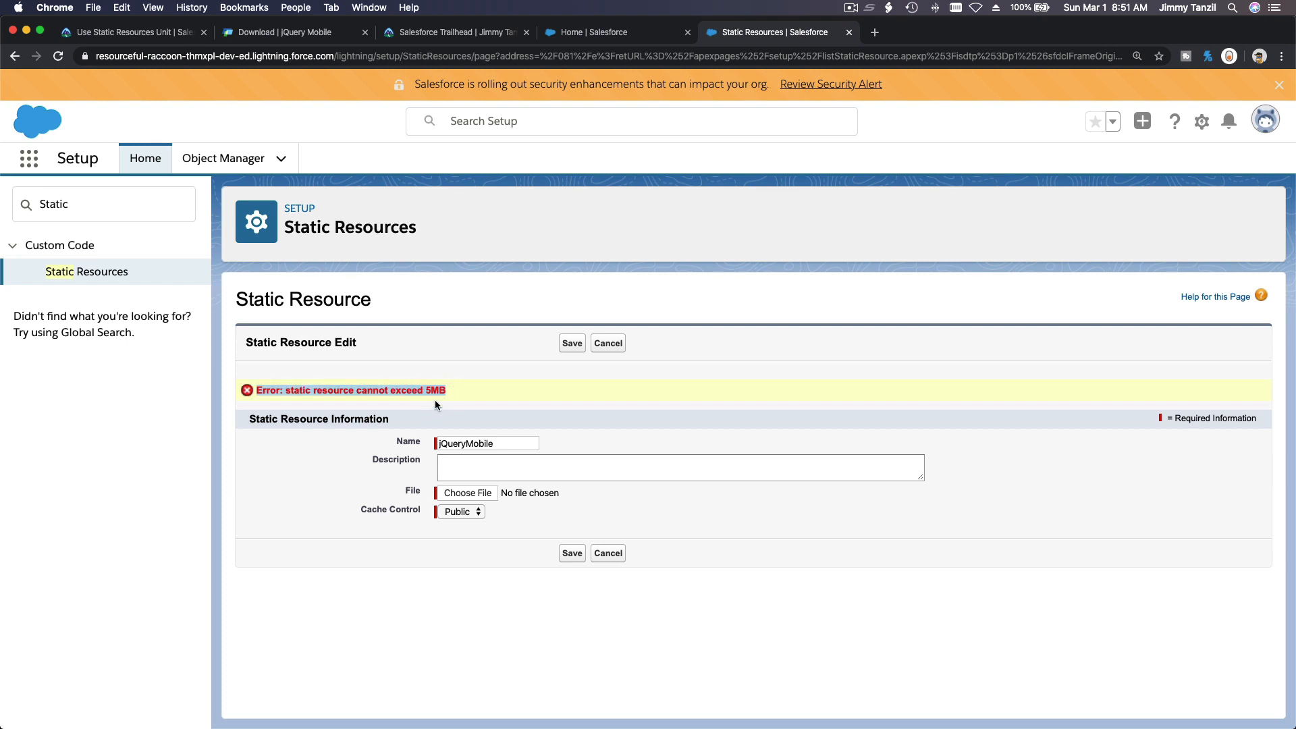
{"action": "mouse_move", "coordinate": [429, 383]}
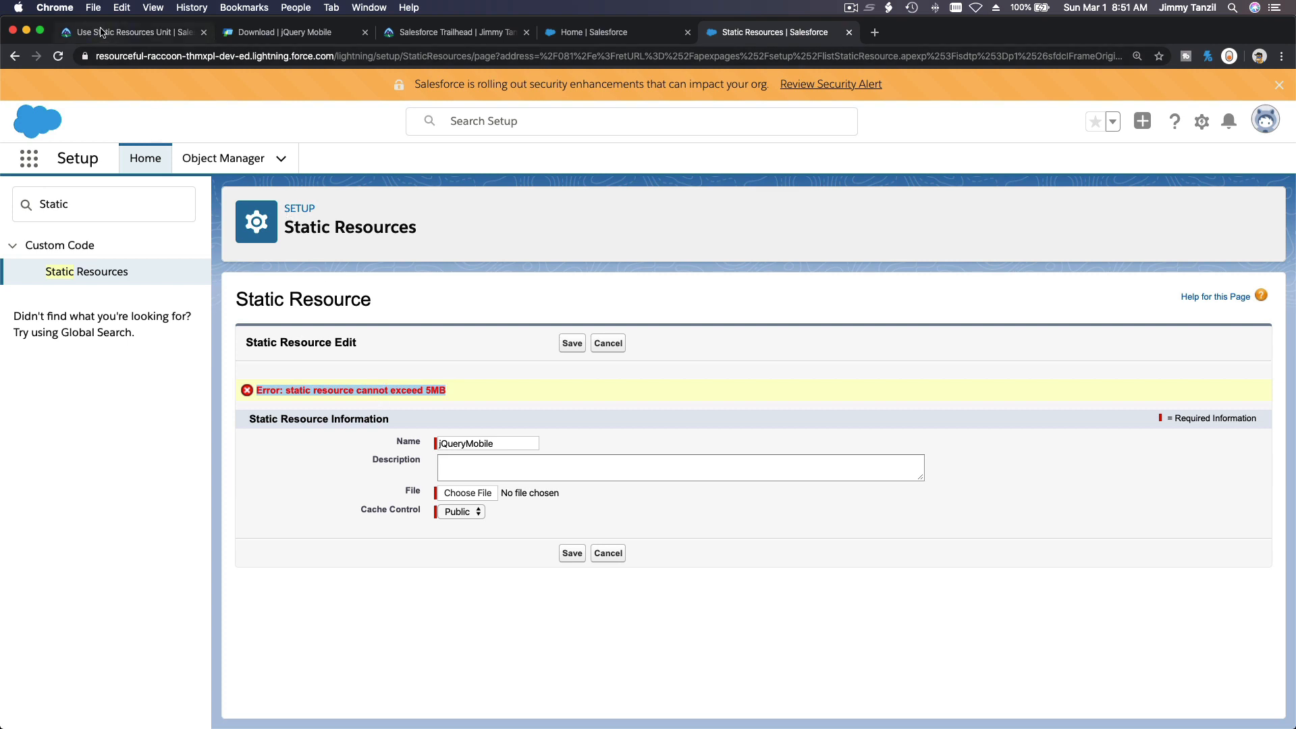
Scroll to Add Zipped Static Resources to a Visualforce Page and reveal the eye-black.png path.
{"action": "left_click", "coordinate": [129, 32]}
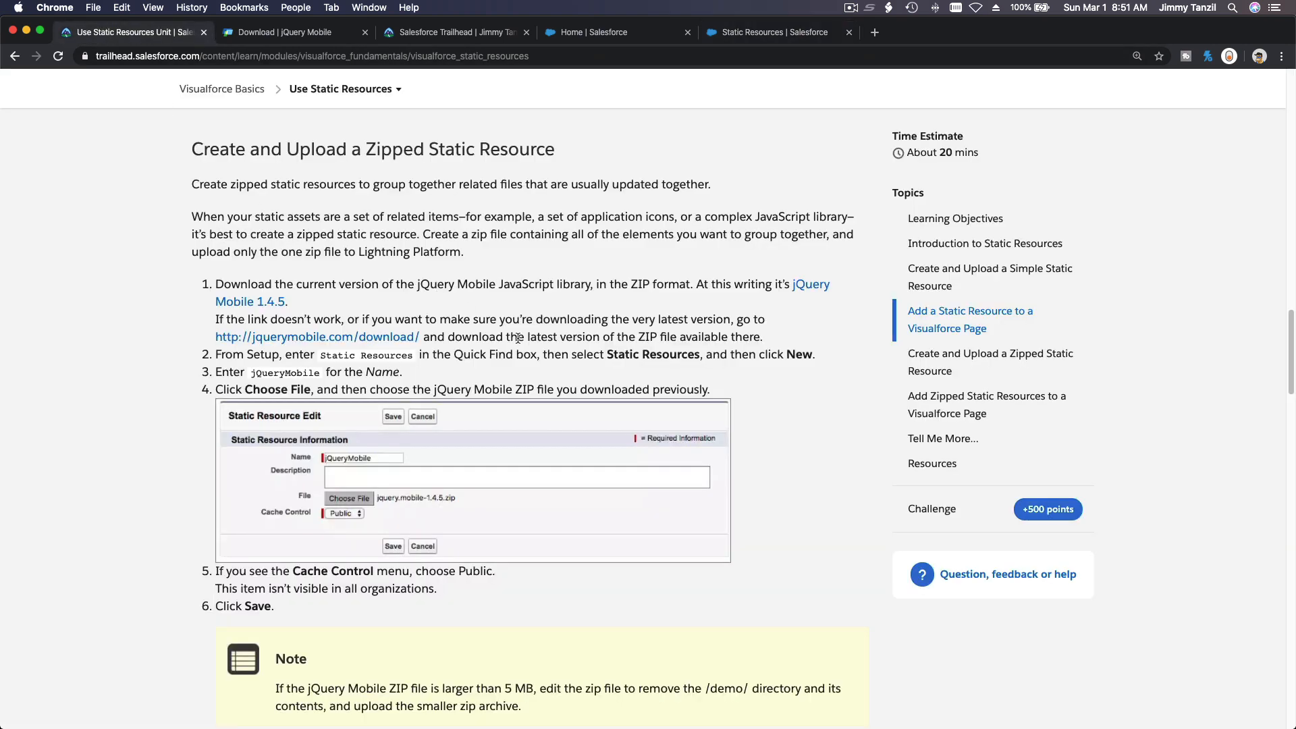
{"action": "scroll", "scroll_direction": "down", "scroll_amount": 3}
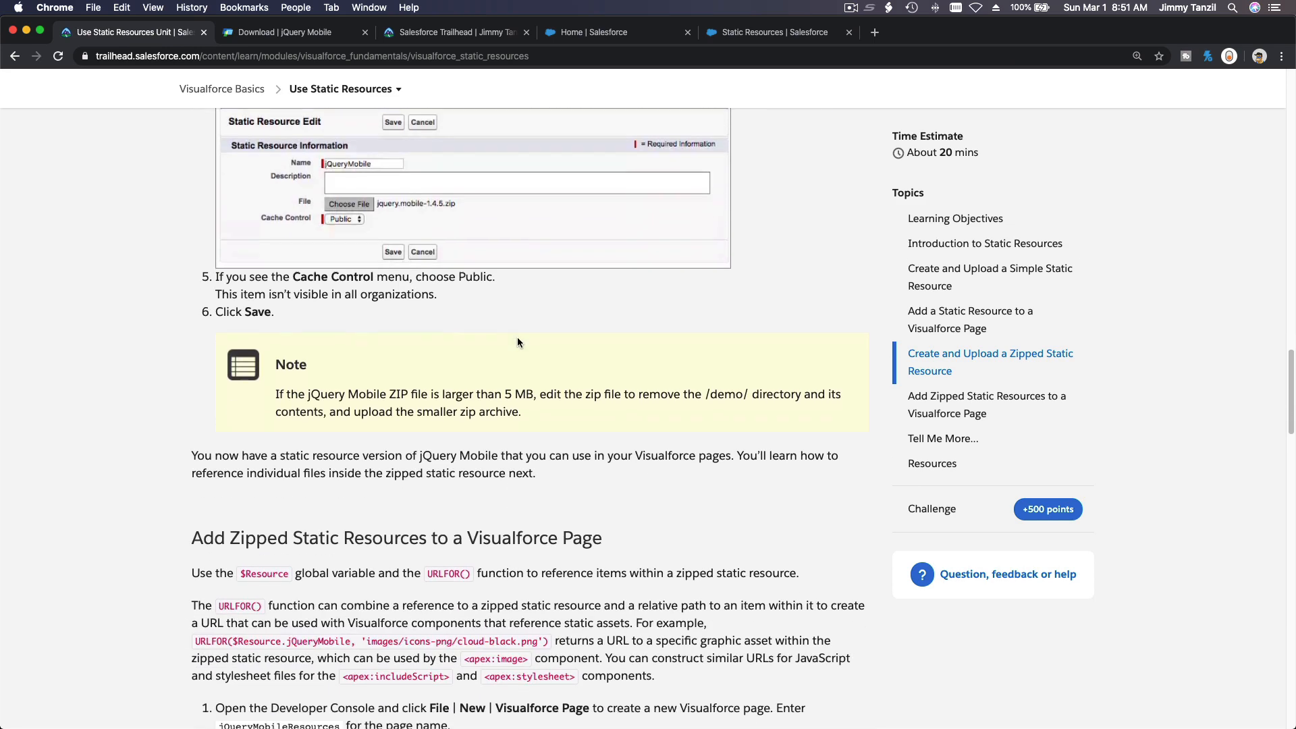
{"action": "scroll", "scroll_direction": "down", "scroll_amount": 3}
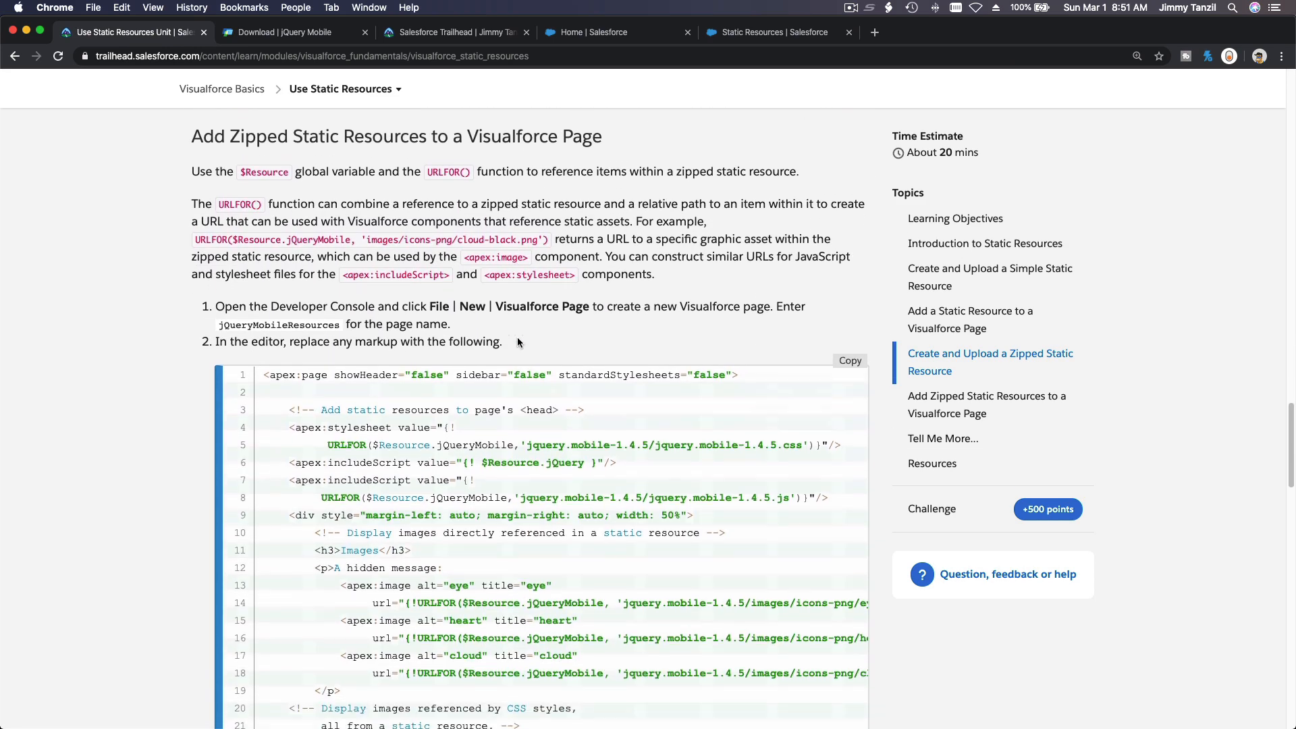
{"action": "scroll", "scroll_direction": "down", "scroll_amount": 3}
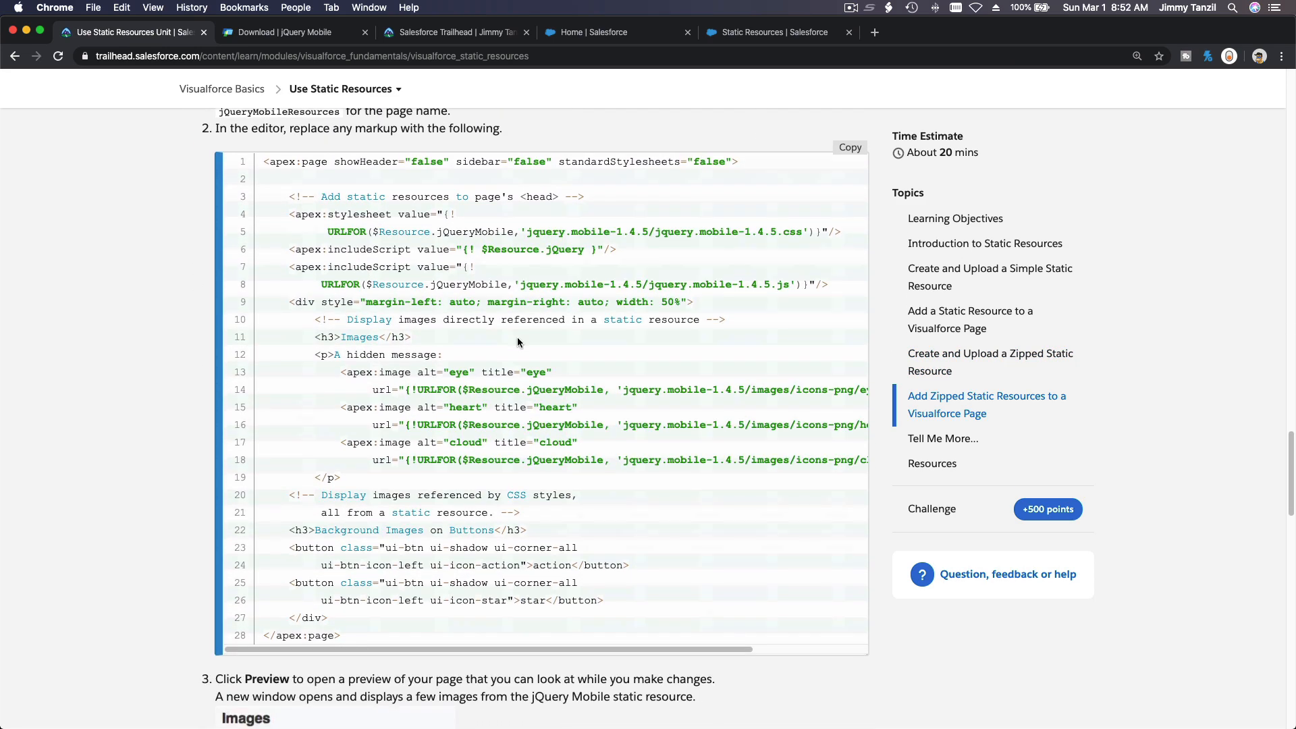
{"action": "mouse_move", "coordinate": [549, 279]}
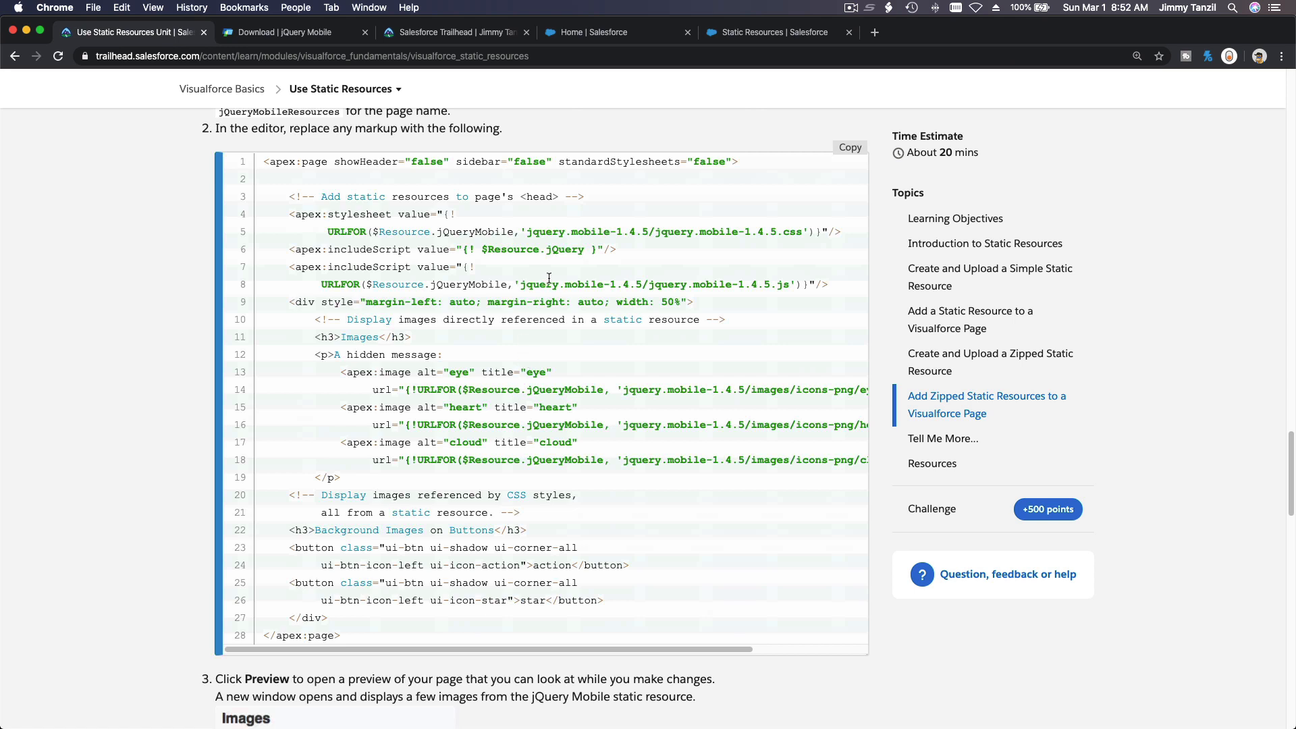
{"action": "mouse_move", "coordinate": [554, 392]}
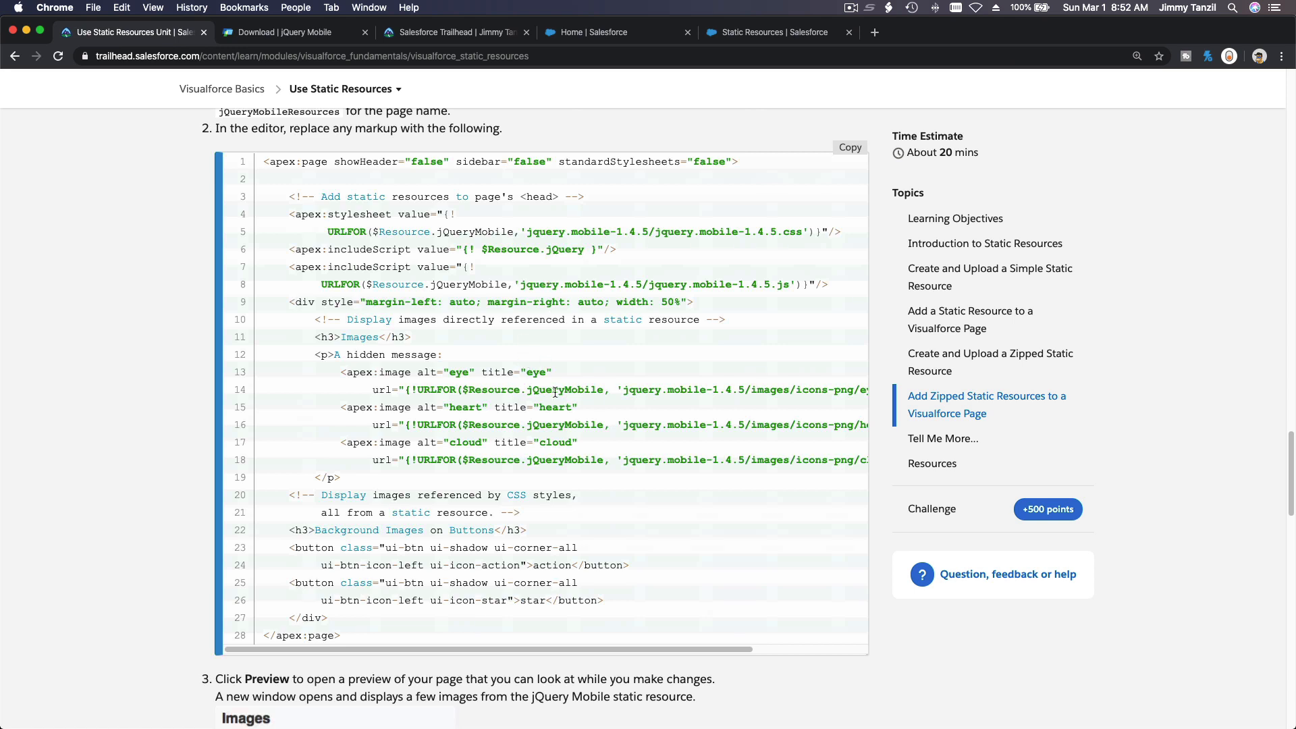
{"action": "scroll", "scroll_direction": "right", "scroll_amount": 3}
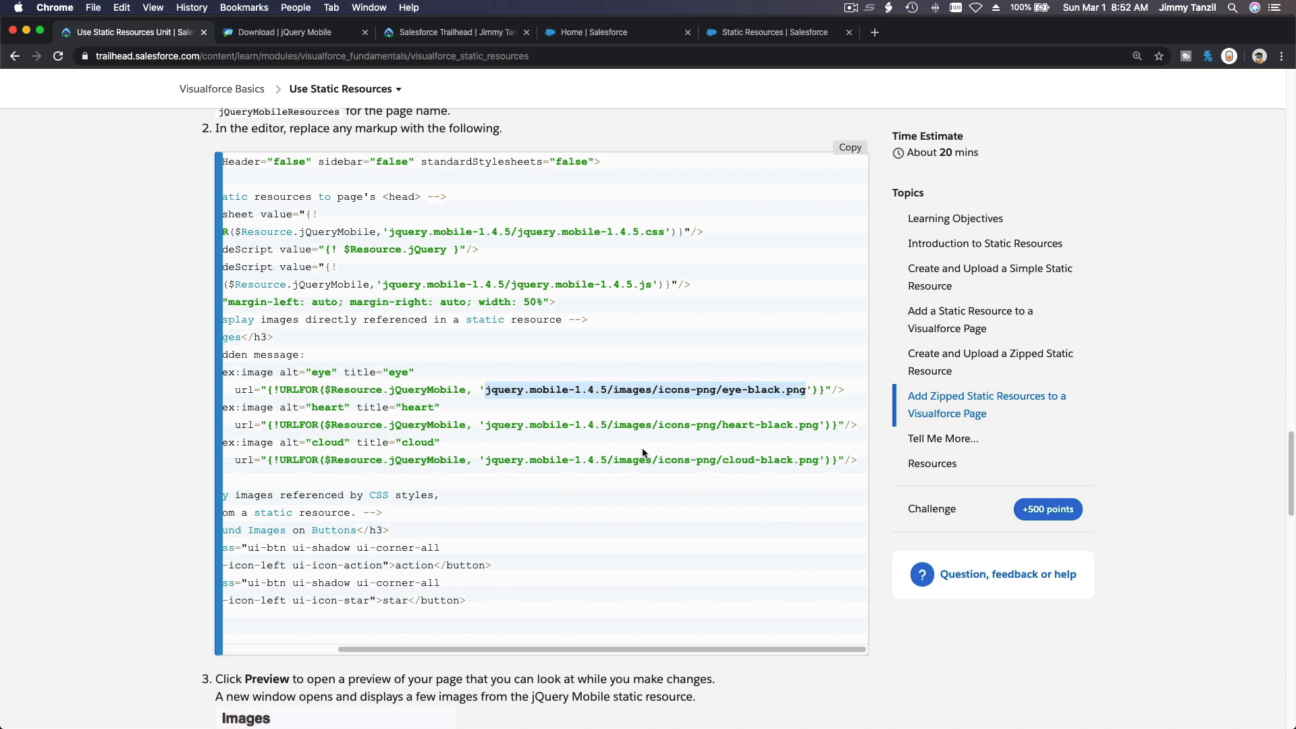
{"action": "mouse_move", "coordinate": [519, 411]}
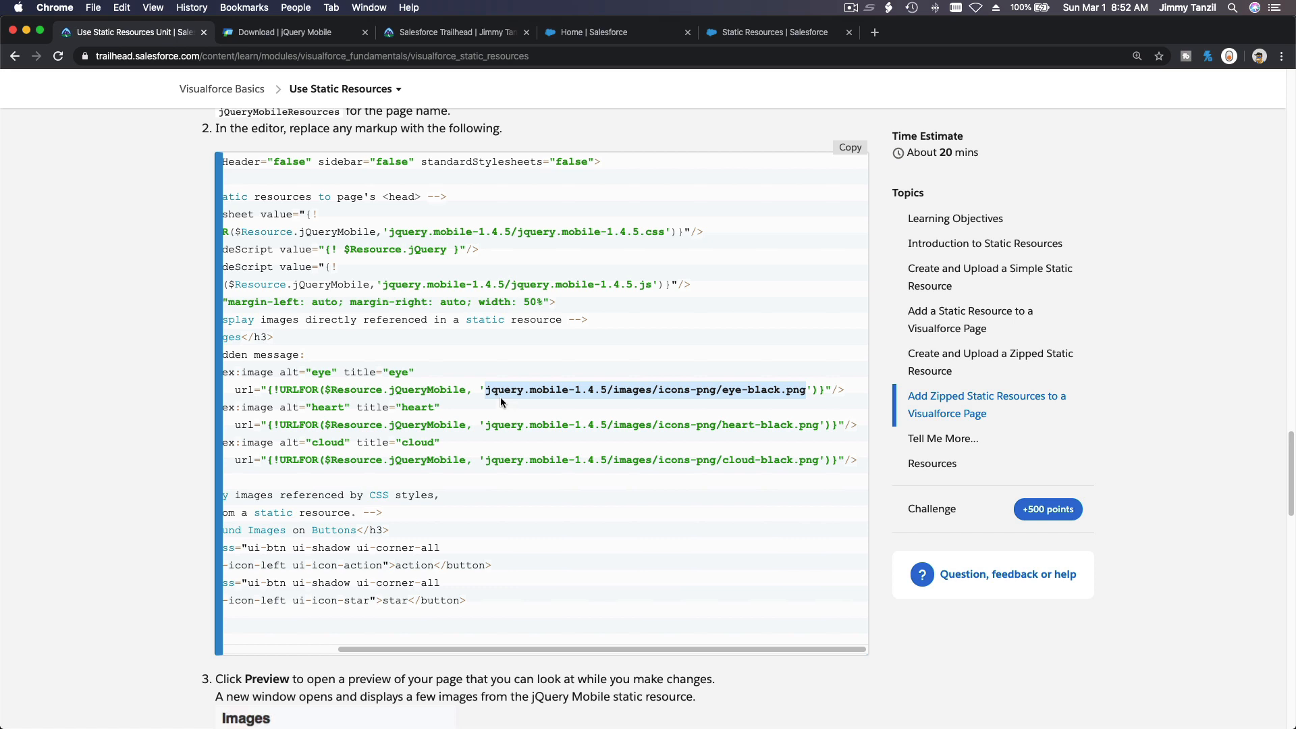
{"action": "mouse_move", "coordinate": [591, 394]}
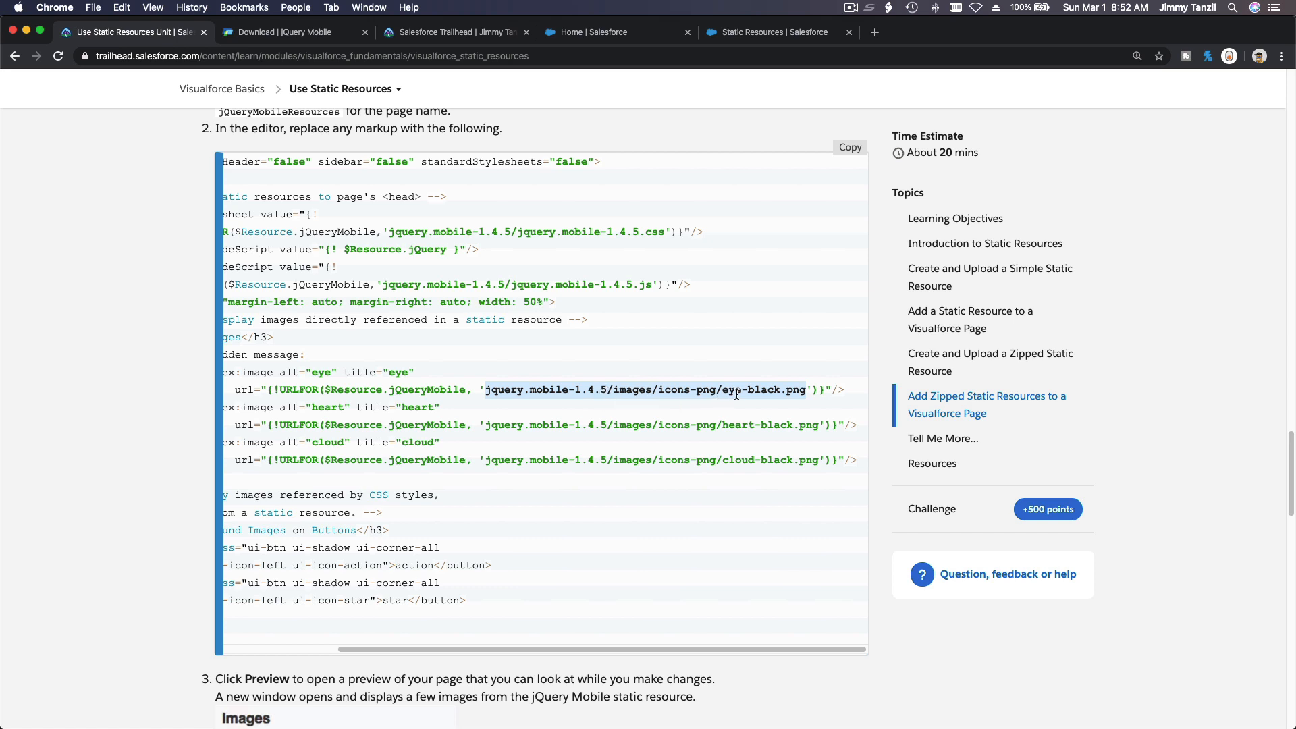
{"action": "mouse_move", "coordinate": [16, 233]}
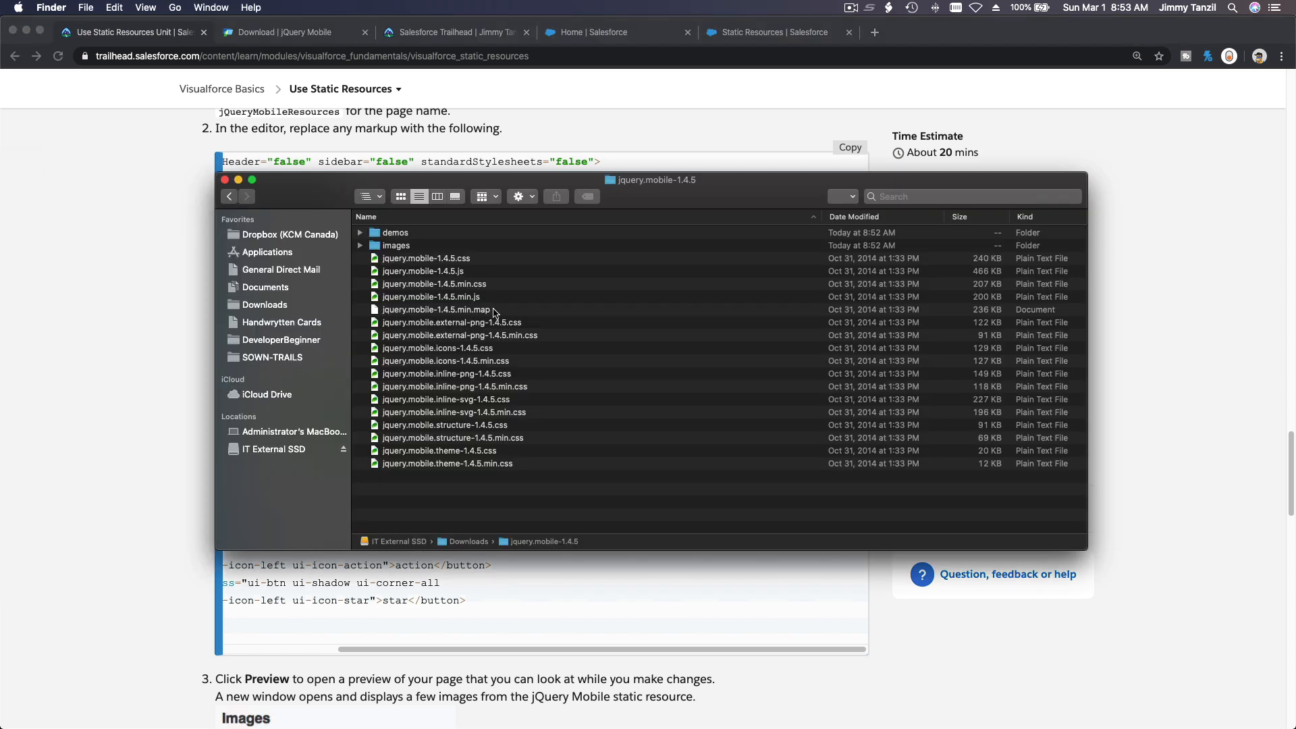
{"action": "mouse_move", "coordinate": [650, 207]}
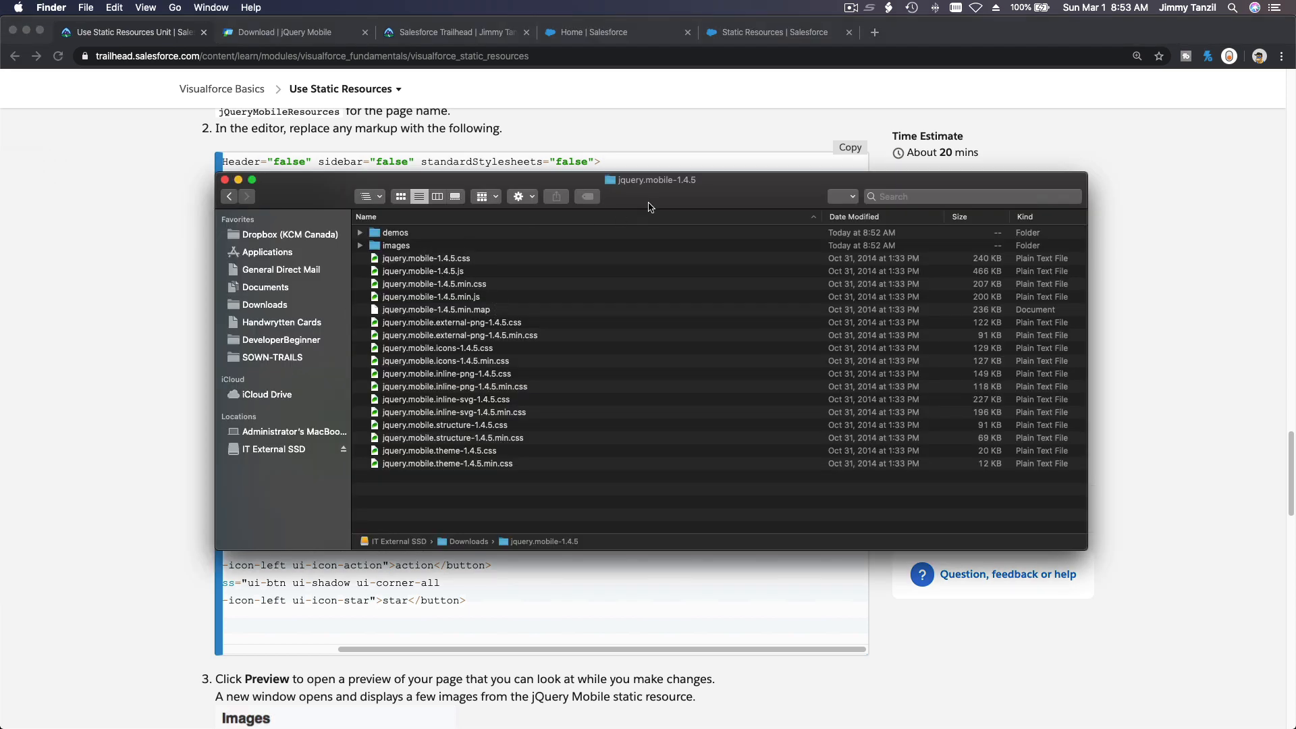
{"action": "mouse_move", "coordinate": [495, 241]}
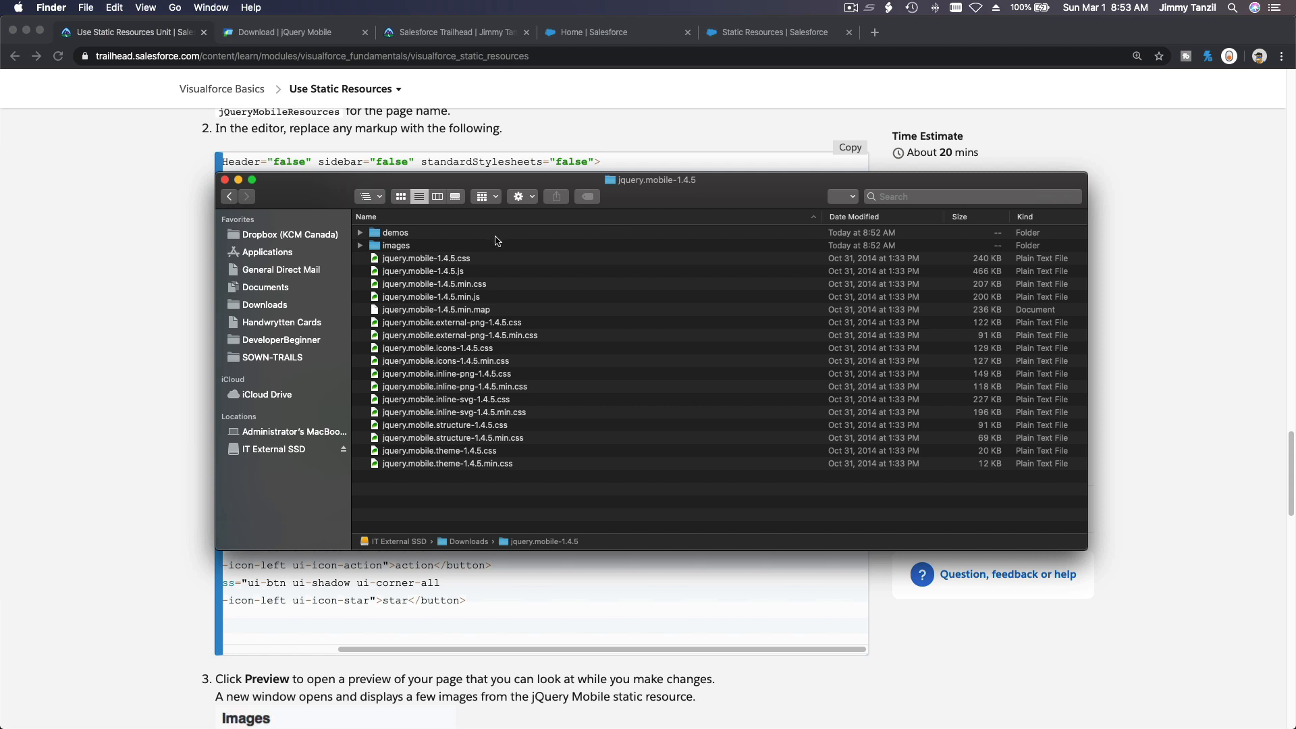
Navigate into images, then icons-png, and select eye-black.png.
{"action": "double_click", "coordinate": [396, 244]}
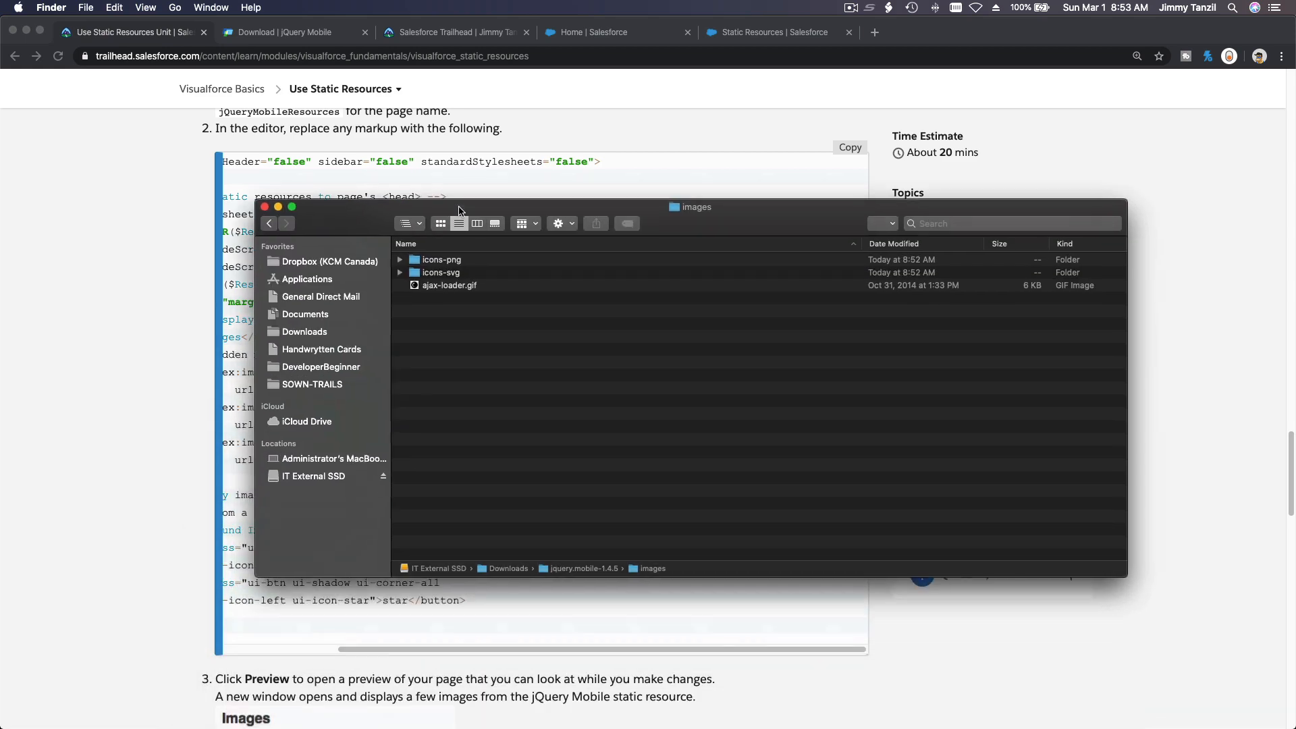
{"action": "double_click", "coordinate": [441, 259]}
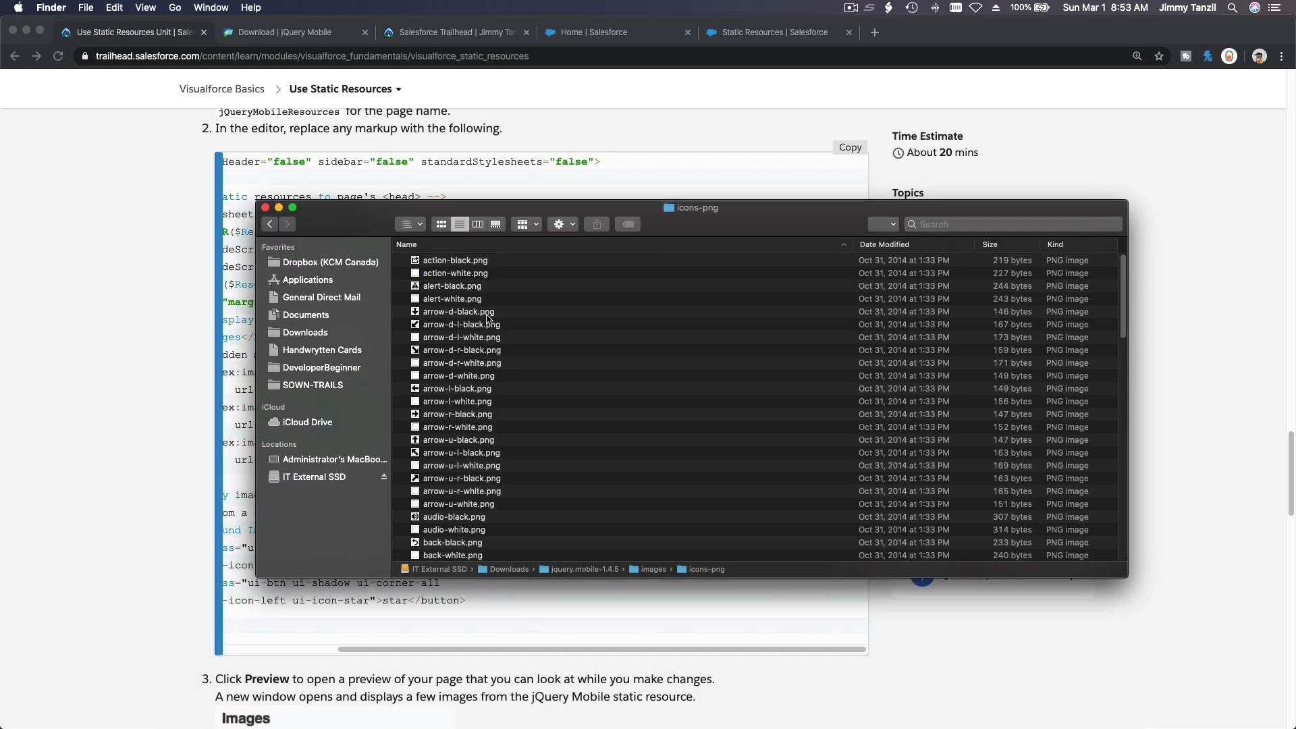
{"action": "scroll", "scroll_direction": "down", "scroll_amount": 3}
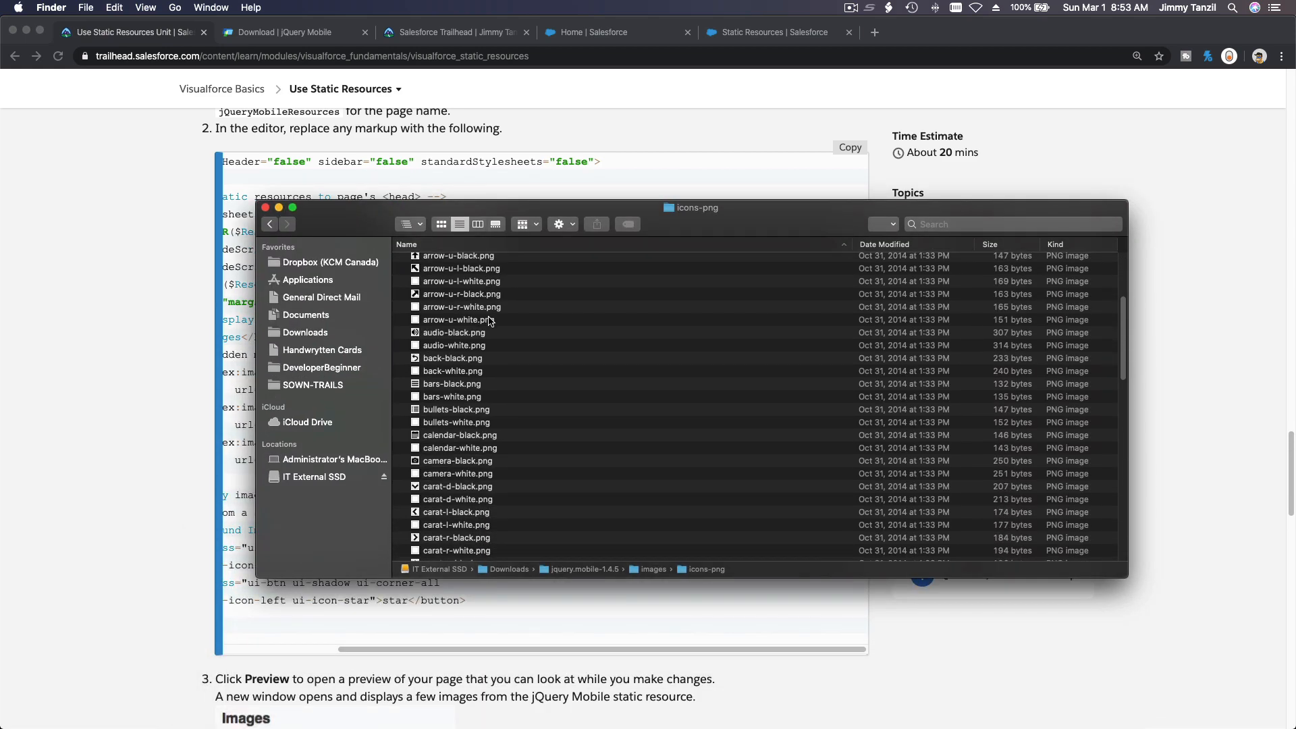
{"action": "scroll", "scroll_direction": "down", "scroll_amount": 3}
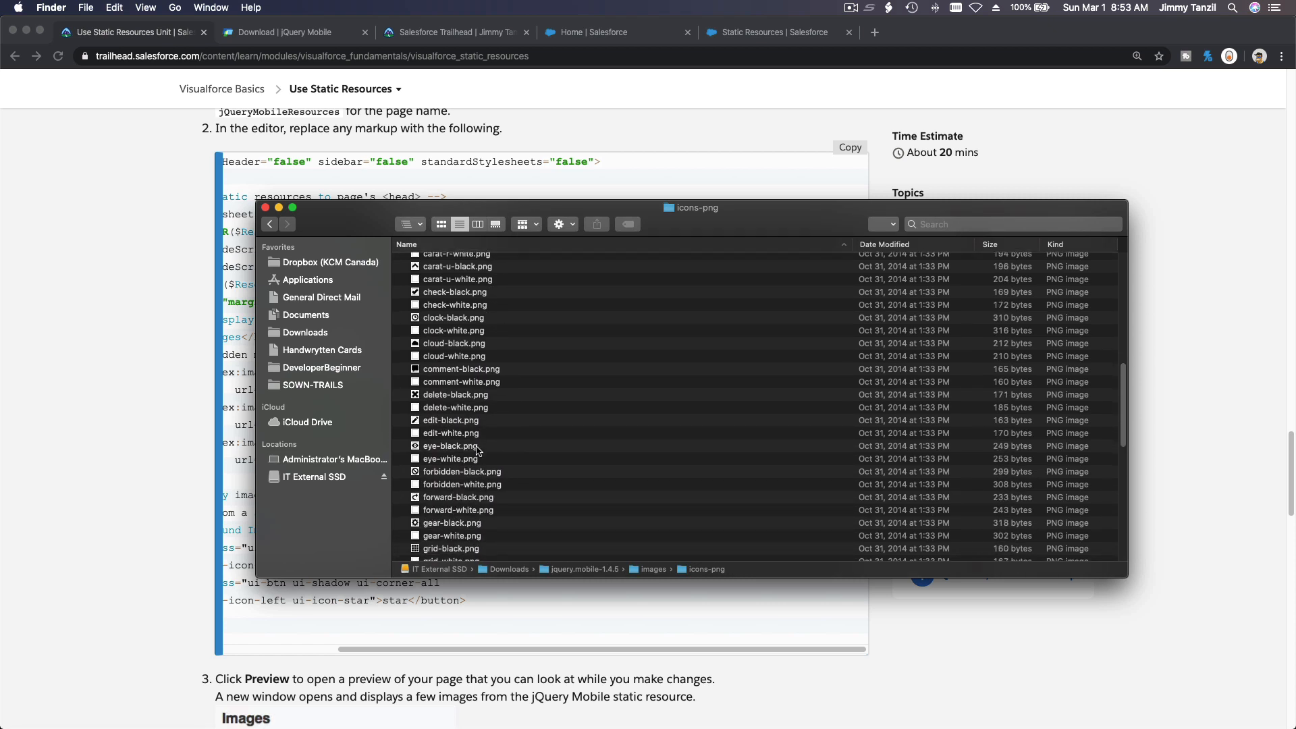
{"action": "left_click", "coordinate": [450, 446]}
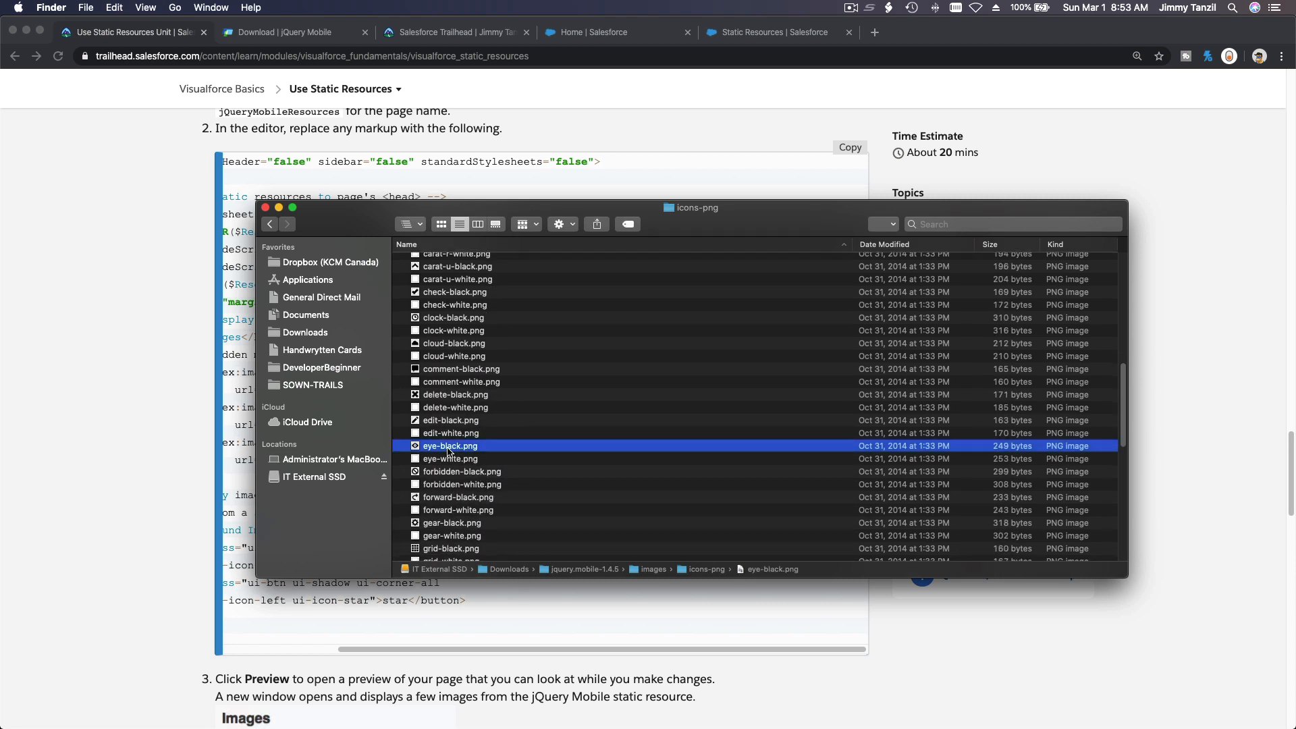
{"action": "mouse_move", "coordinate": [118, 358]}
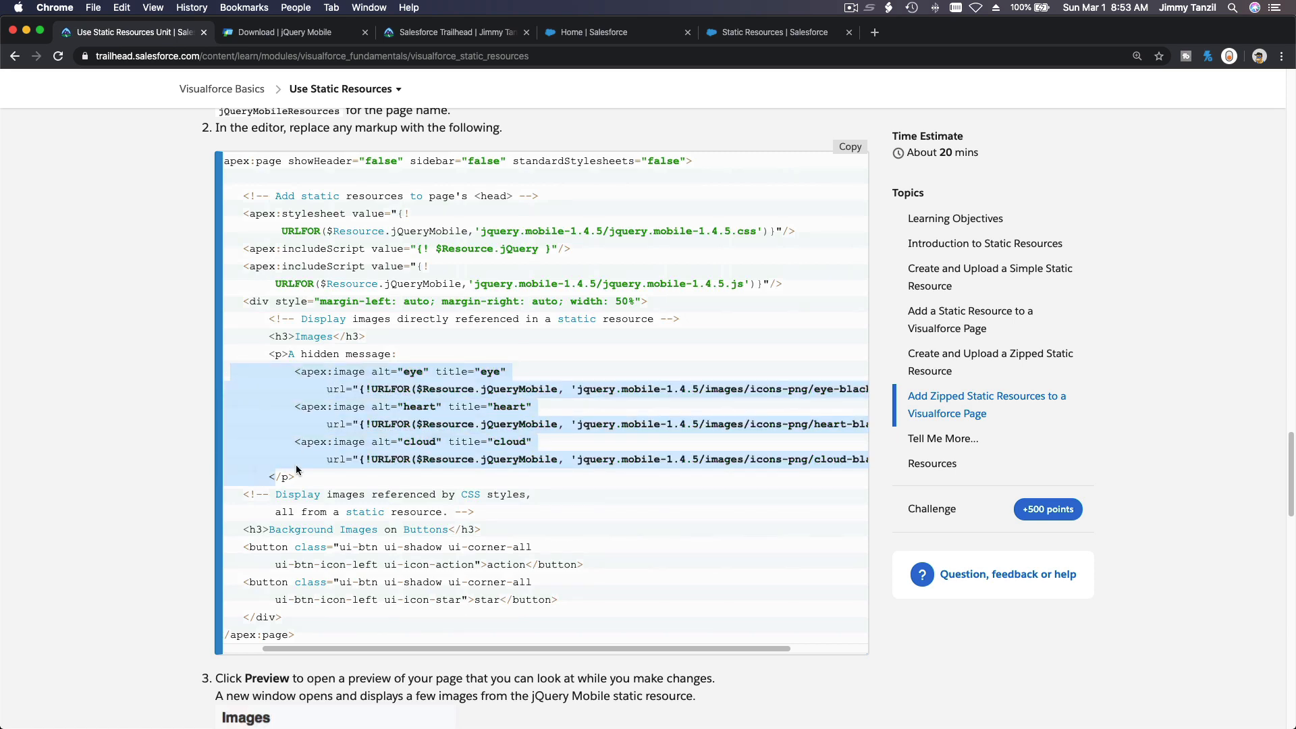
{"action": "mouse_move", "coordinate": [379, 478]}
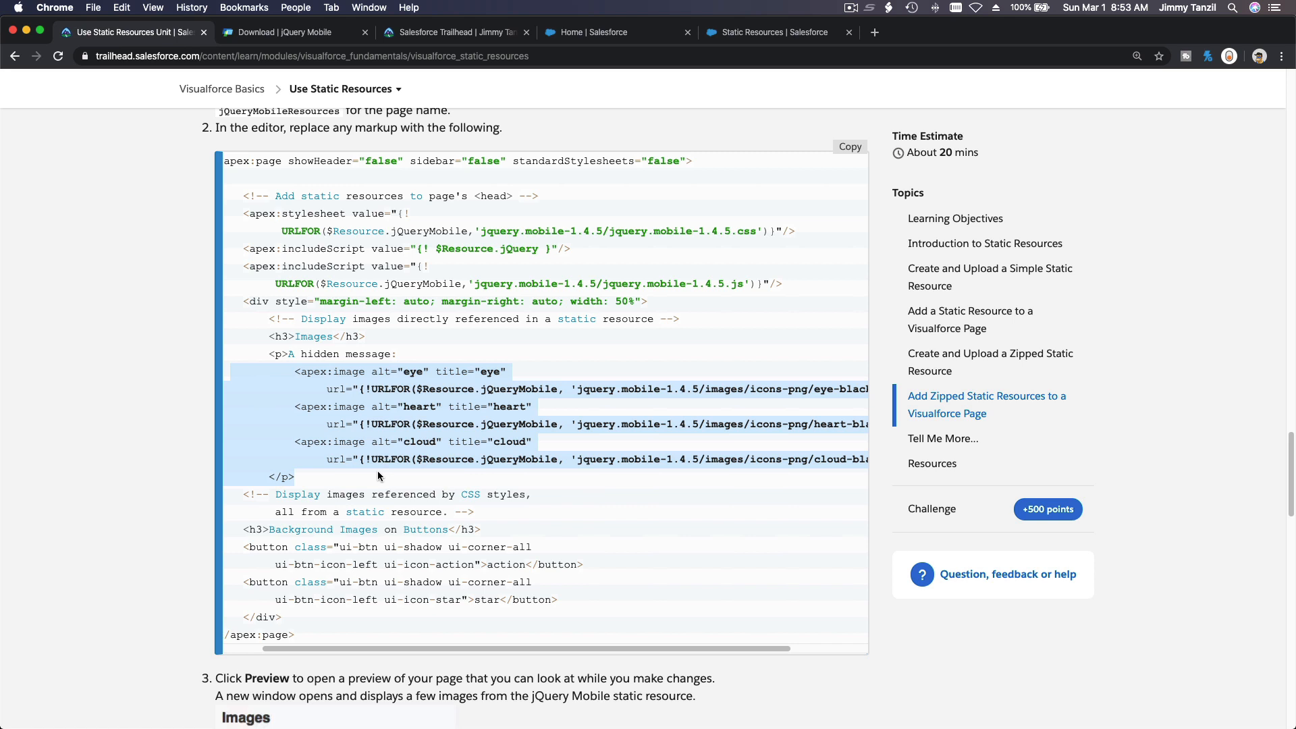
{"action": "mouse_move", "coordinate": [272, 280]}
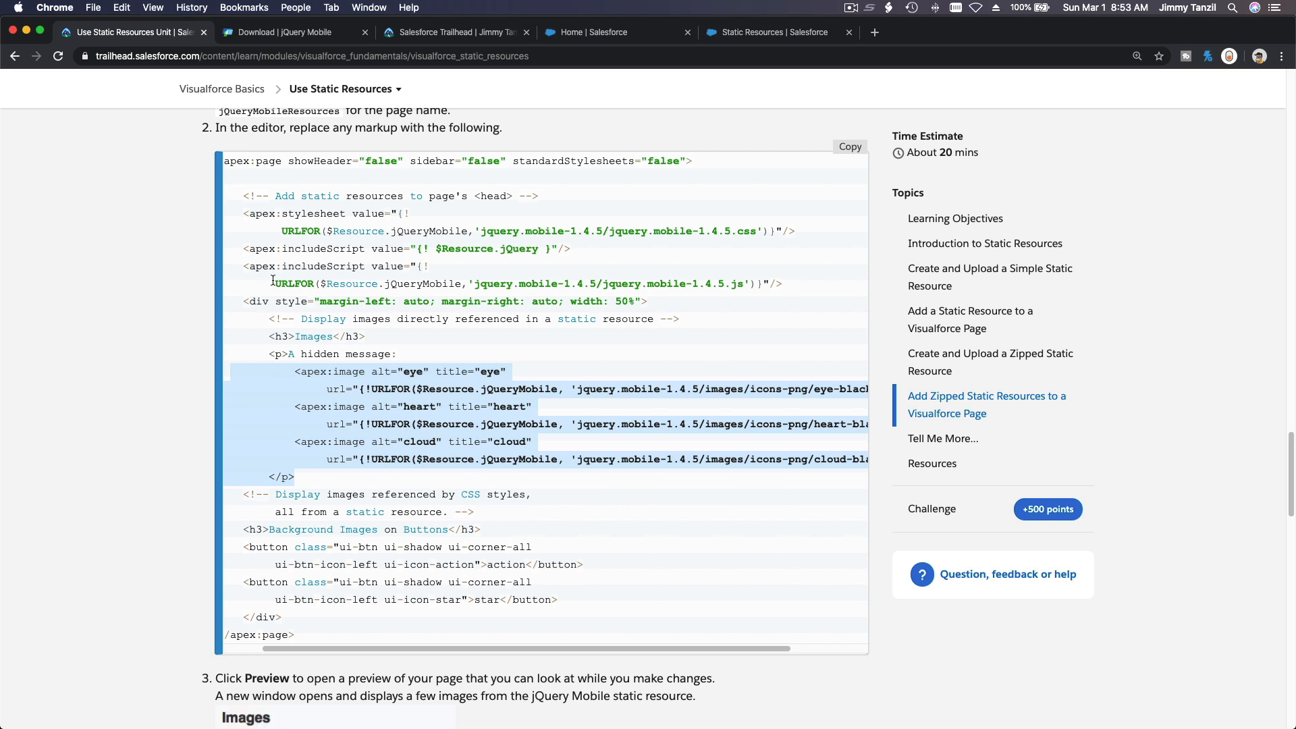
{"action": "mouse_move", "coordinate": [407, 360]}
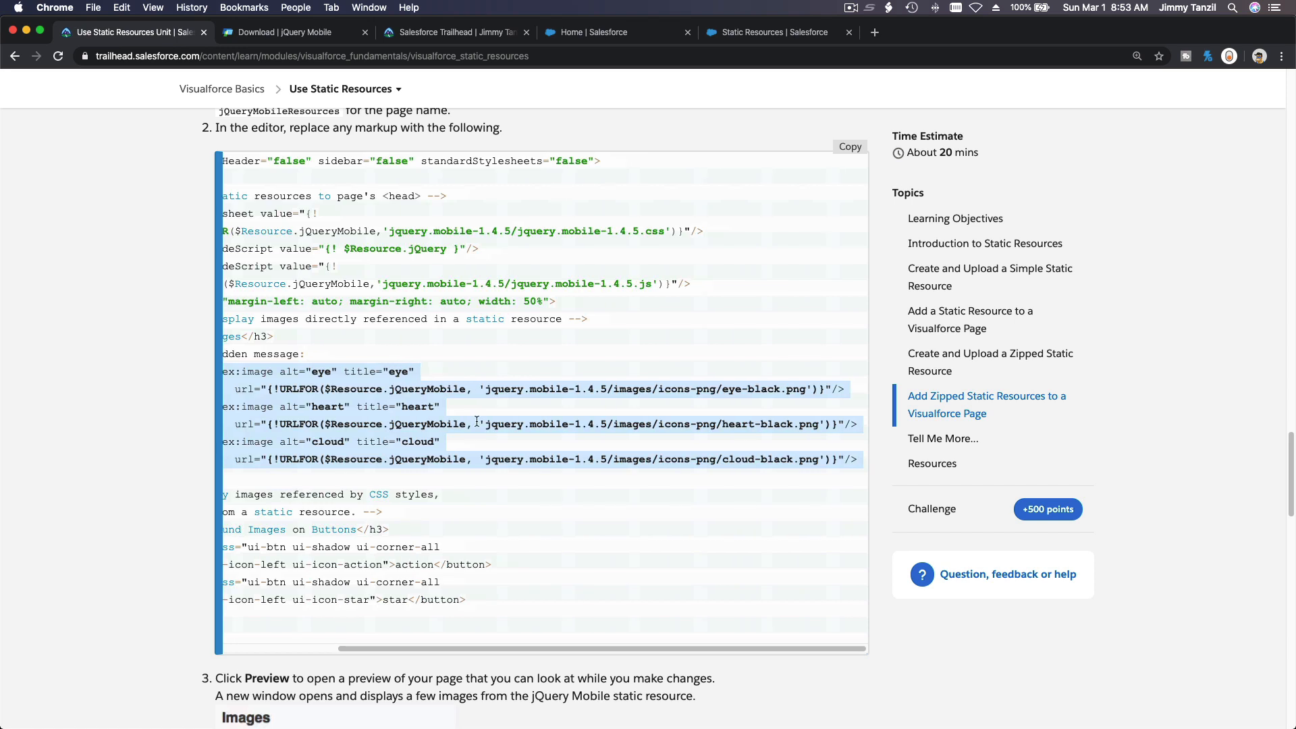
{"action": "mouse_move", "coordinate": [490, 408]}
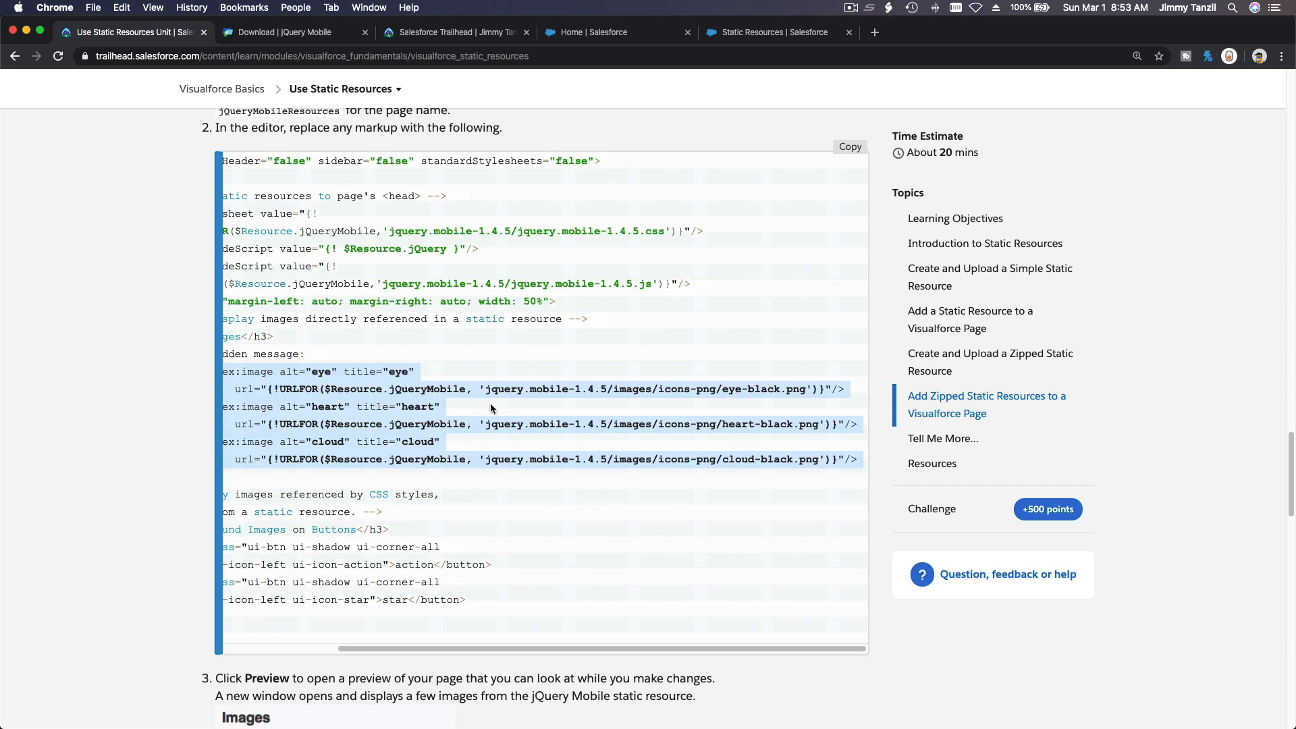
{"action": "mouse_move", "coordinate": [529, 405]}
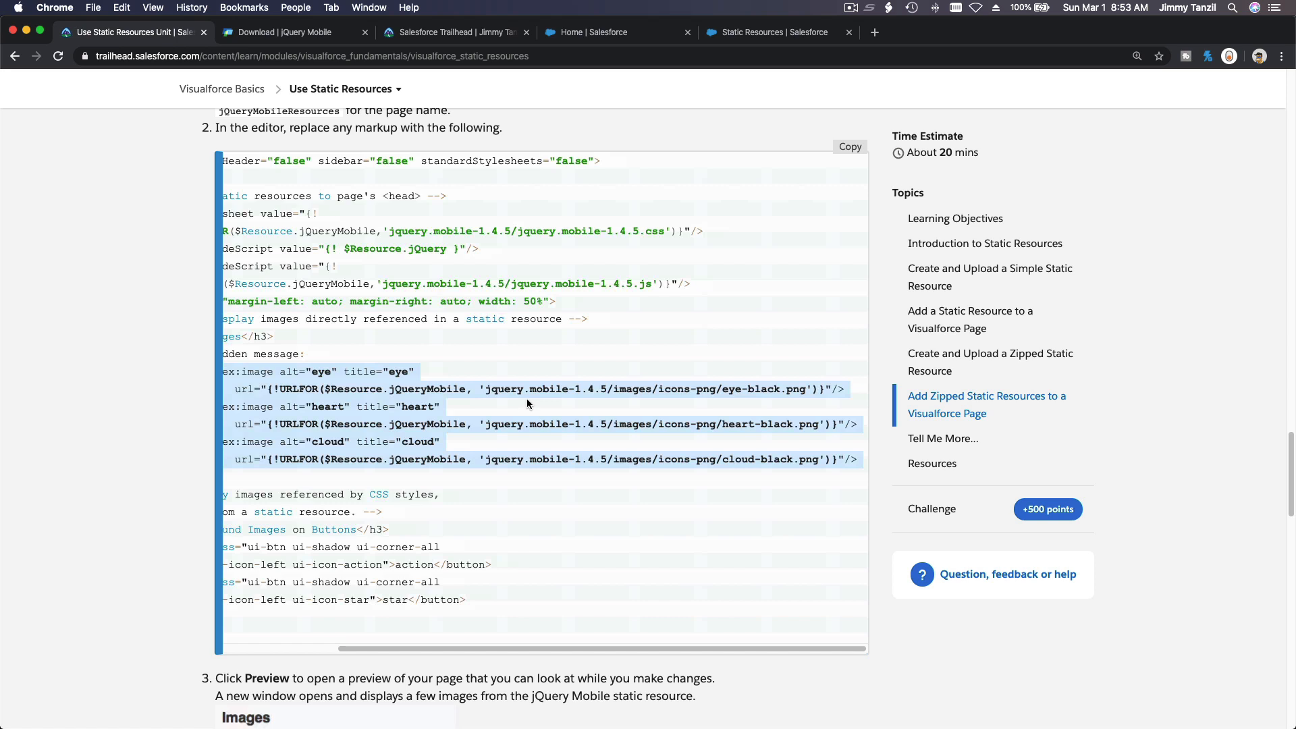
{"action": "mouse_move", "coordinate": [759, 47]}
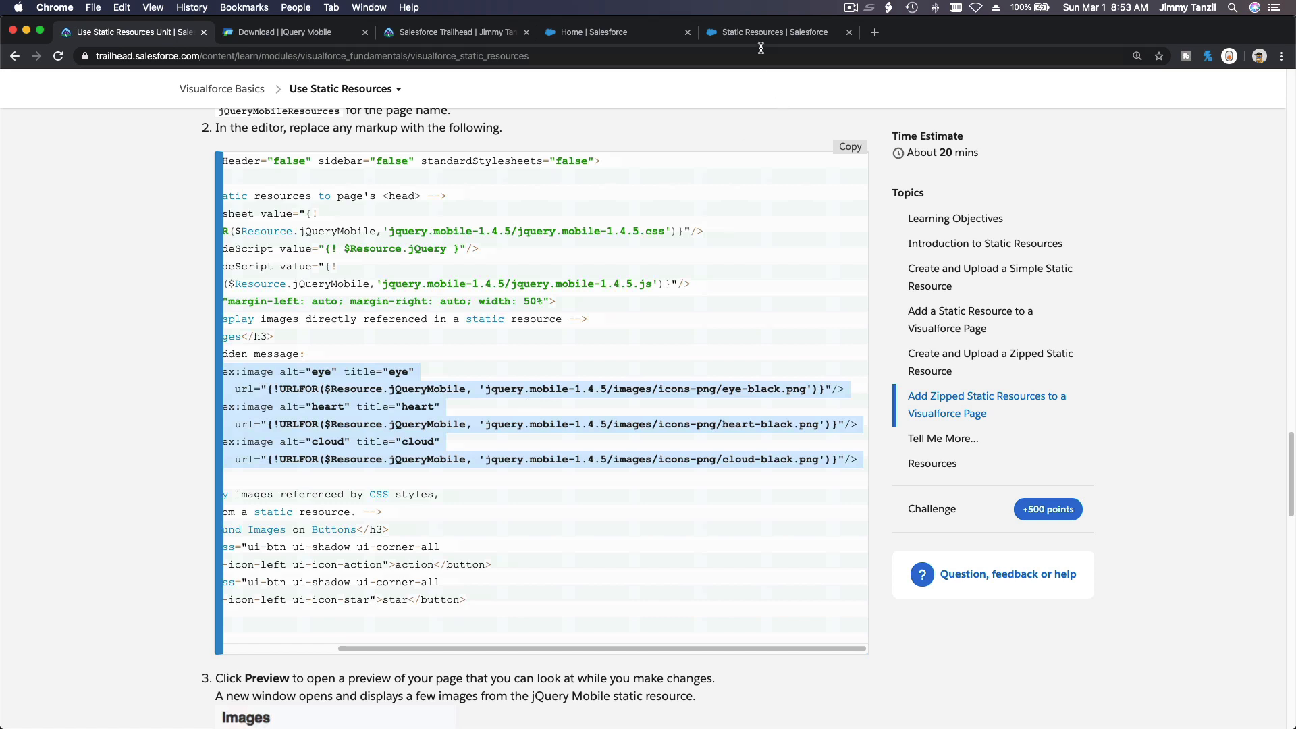
Go to the Static Resources tab showing the jQueryMobile form with its 5MB error.
{"action": "left_click", "coordinate": [774, 33]}
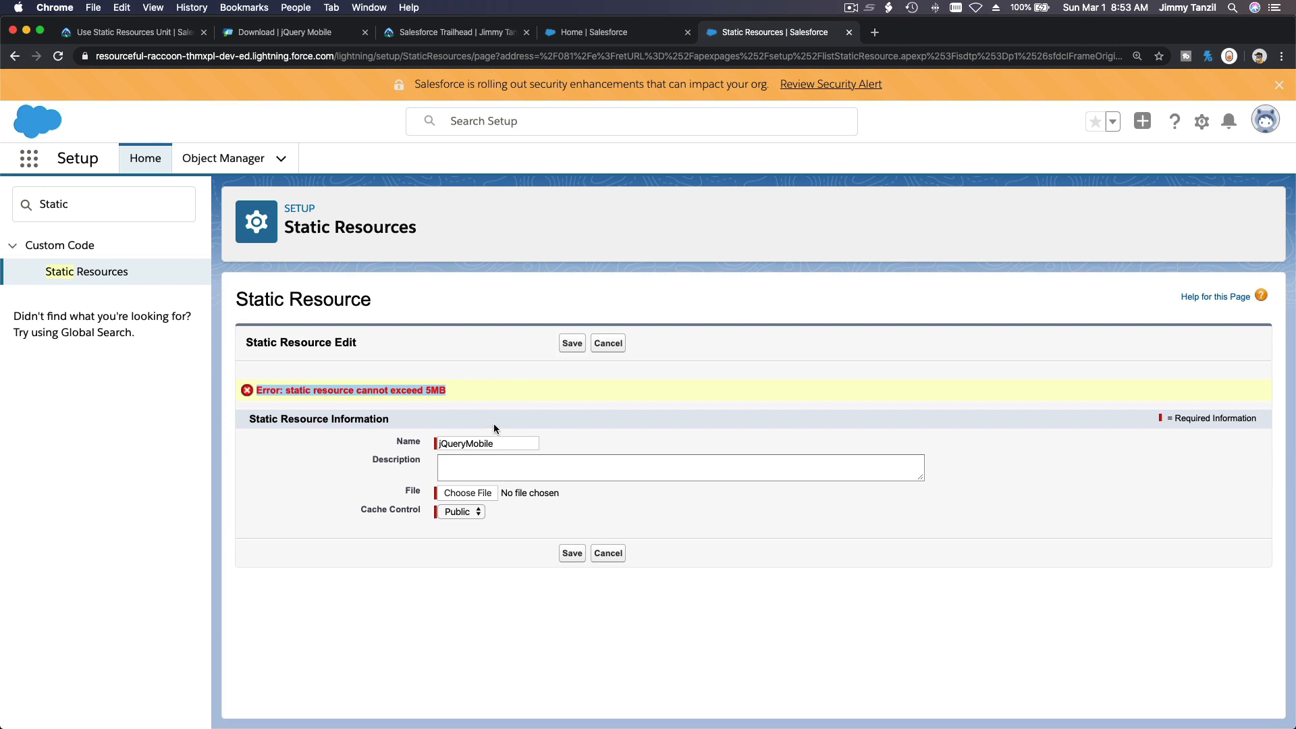
{"action": "mouse_move", "coordinate": [497, 339]}
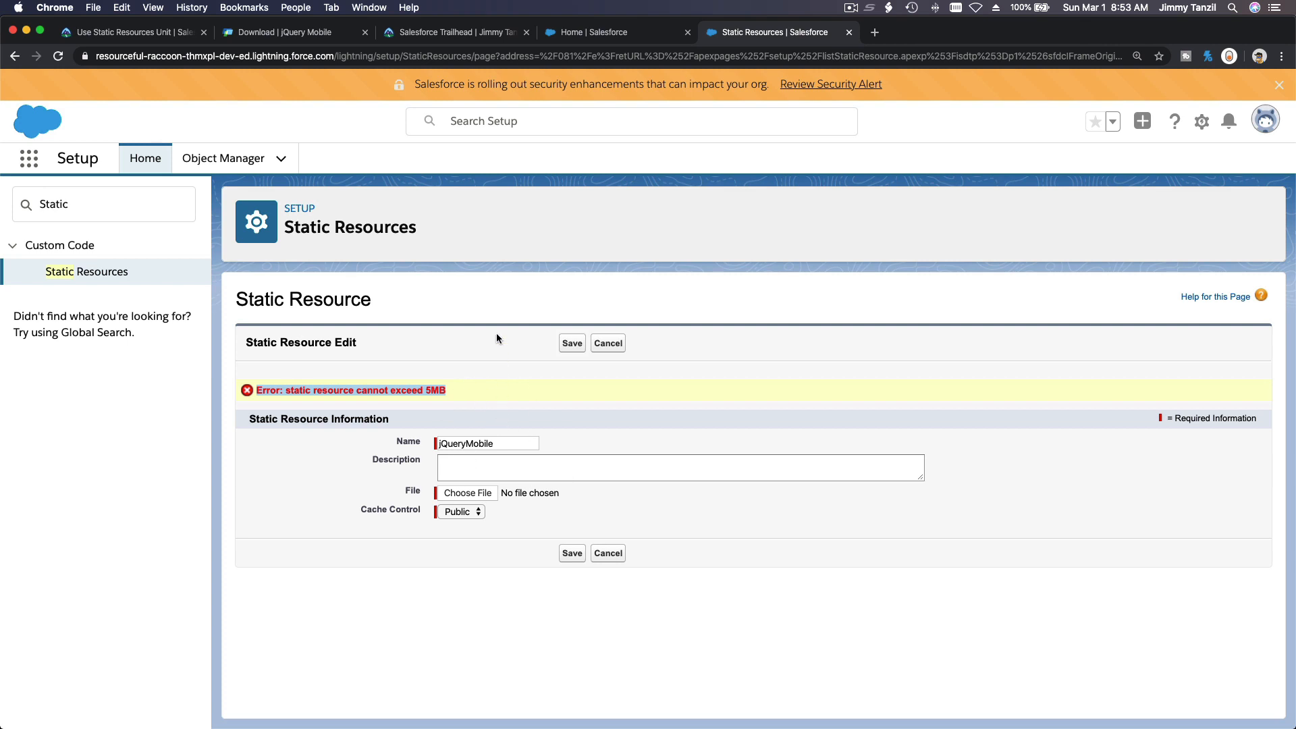
{"action": "mouse_move", "coordinate": [557, 250]}
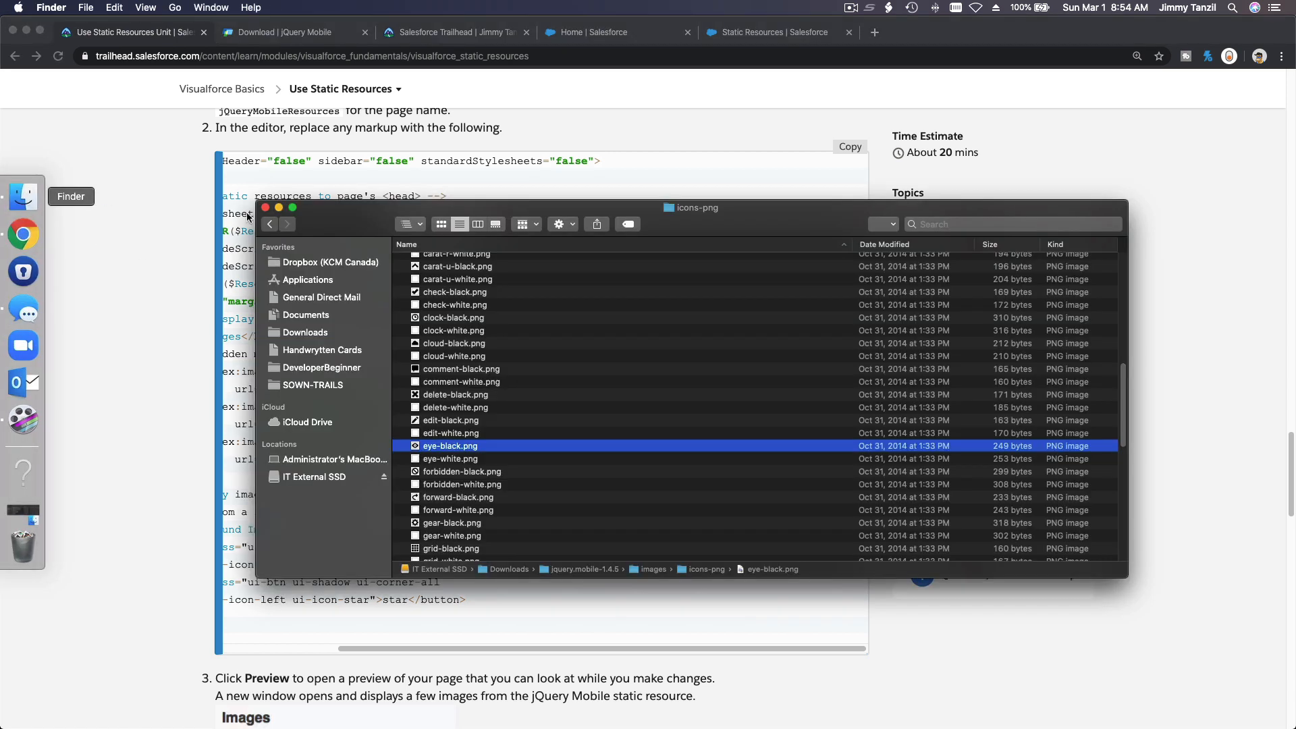
Scroll the icons-png listing back up to the action, alert and arrow icons.
{"action": "scroll", "scroll_direction": "up", "scroll_amount": 3}
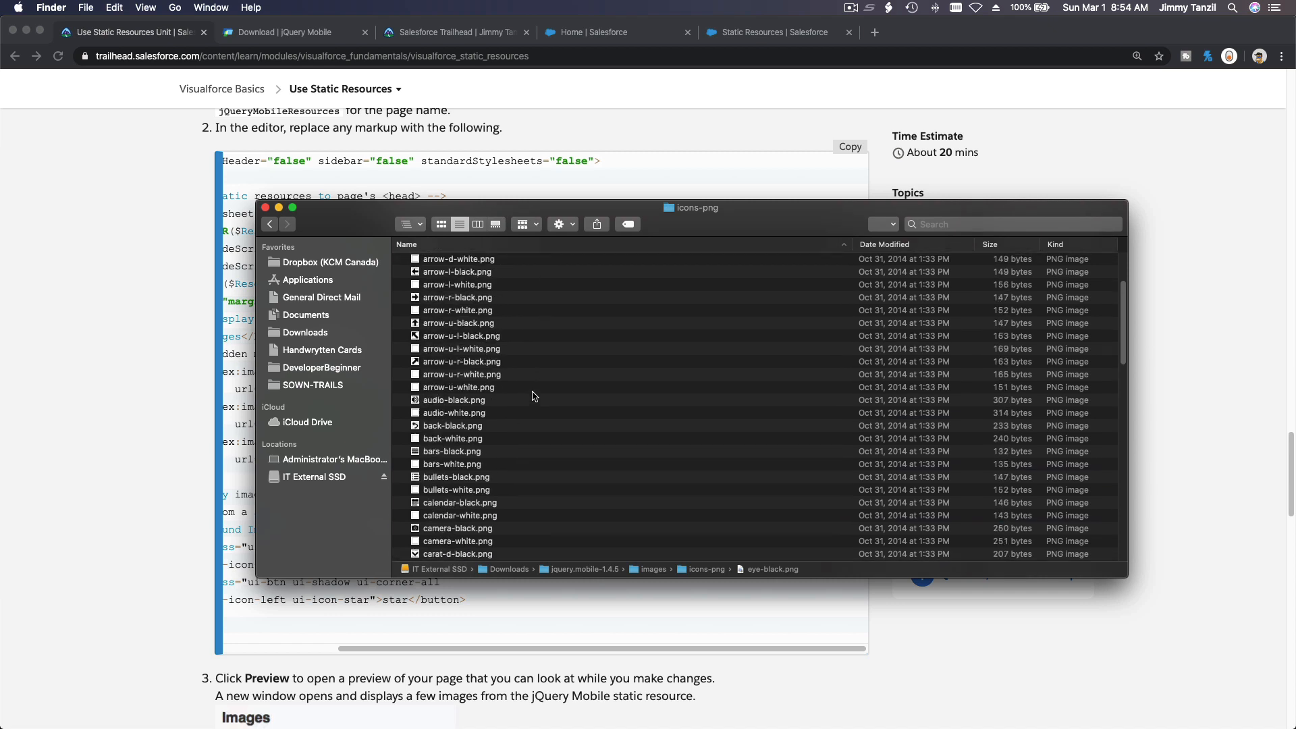
{"action": "scroll", "scroll_direction": "up", "scroll_amount": 3}
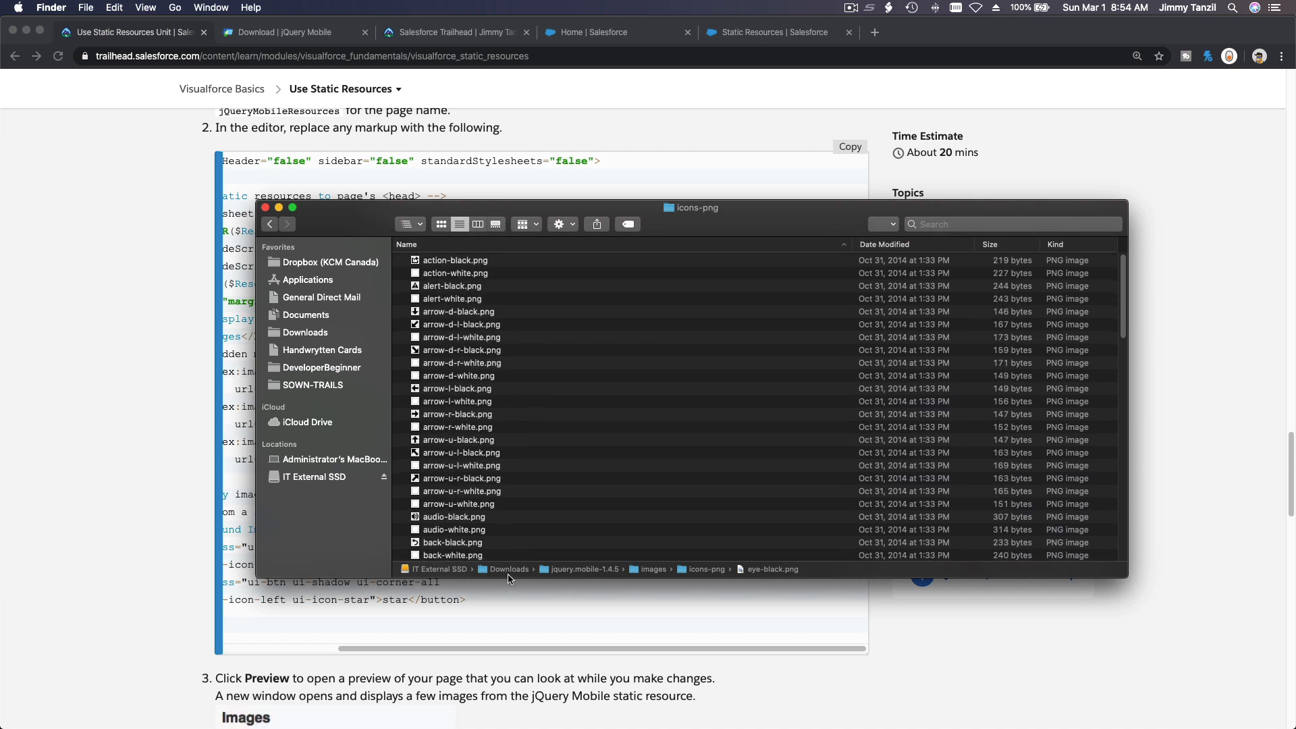
{"action": "mouse_move", "coordinate": [707, 577]}
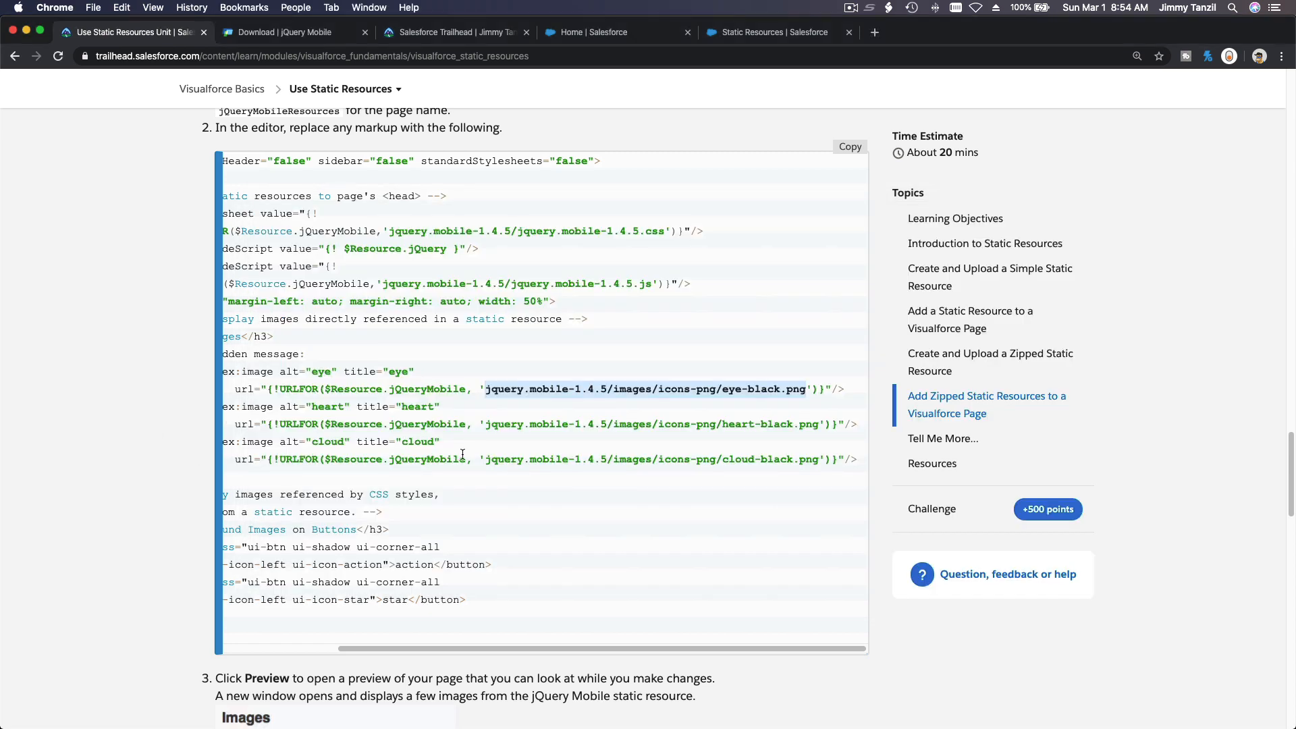
Scroll past the preview and Resources to the vfimagetest and kitten1.jpg challenge.
{"action": "scroll", "scroll_direction": "down", "scroll_amount": 3}
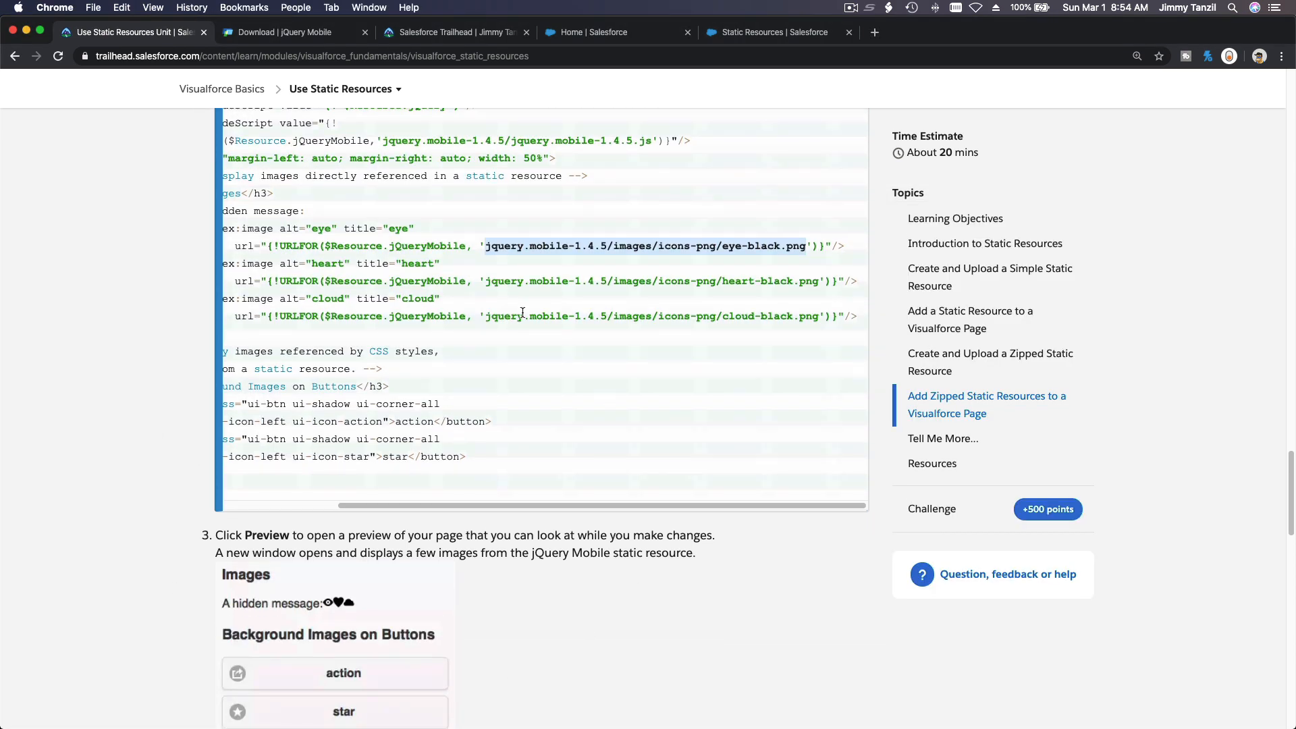
{"action": "scroll", "scroll_direction": "down", "scroll_amount": 3}
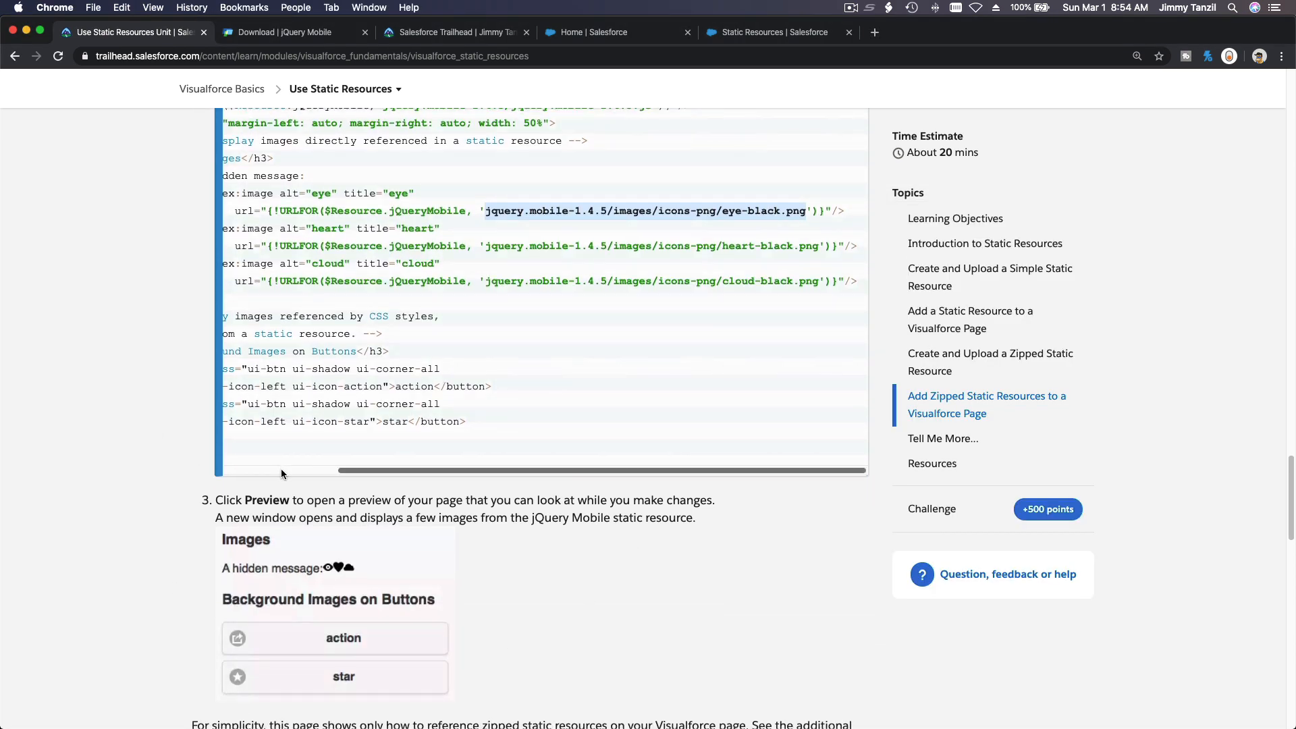
{"action": "scroll", "scroll_direction": "down", "scroll_amount": 3}
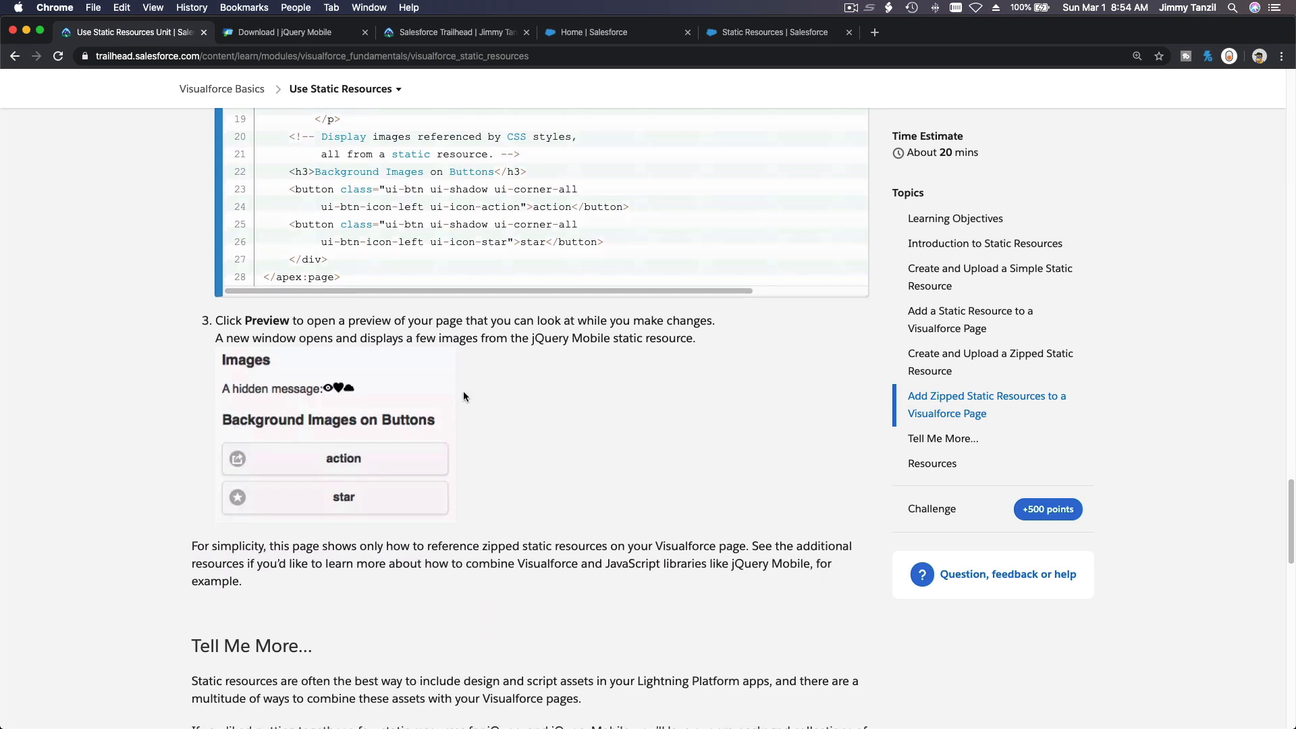
{"action": "scroll", "scroll_direction": "down", "scroll_amount": 3}
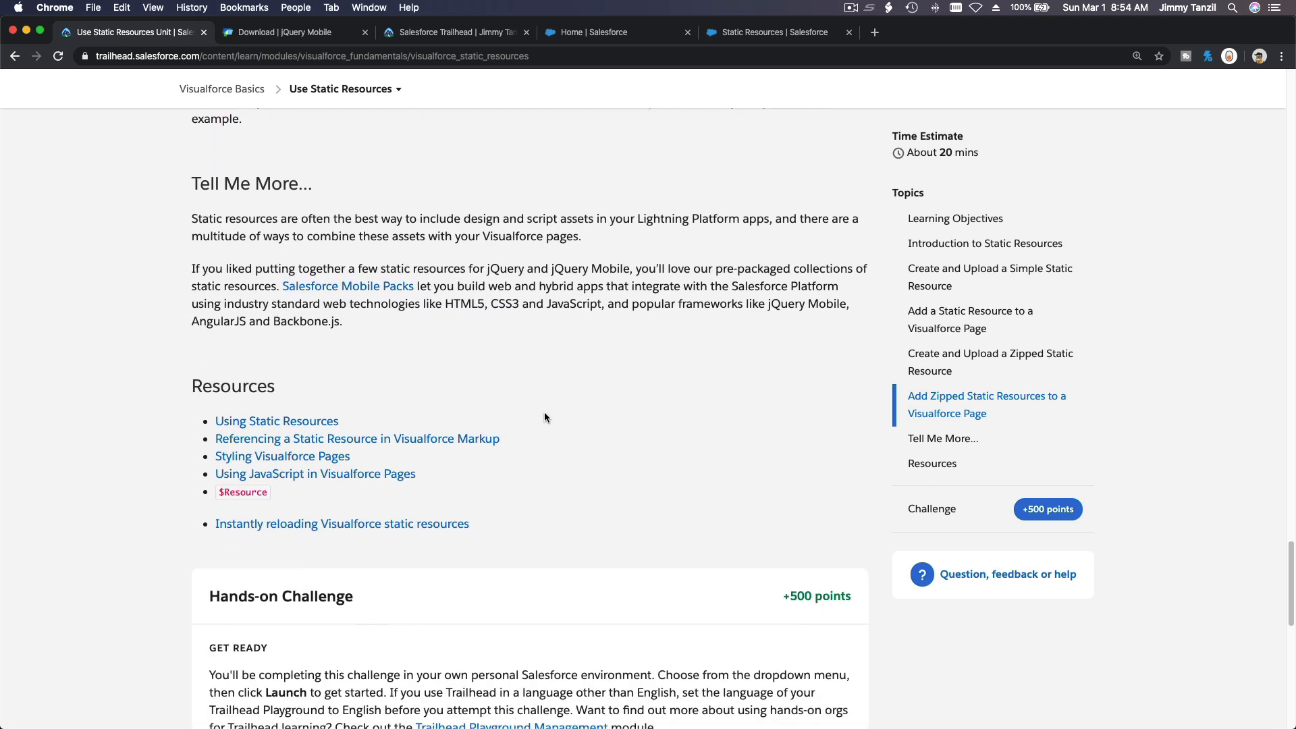
{"action": "scroll", "scroll_direction": "down", "scroll_amount": 3}
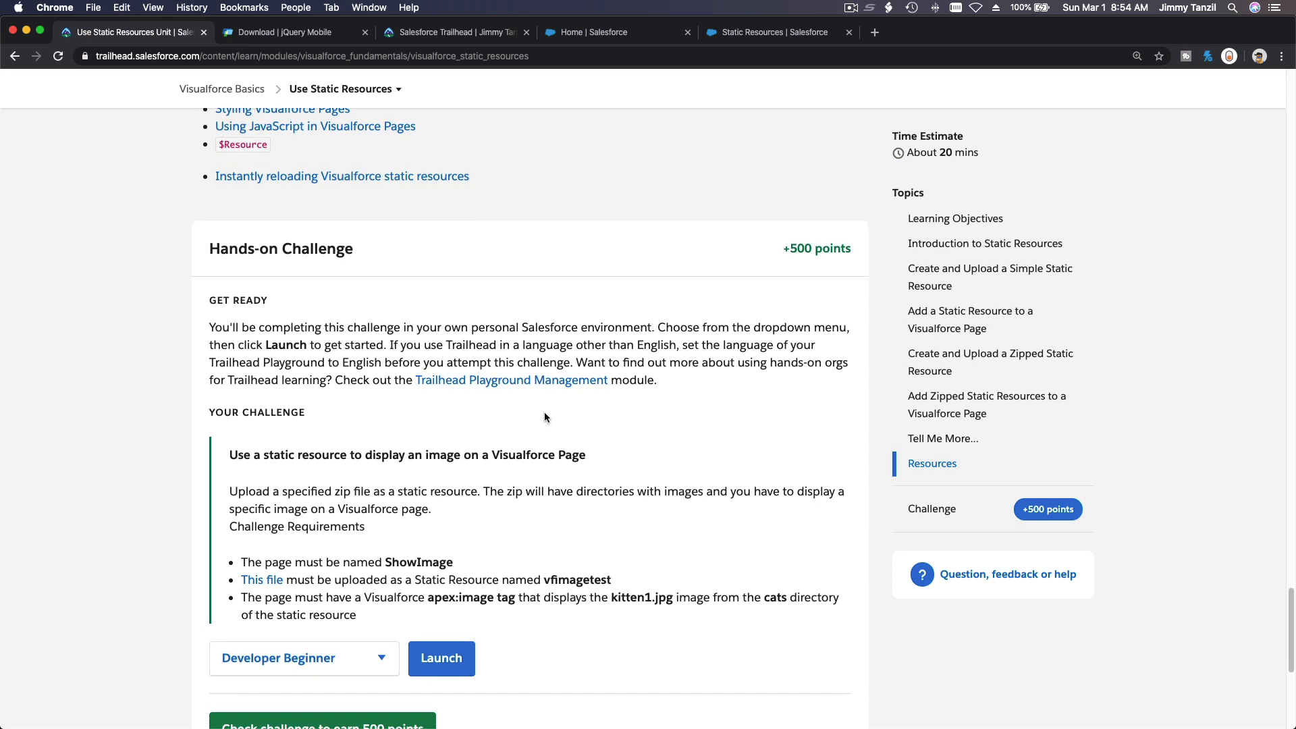
{"action": "scroll", "scroll_direction": "down", "scroll_amount": 3}
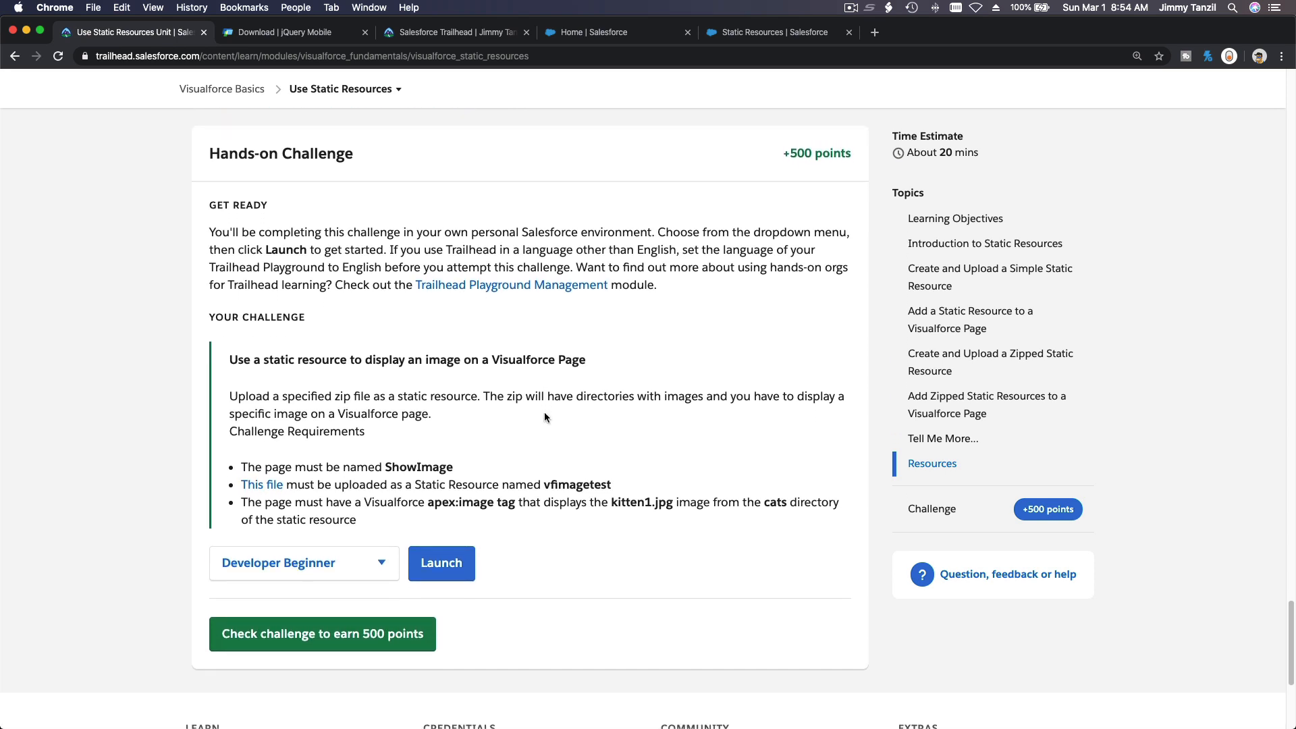
{"action": "mouse_move", "coordinate": [605, 485]}
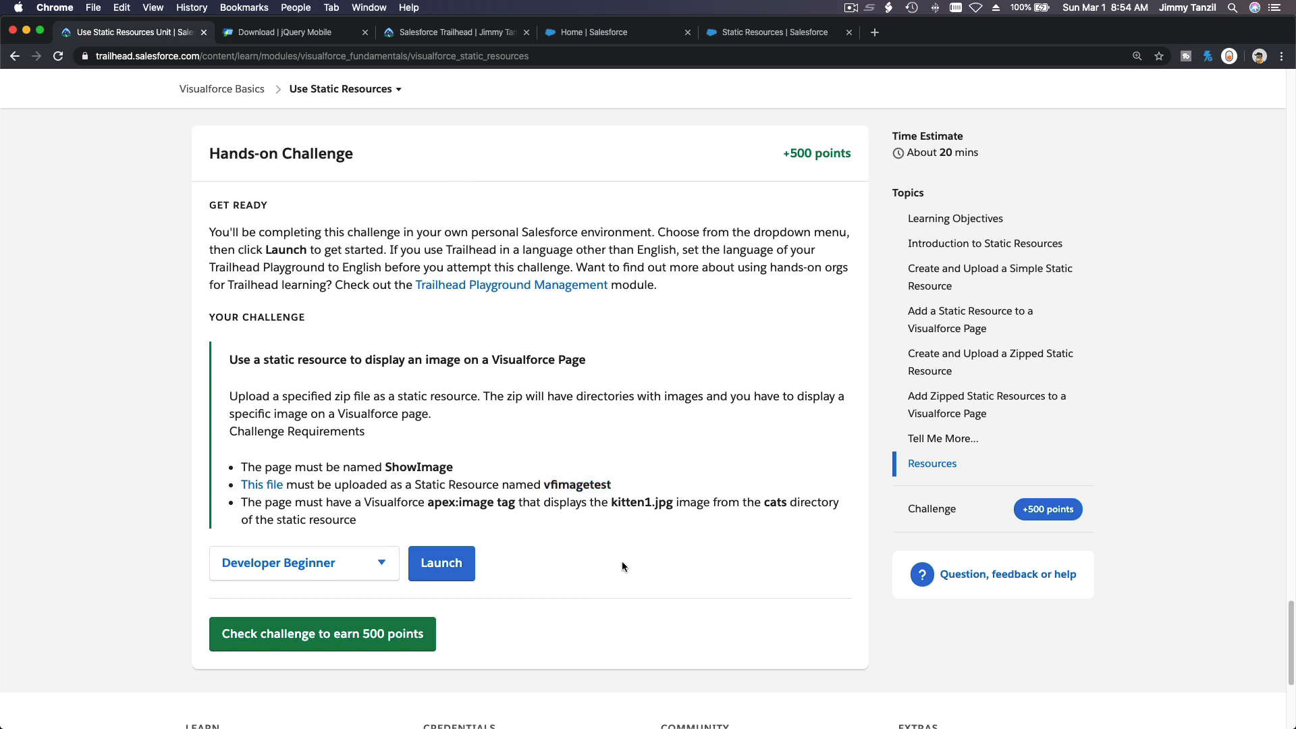
{"action": "mouse_move", "coordinate": [636, 502]}
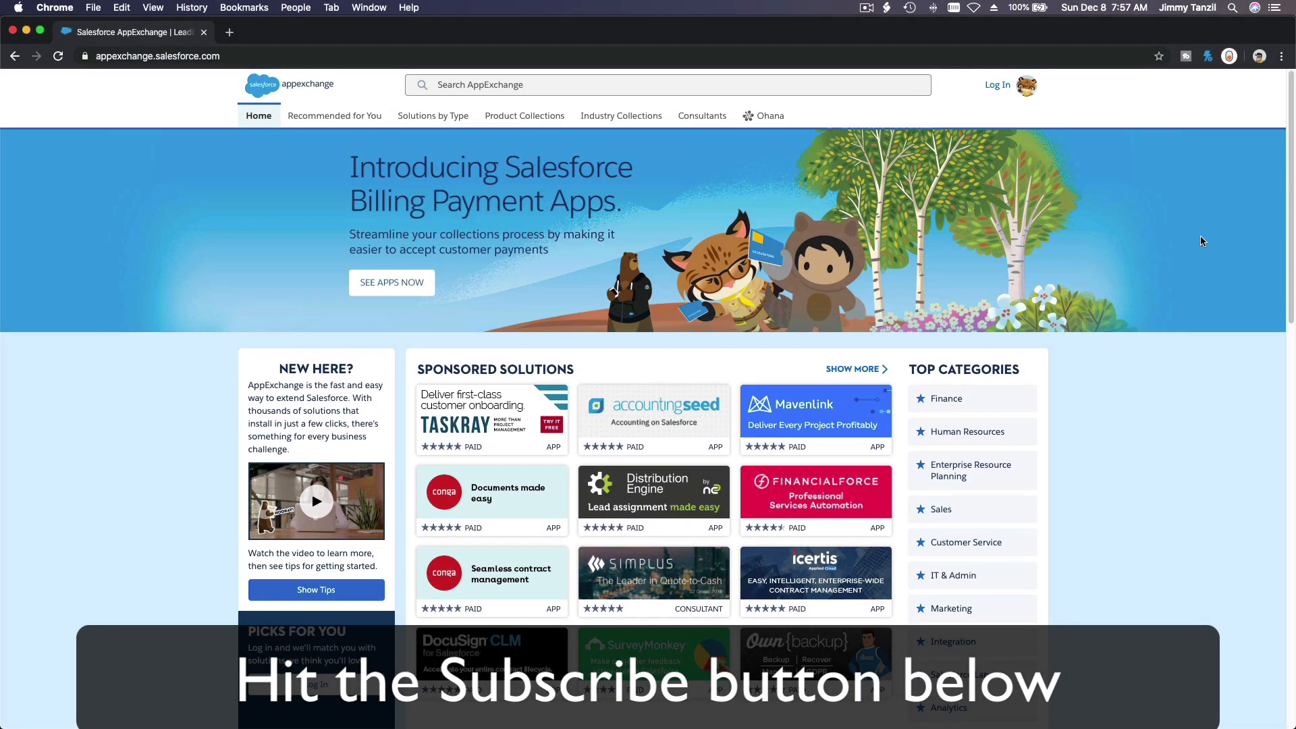
Scroll the AppExchange home page down until the Blaze Your Trail with AppExchange section shows.
{"action": "scroll", "scroll_direction": "down", "scroll_amount": 3}
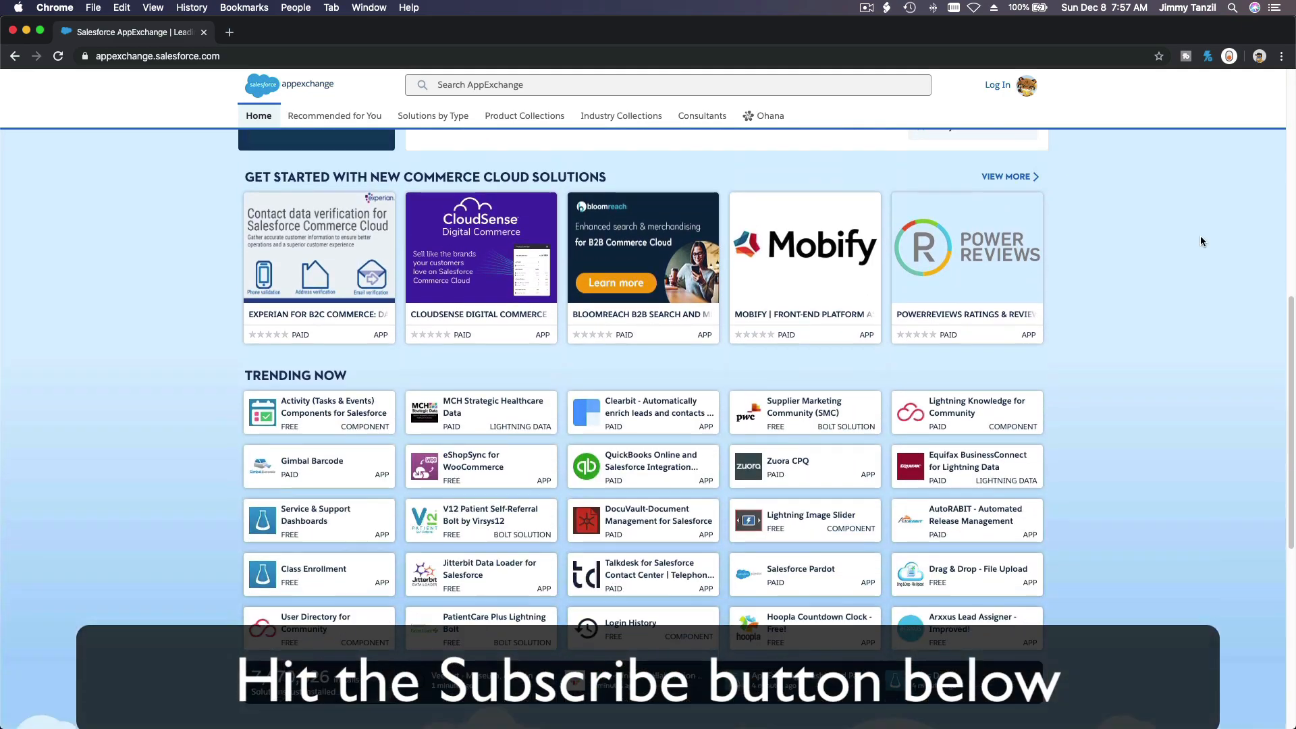
{"action": "scroll", "scroll_direction": "down", "scroll_amount": 3}
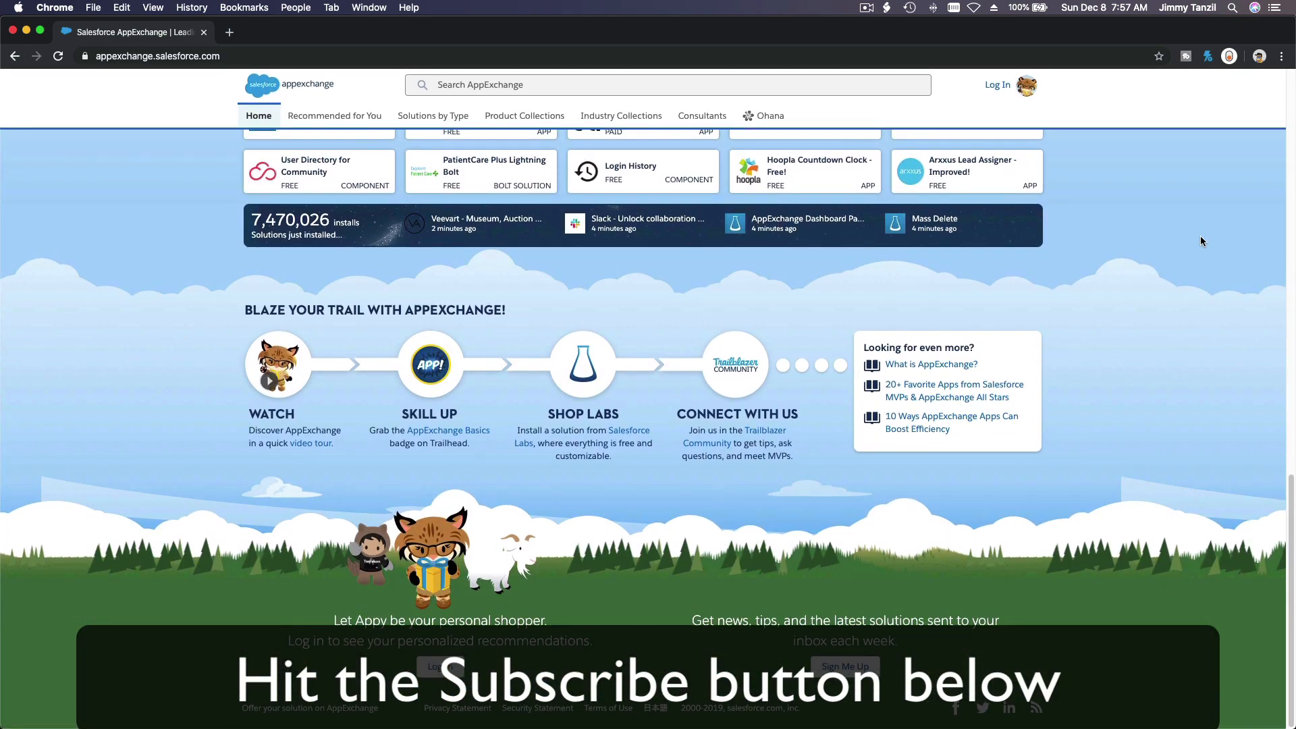